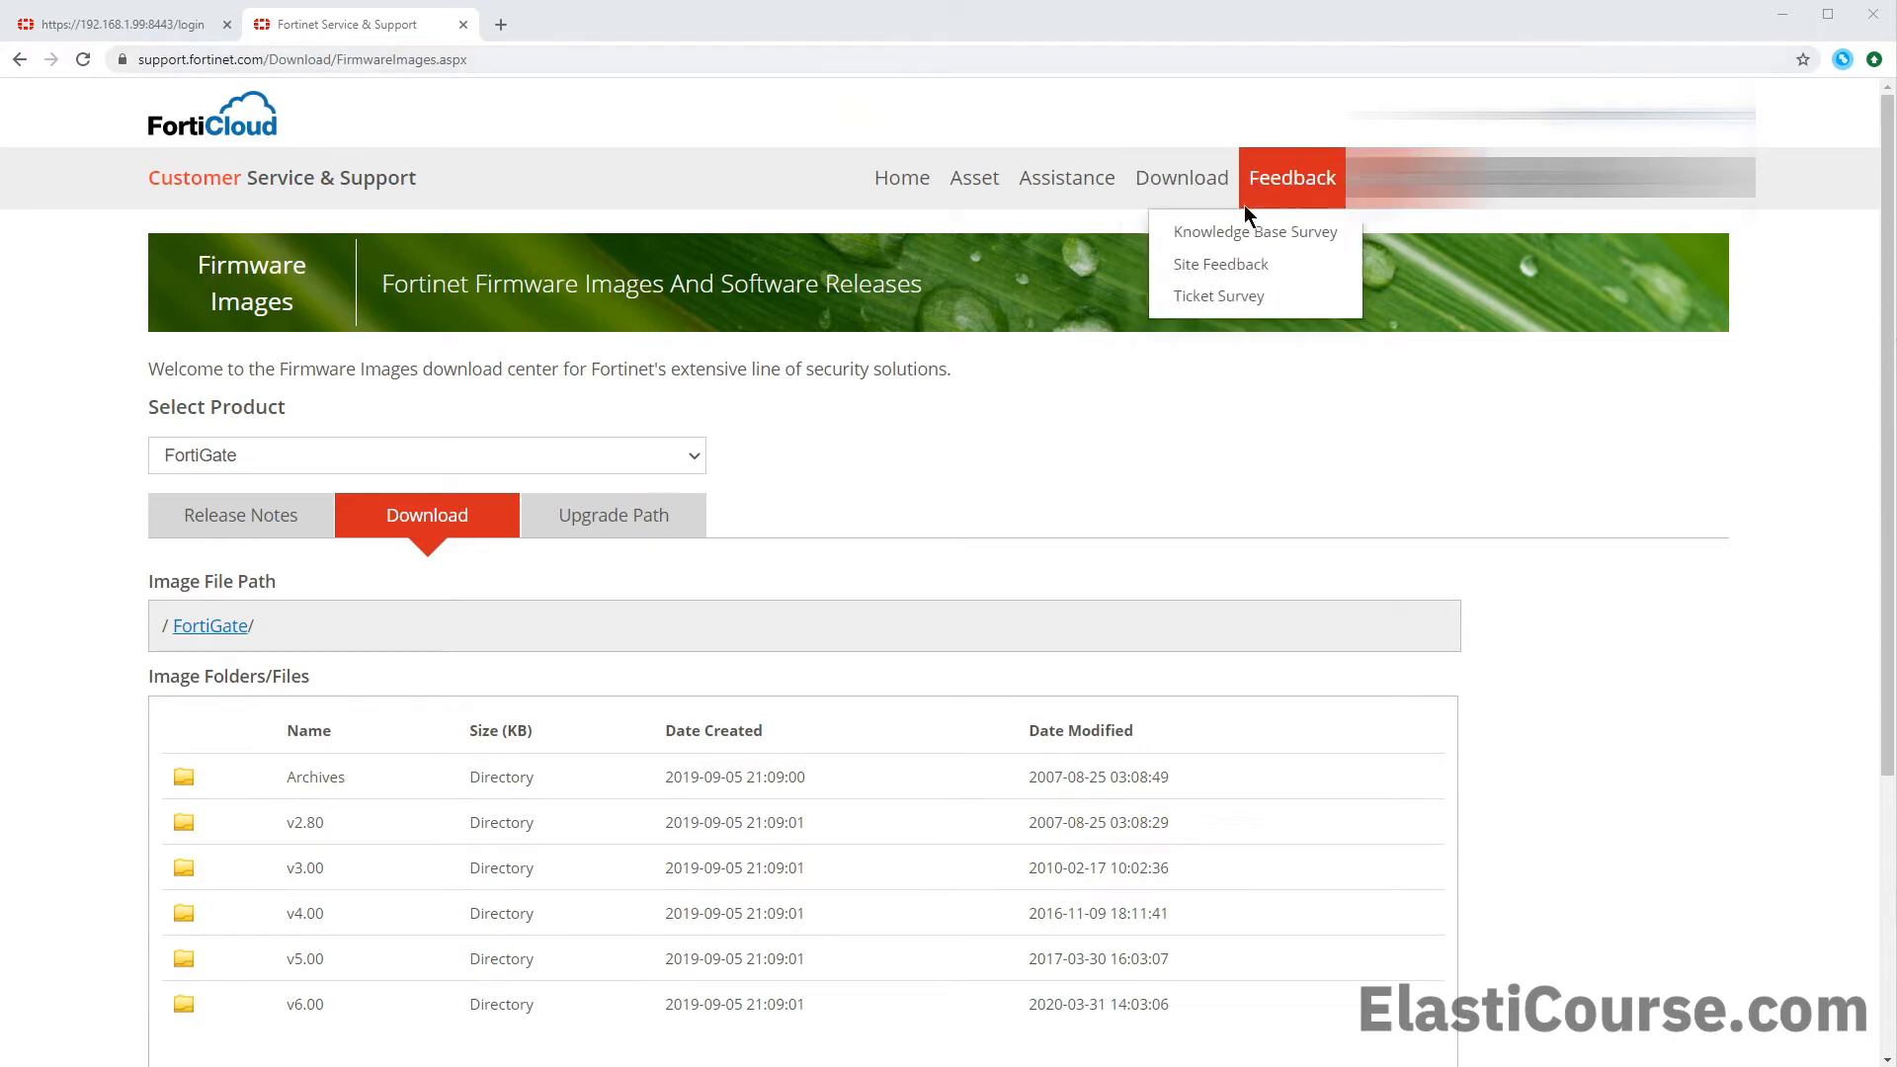
{"action": "mouse_move", "coordinate": [1180, 177]}
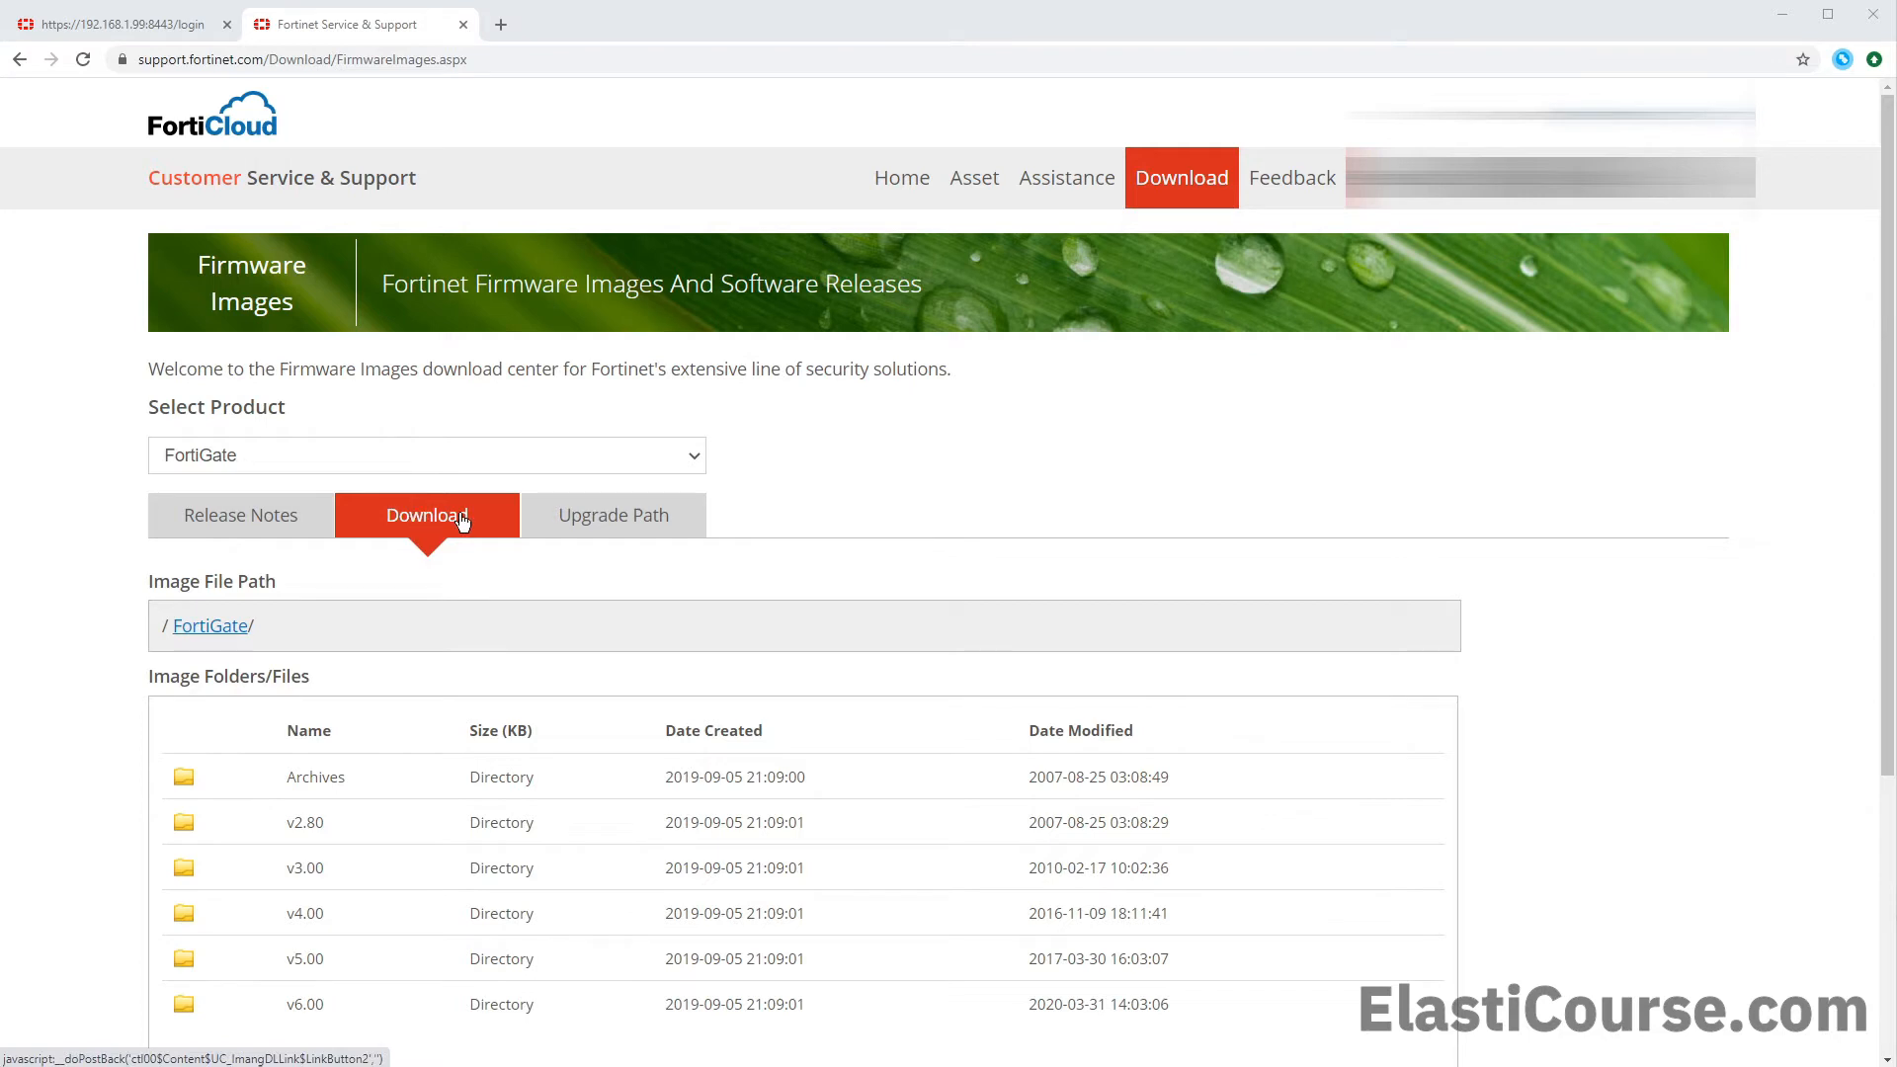
{"action": "mouse_move", "coordinate": [236, 469]}
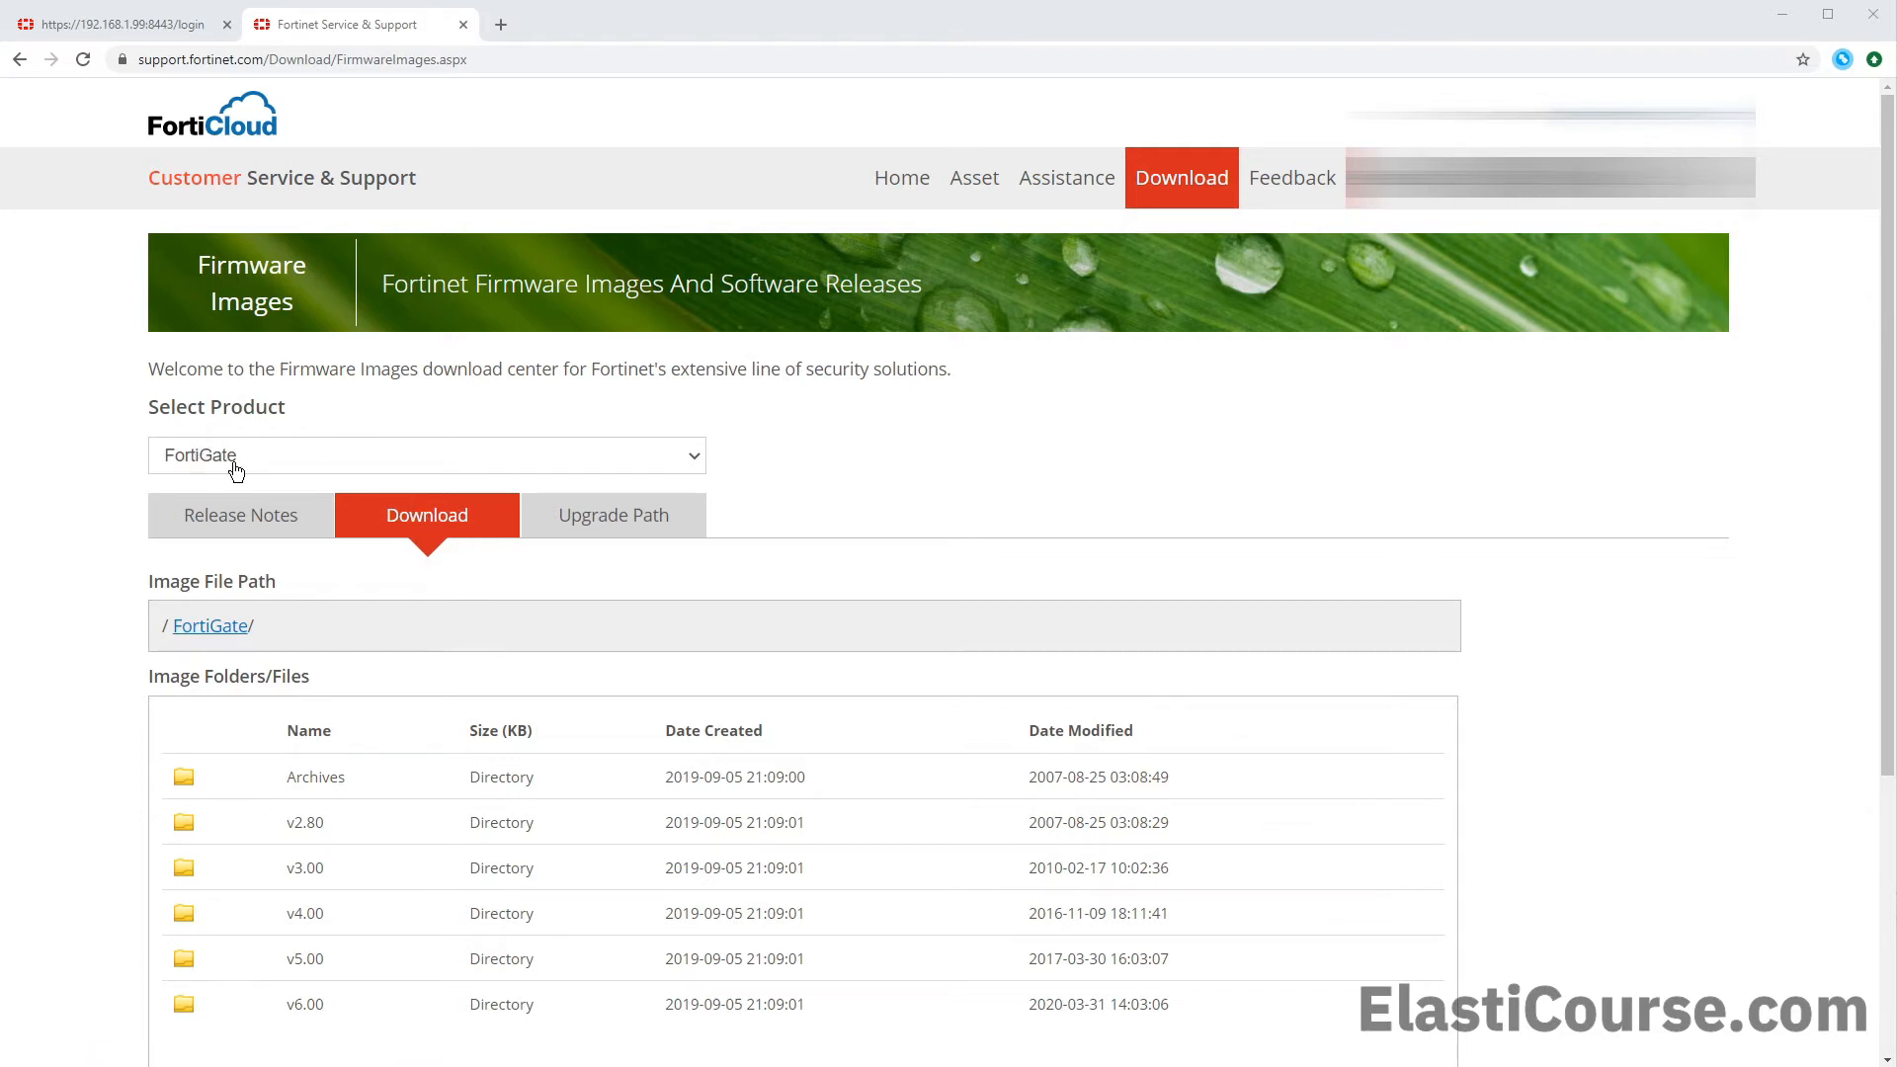
Scroll to the FortiGate v6.00 firmware folder and open its 6.4 subfolder
{"action": "scroll", "scroll_direction": "down", "scroll_amount": 3}
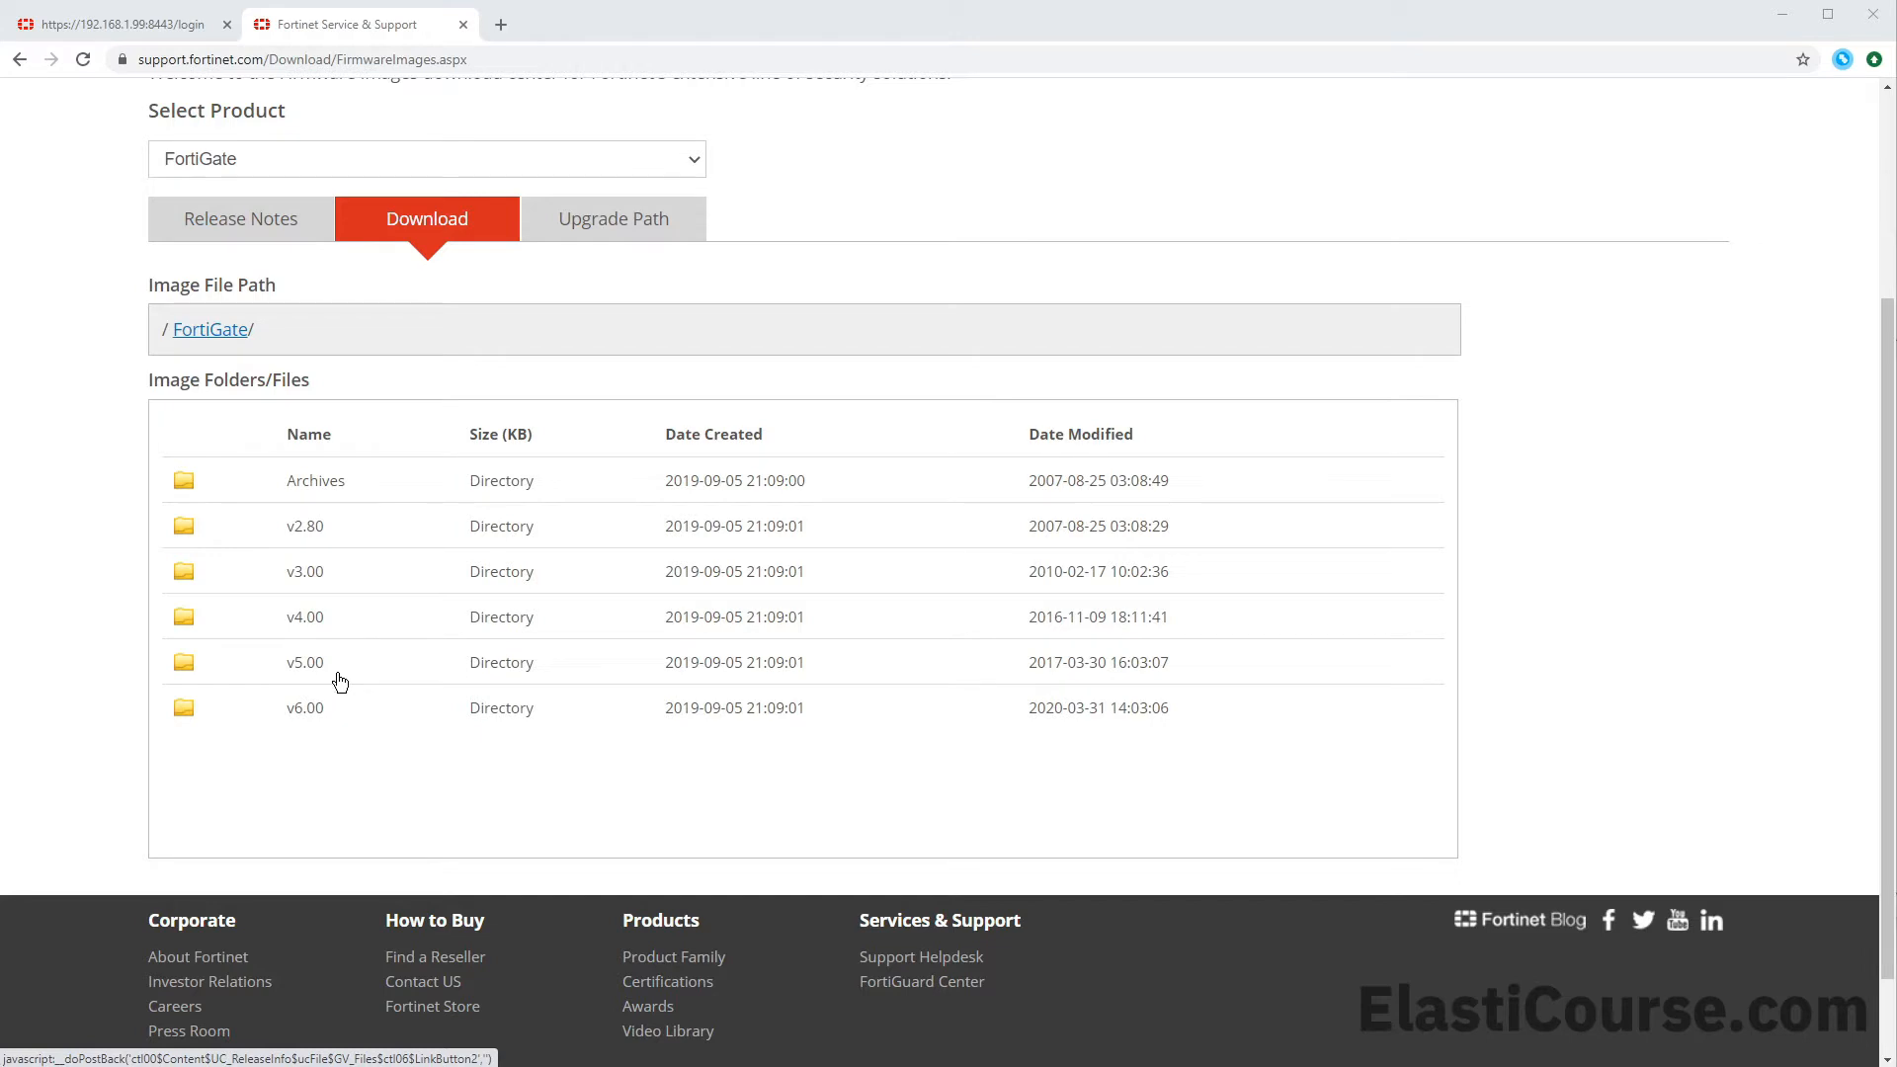
{"action": "mouse_move", "coordinate": [293, 713]}
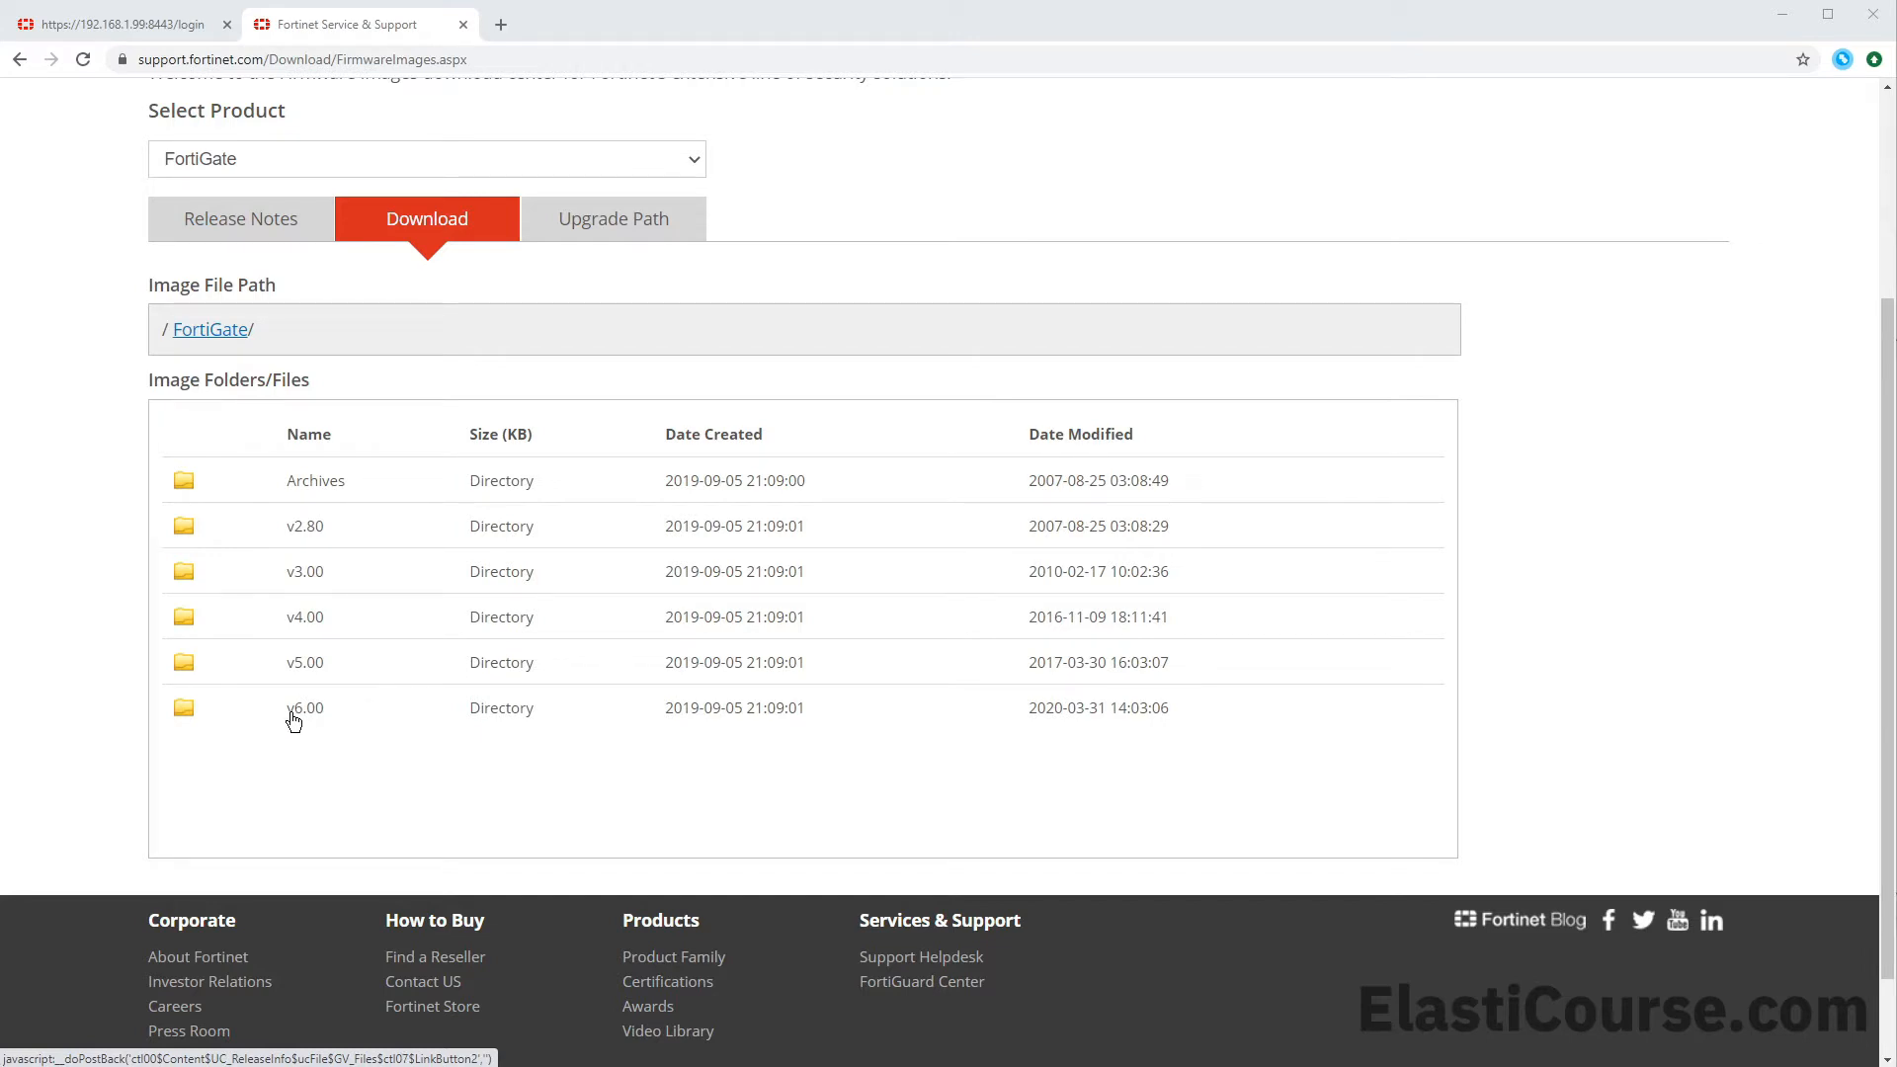
{"action": "left_click", "coordinate": [305, 707]}
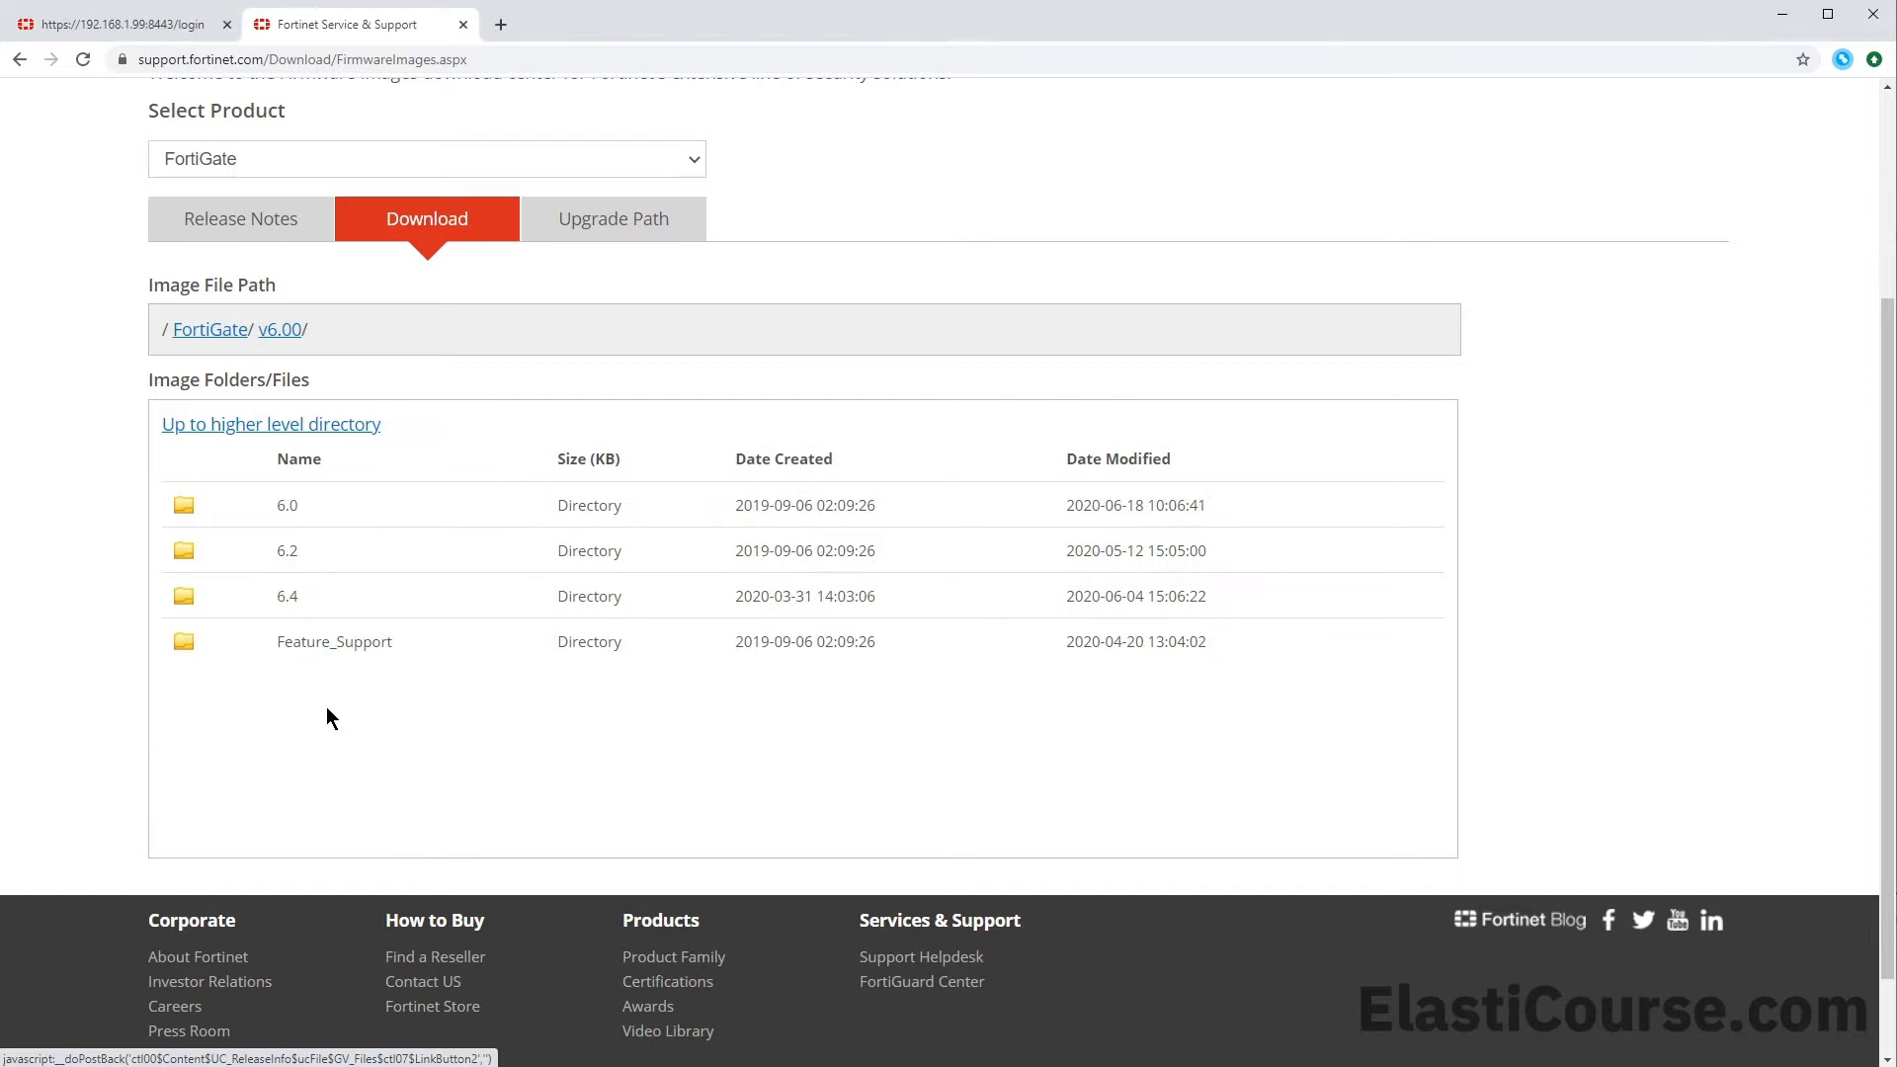
{"action": "mouse_move", "coordinate": [318, 519]}
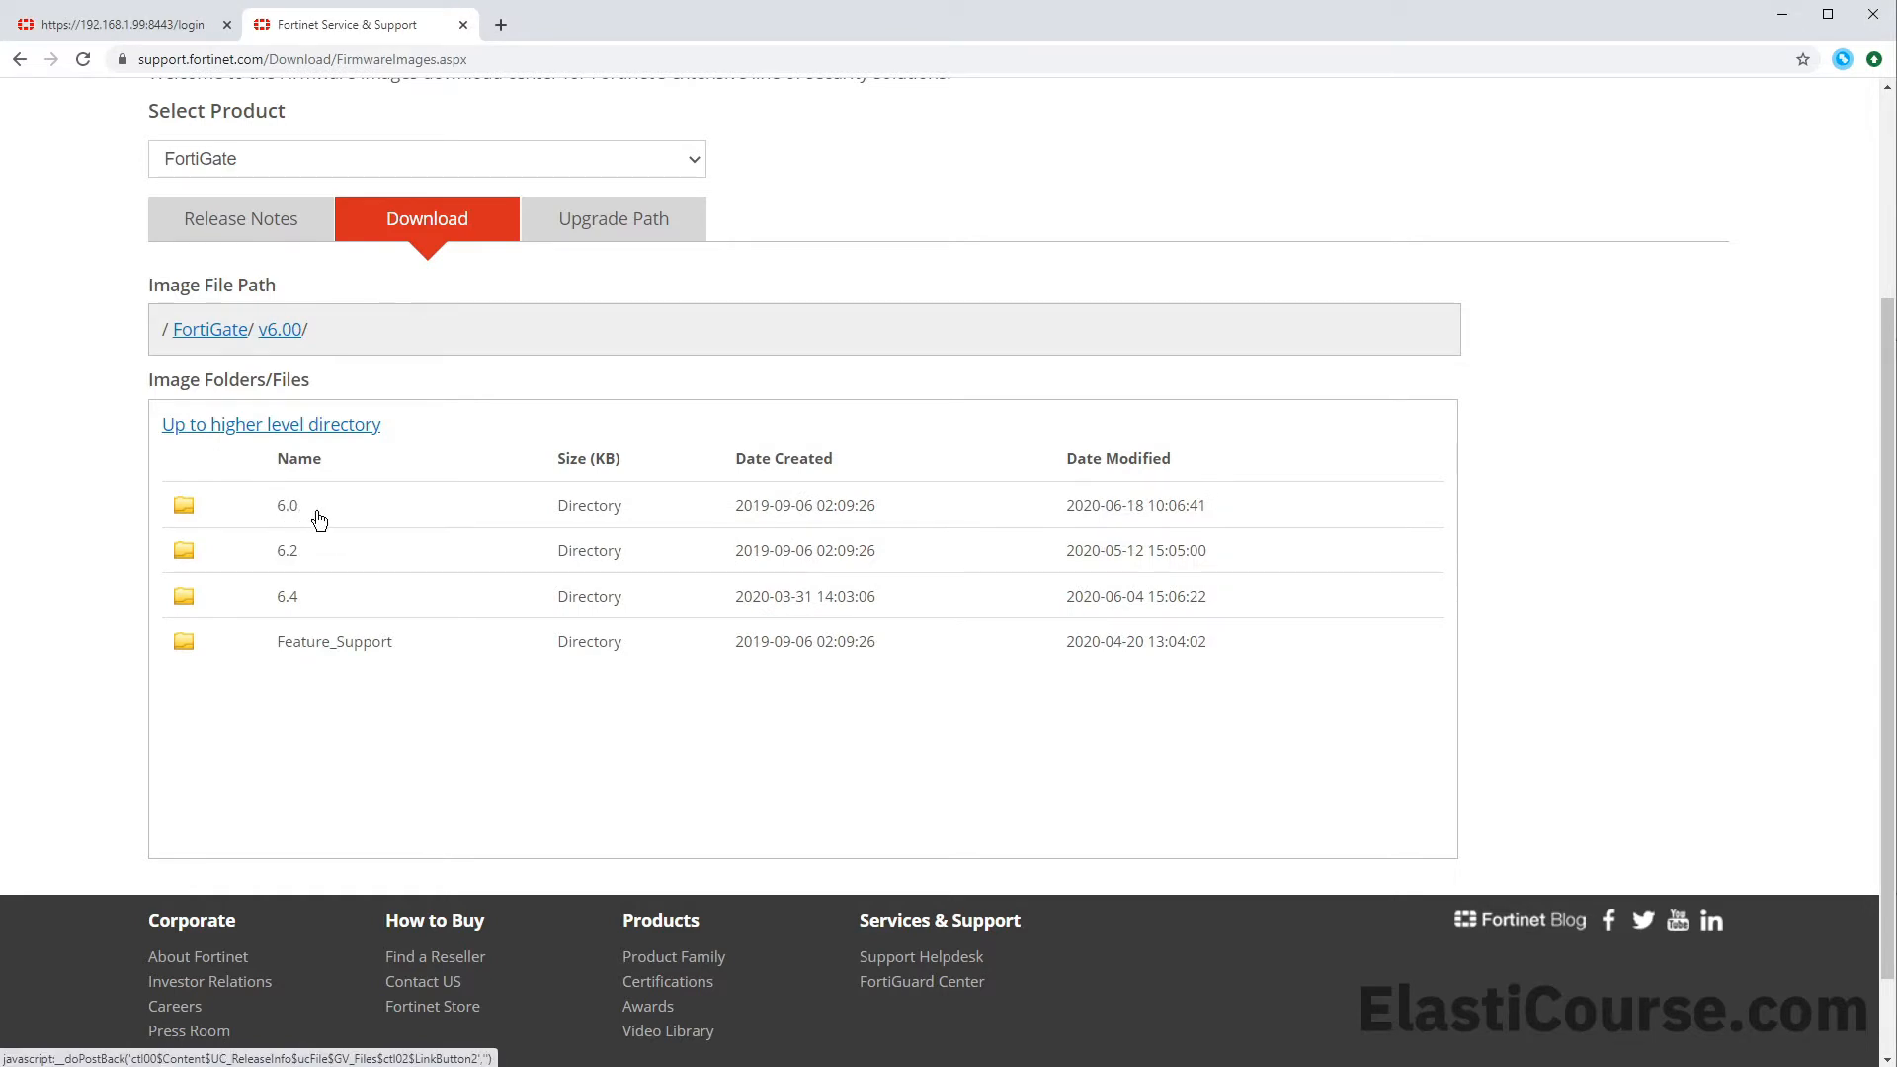
{"action": "mouse_move", "coordinate": [323, 614]}
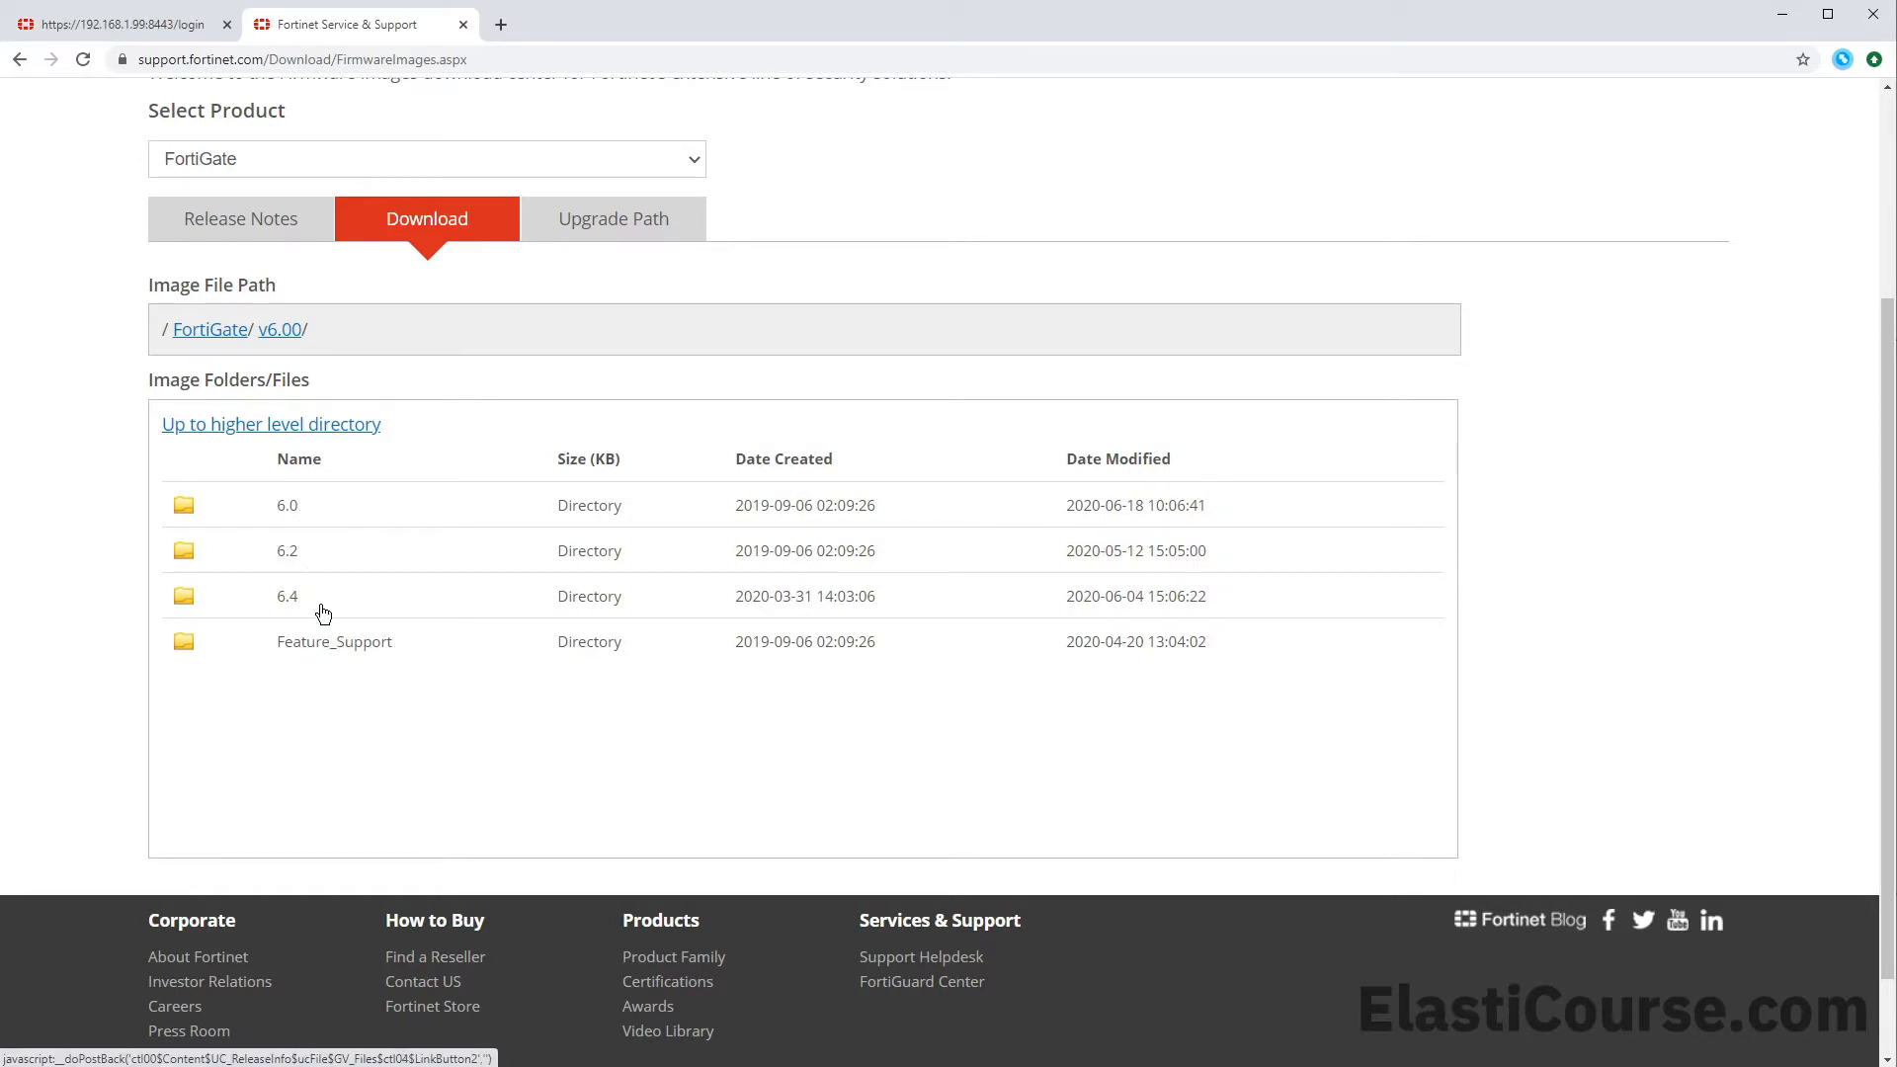
{"action": "left_click", "coordinate": [287, 595]}
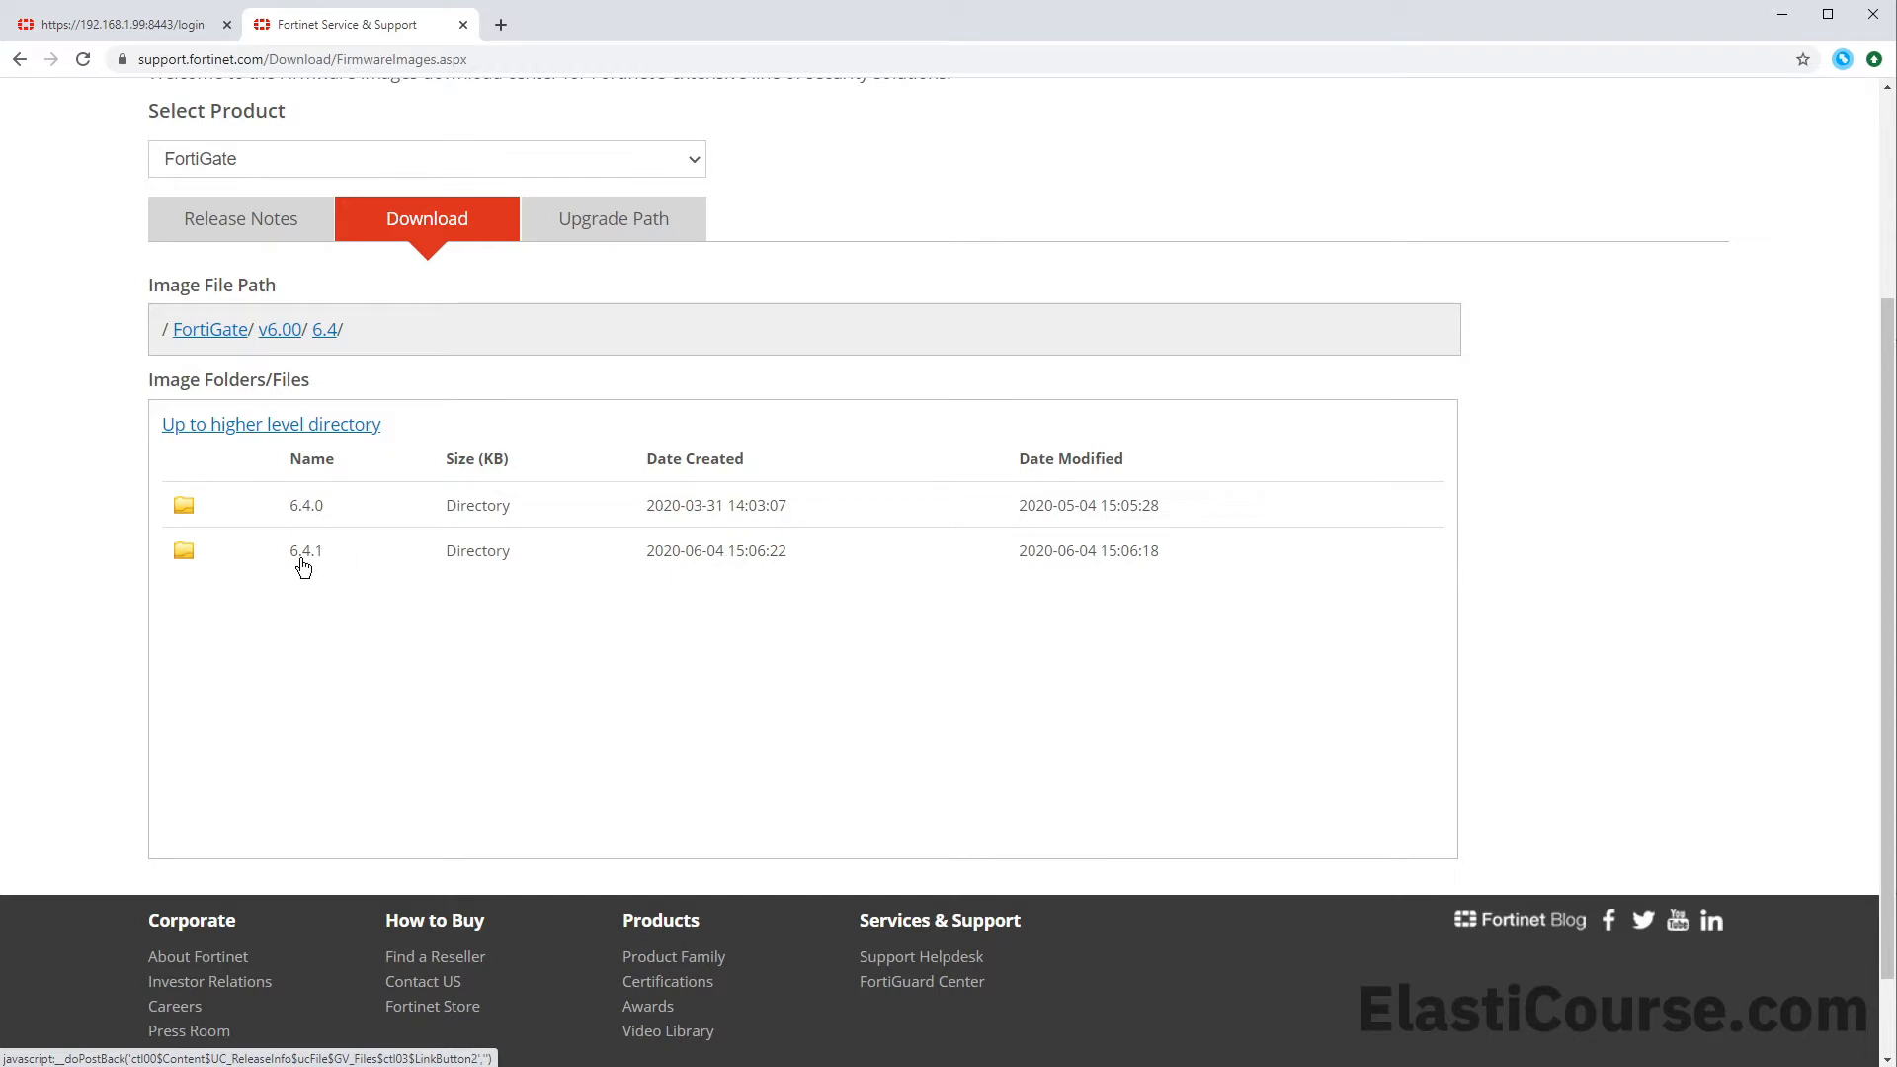
Open the 6.4.1 folder and search '61e' to find FWF_61E-v6-build1637-FORTINET.out
{"action": "left_click", "coordinate": [305, 550]}
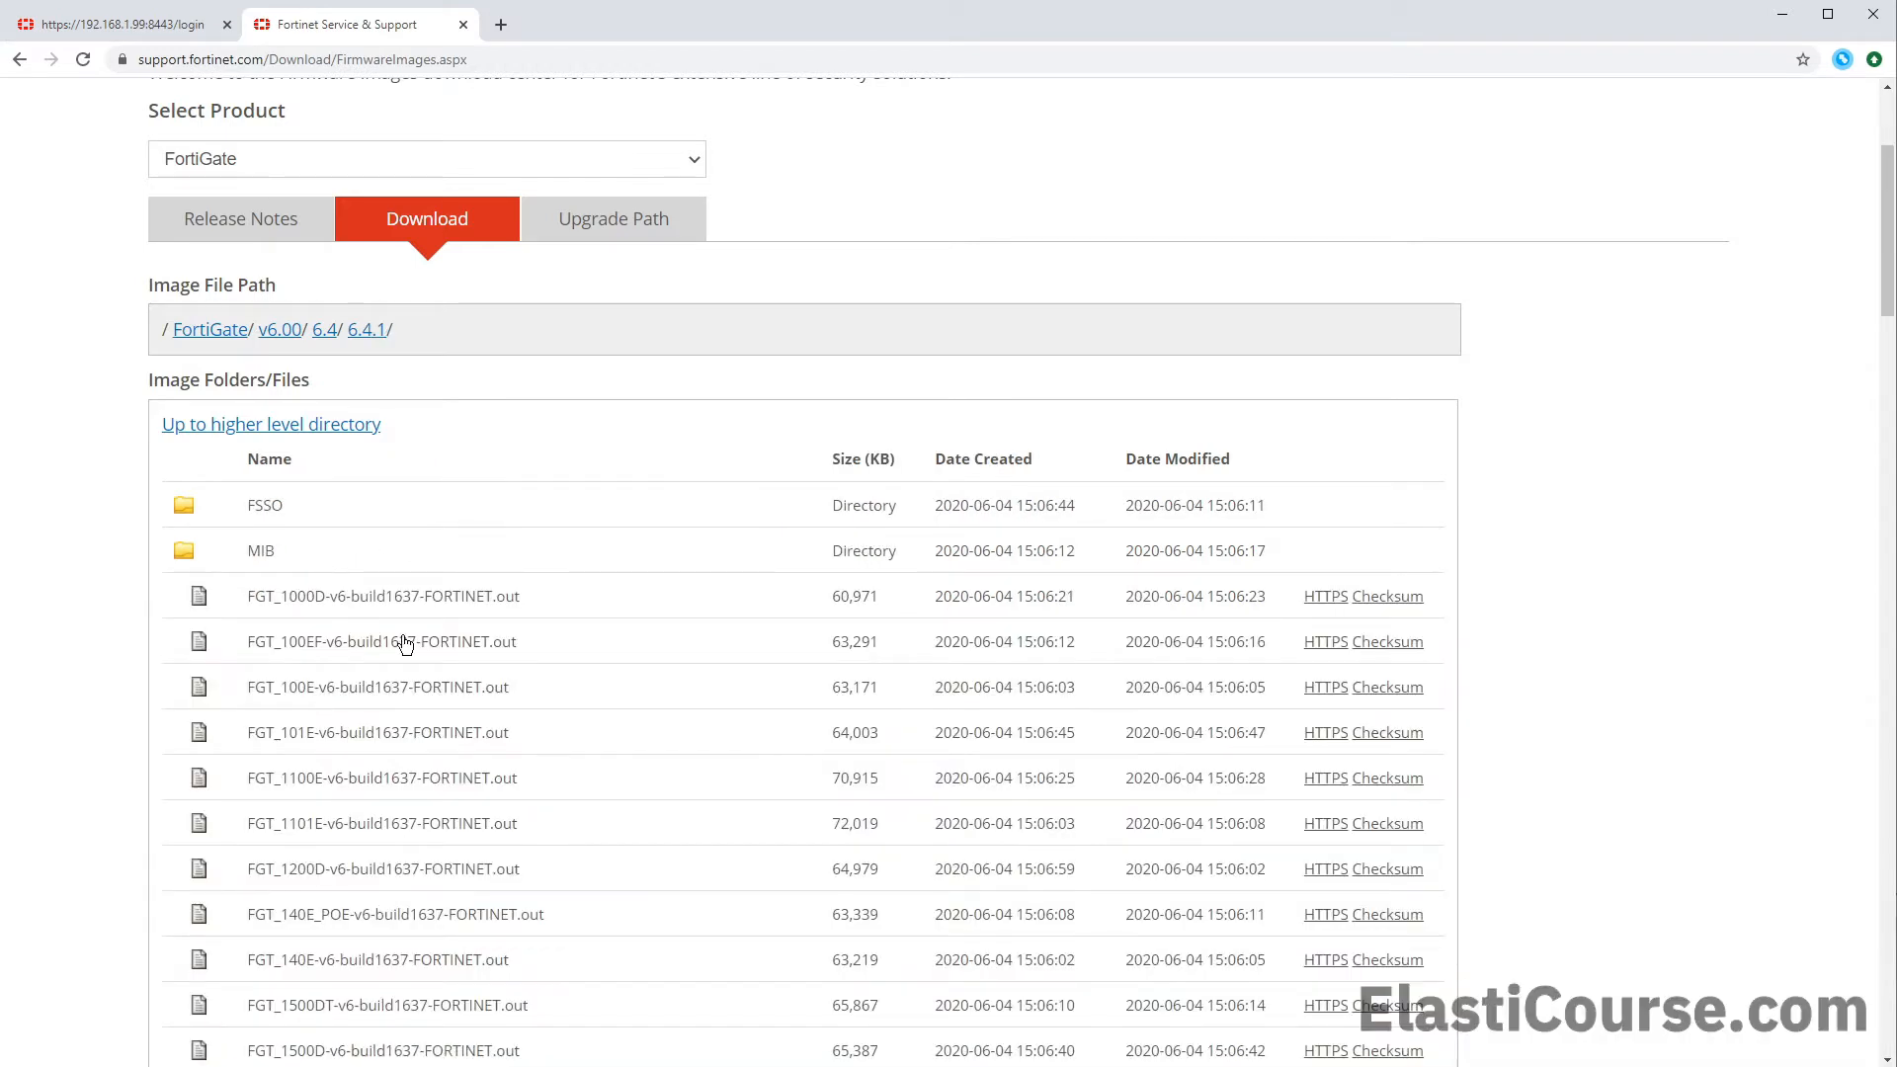
{"action": "mouse_move", "coordinate": [244, 623]}
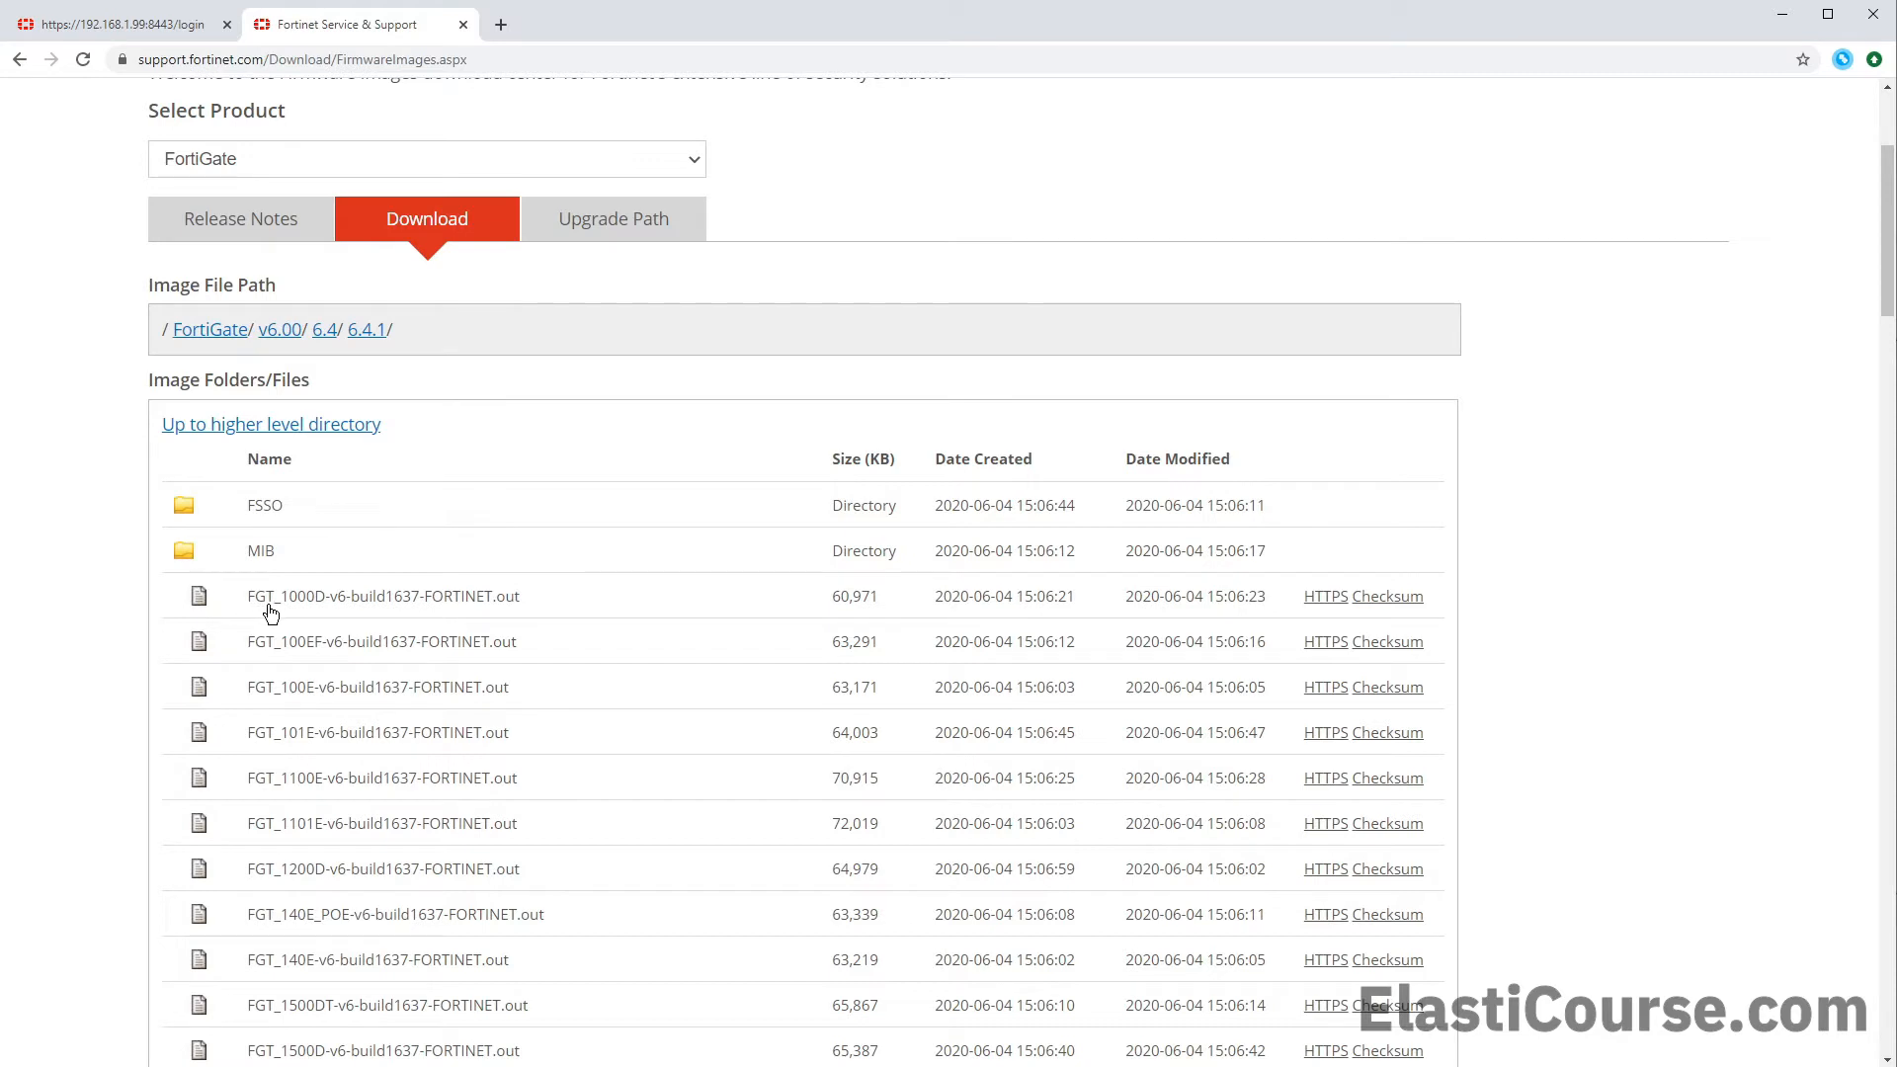
{"action": "mouse_move", "coordinate": [490, 618]}
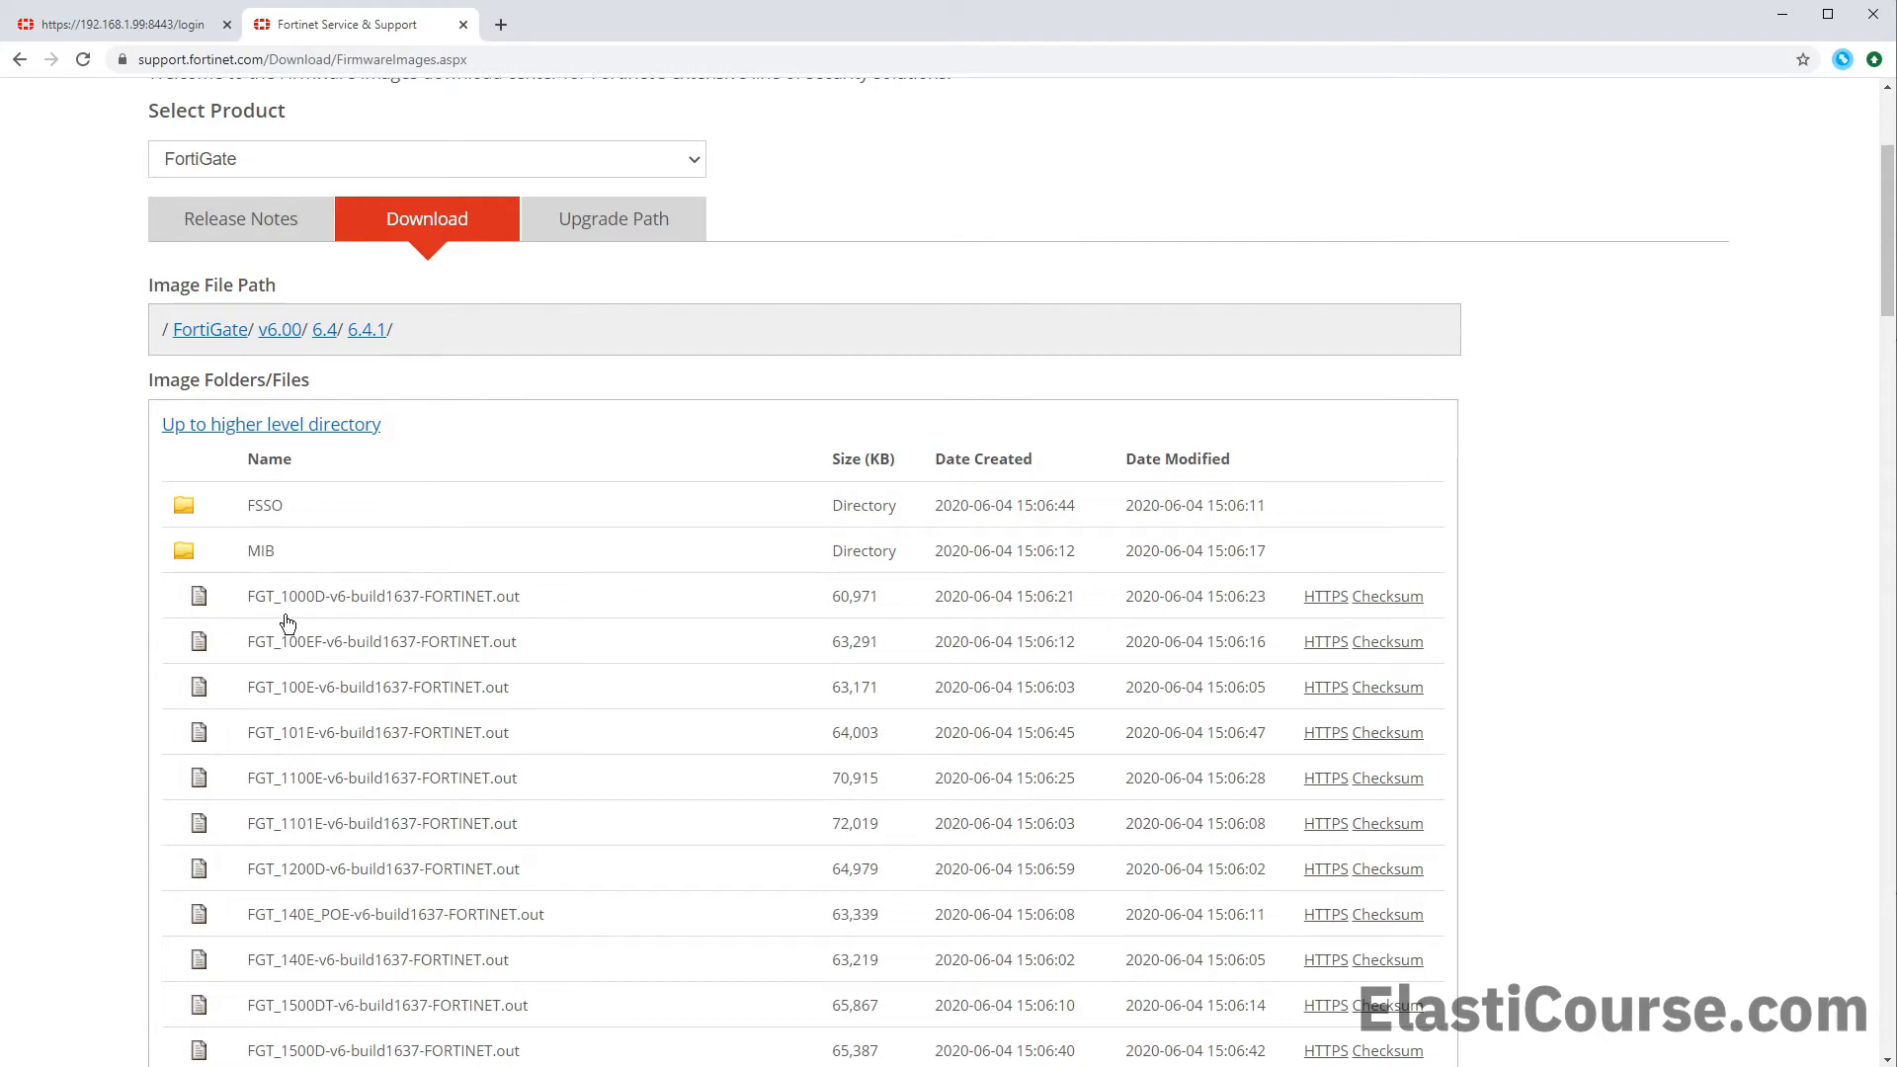
{"action": "mouse_move", "coordinate": [279, 715]}
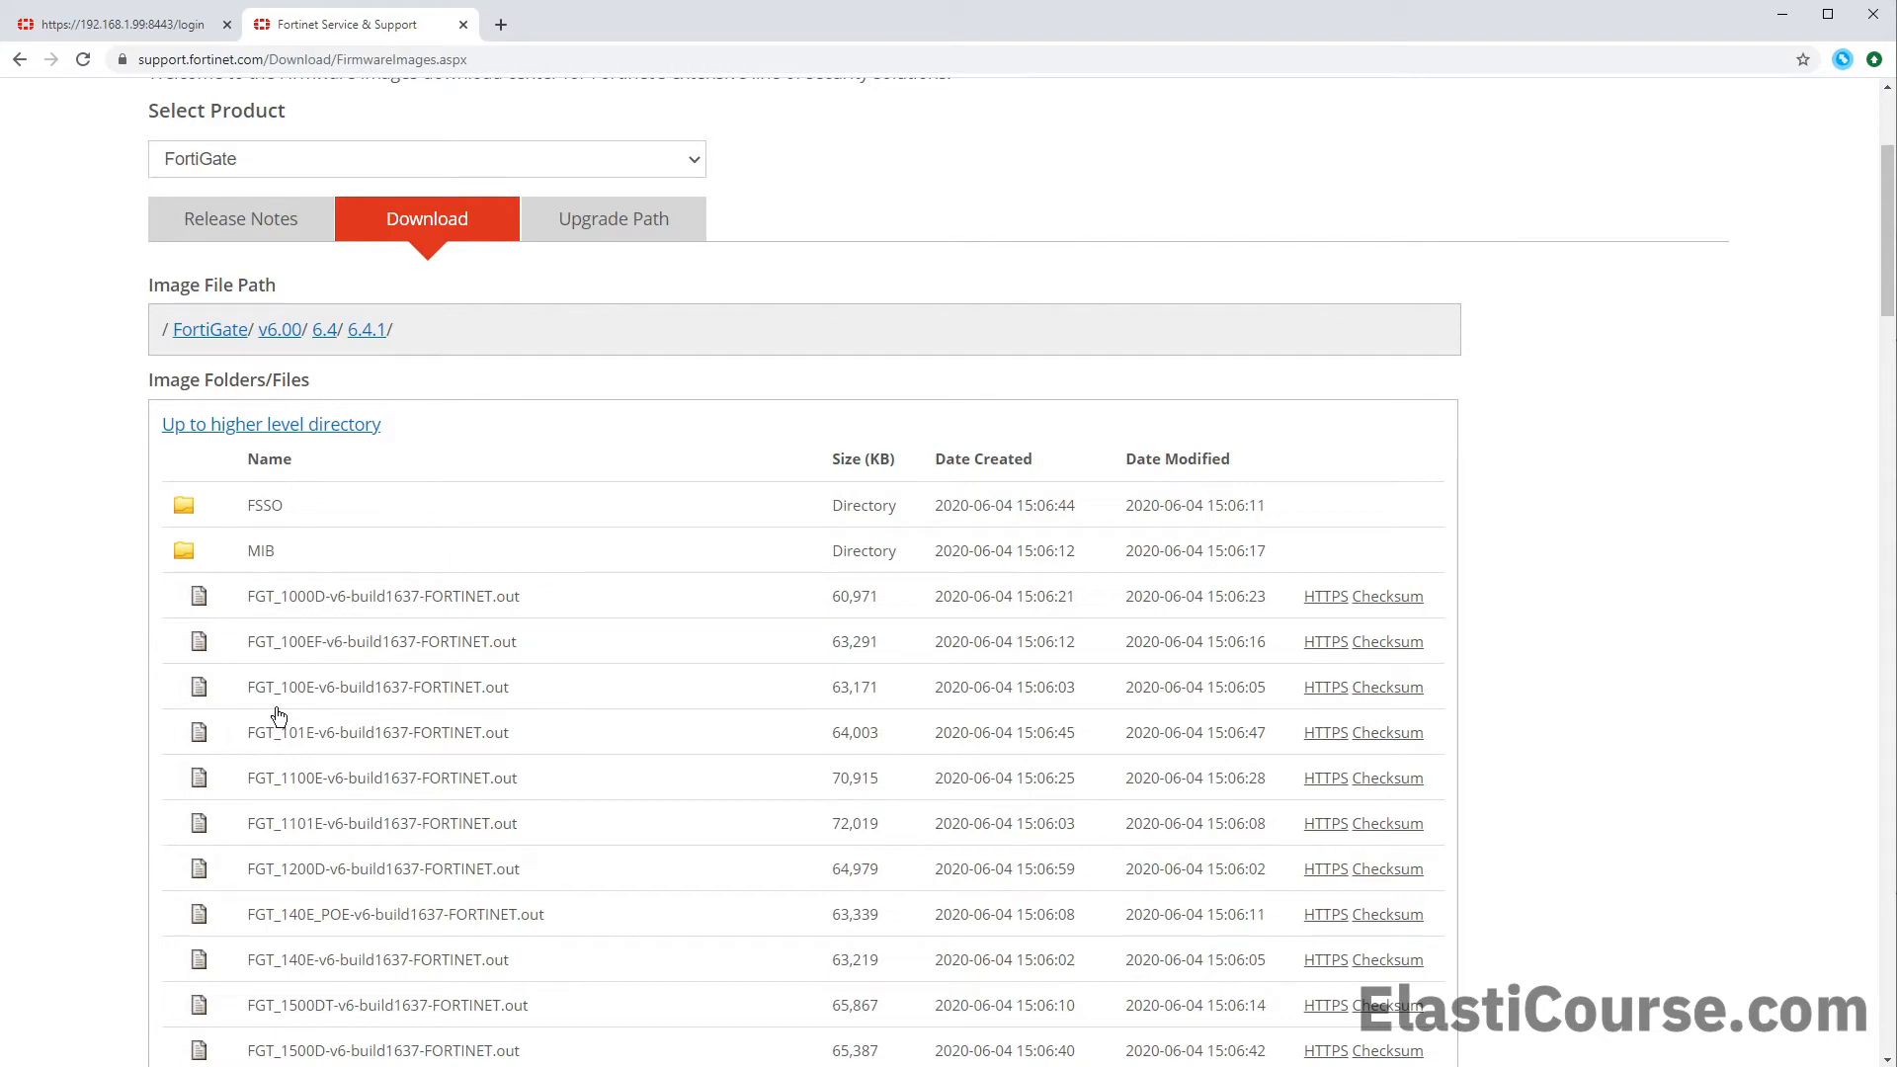
{"action": "scroll", "scroll_direction": "down", "scroll_amount": 3}
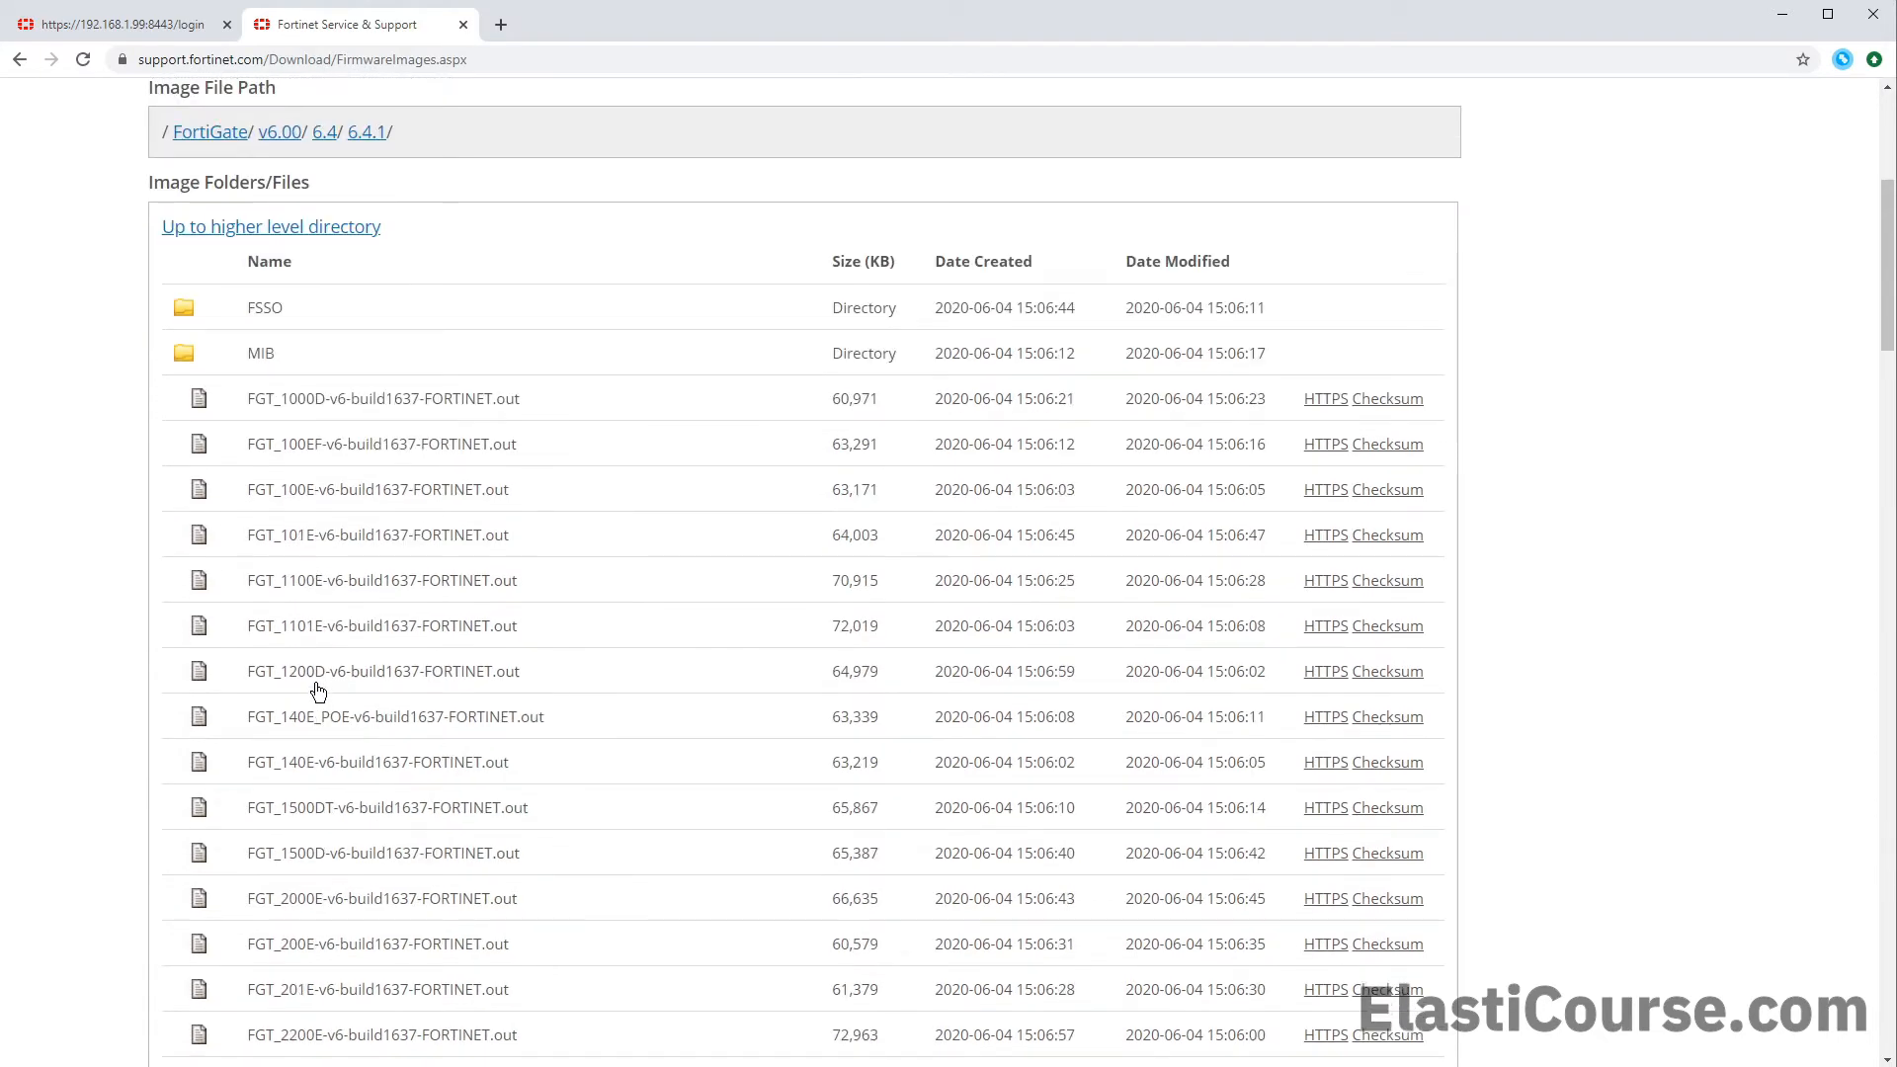
{"action": "scroll", "scroll_direction": "down", "scroll_amount": 3}
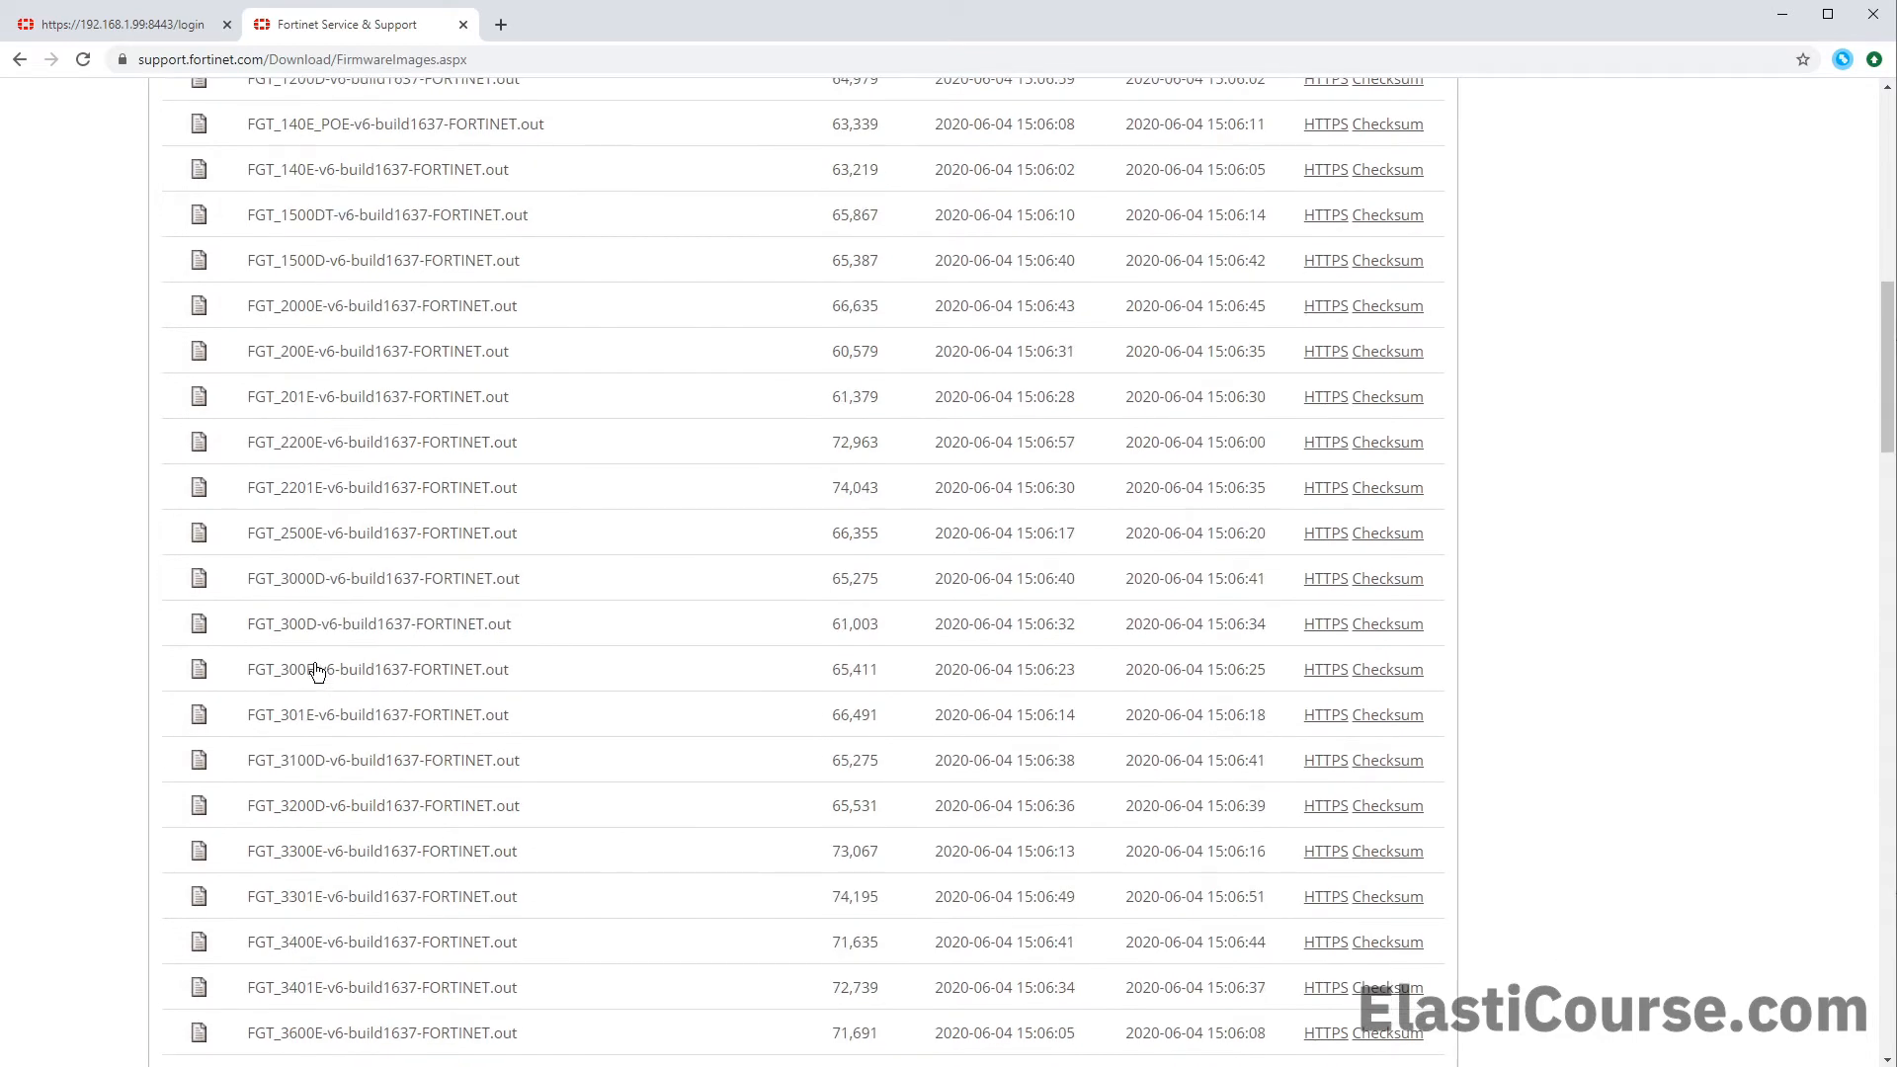
{"action": "type", "text": "61e"}
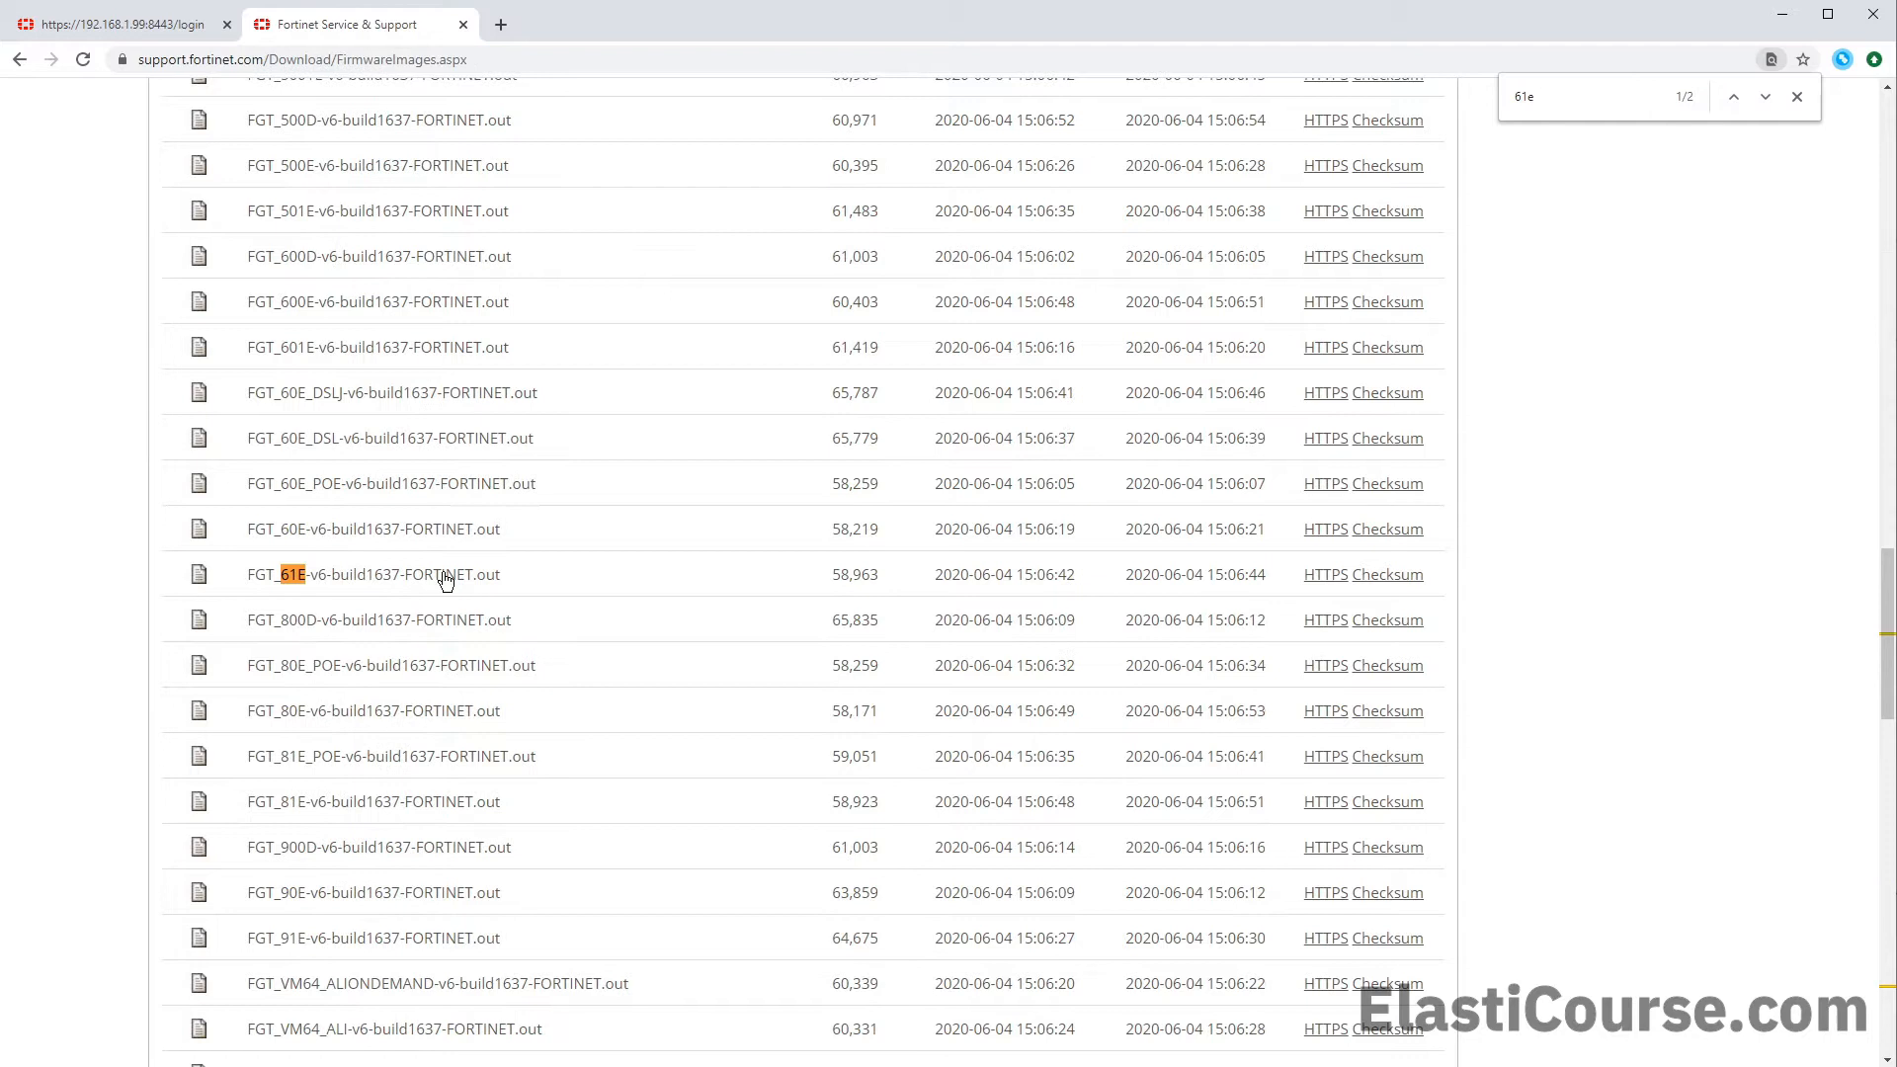
{"action": "mouse_move", "coordinate": [285, 490]}
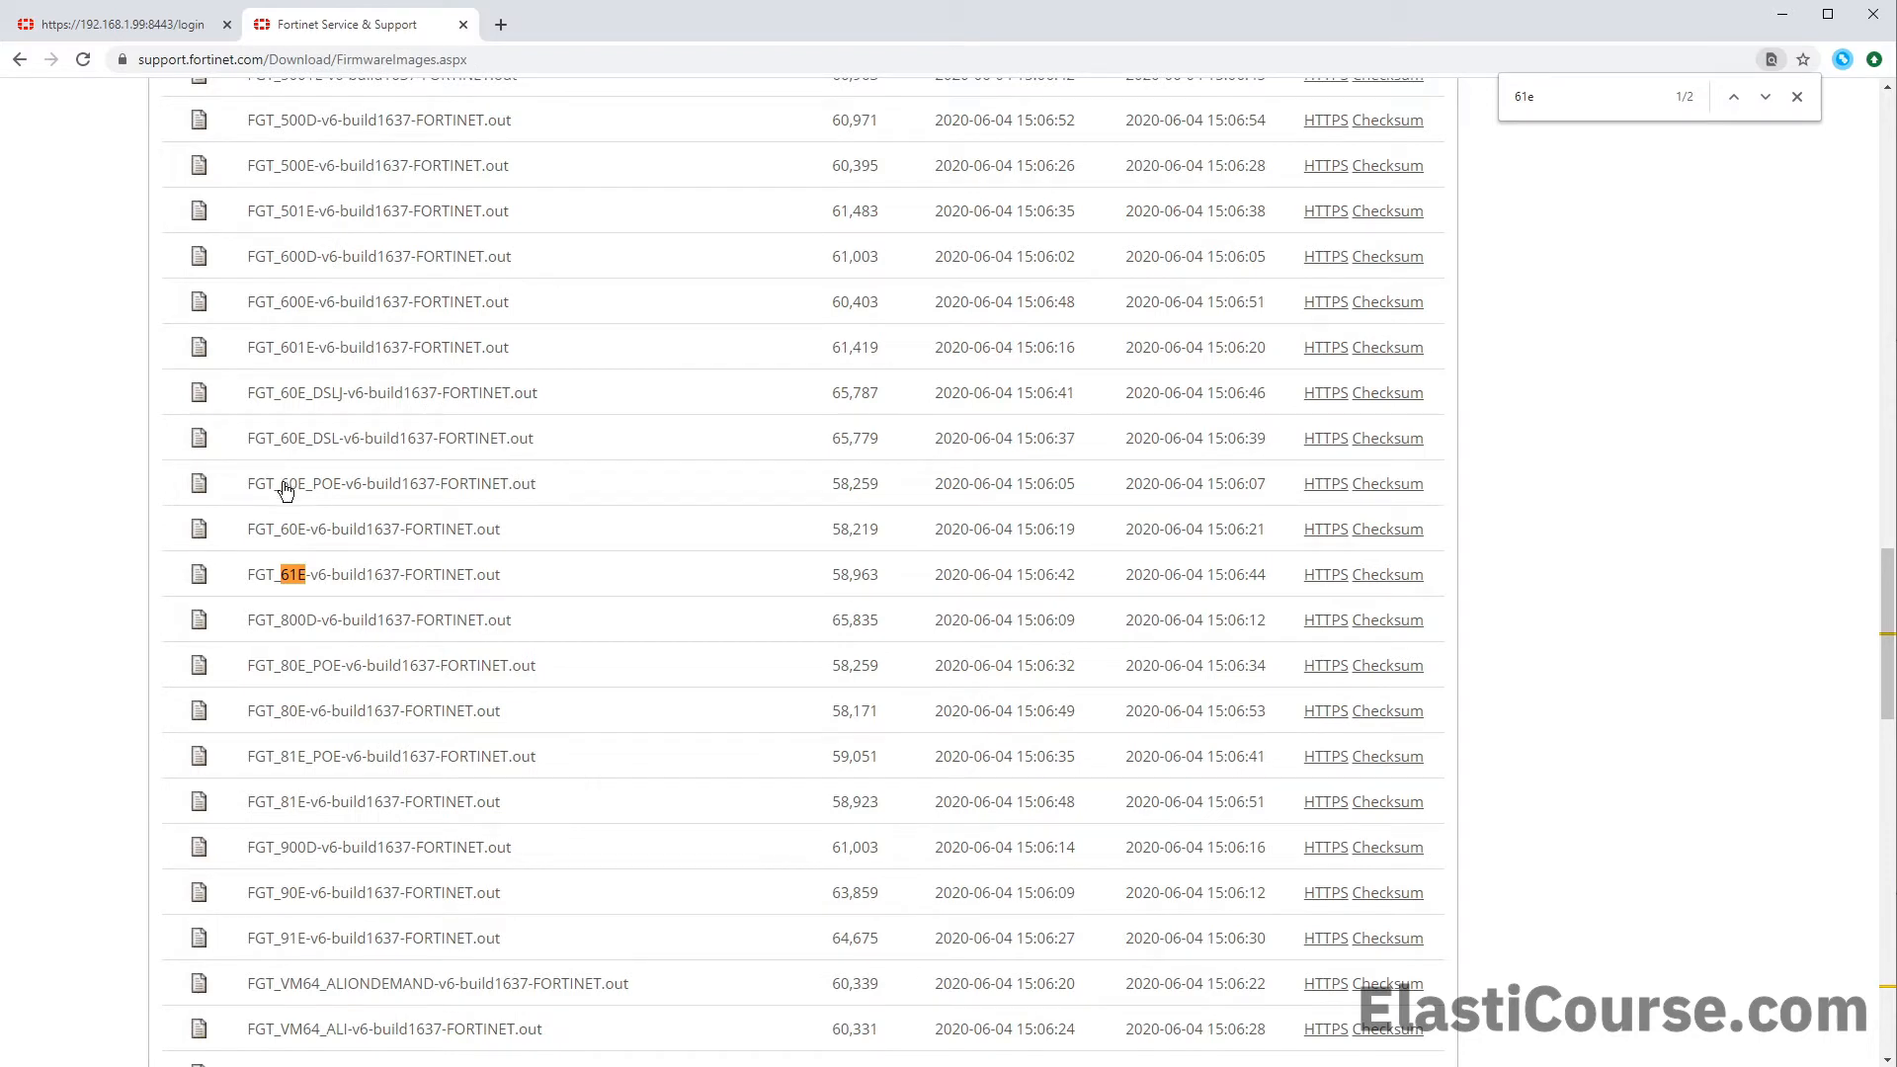
{"action": "mouse_move", "coordinate": [305, 548]}
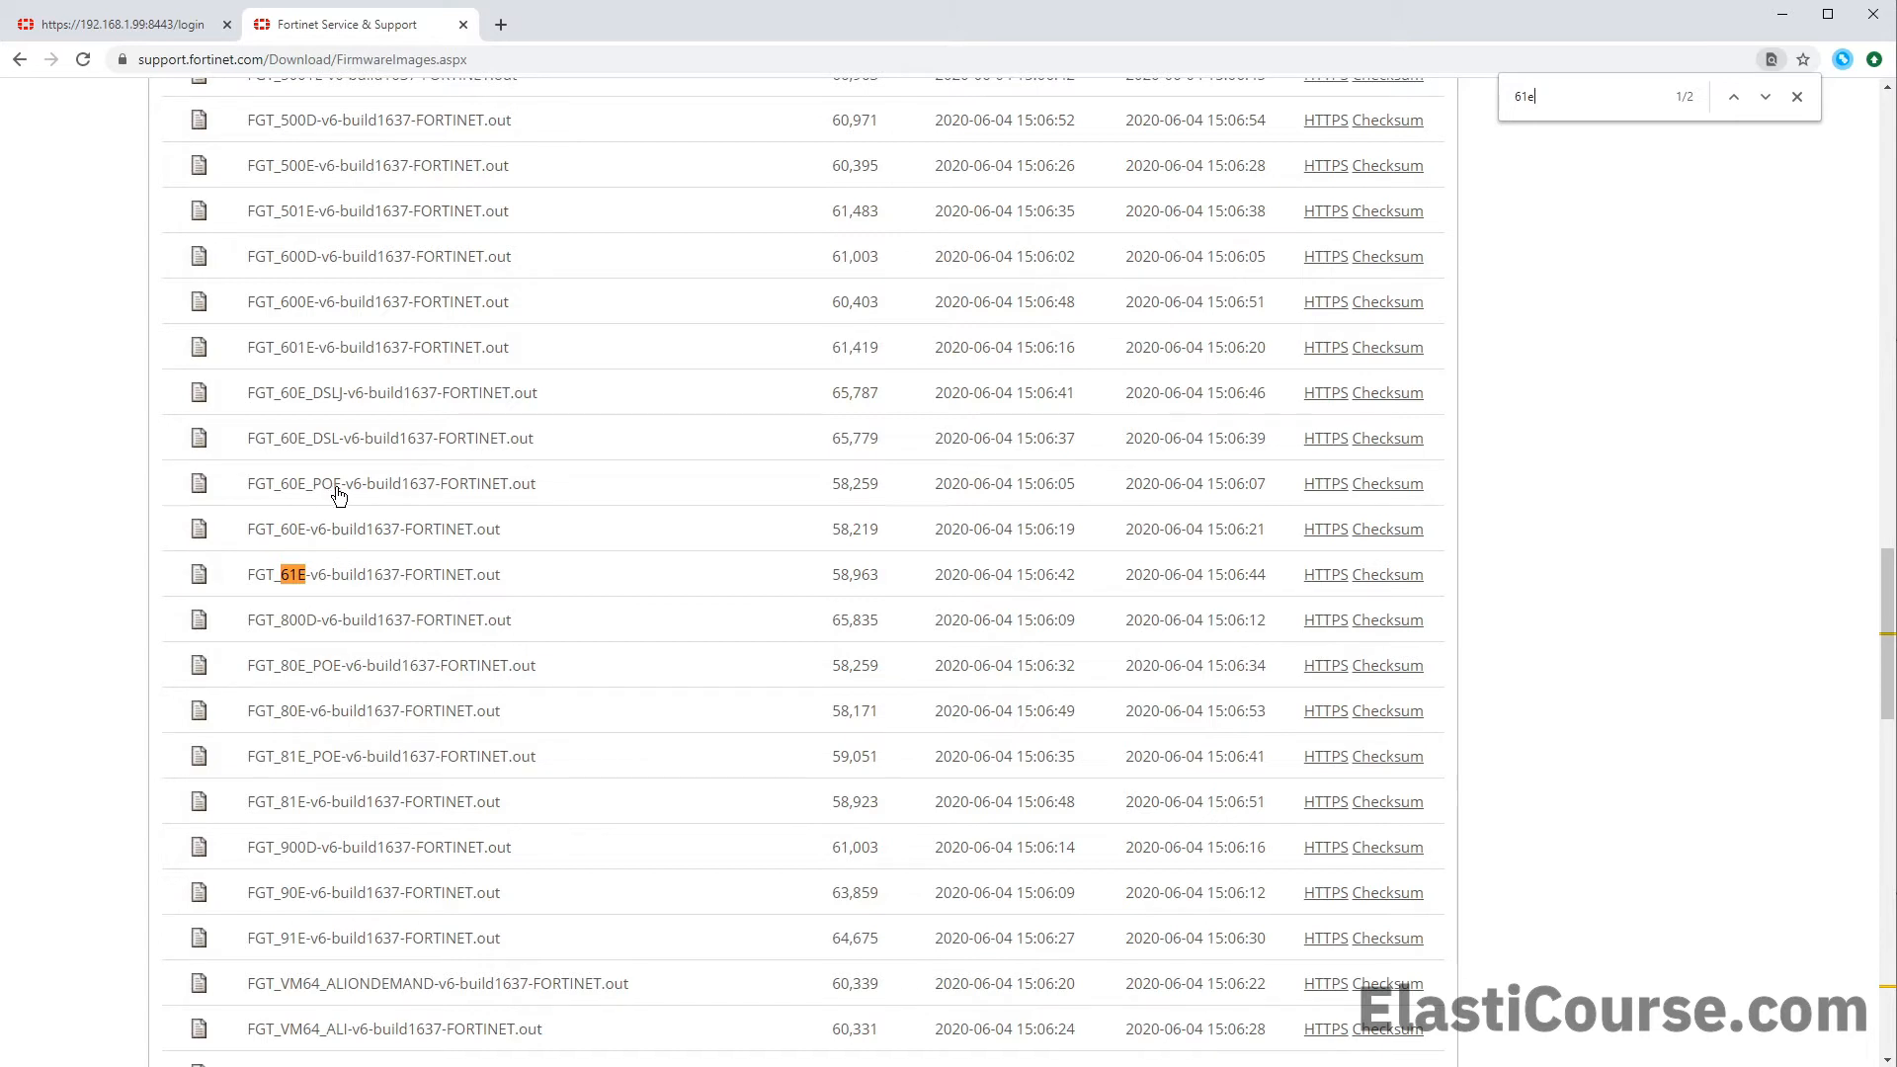
{"action": "mouse_move", "coordinate": [338, 508]}
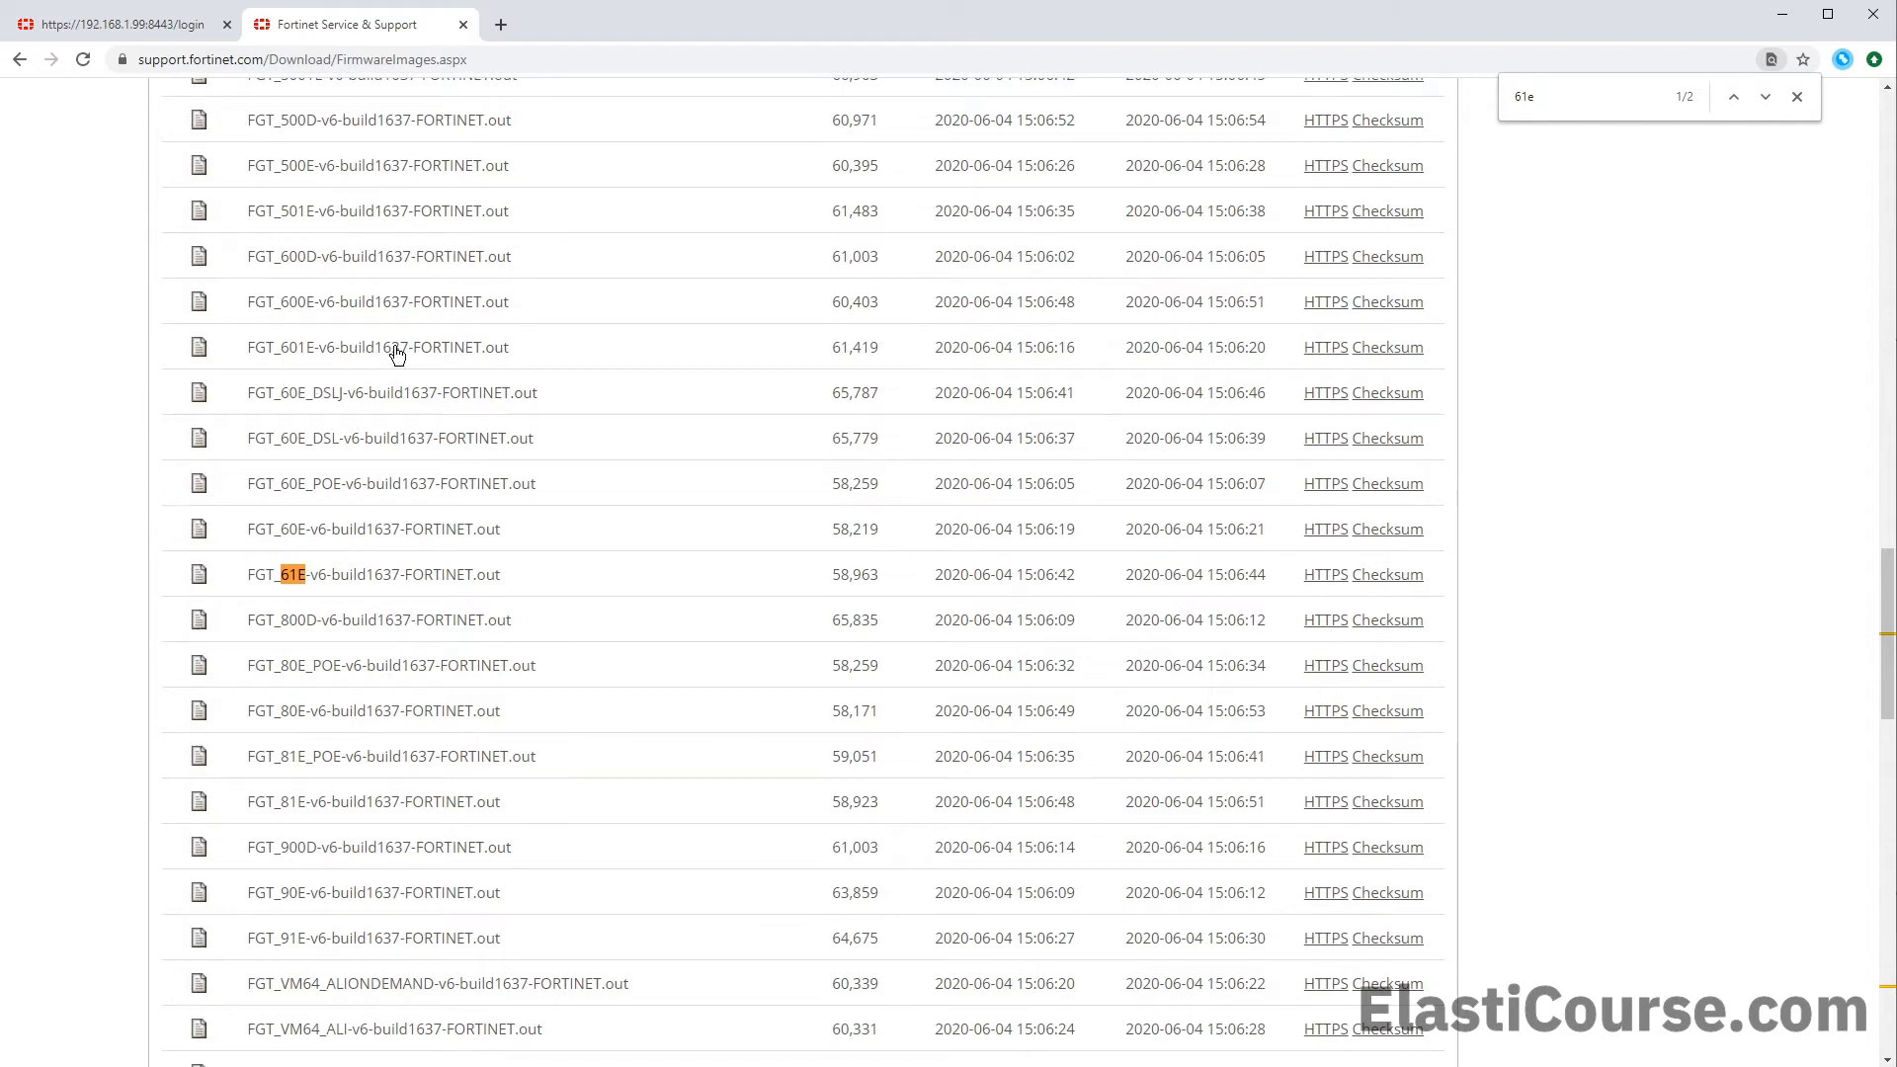
{"action": "left_click", "coordinate": [1763, 97]}
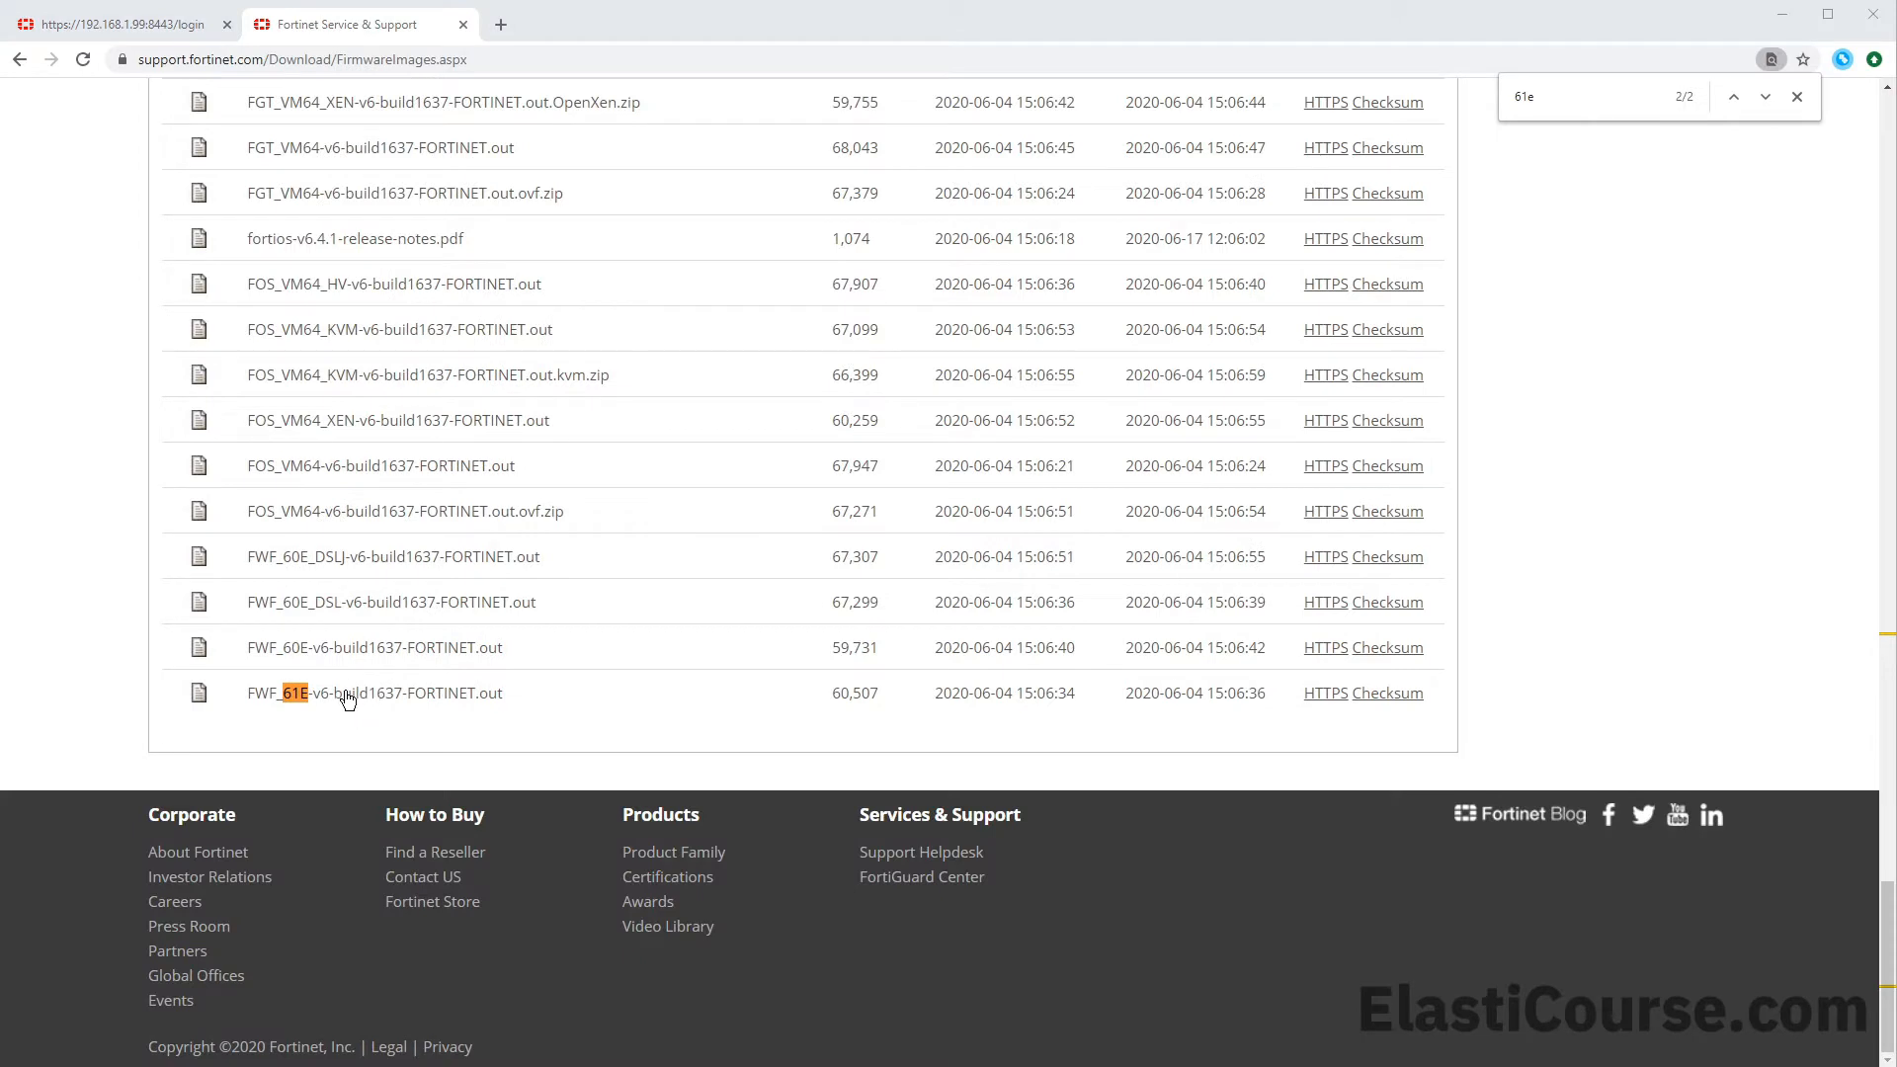
{"action": "mouse_move", "coordinate": [980, 667]}
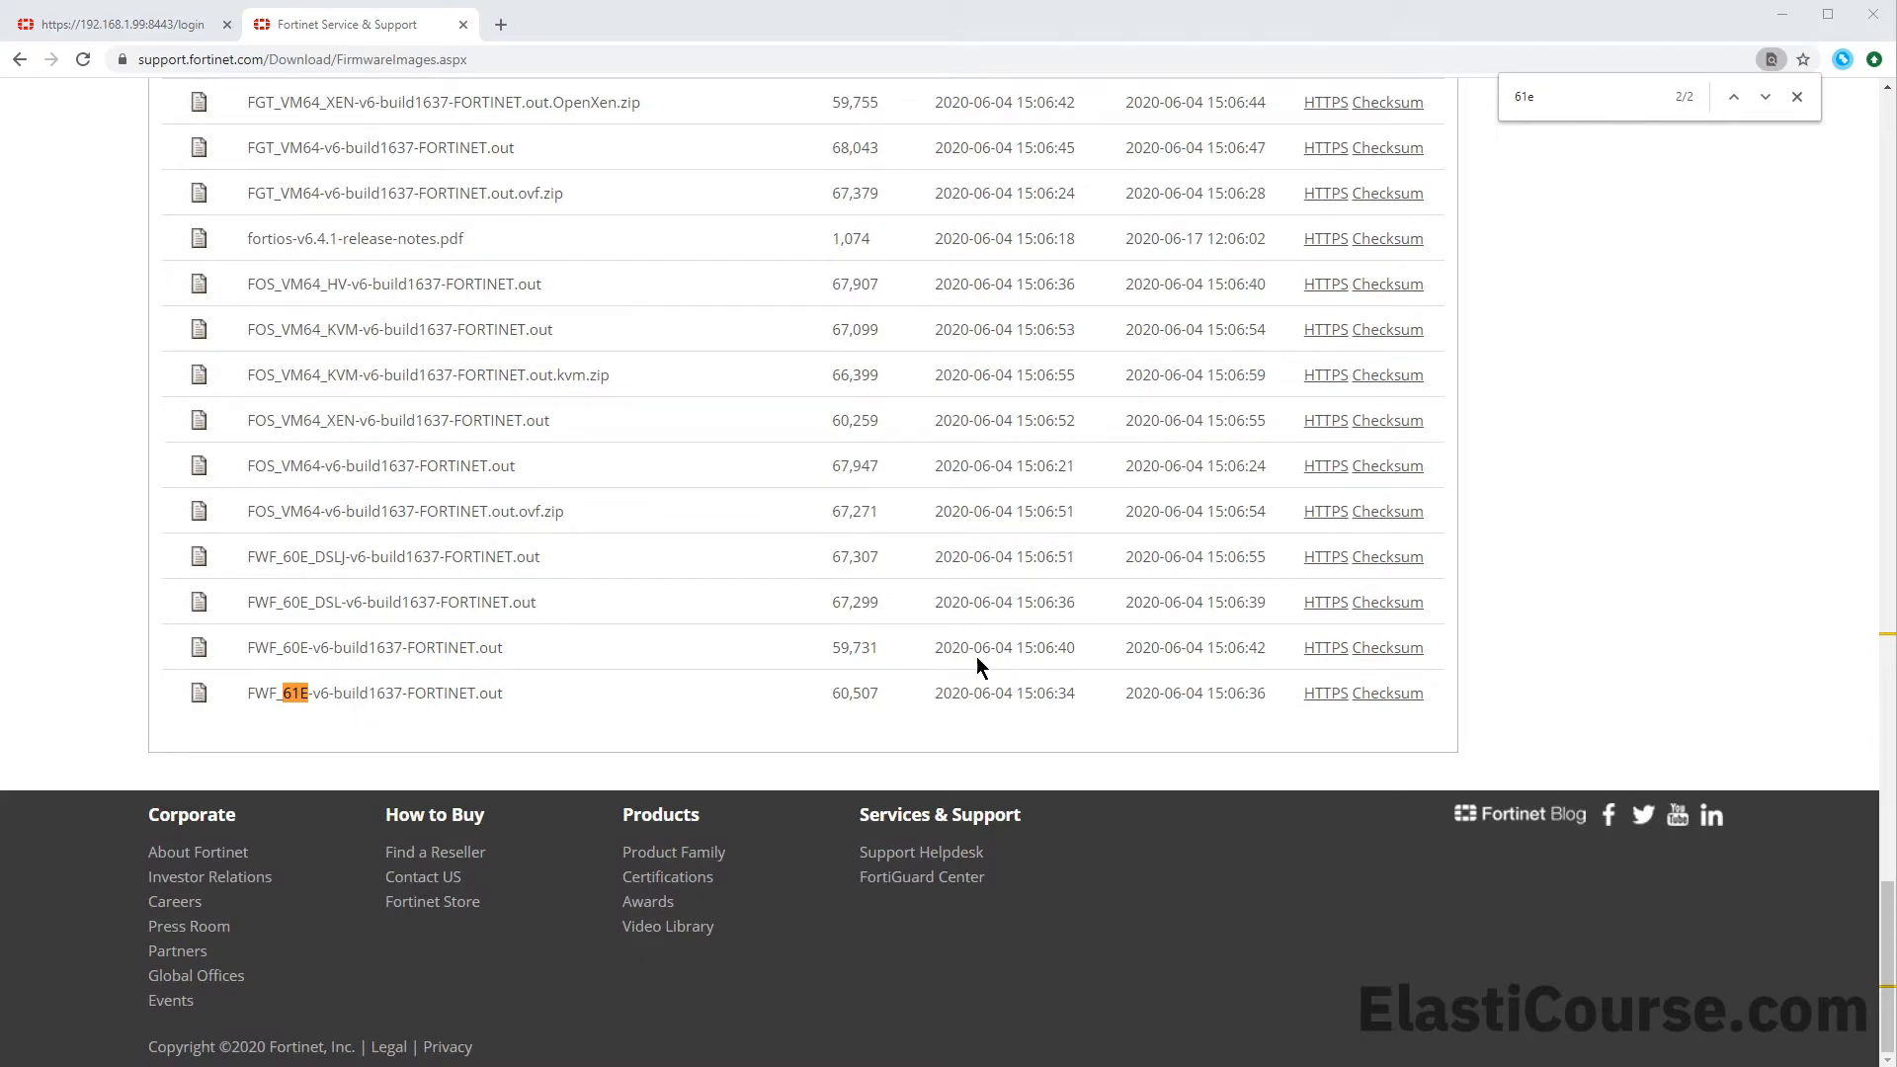
{"action": "left_click", "coordinate": [1322, 692]}
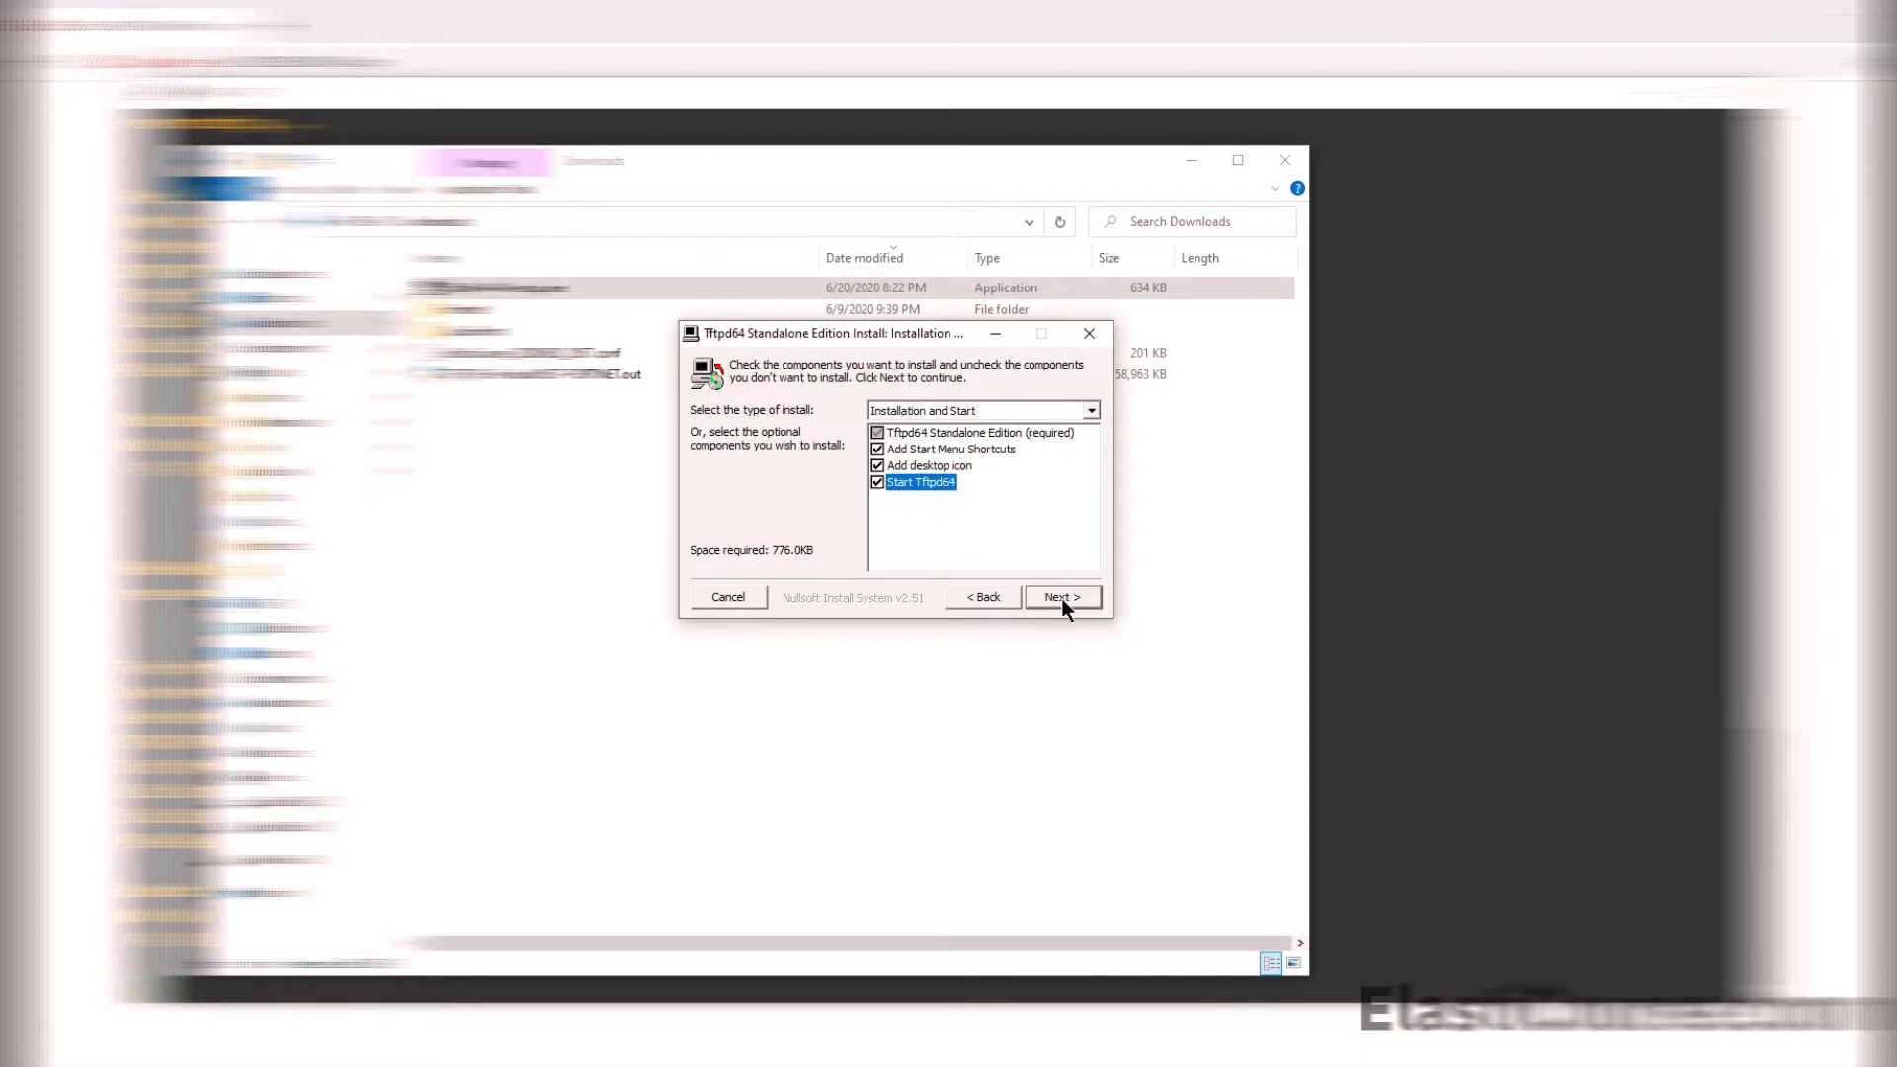
Install and start Tftpd64, allowing it access through Windows Defender Firewall
{"action": "left_click", "coordinate": [1061, 597]}
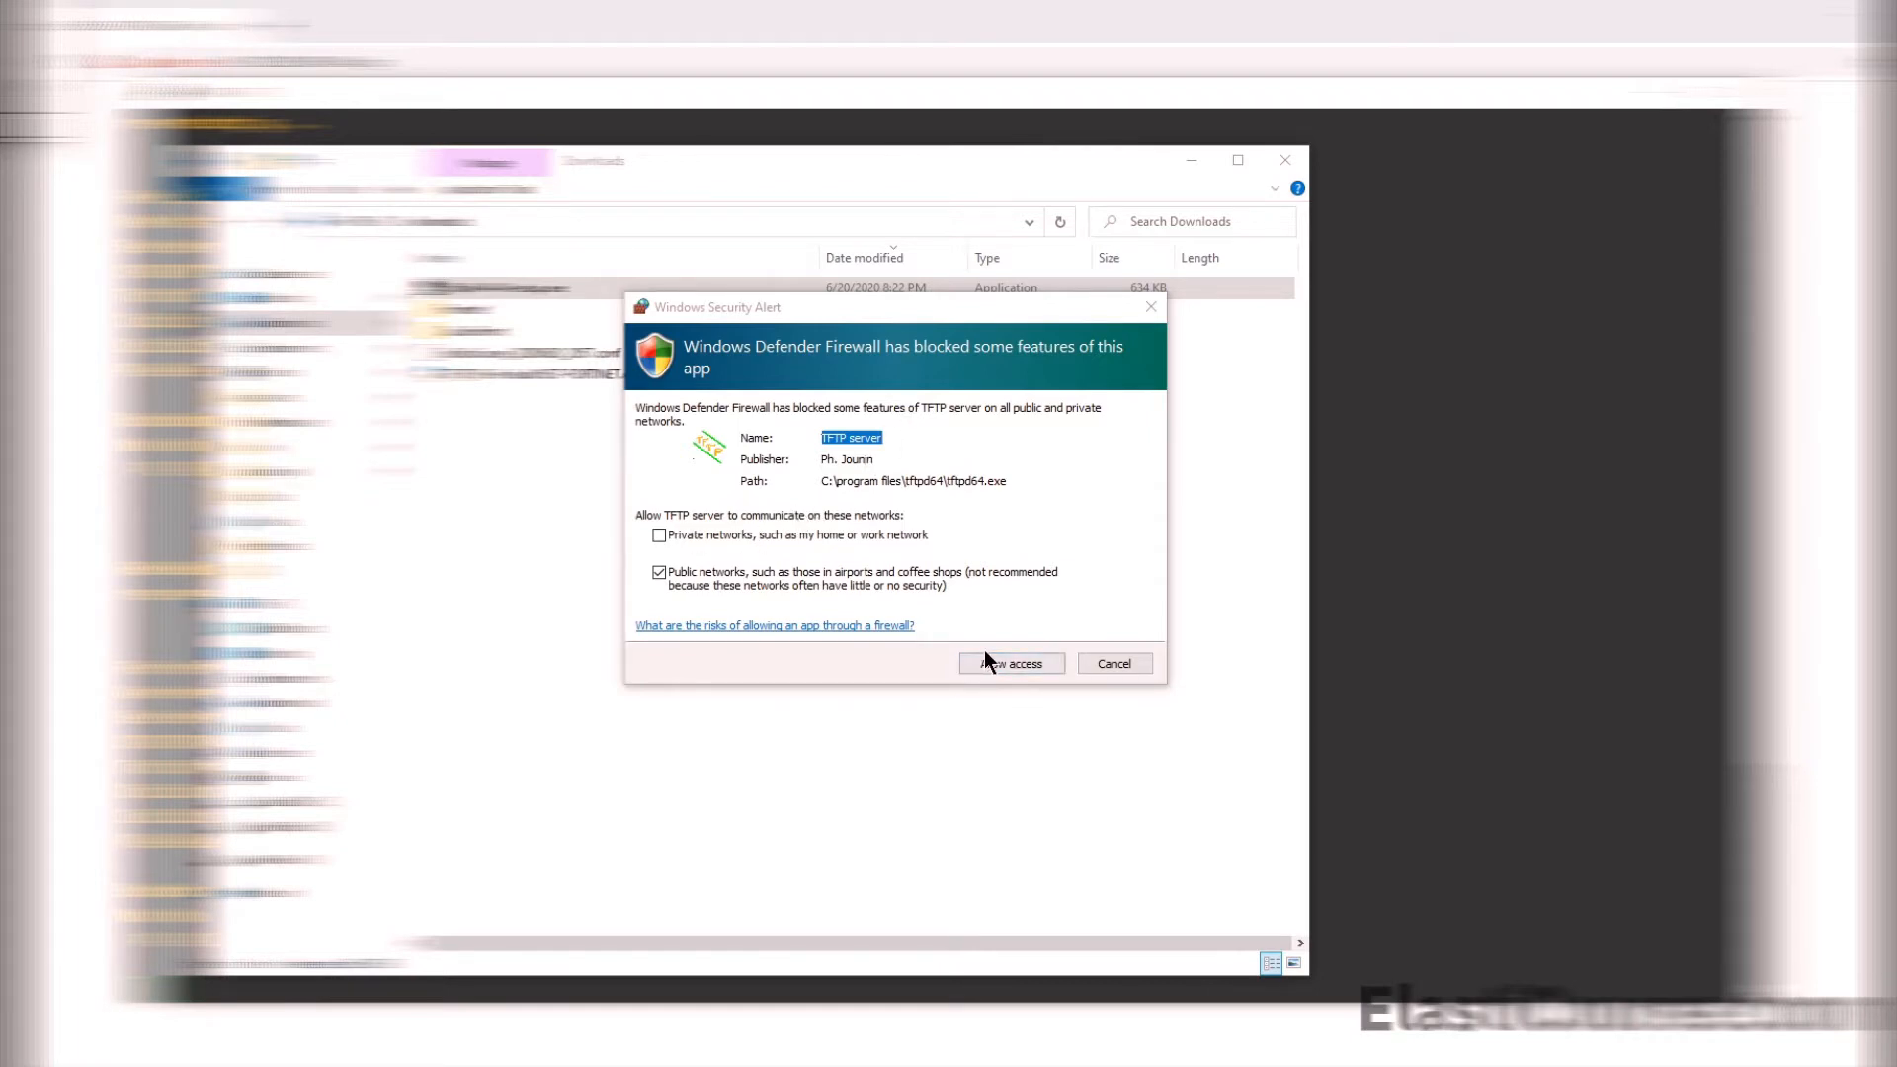
{"action": "left_click", "coordinate": [1010, 663]}
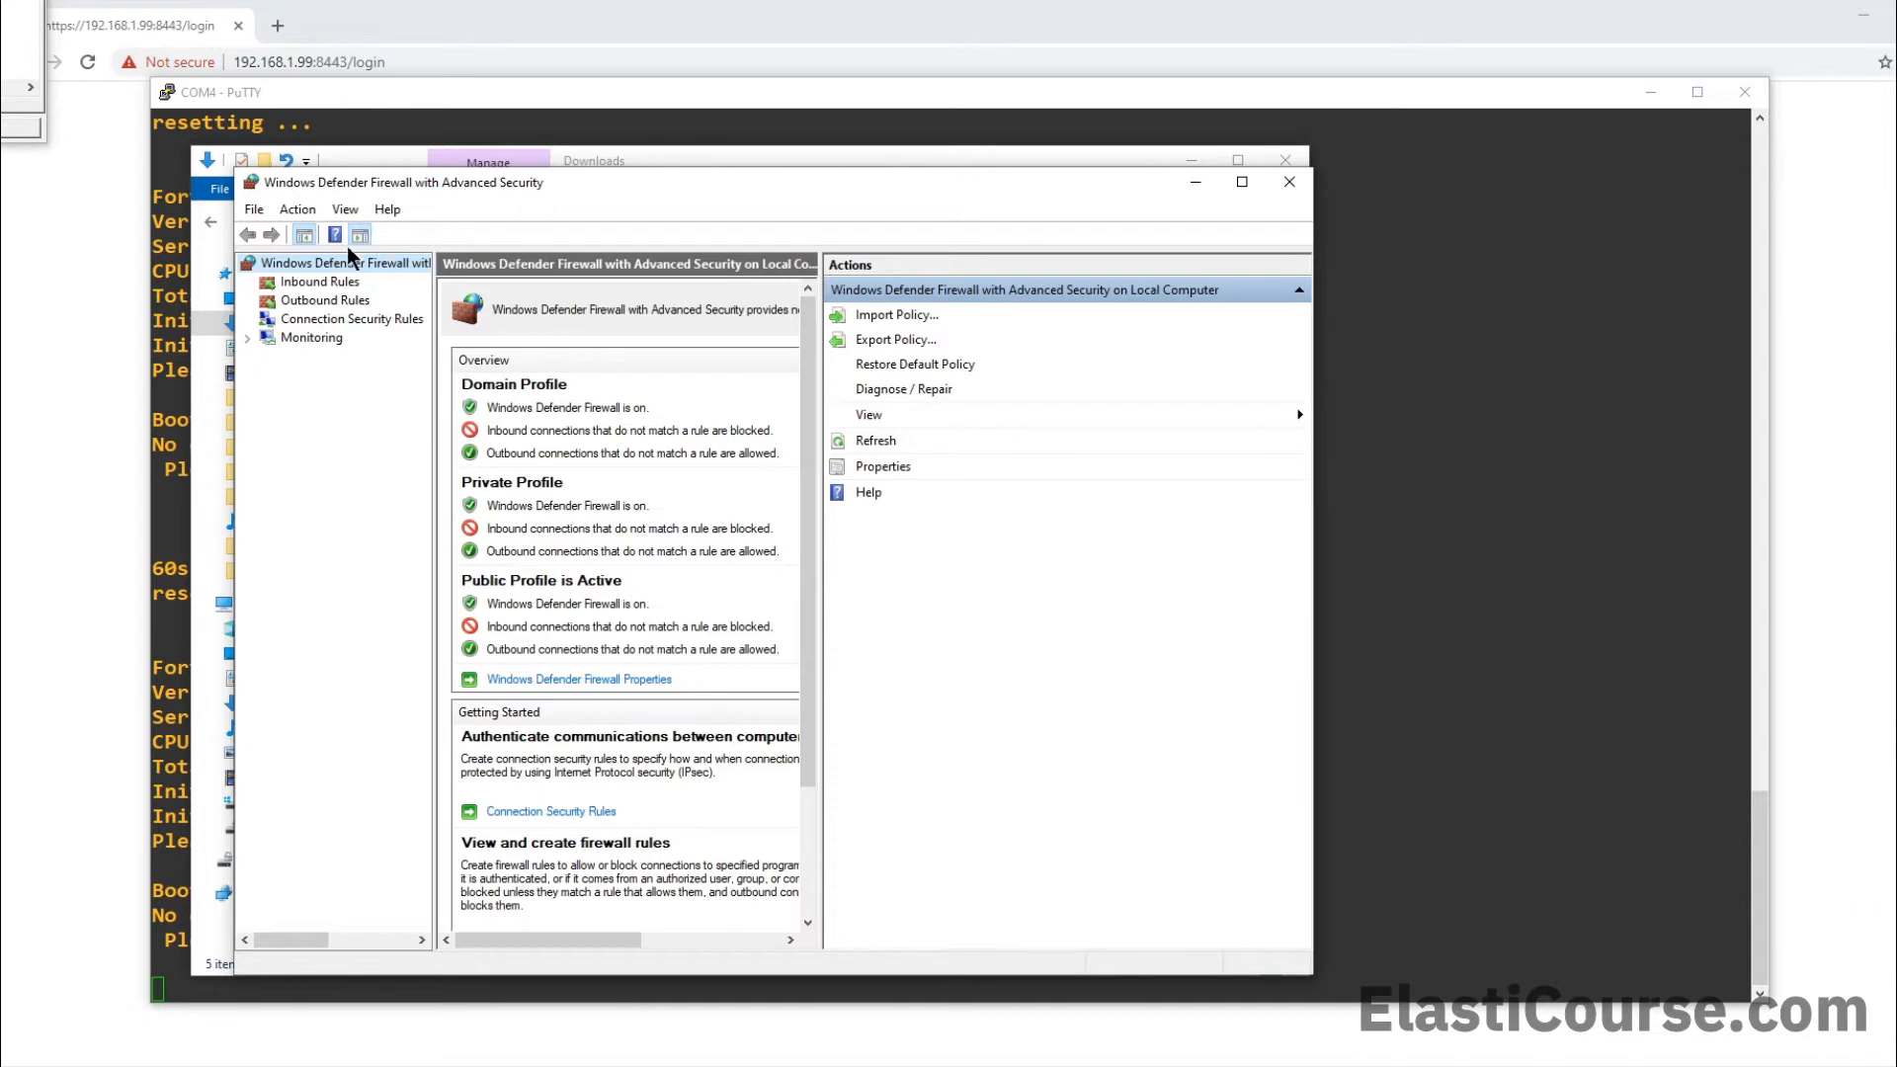
{"action": "mouse_move", "coordinate": [311, 290]}
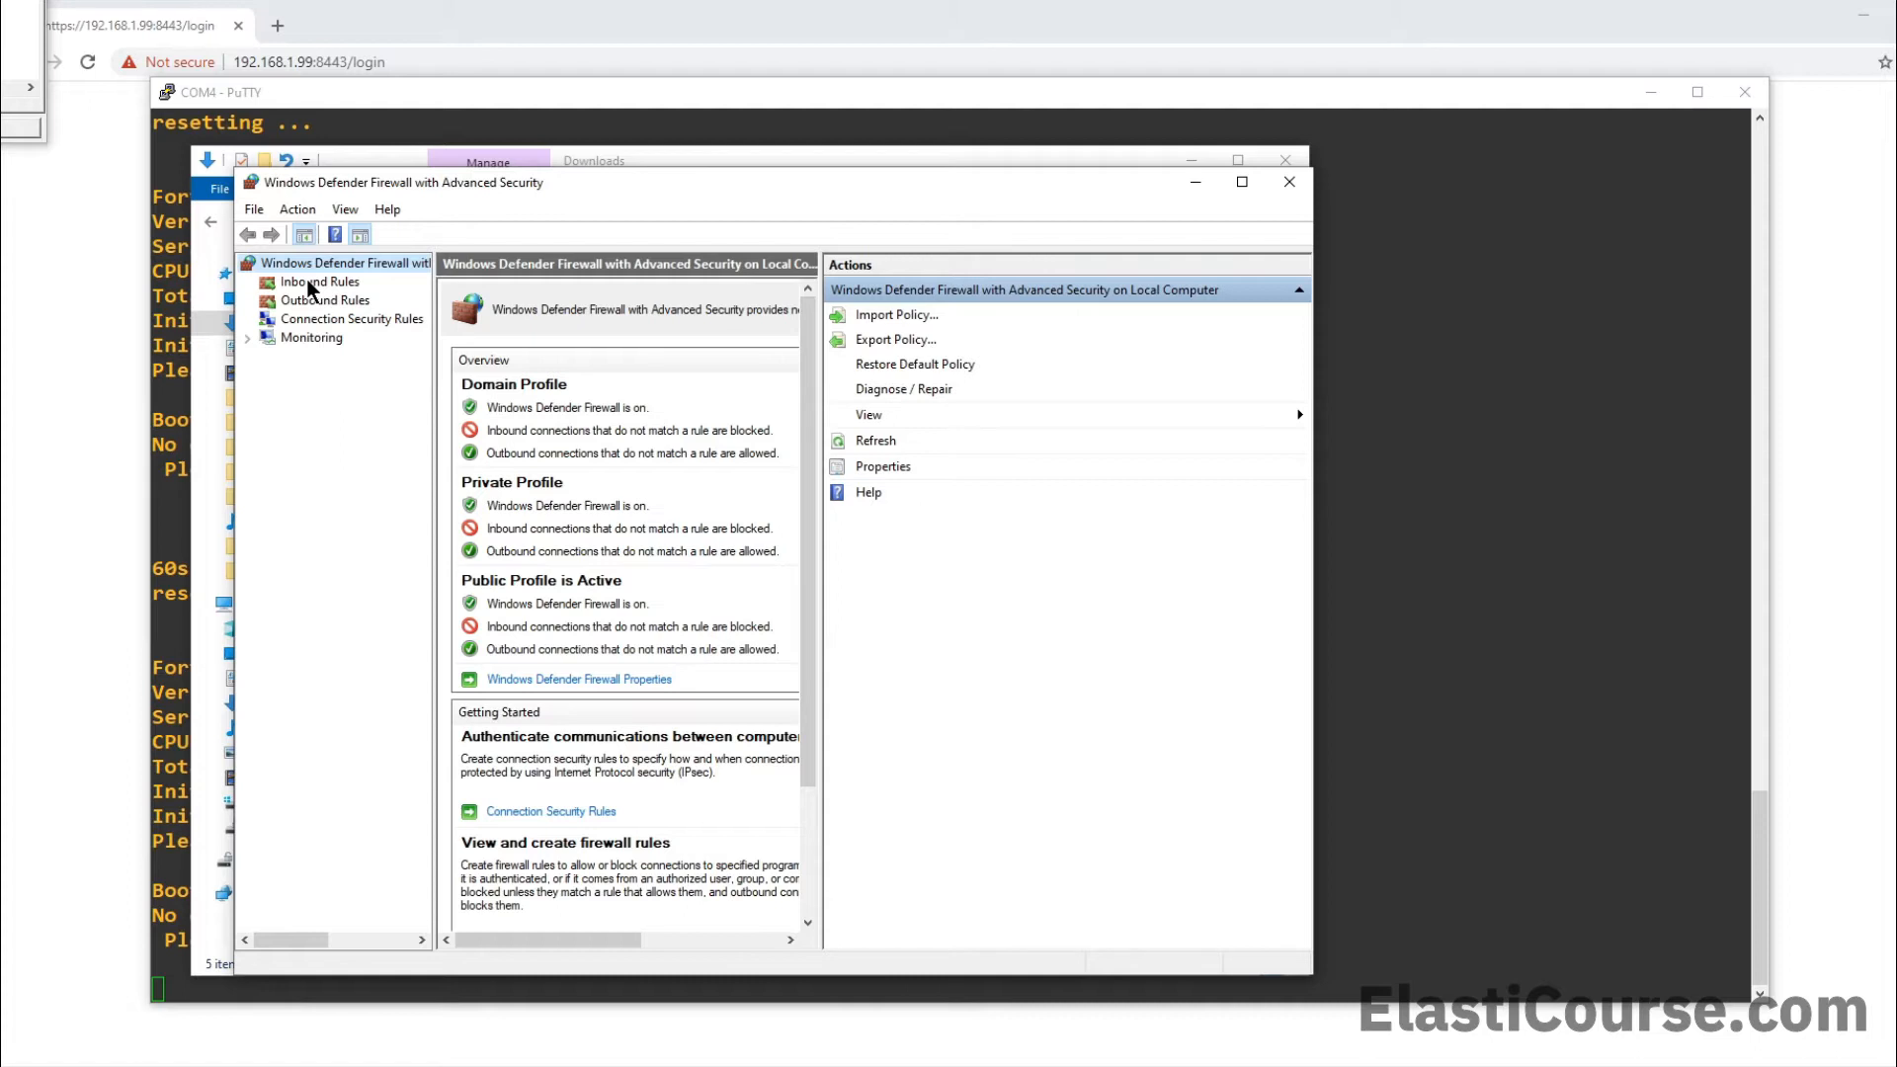
List the inbound rules and select a TFTP server rule to review its profile and action
{"action": "left_click", "coordinate": [320, 282]}
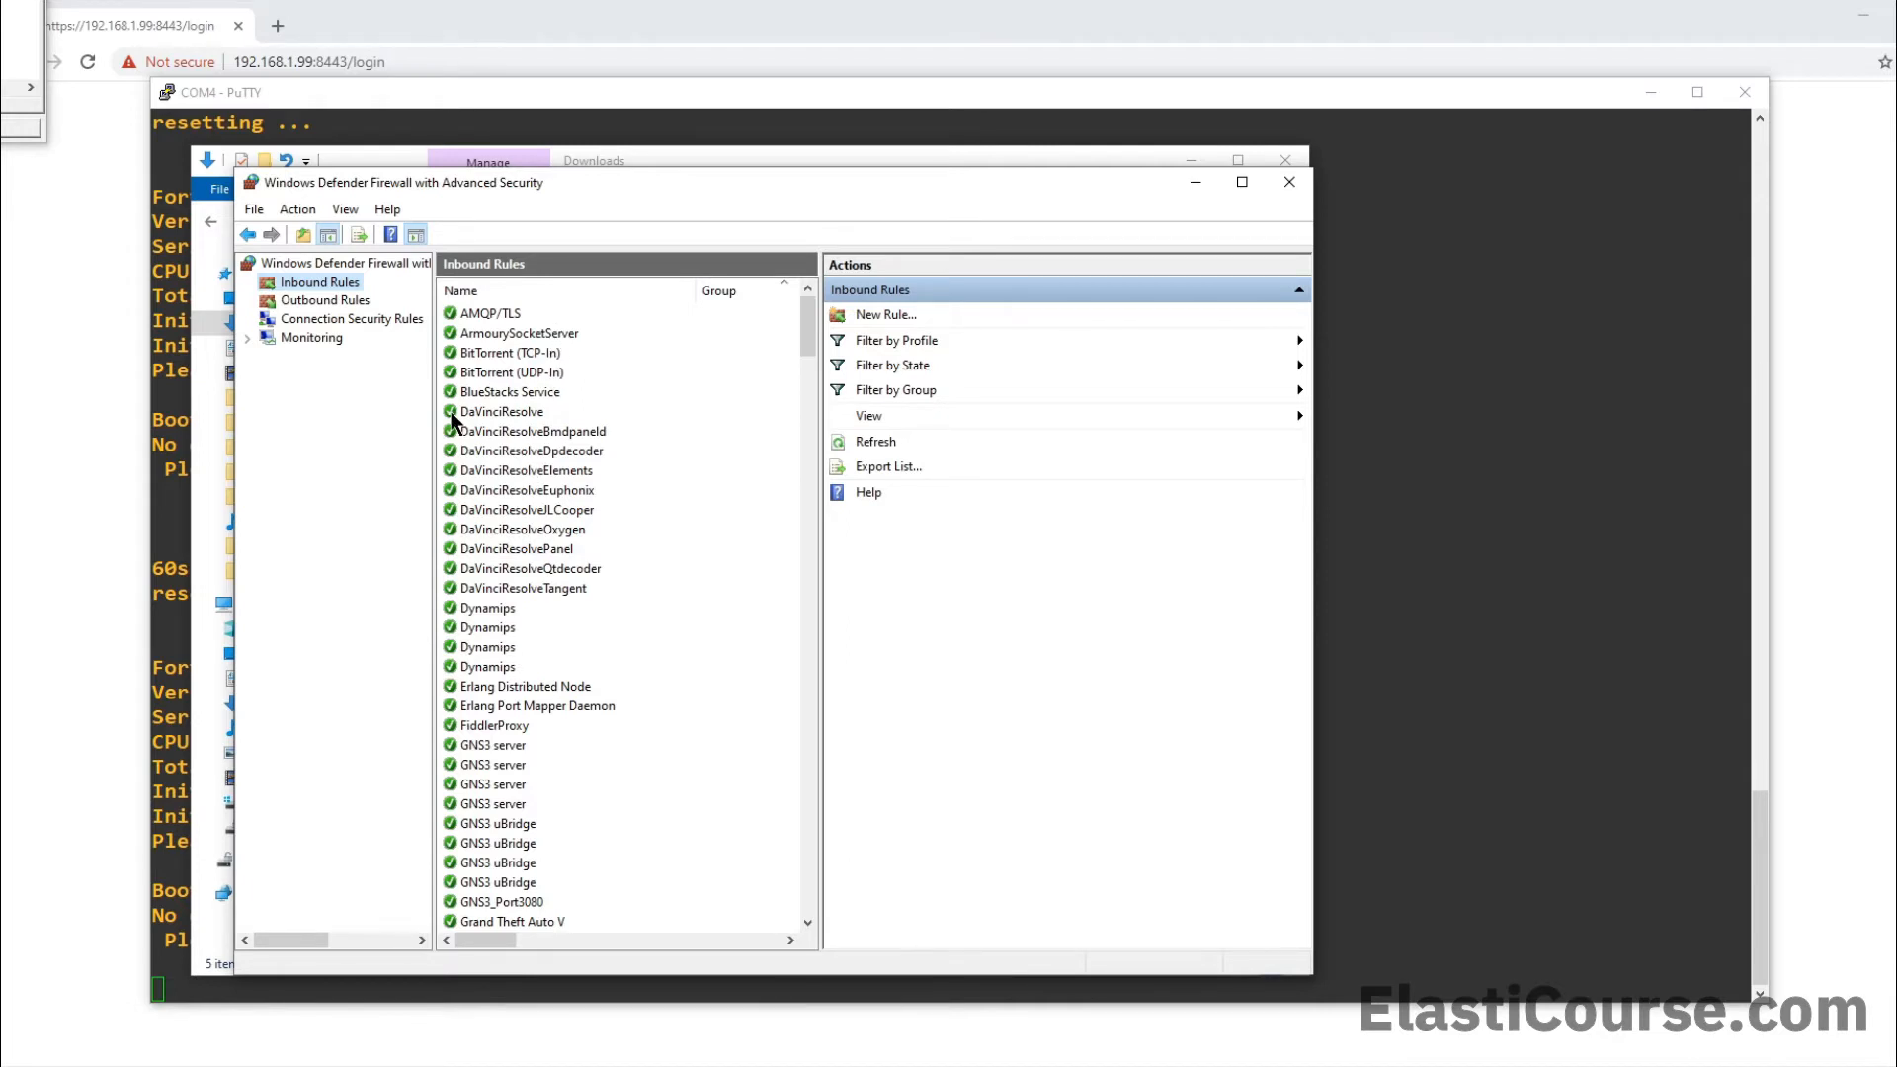
{"action": "mouse_move", "coordinate": [444, 769]}
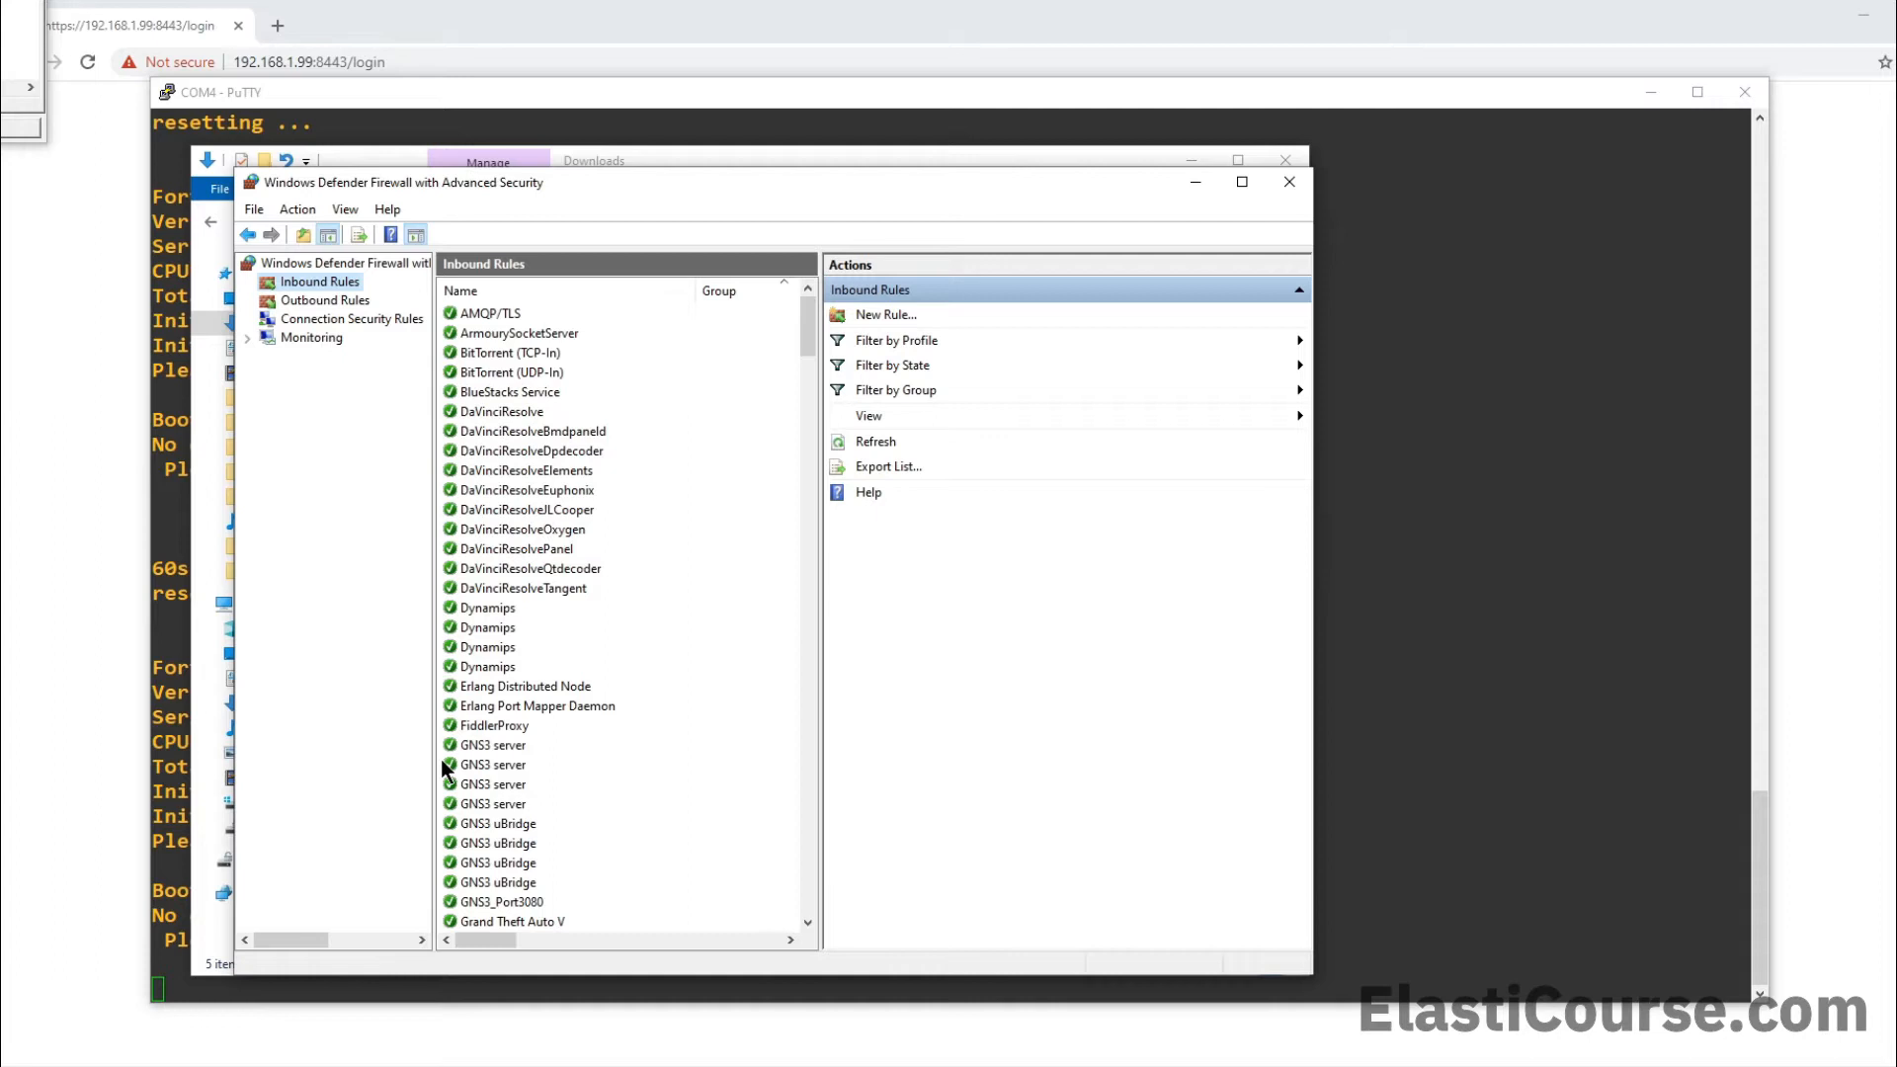
{"action": "scroll", "scroll_direction": "down", "scroll_amount": 3}
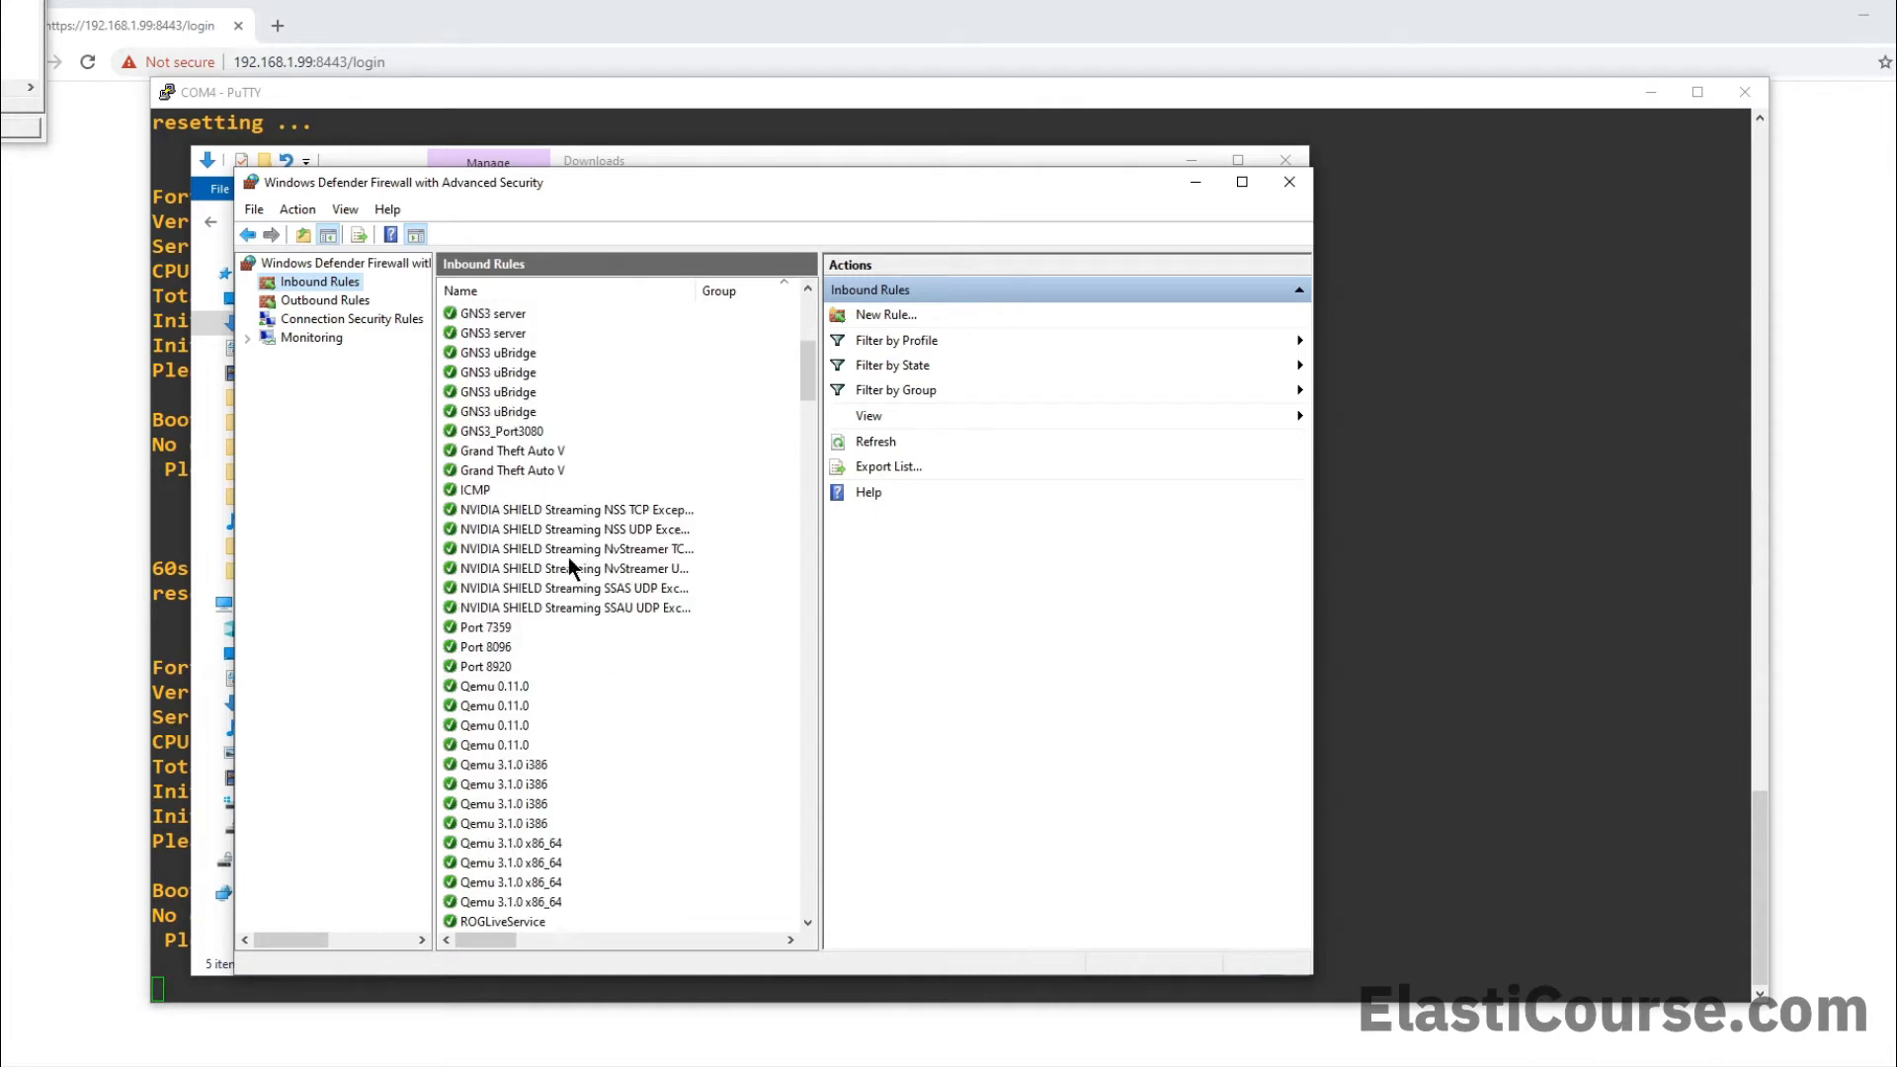
{"action": "scroll", "scroll_direction": "down", "scroll_amount": 3}
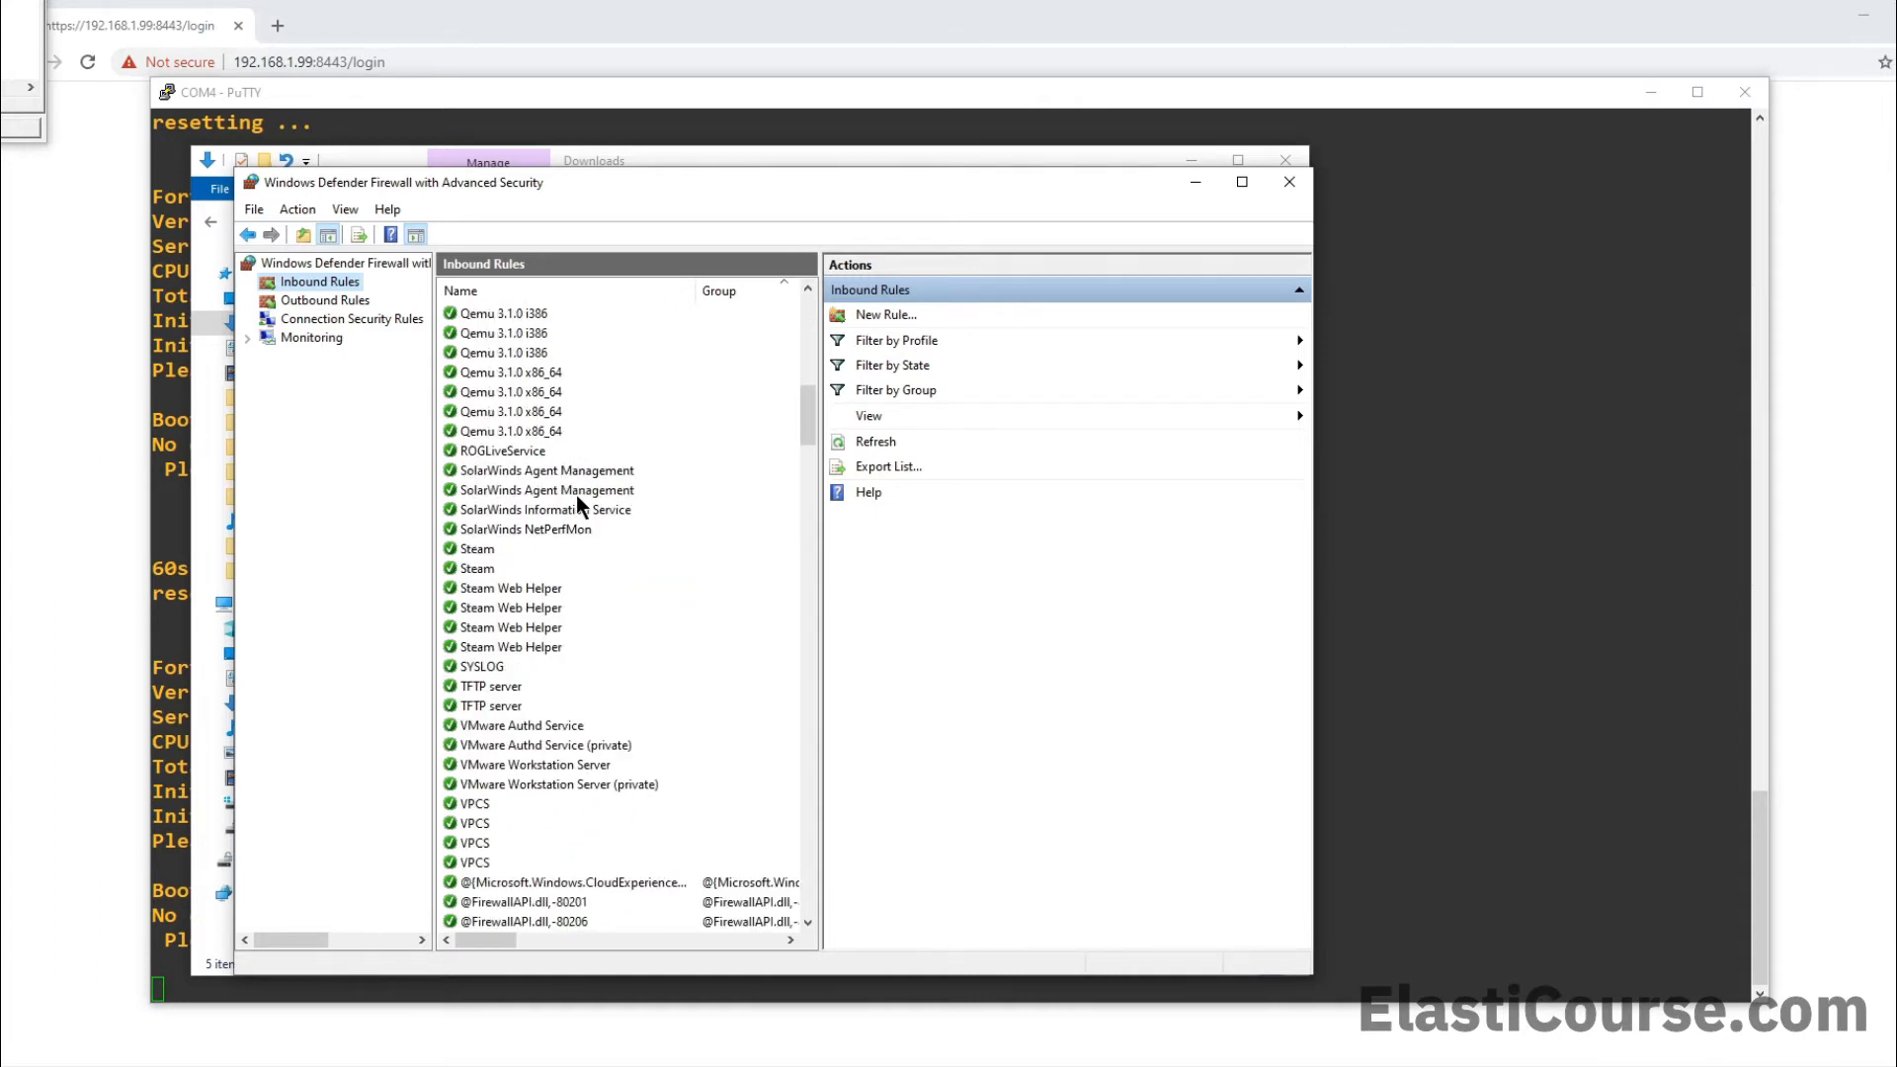
{"action": "left_click", "coordinate": [490, 686]}
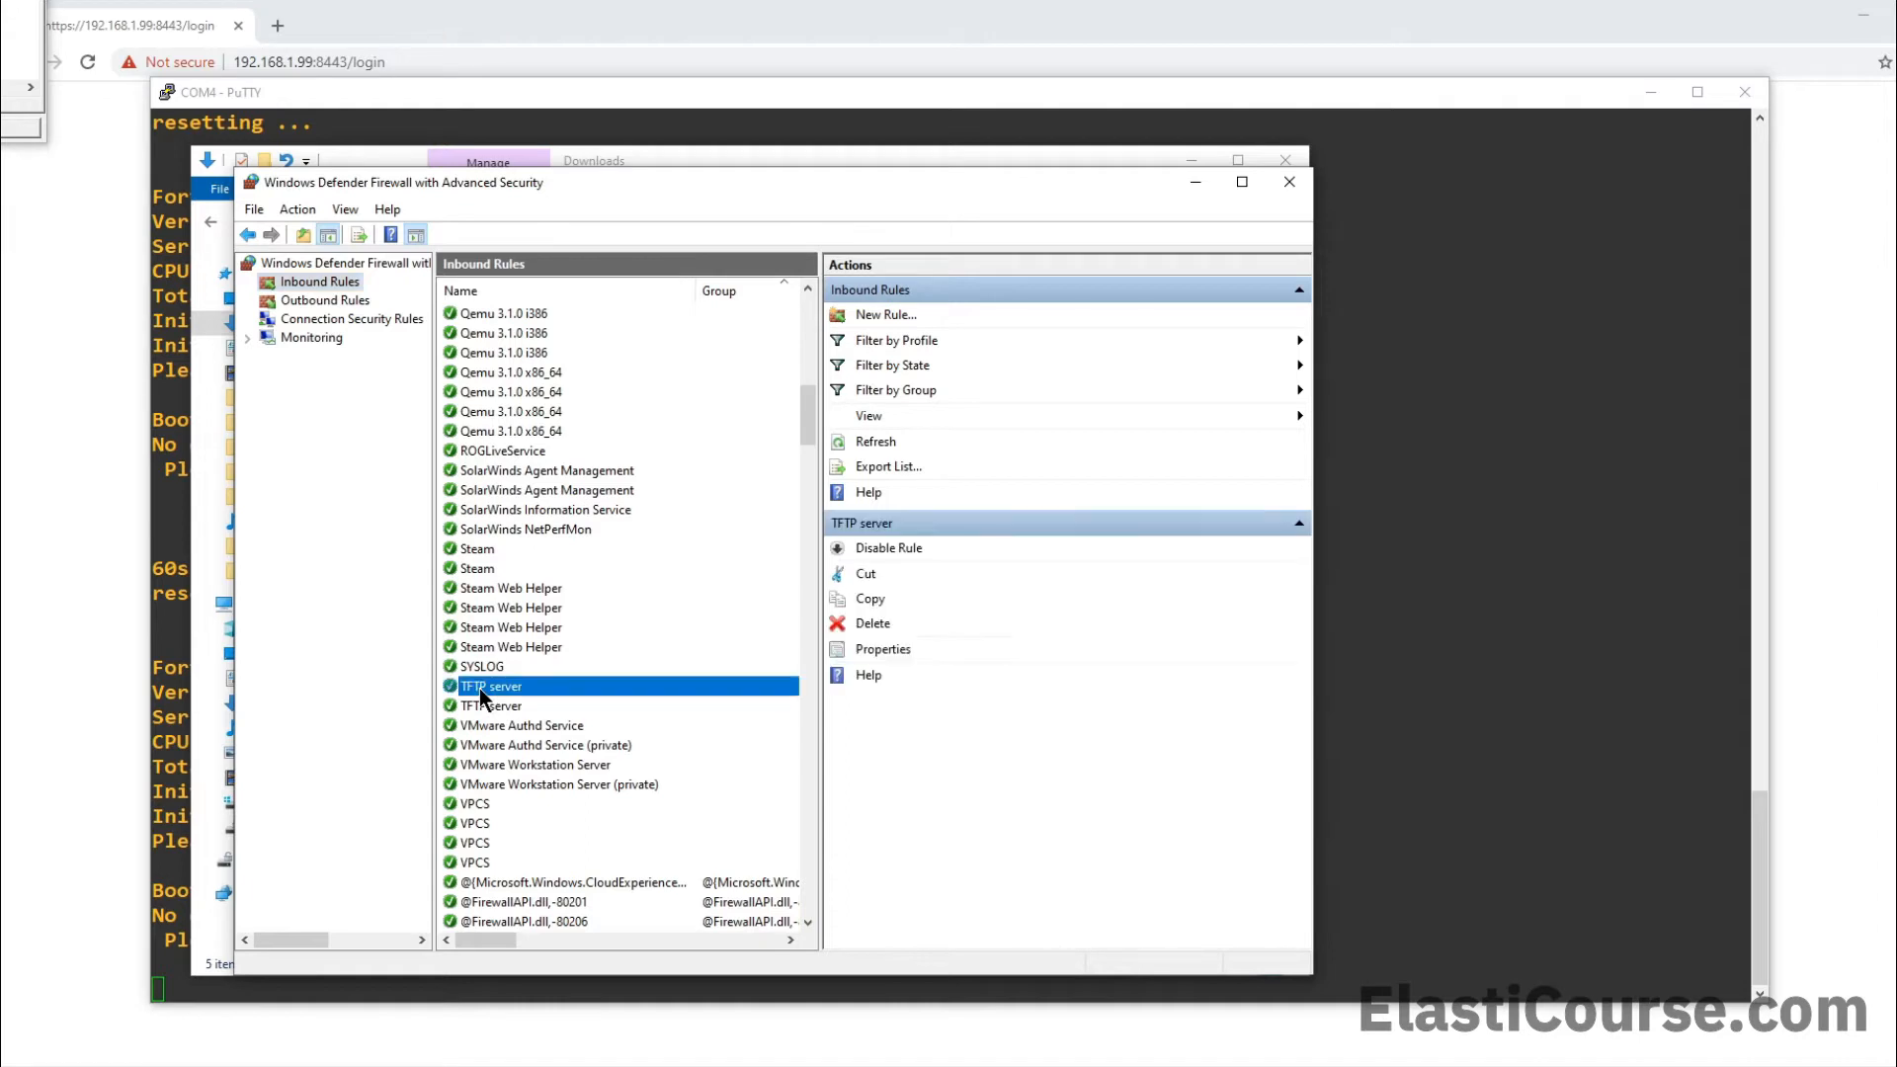
{"action": "mouse_move", "coordinate": [522, 702]}
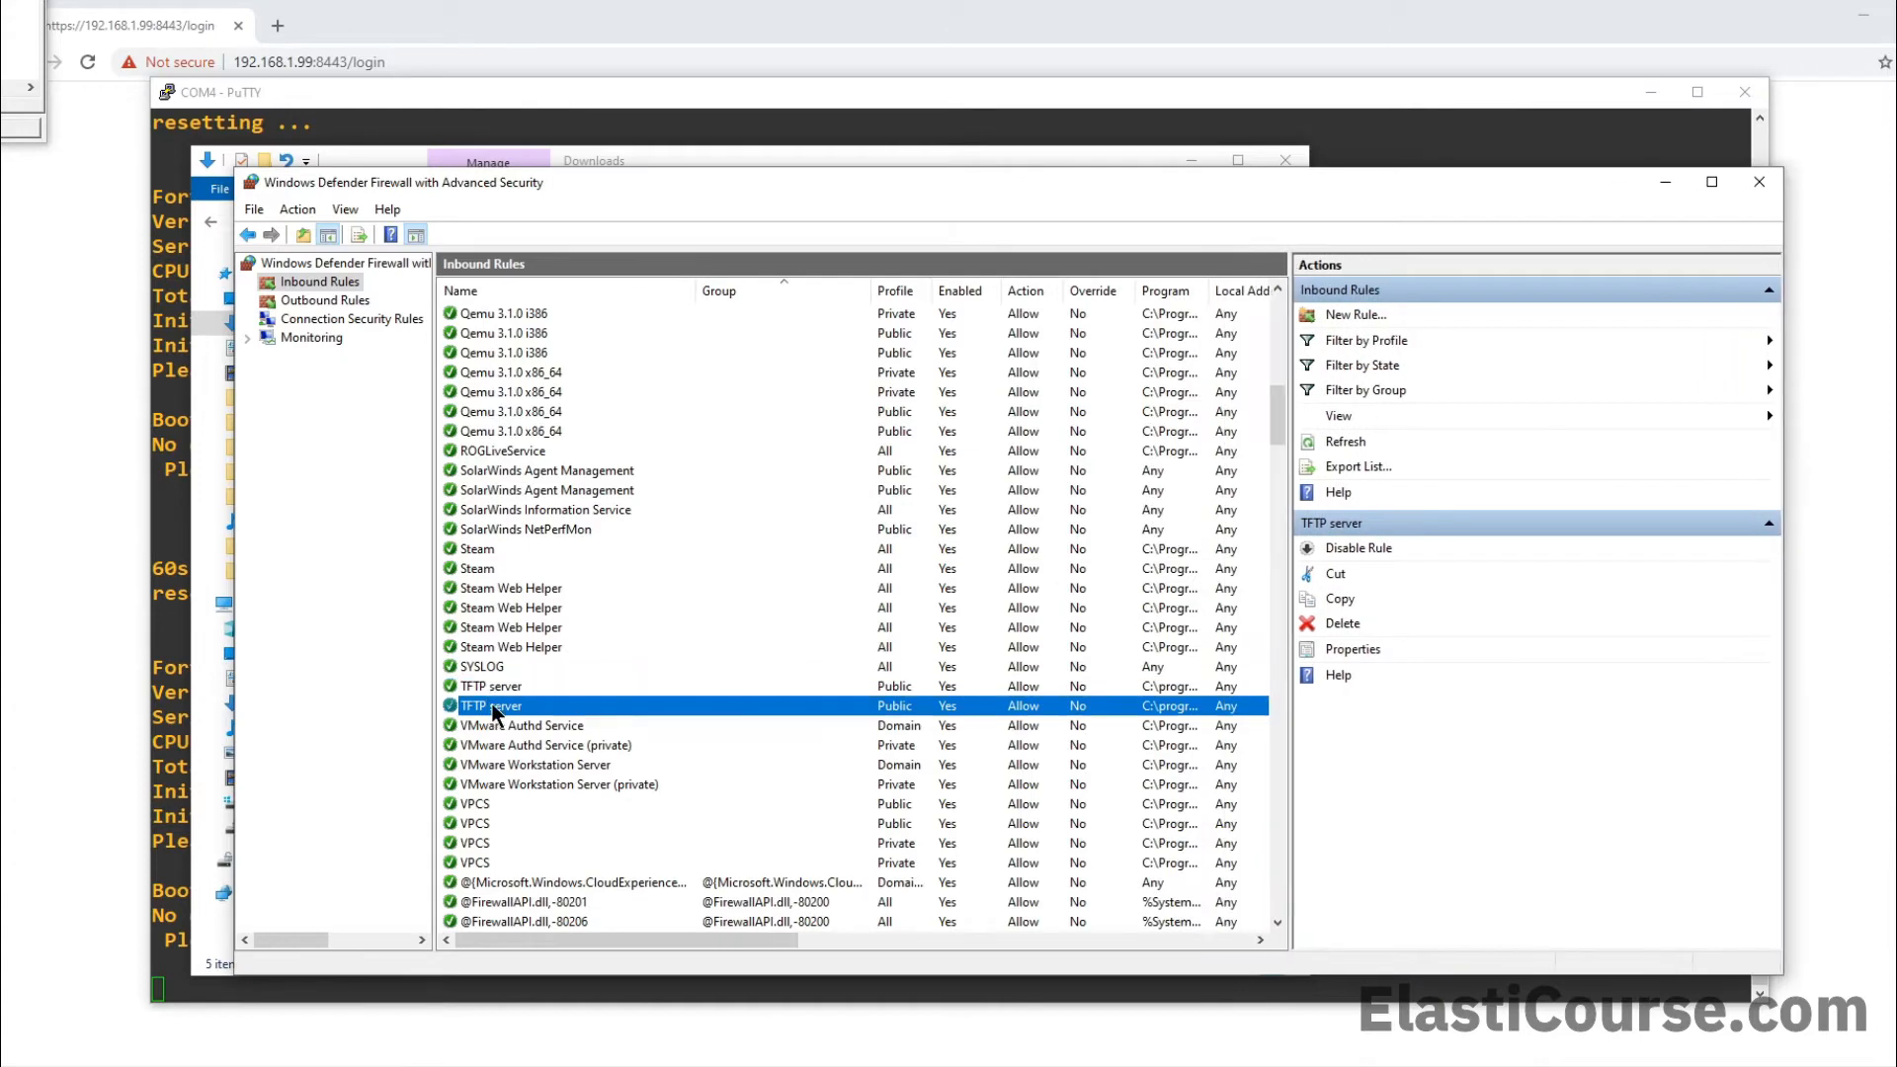
{"action": "double_click", "coordinate": [490, 706]}
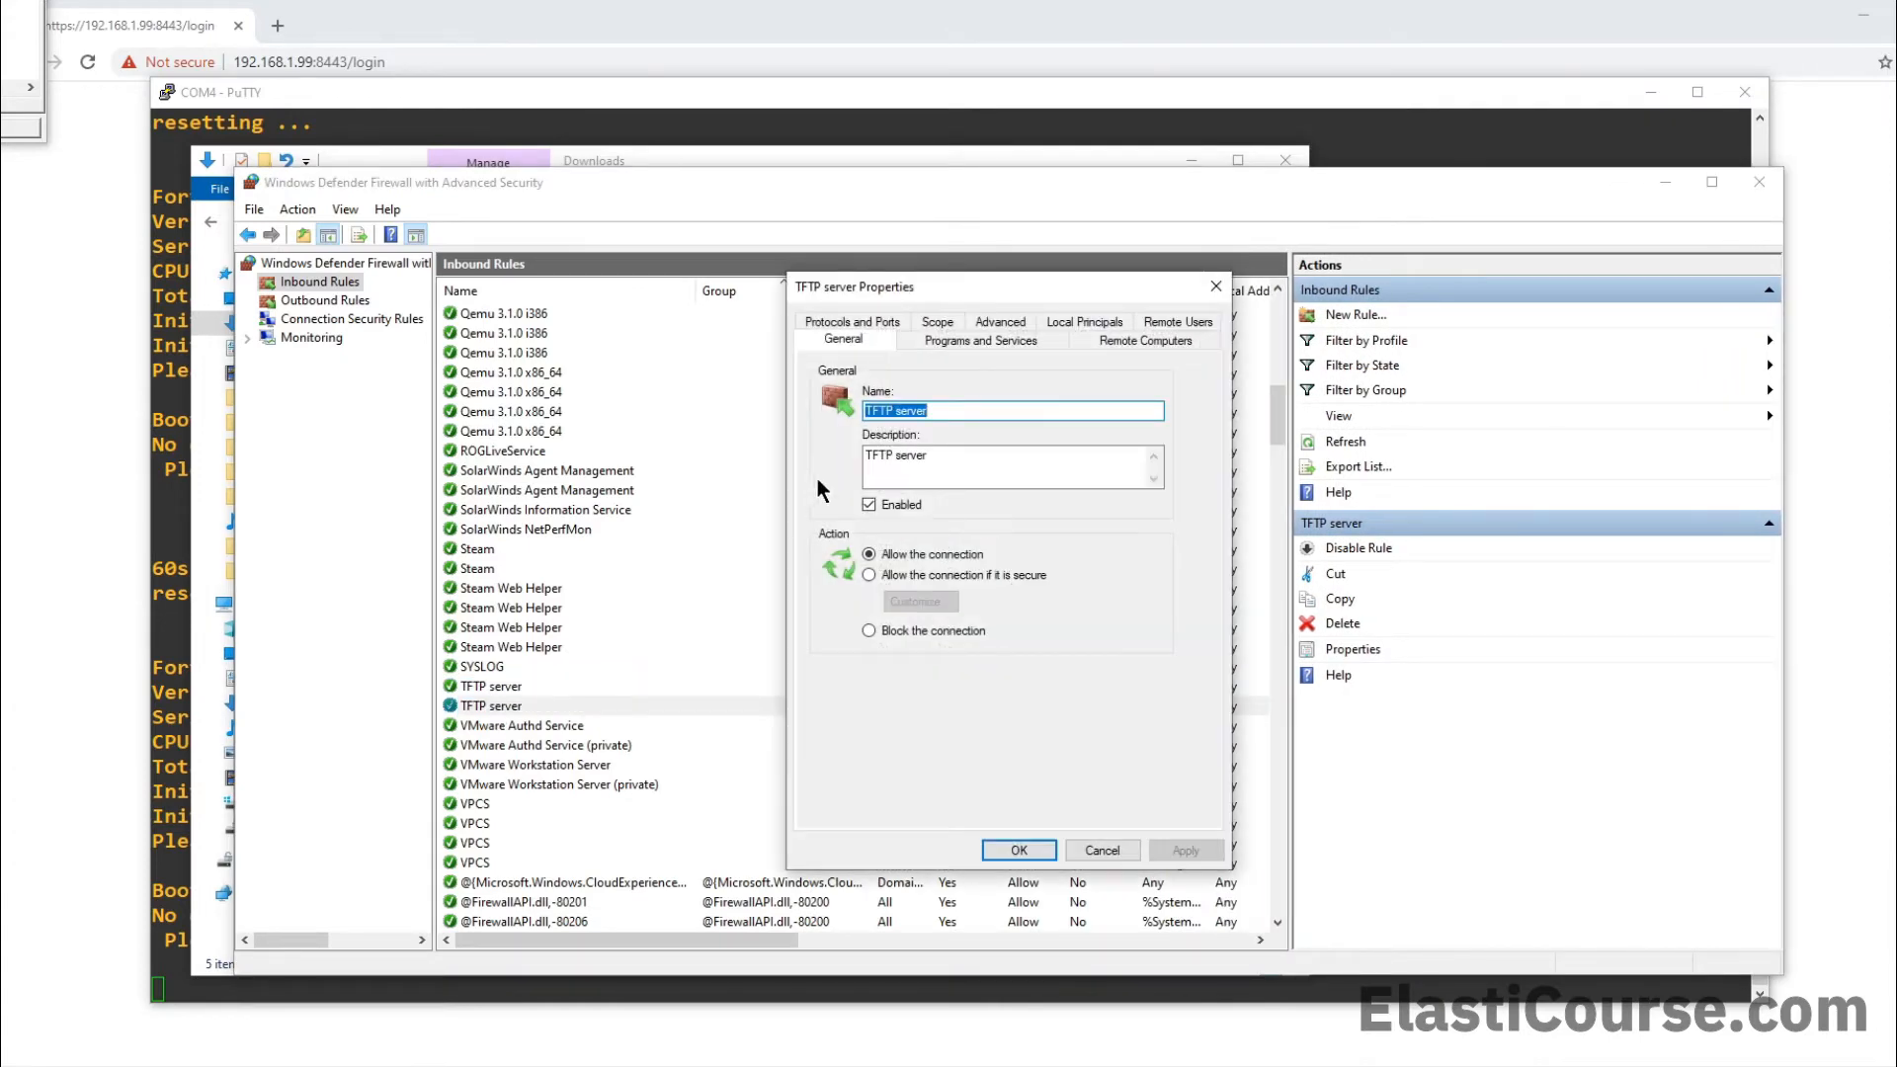
{"action": "left_click", "coordinate": [981, 340]}
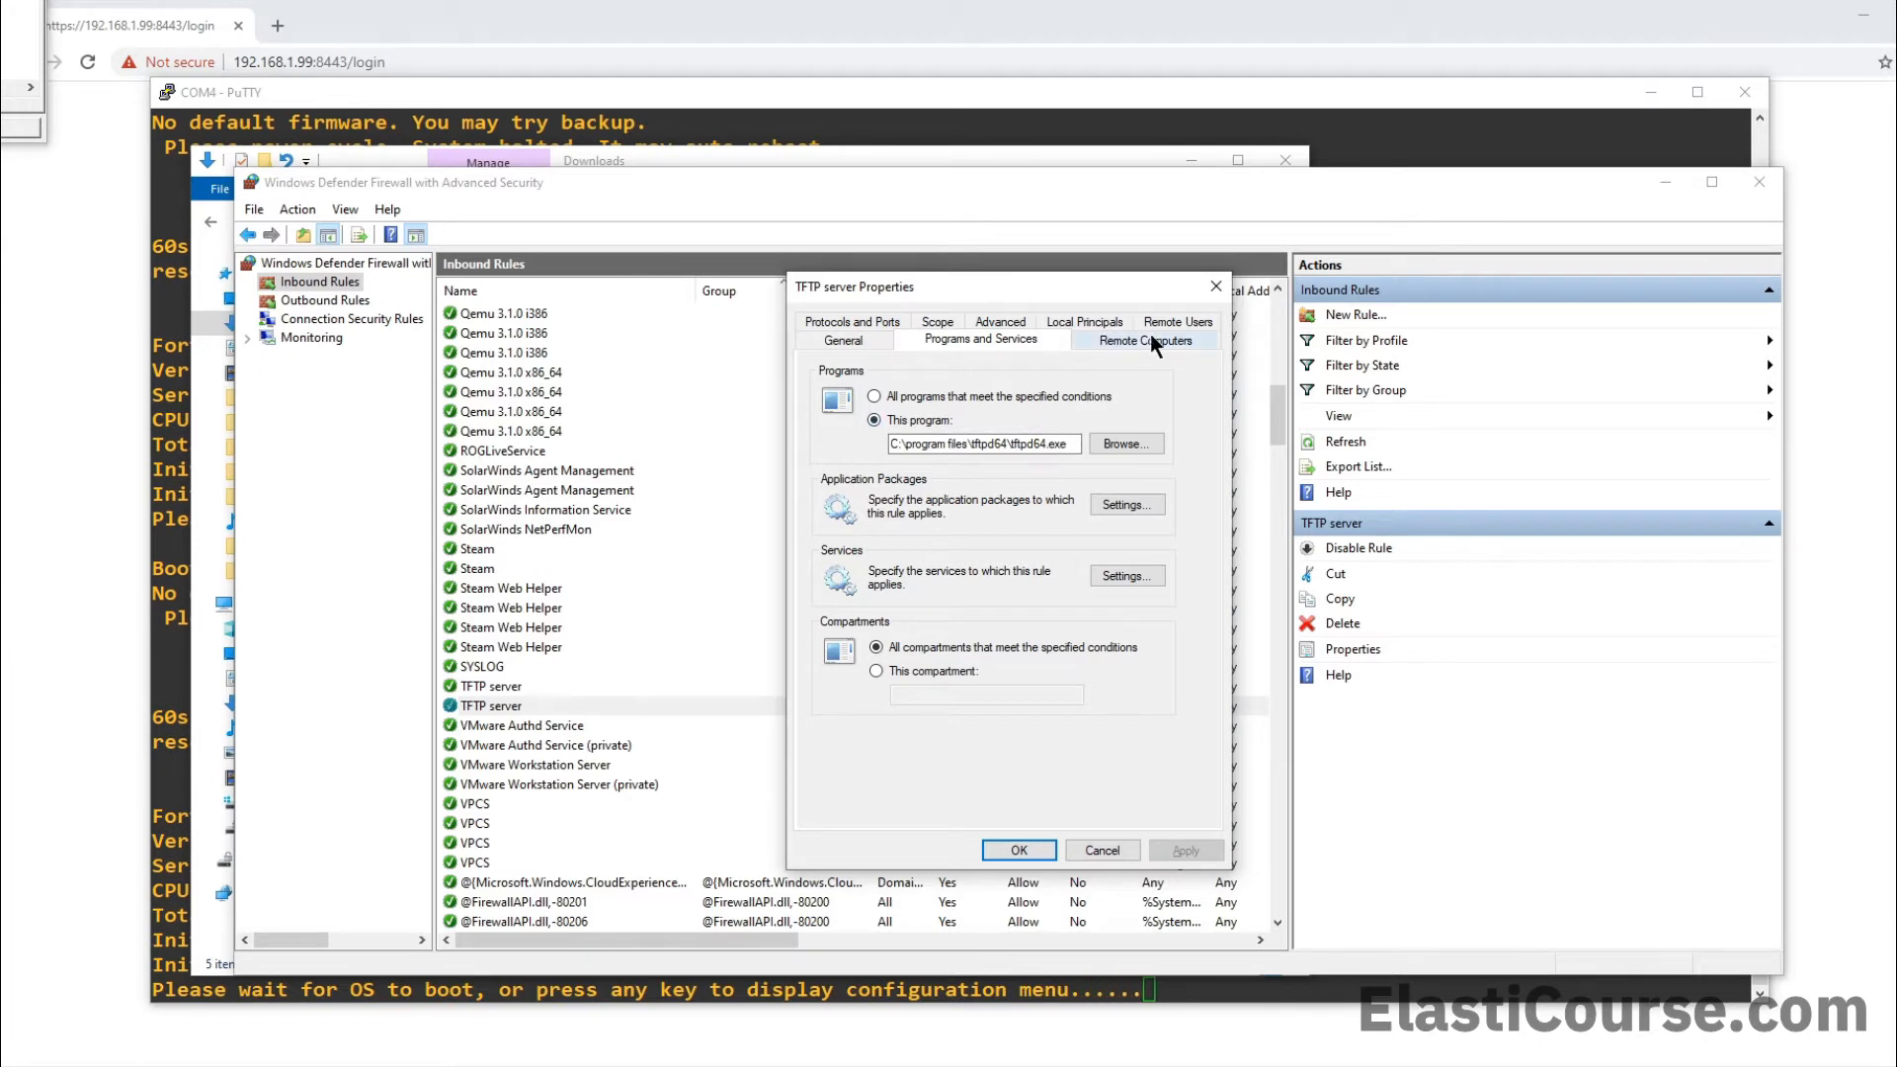
{"action": "left_click", "coordinate": [1018, 851]}
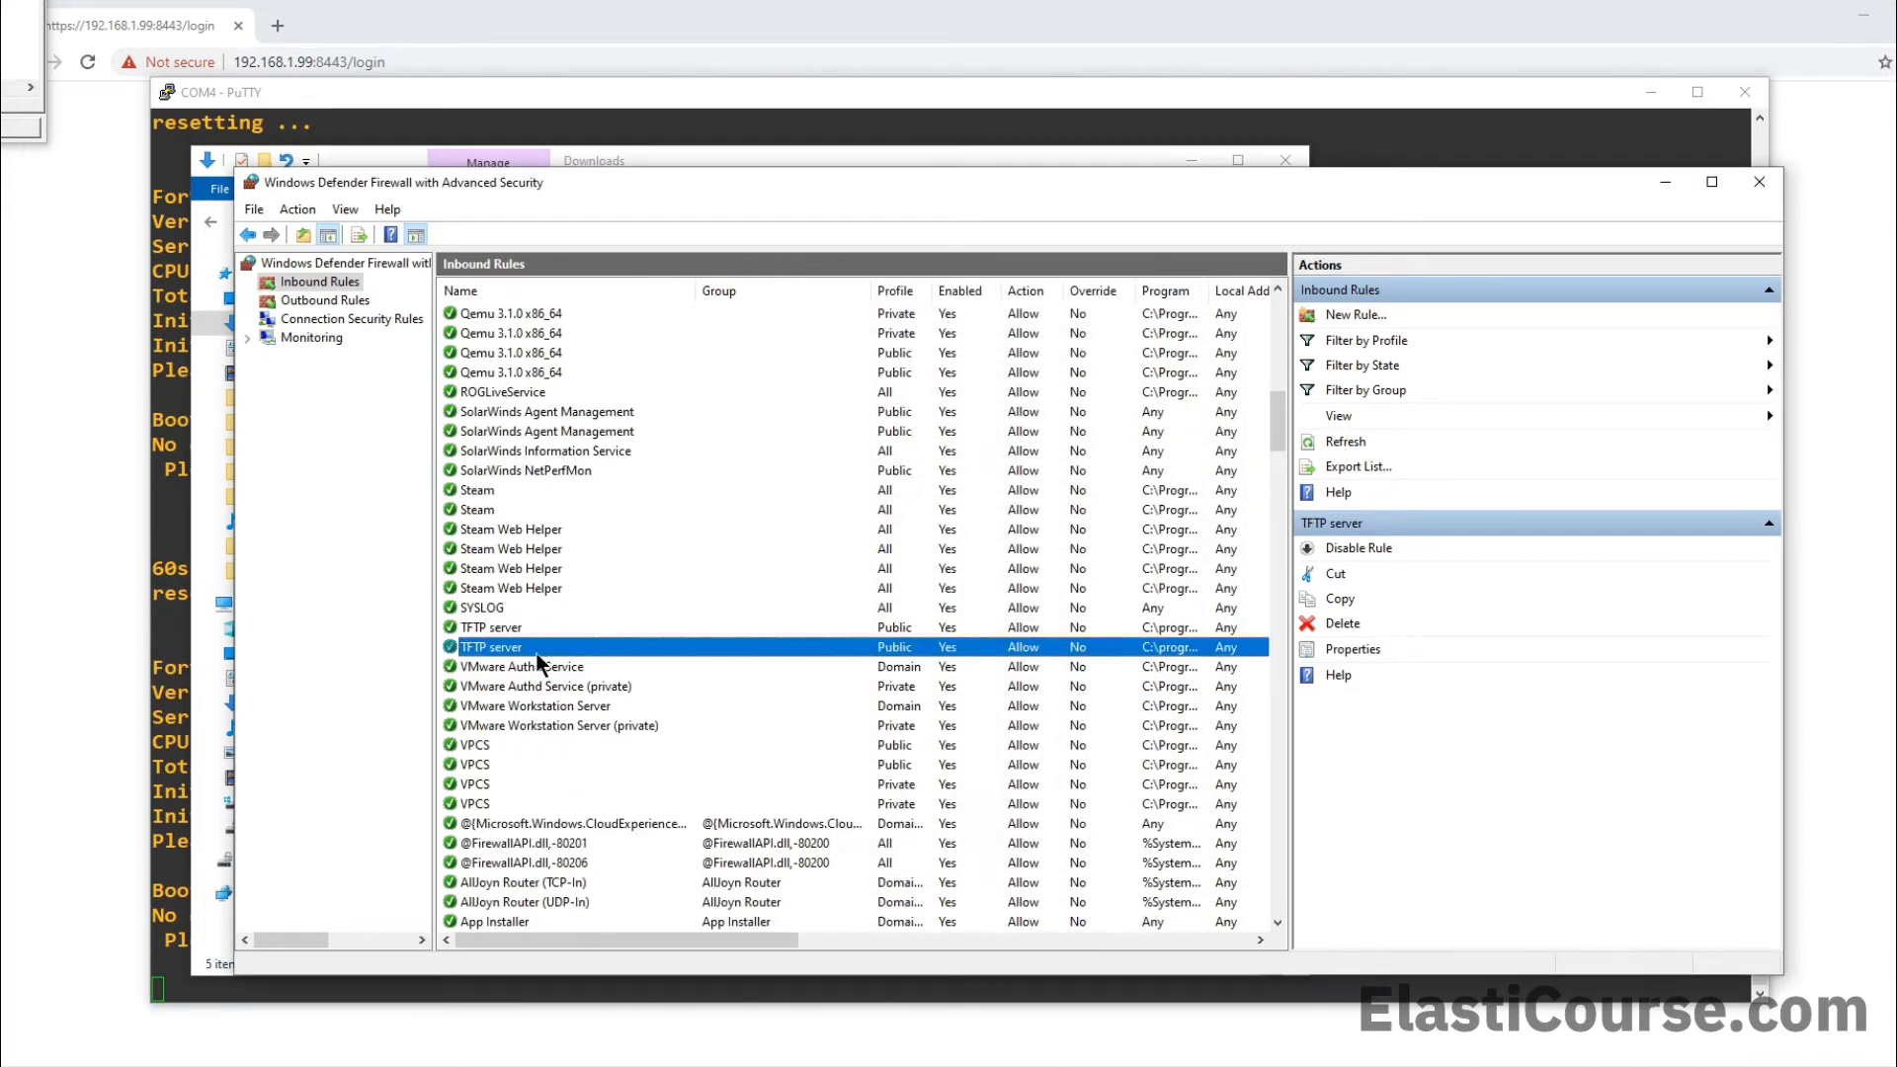
{"action": "mouse_move", "coordinate": [527, 665]}
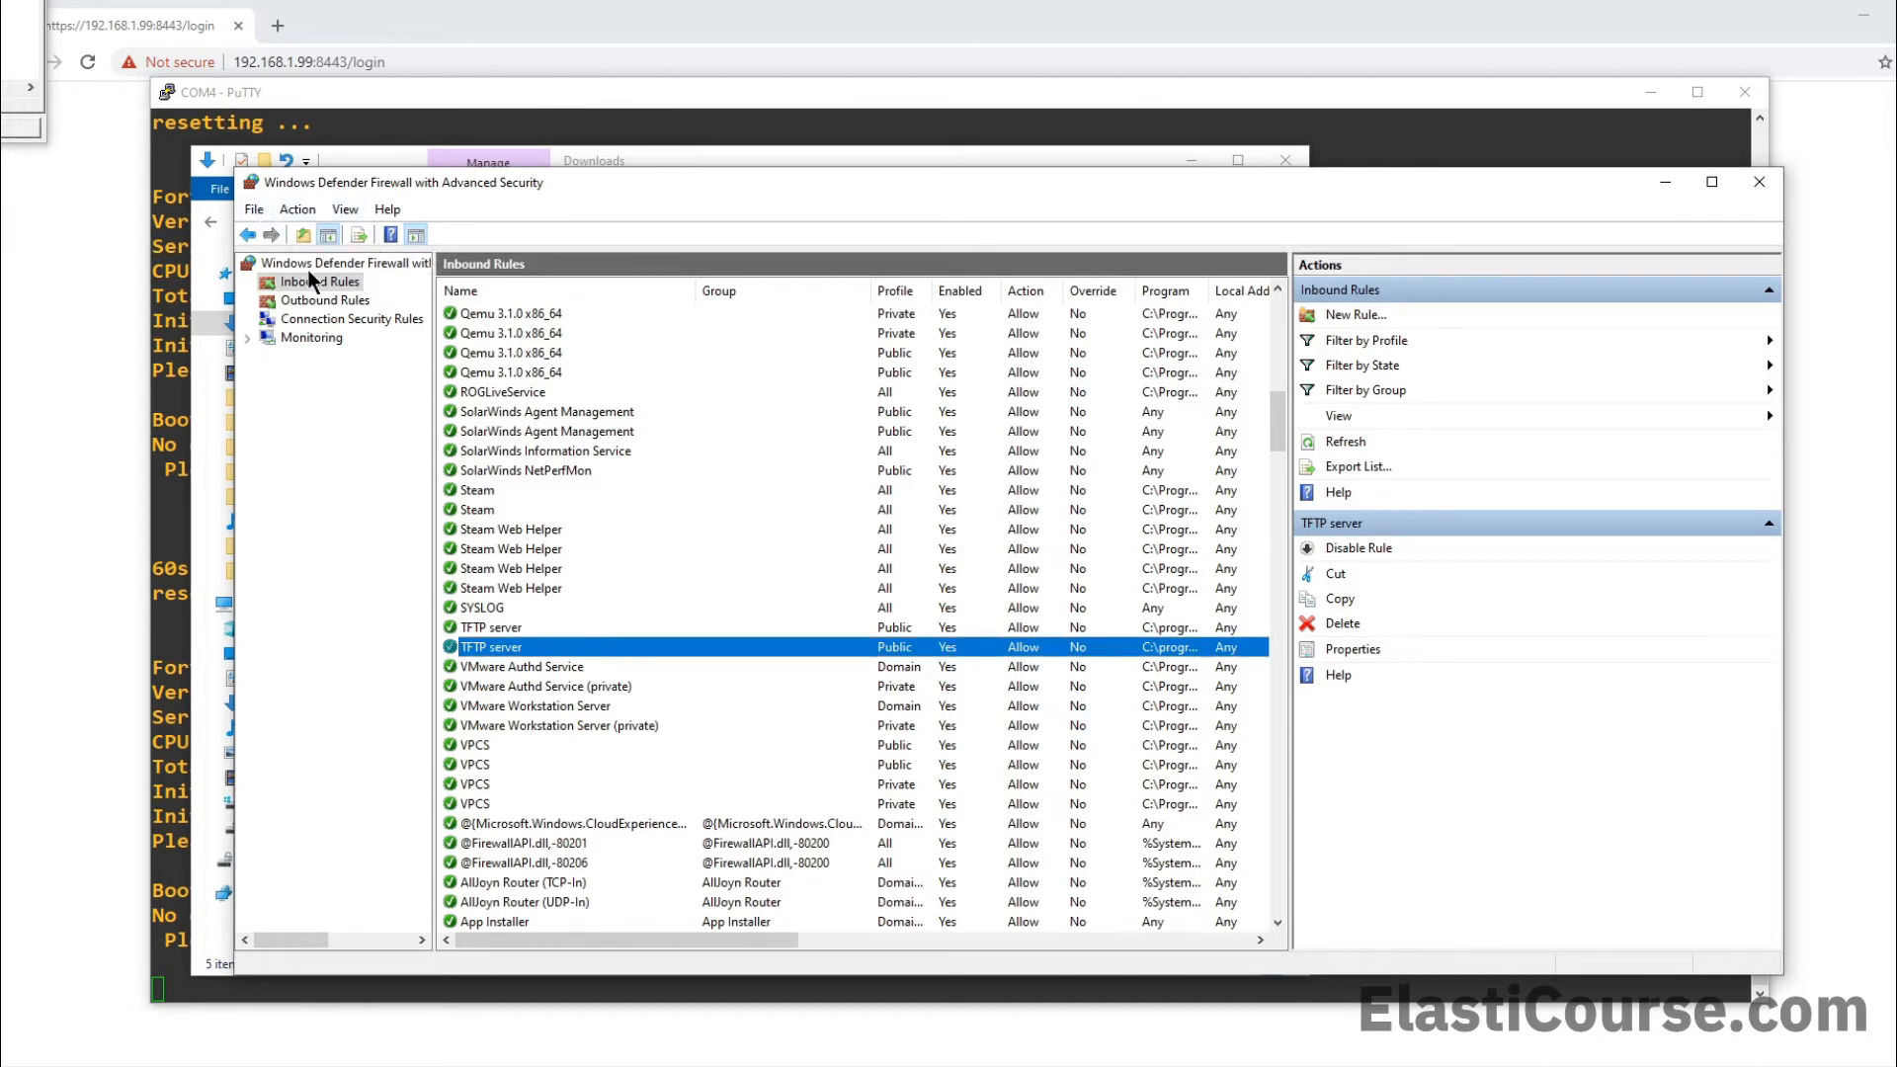
{"action": "mouse_move", "coordinate": [1355, 314]}
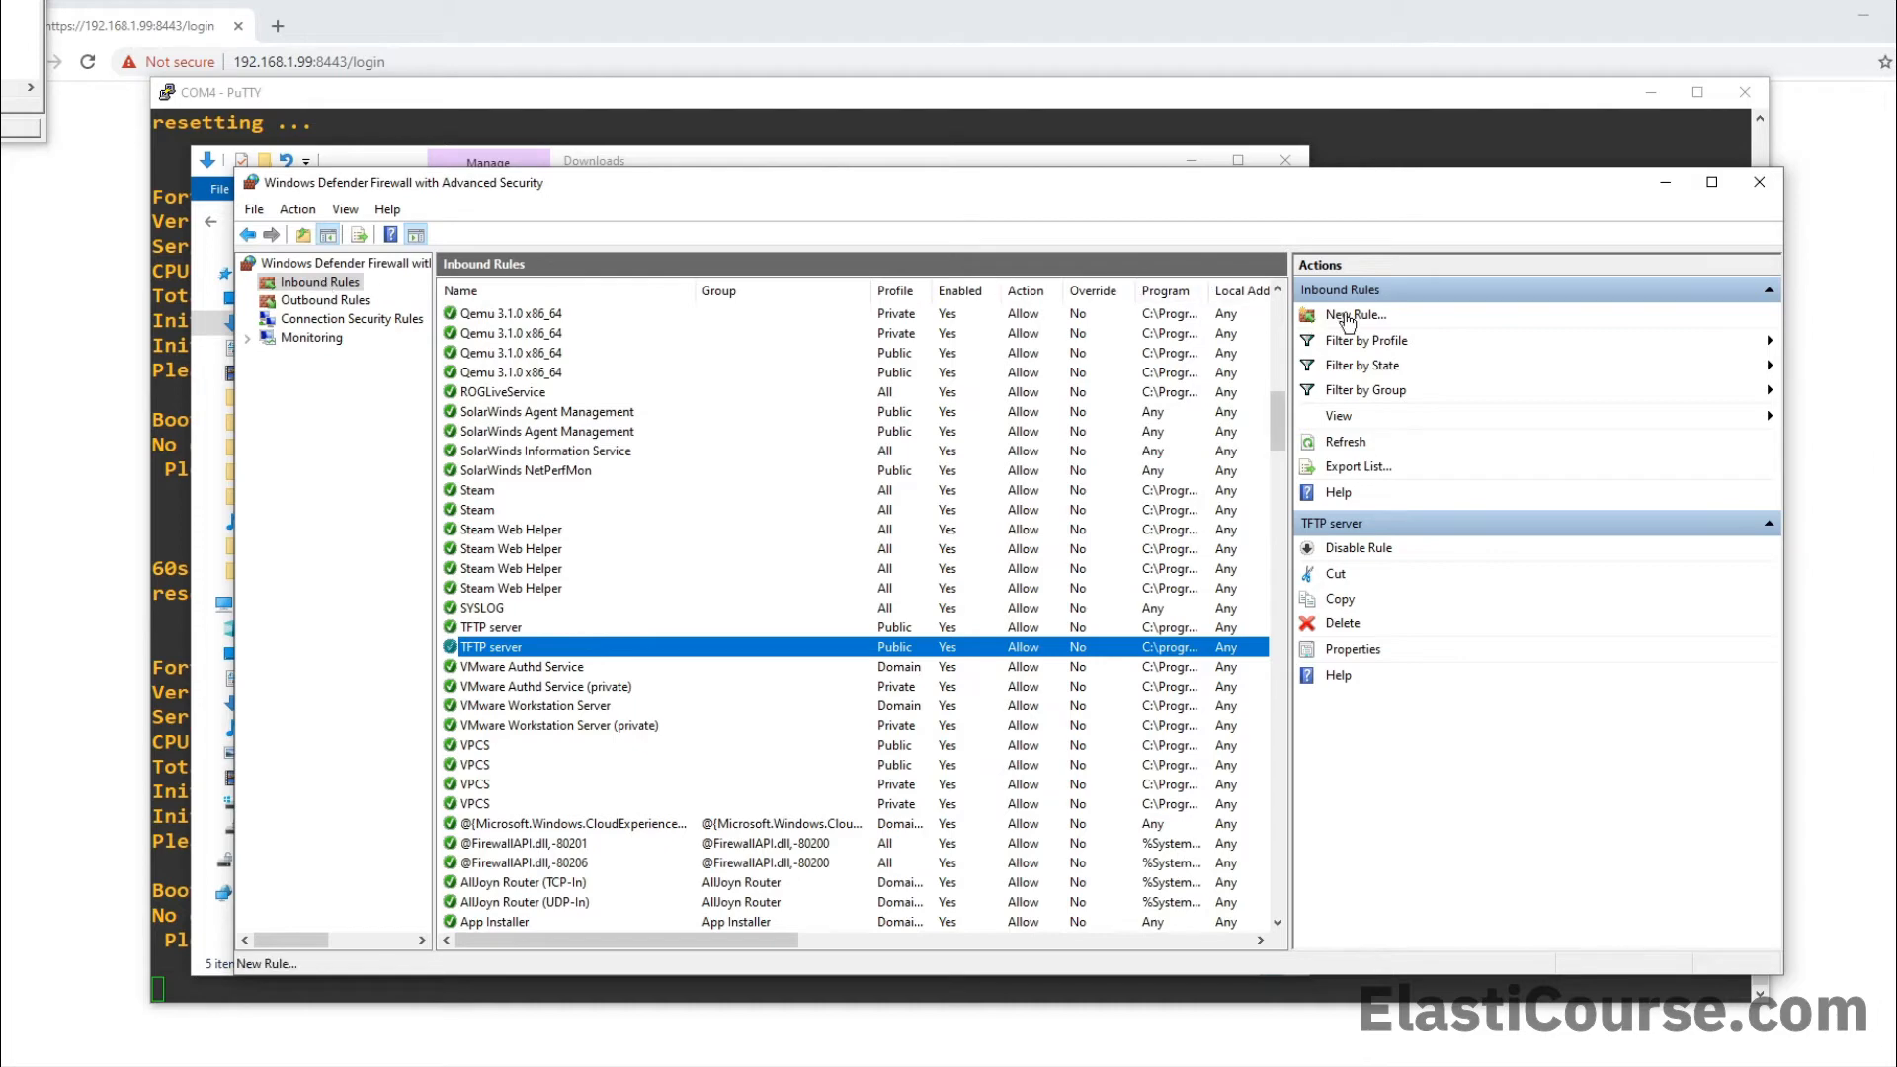
Start a new port-based inbound rule for UDP port 69
{"action": "left_click", "coordinate": [1355, 315]}
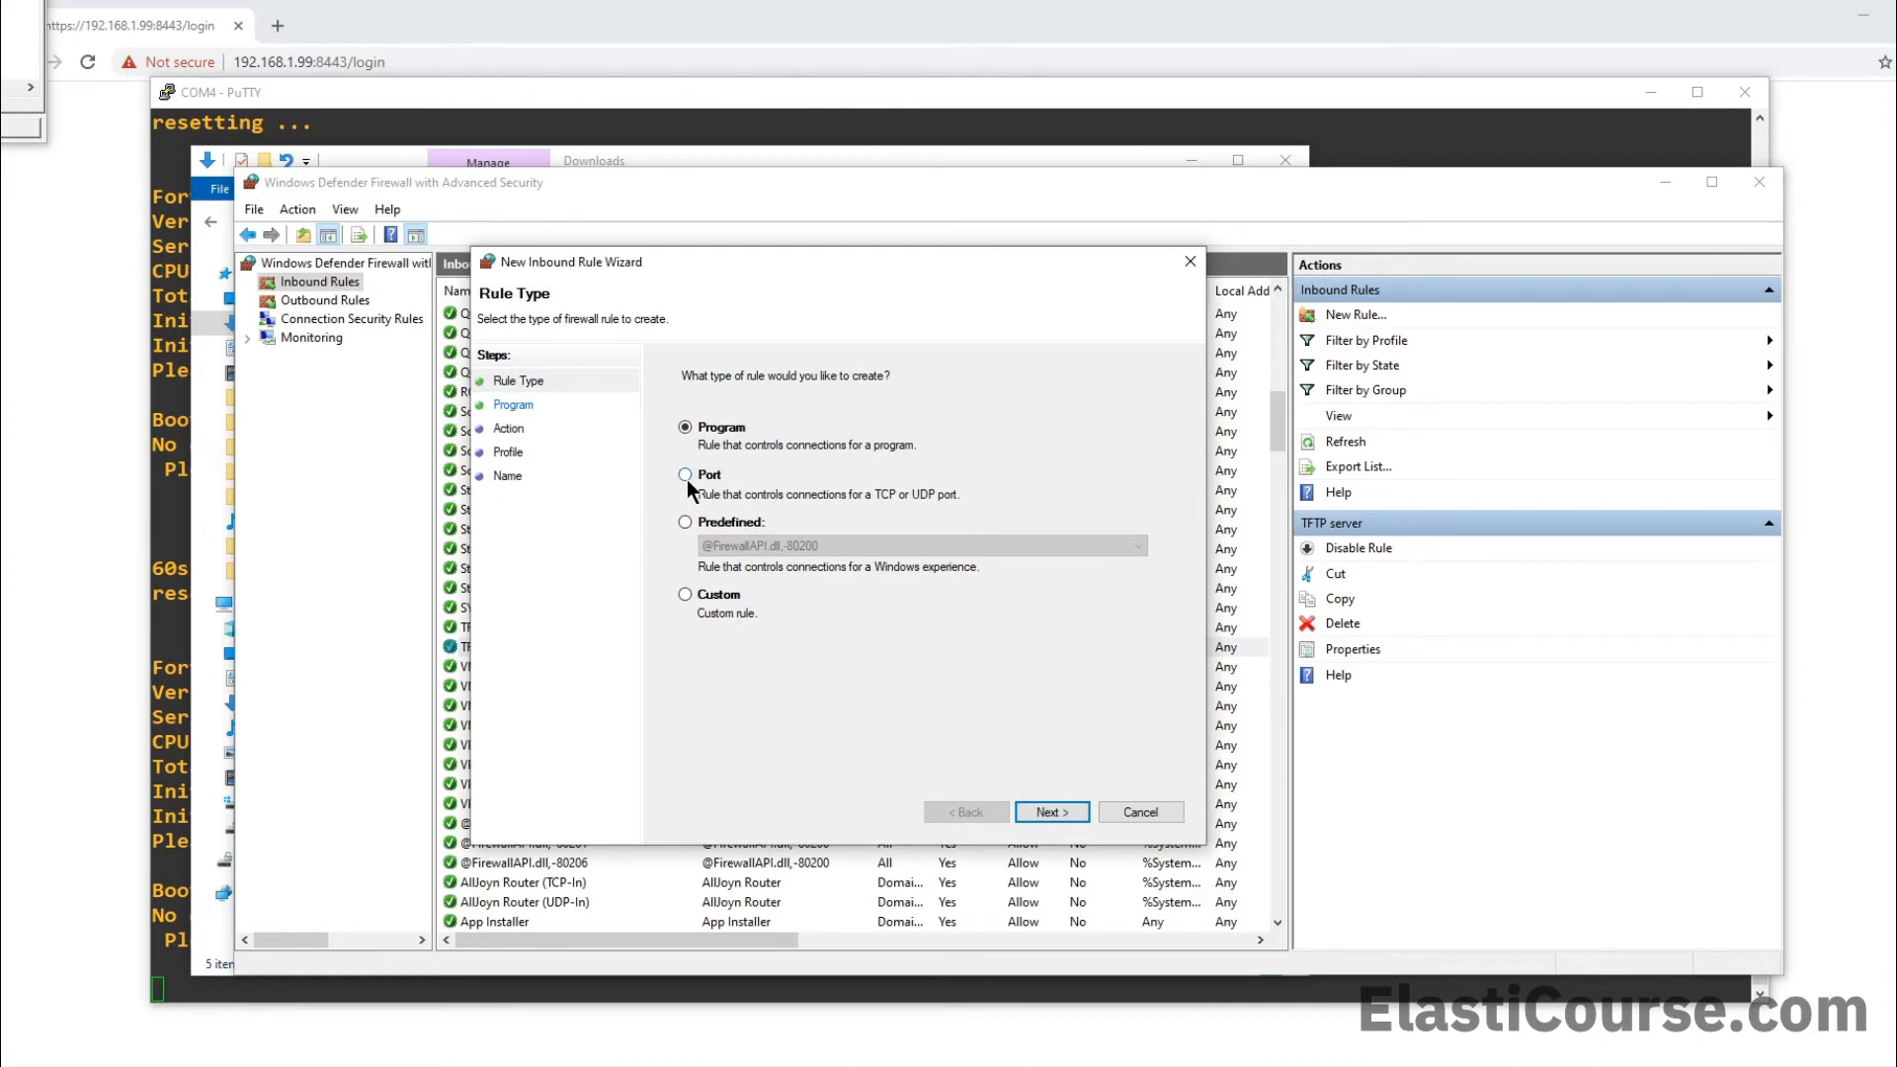
{"action": "left_click", "coordinate": [686, 426]}
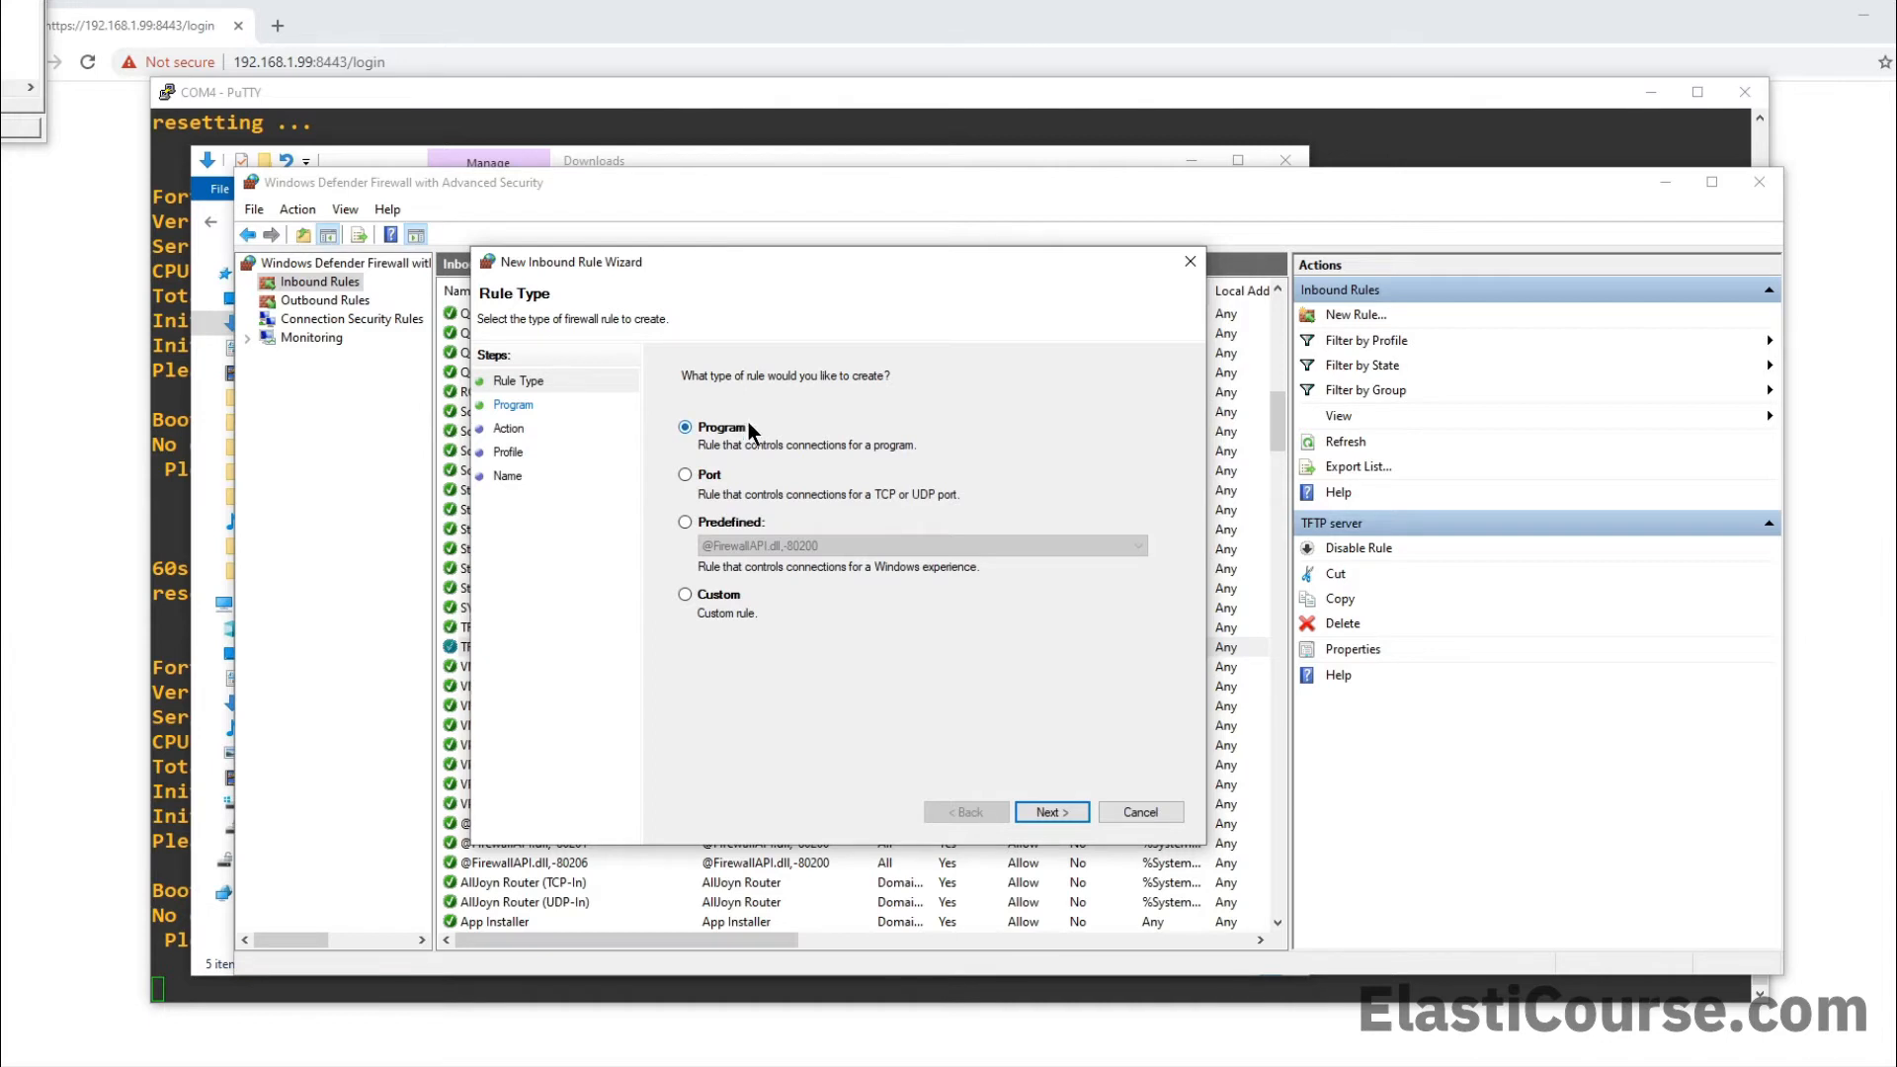
{"action": "left_click", "coordinate": [686, 475]}
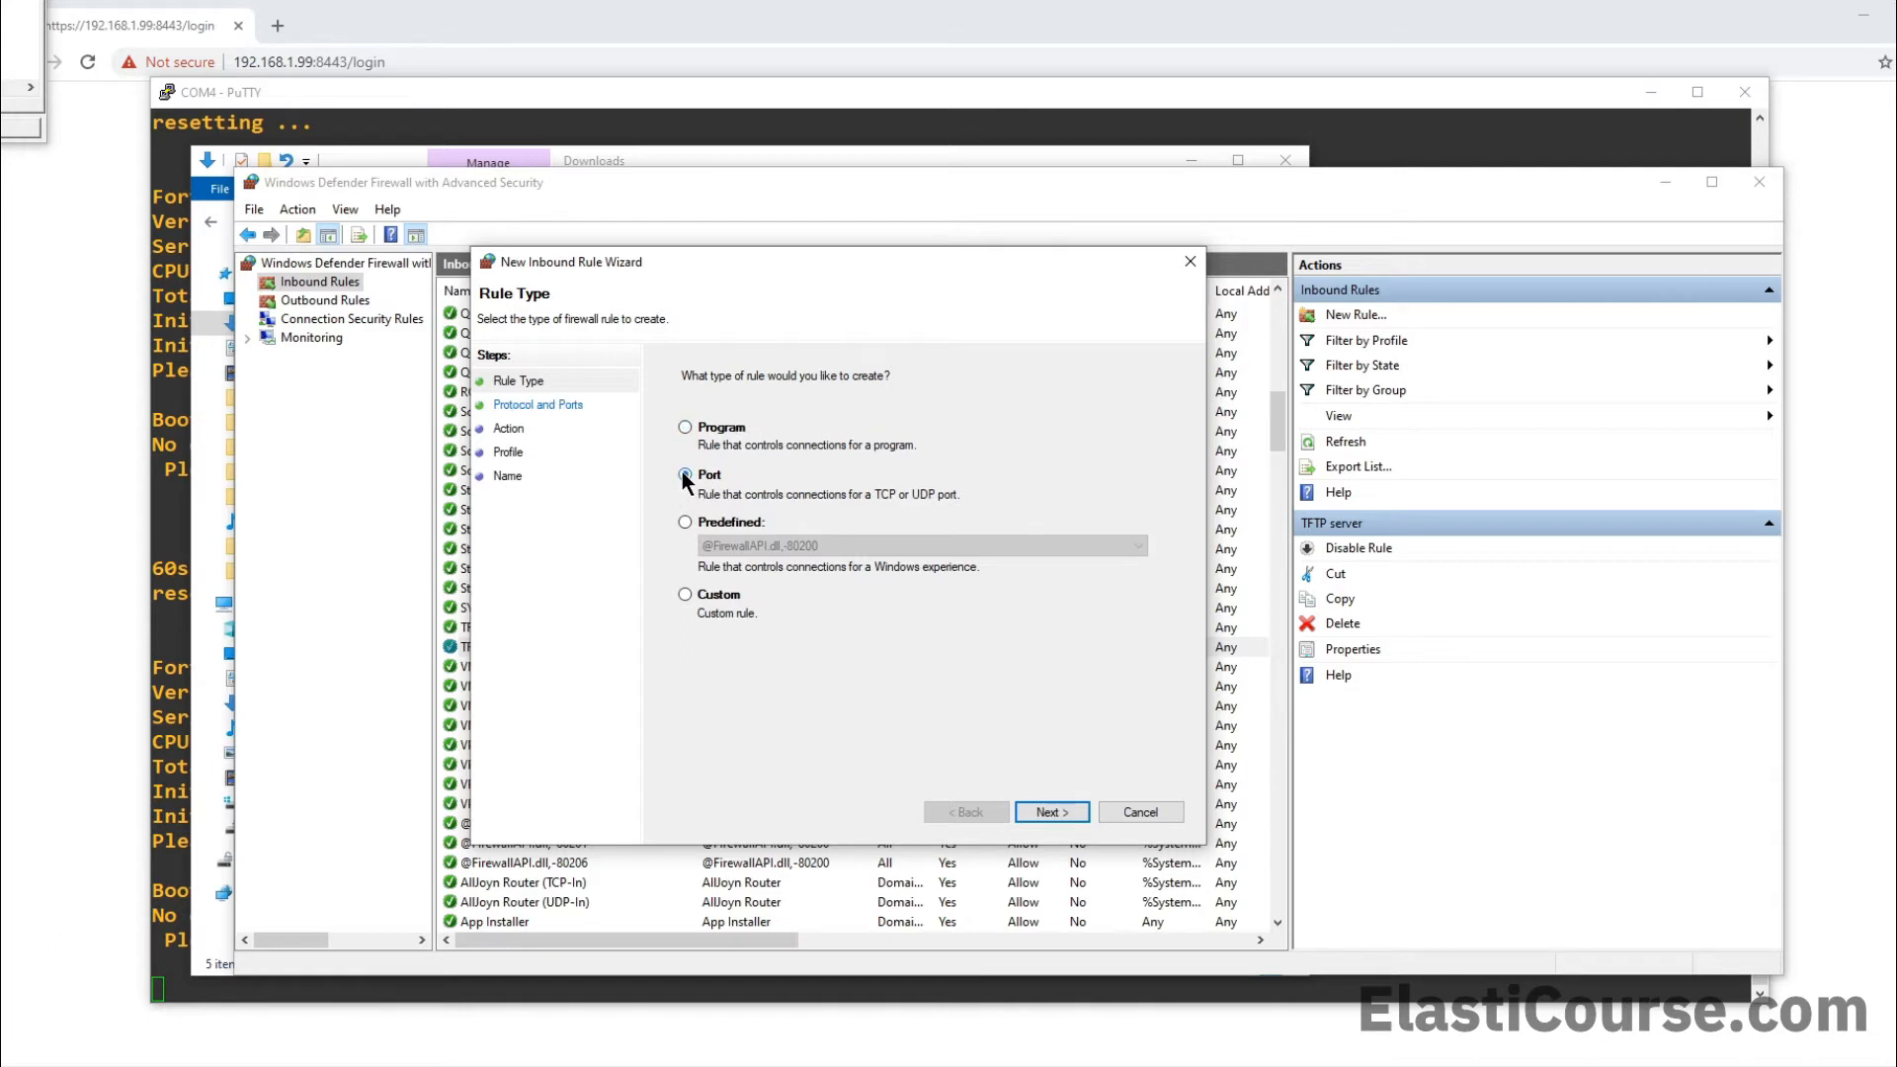
{"action": "left_click", "coordinate": [1049, 813]}
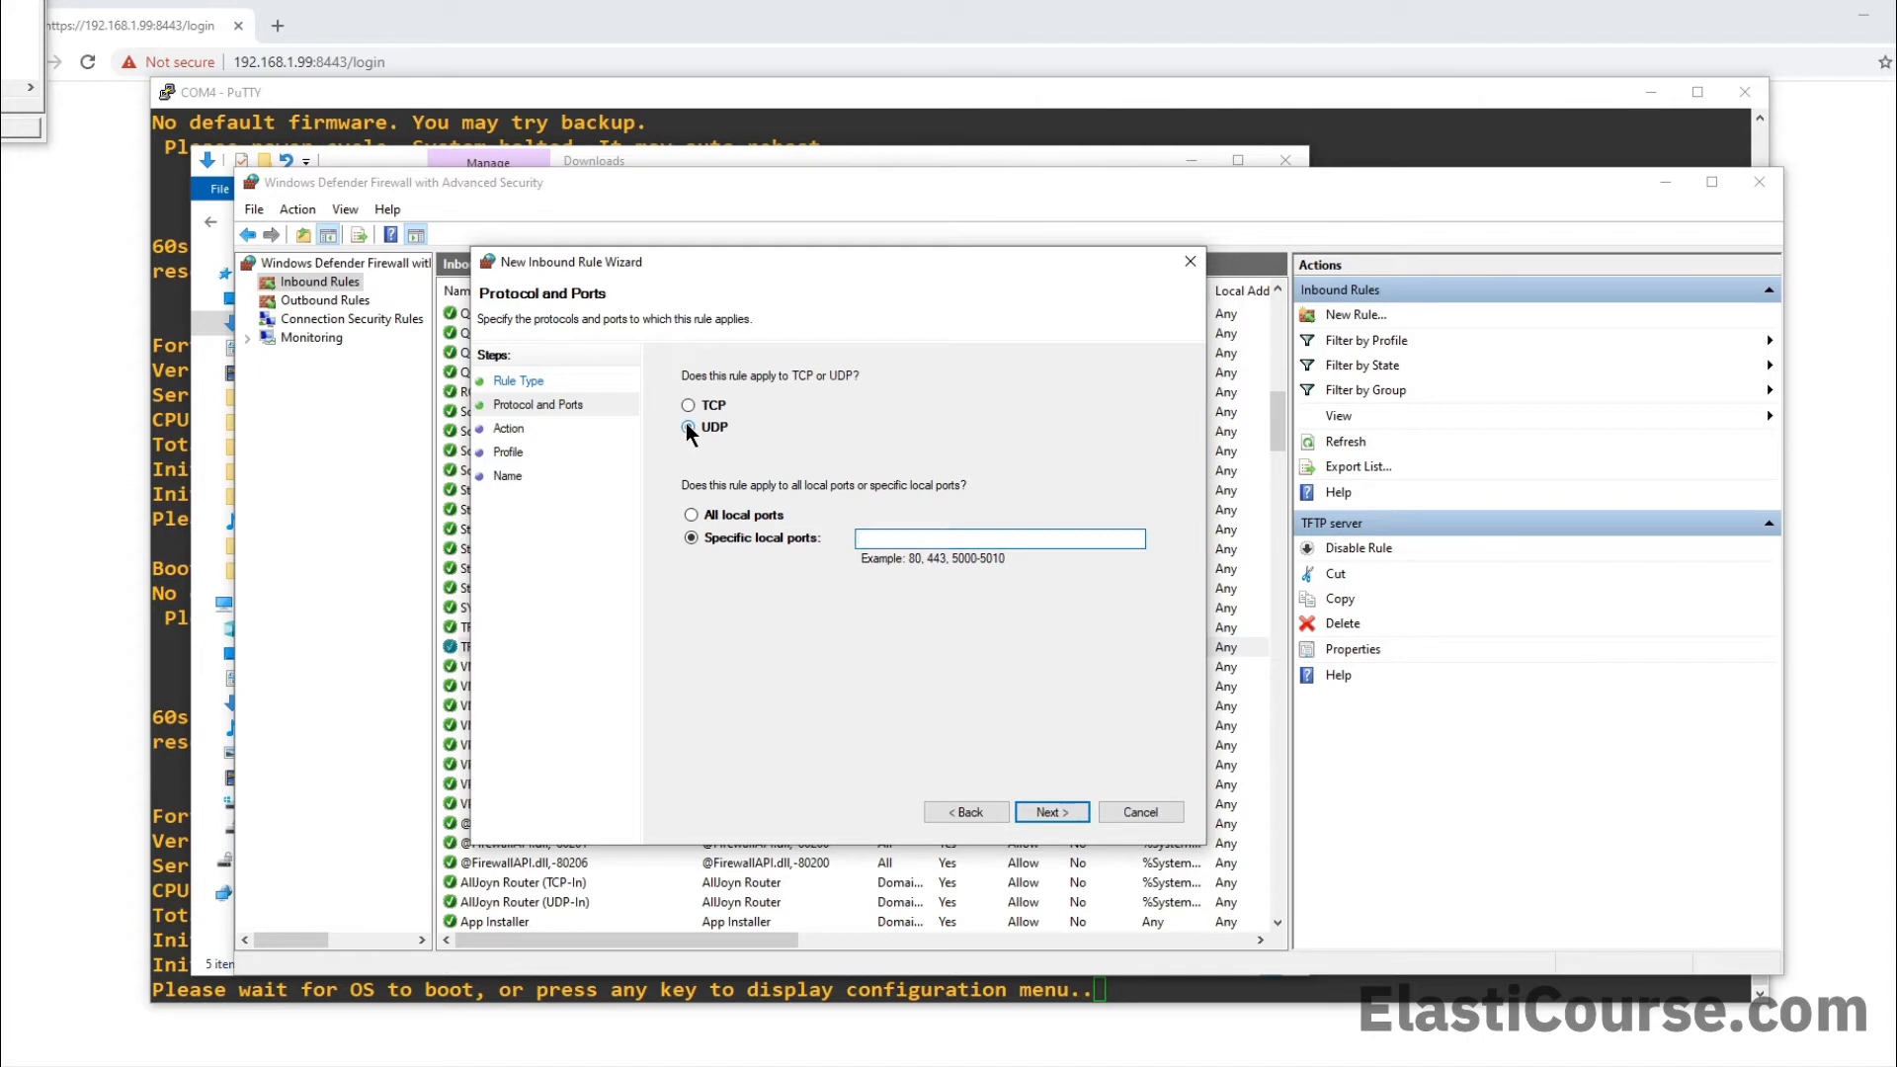
{"action": "left_click", "coordinate": [690, 426]}
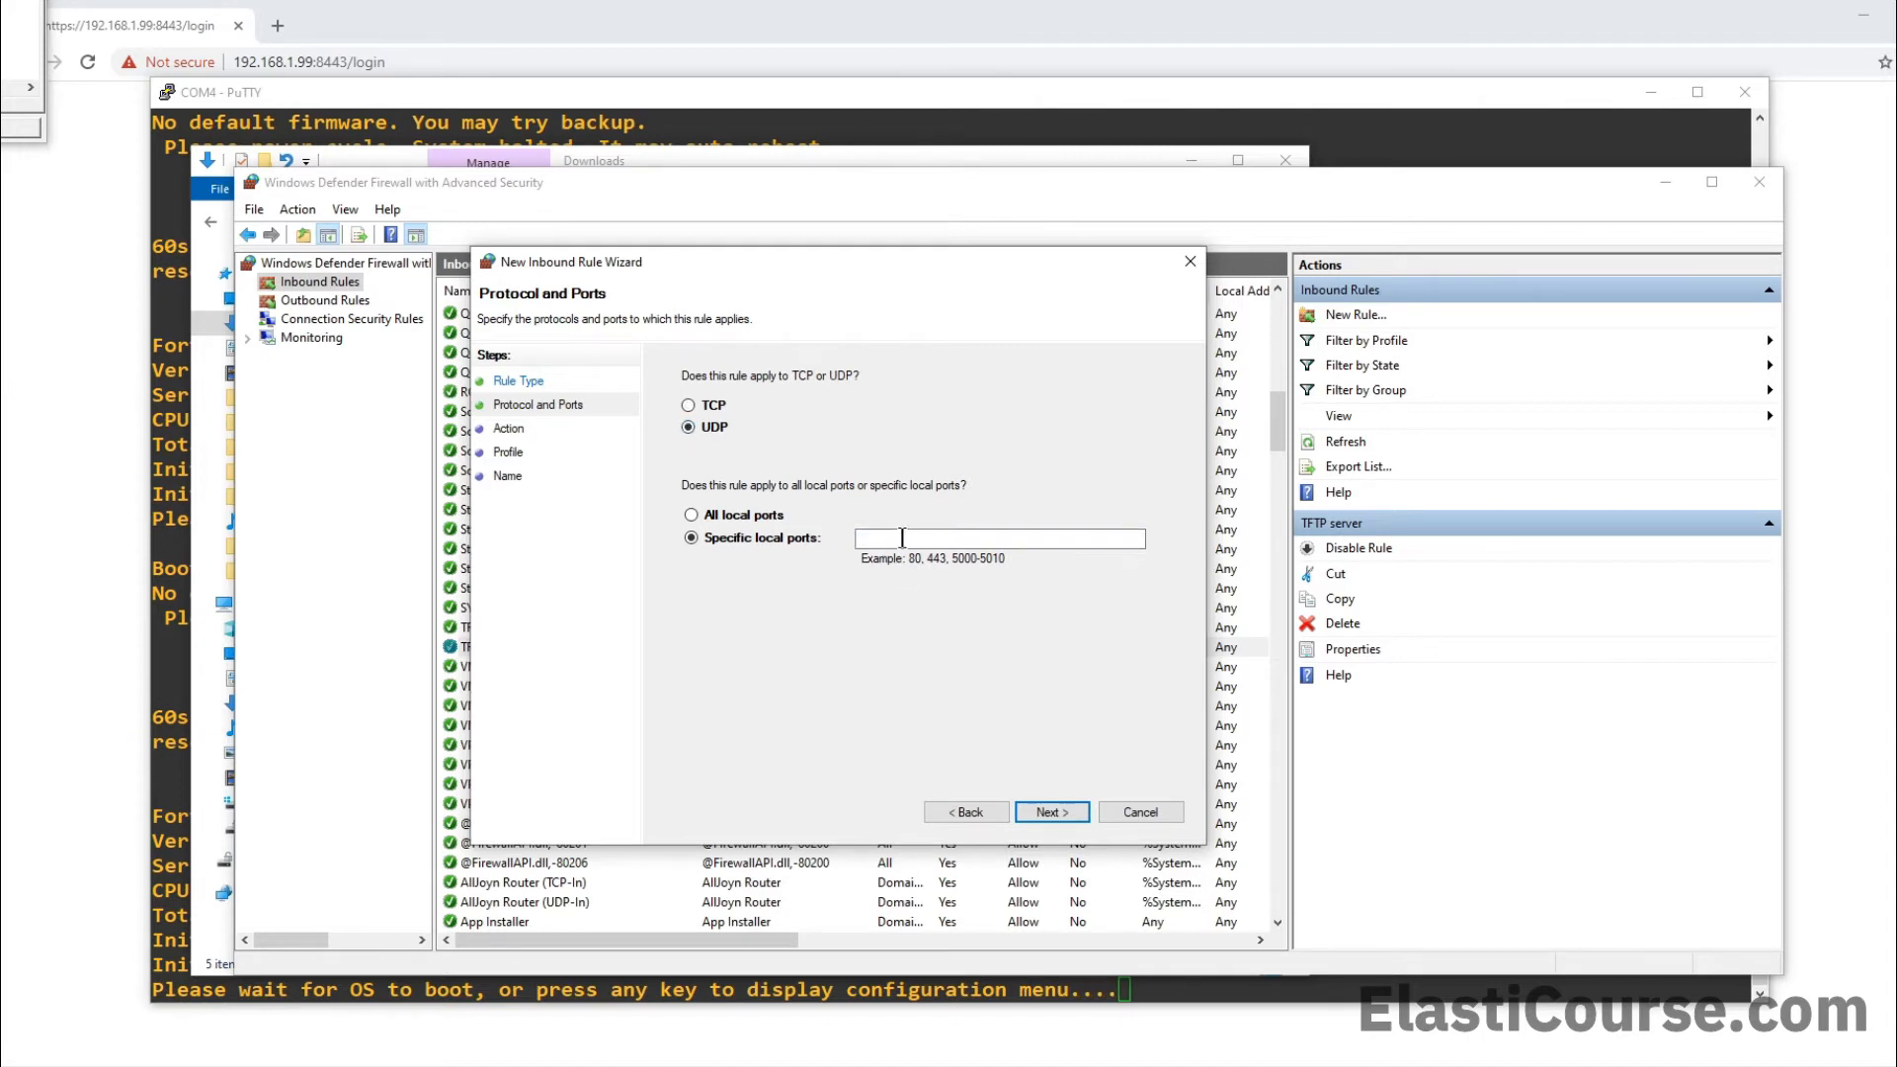
{"action": "type", "text": "69"}
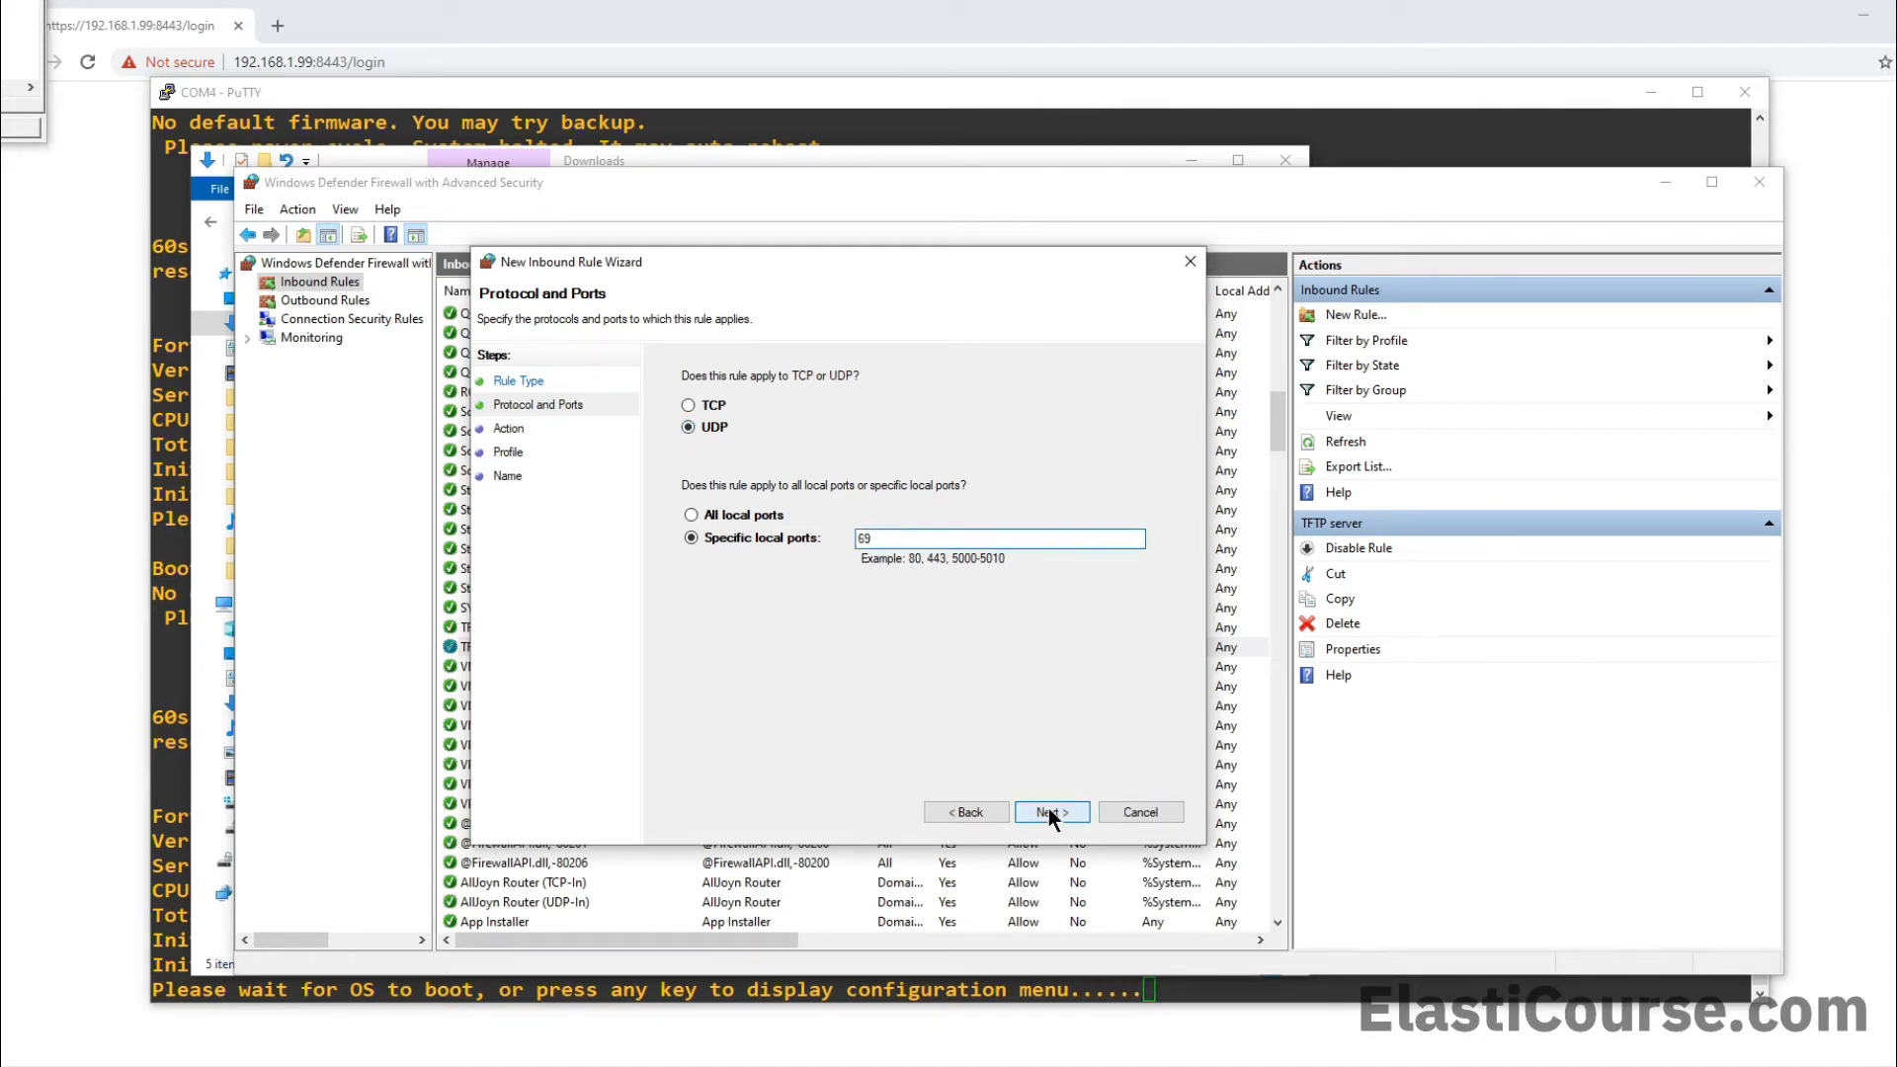
Allow the connection on all profiles and name the rule 'TFTP 4 Firewall'
{"action": "left_click", "coordinate": [1049, 812]}
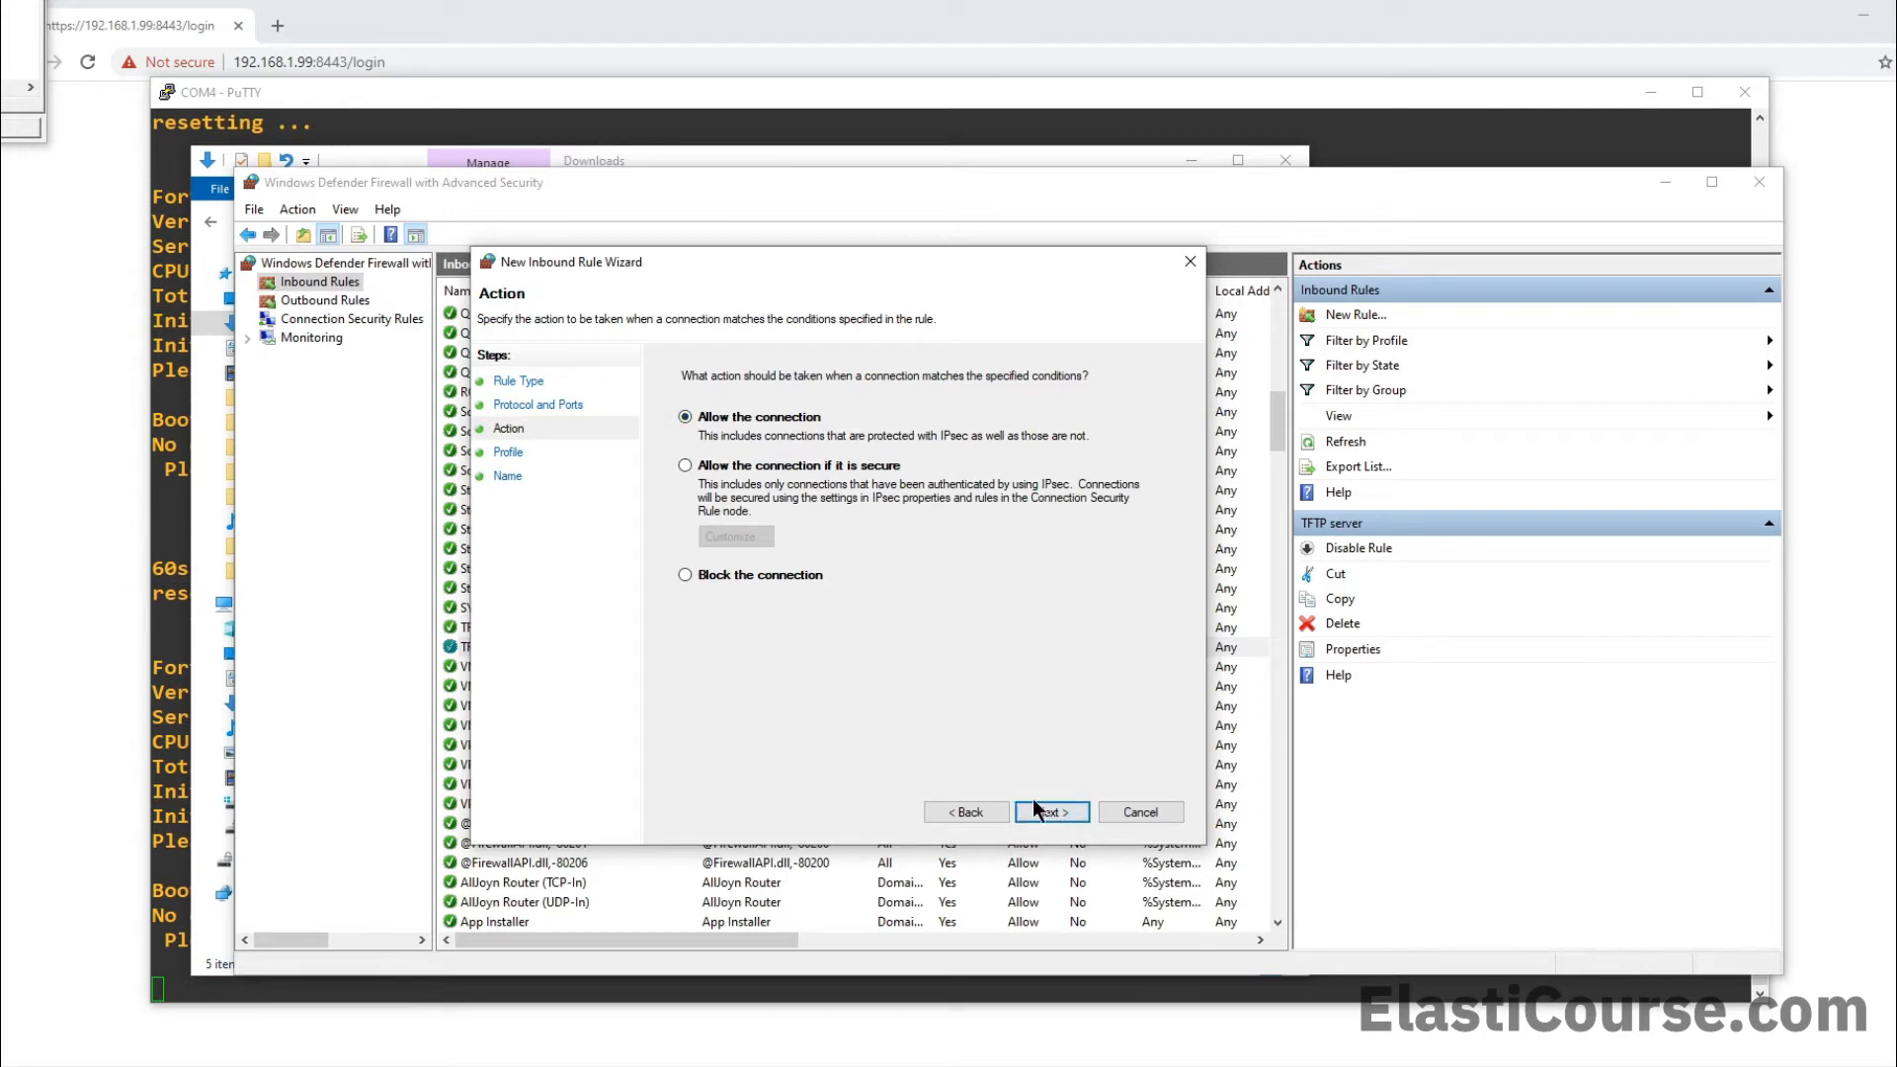
{"action": "left_click", "coordinate": [1050, 813]}
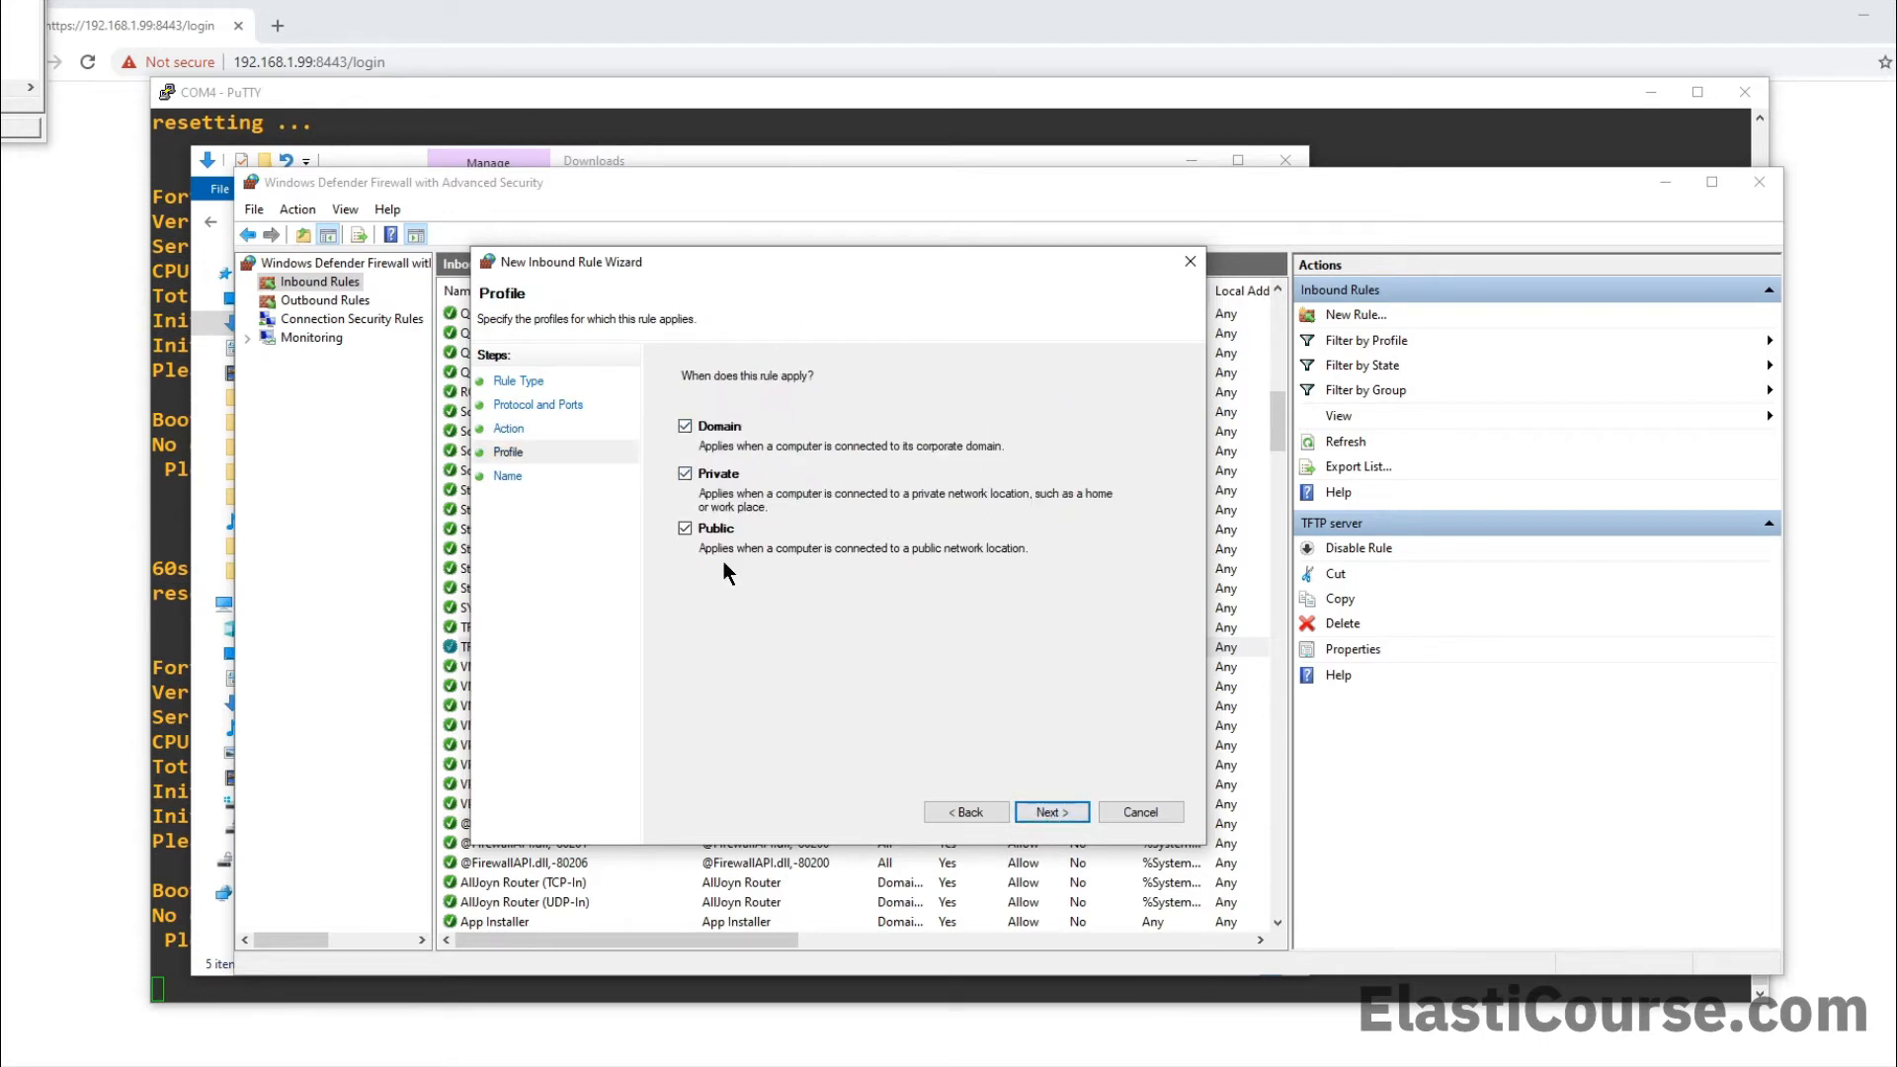
{"action": "left_click", "coordinate": [1051, 812]}
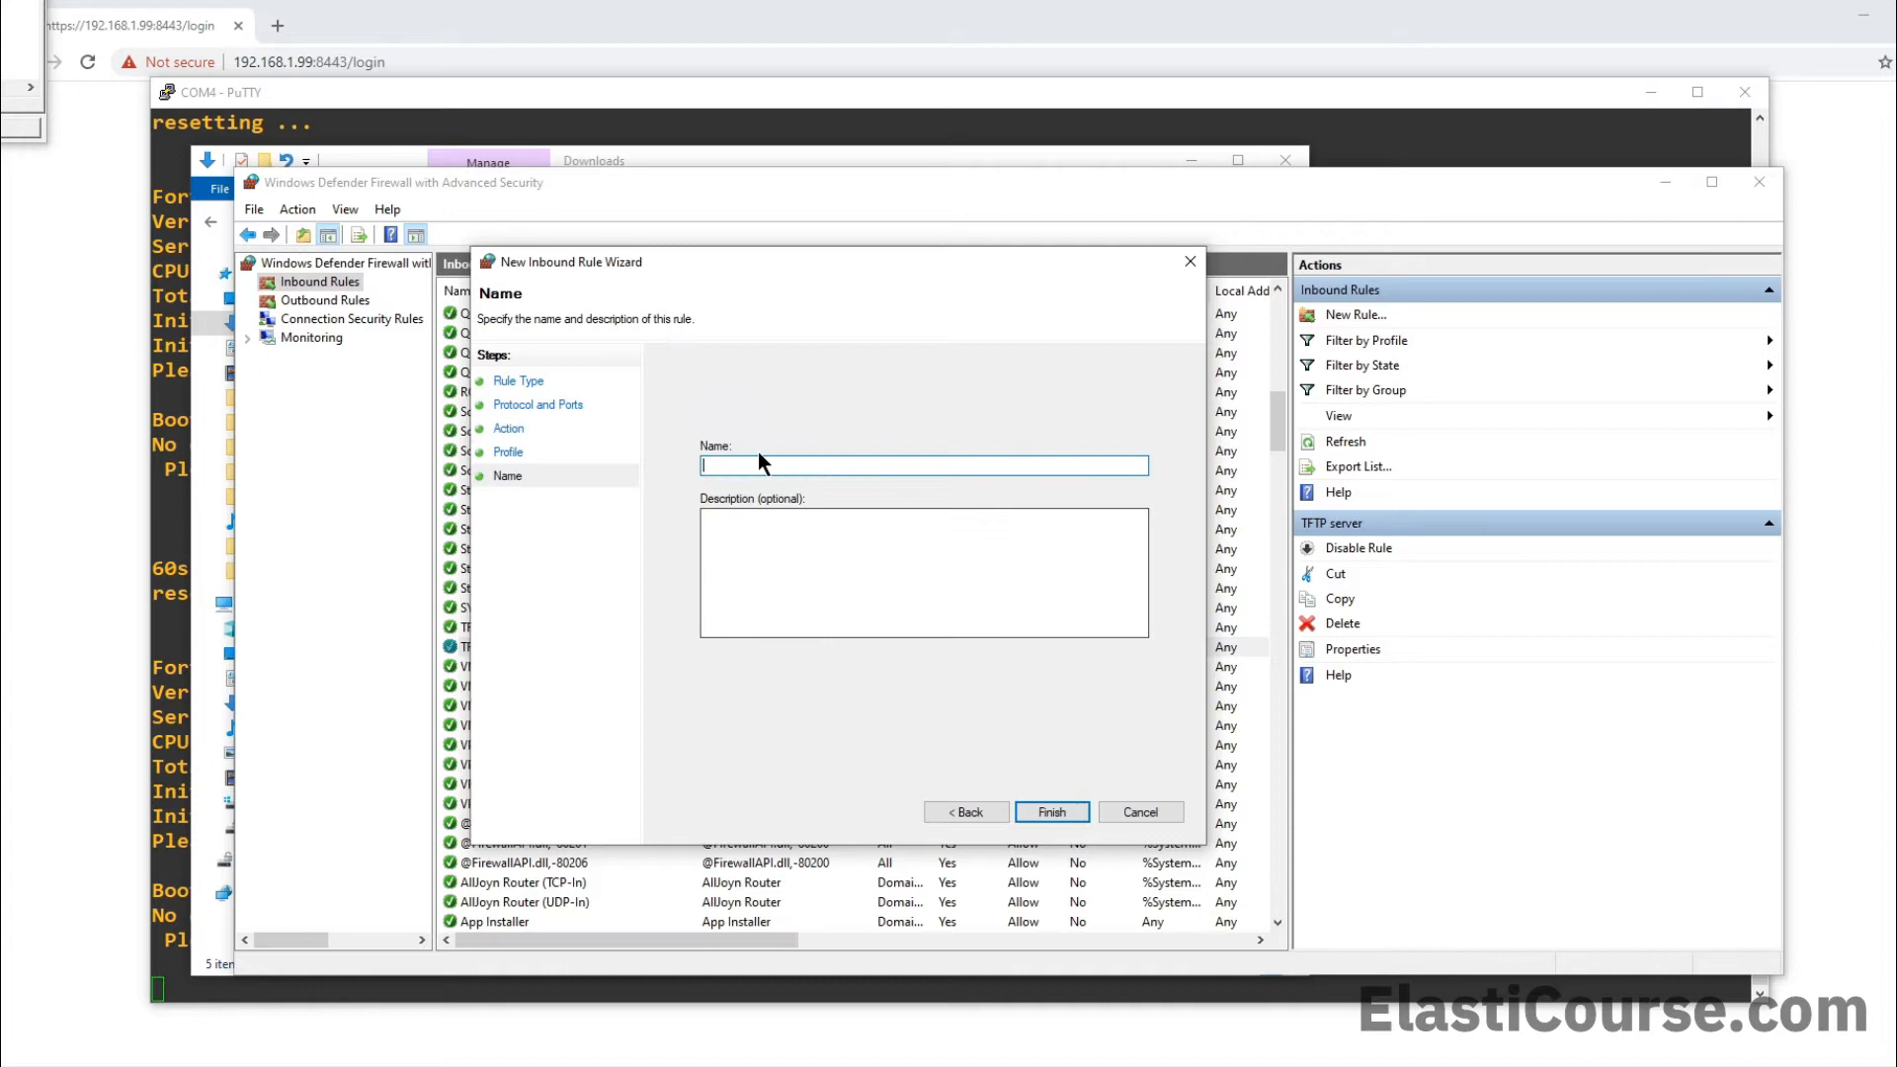
{"action": "type", "text": "TFTP 4 Firewall"}
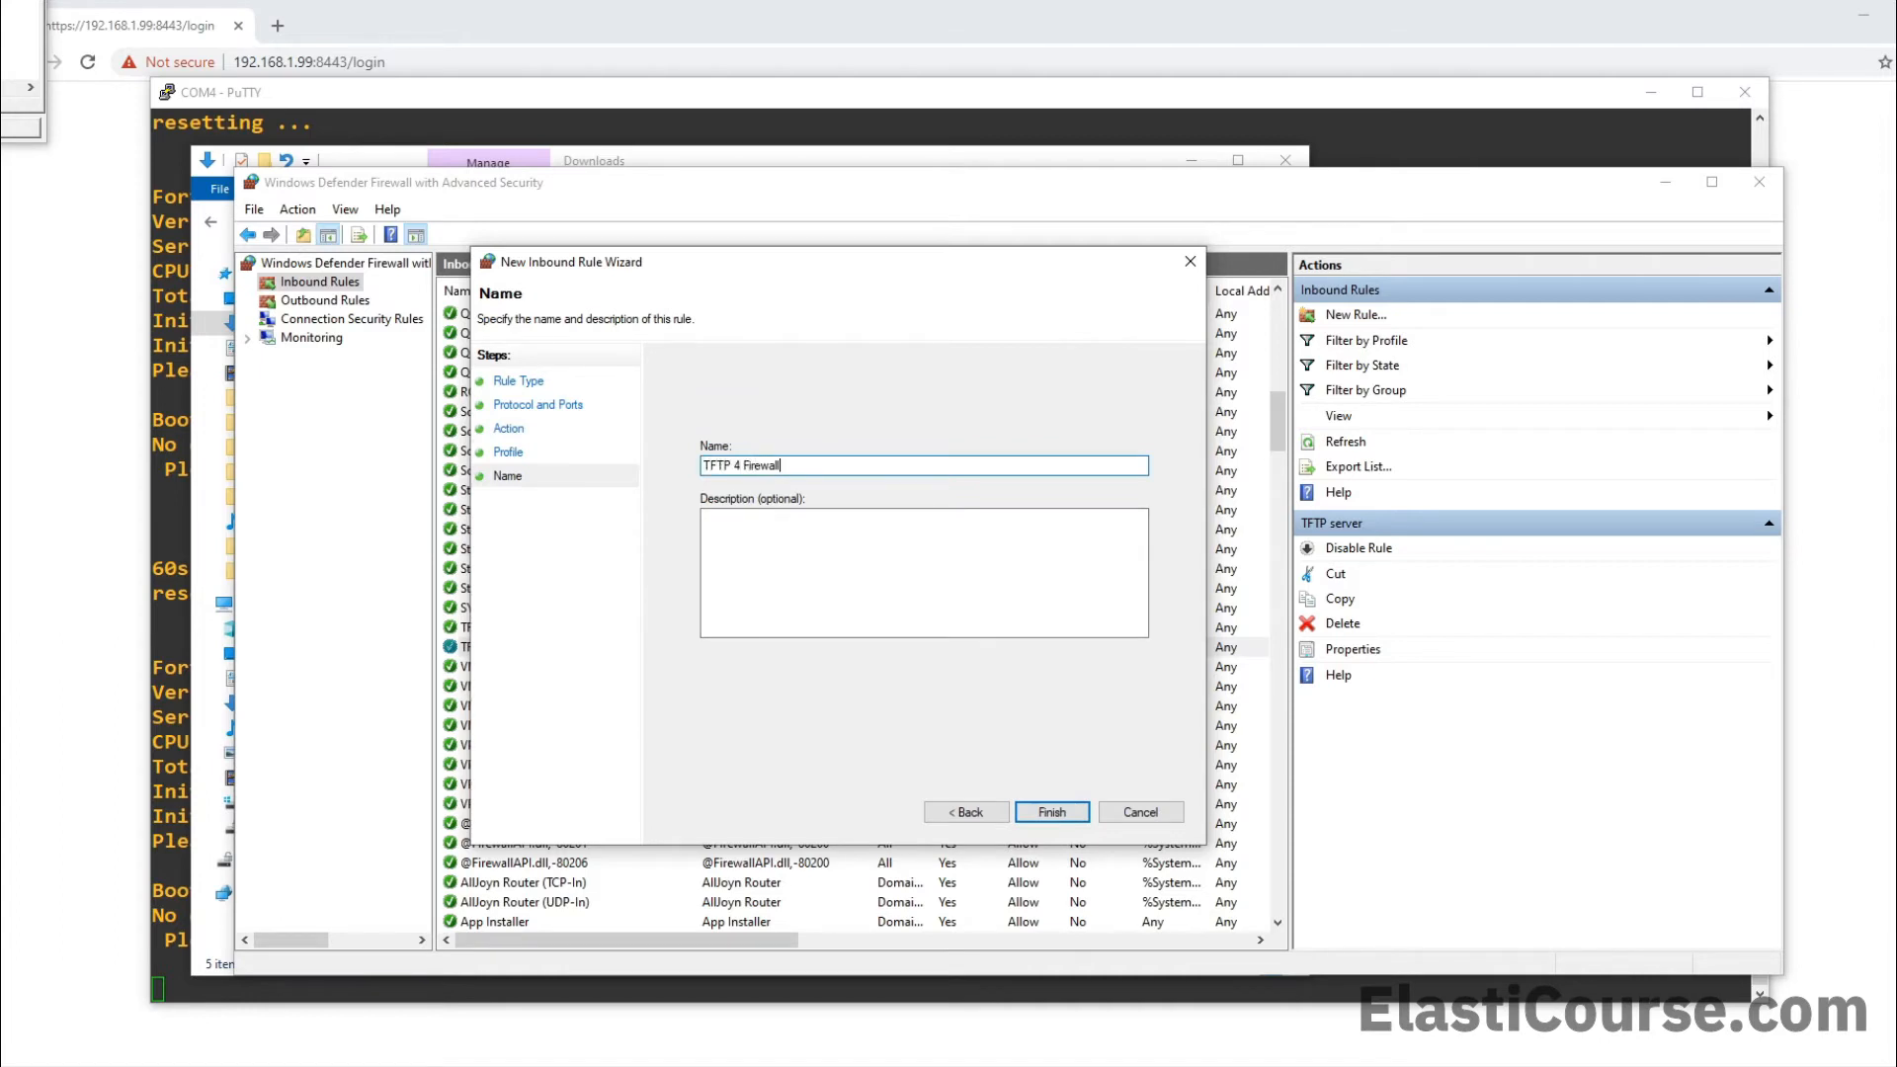
{"action": "type", "text": "fix"}
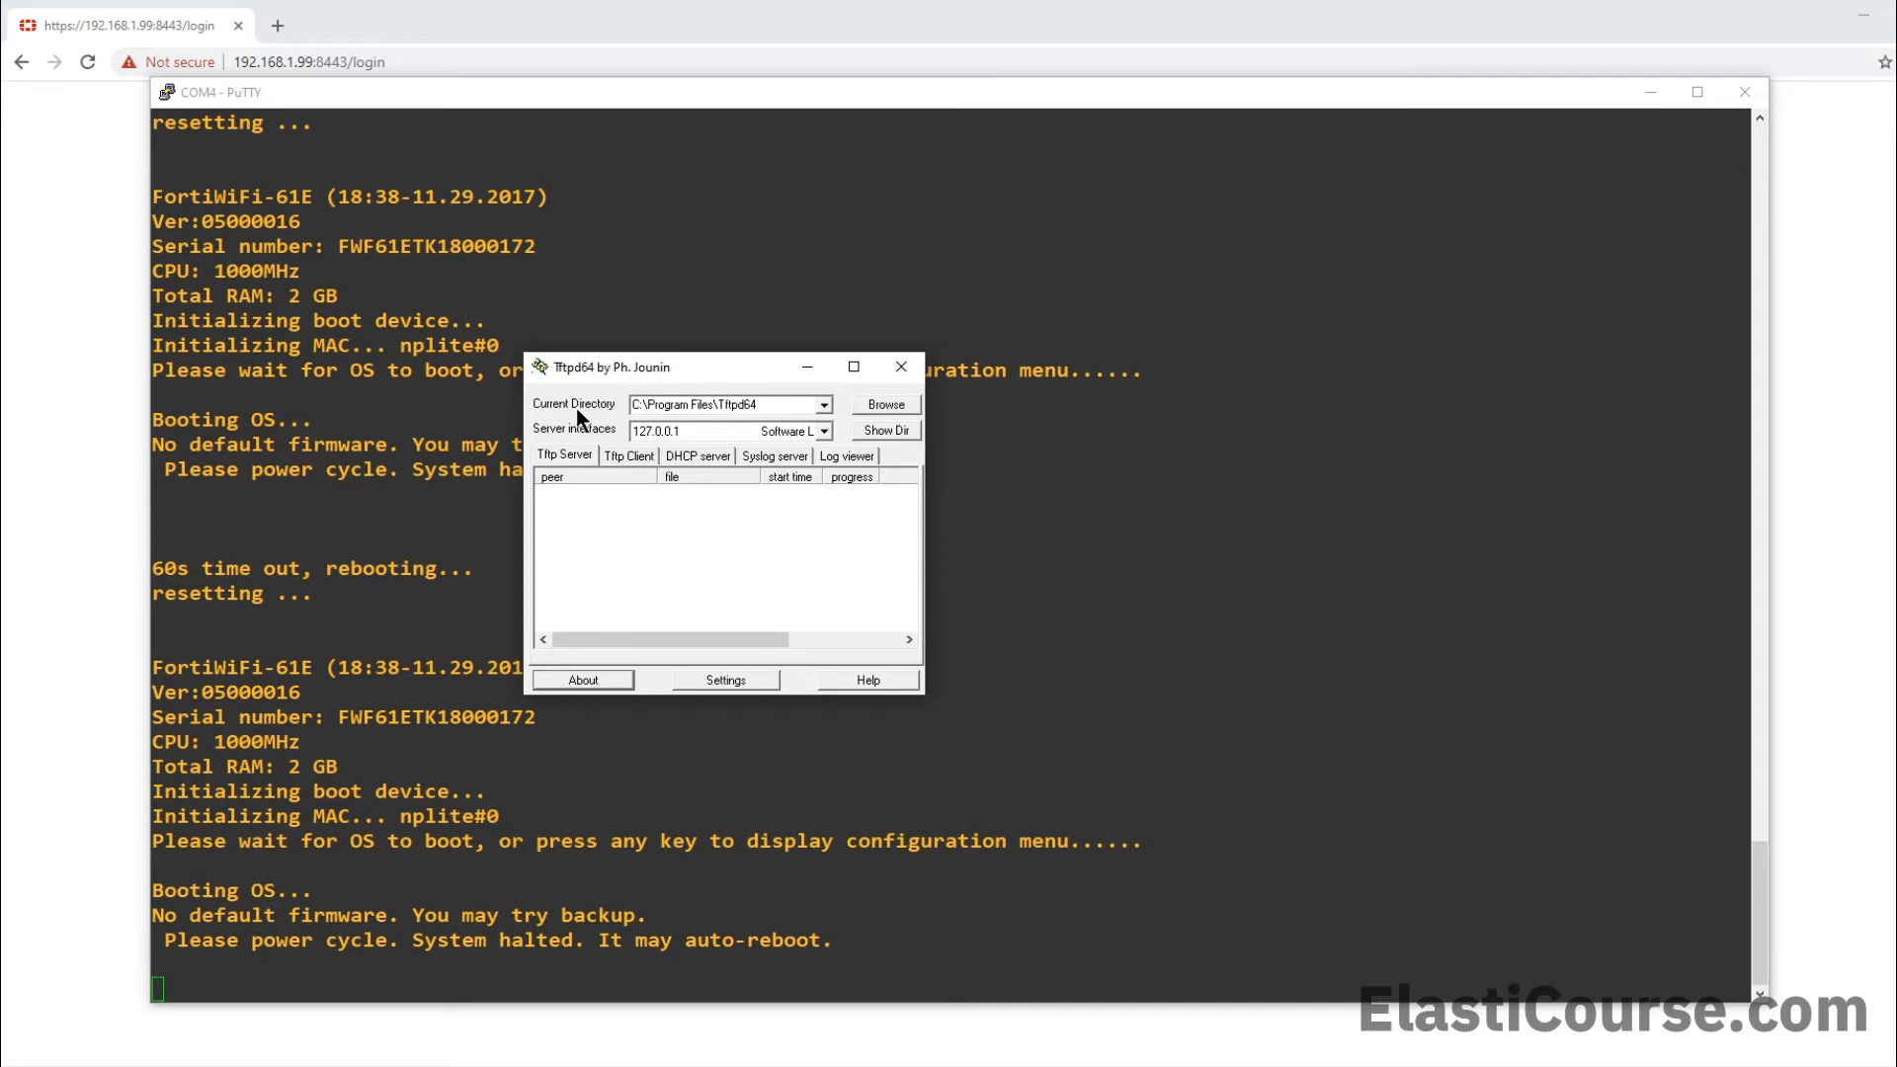
{"action": "mouse_move", "coordinate": [601, 416]}
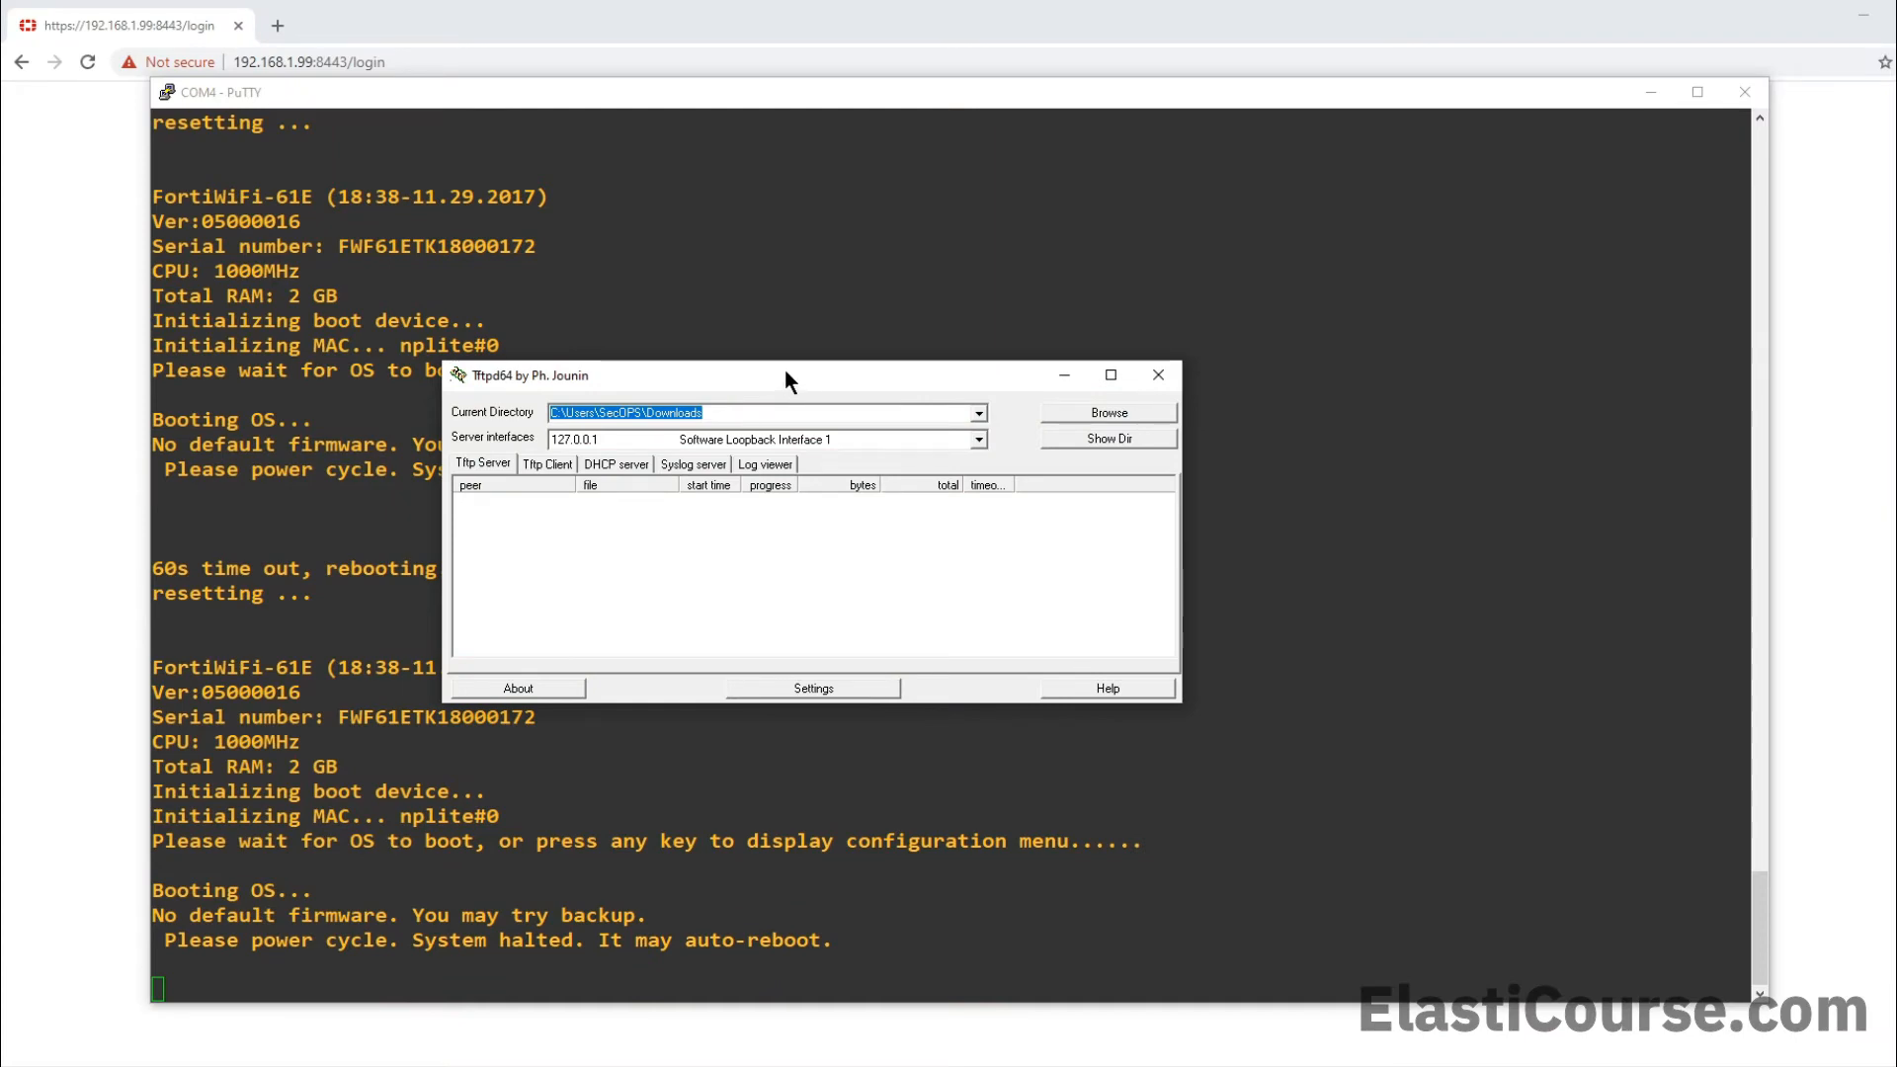
Pick 172.20.0.20 (Intel Ethernet Connection) as Tftpd64's server interface
{"action": "left_click", "coordinate": [976, 439]}
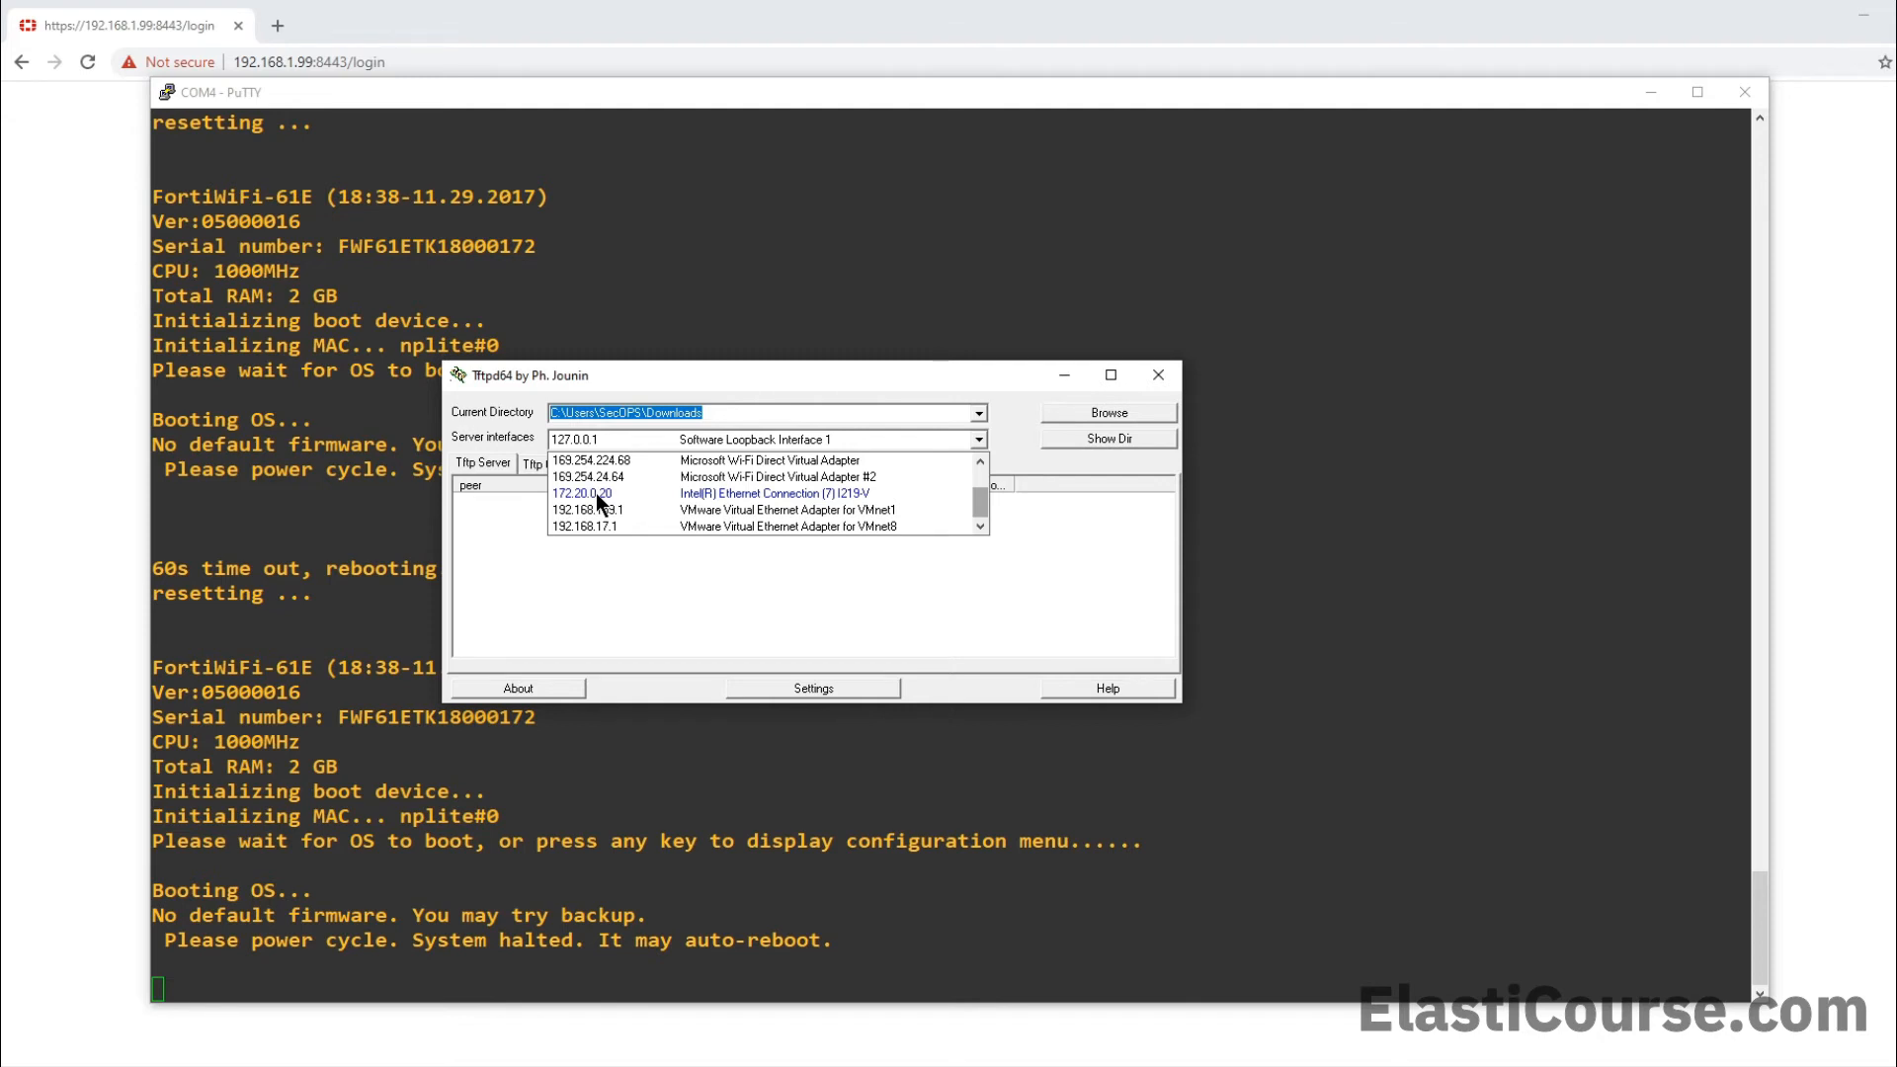
{"action": "left_click", "coordinate": [582, 494]}
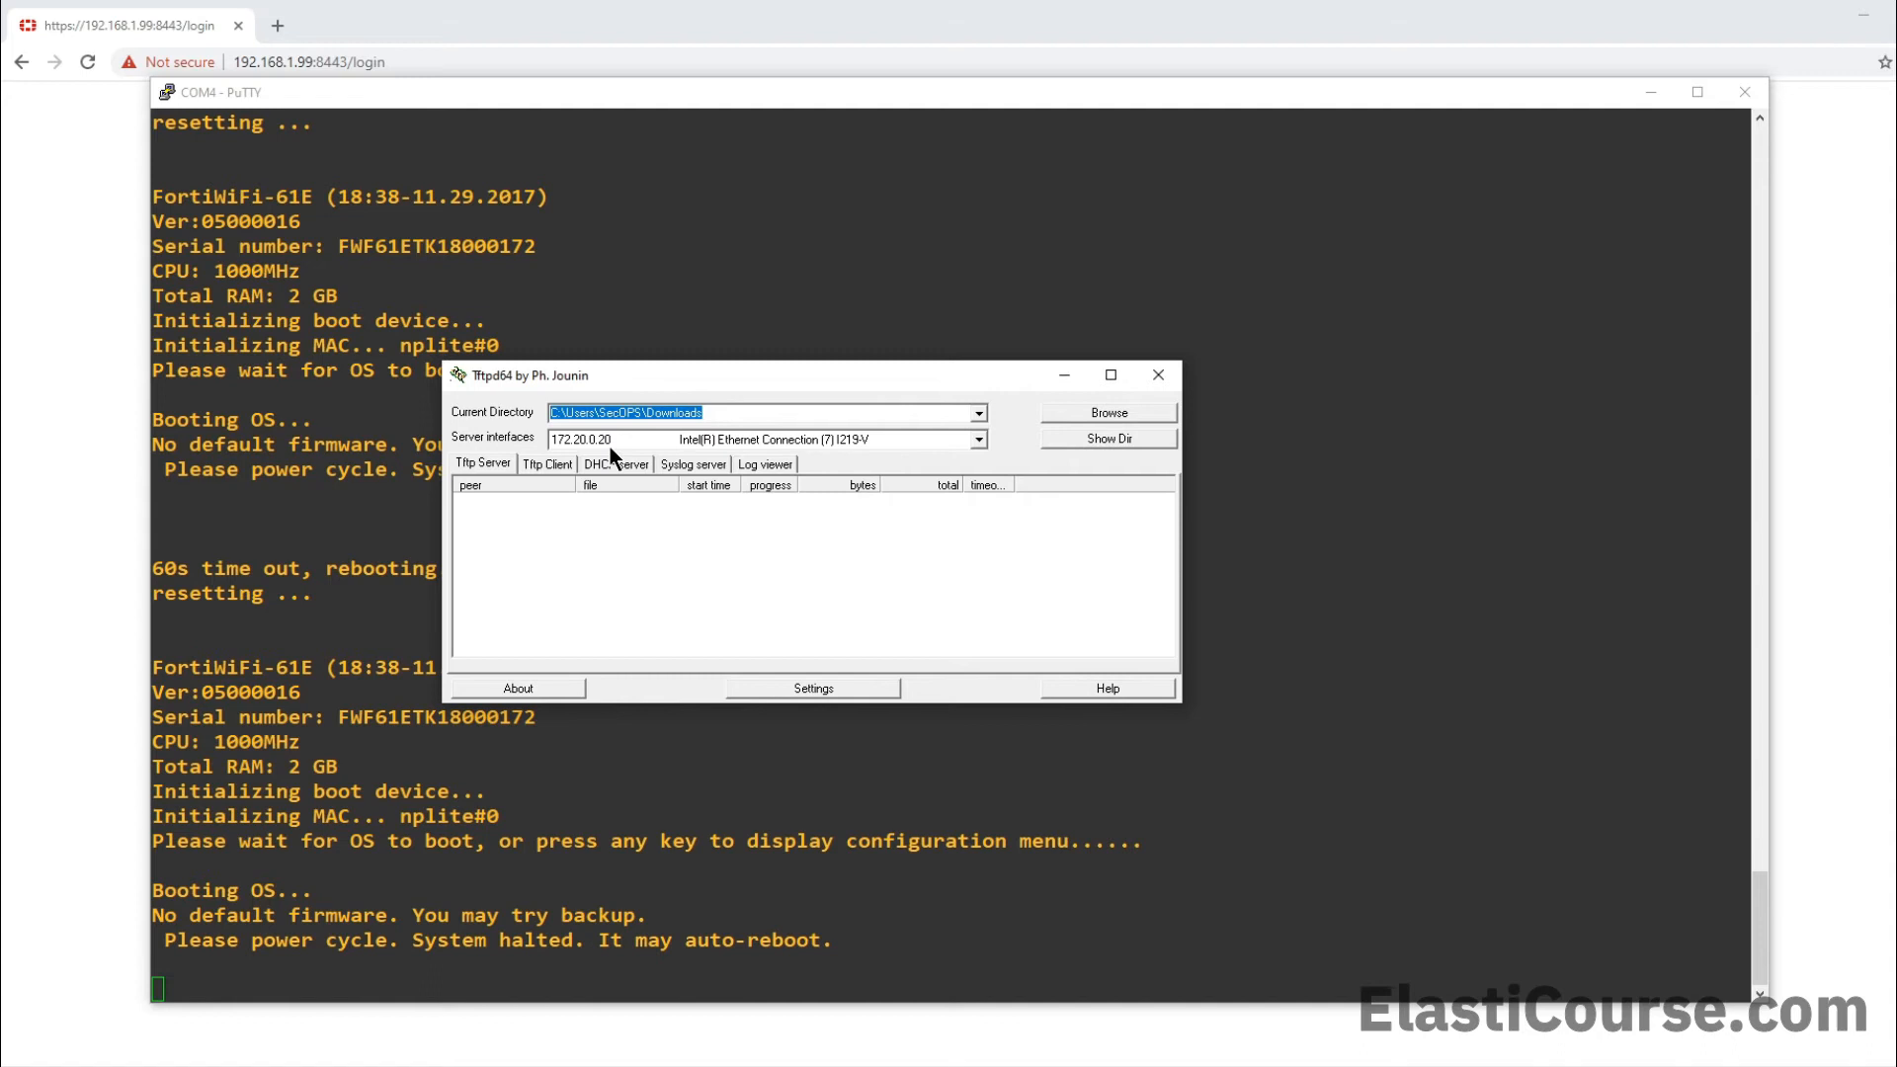
{"action": "mouse_move", "coordinate": [678, 446]}
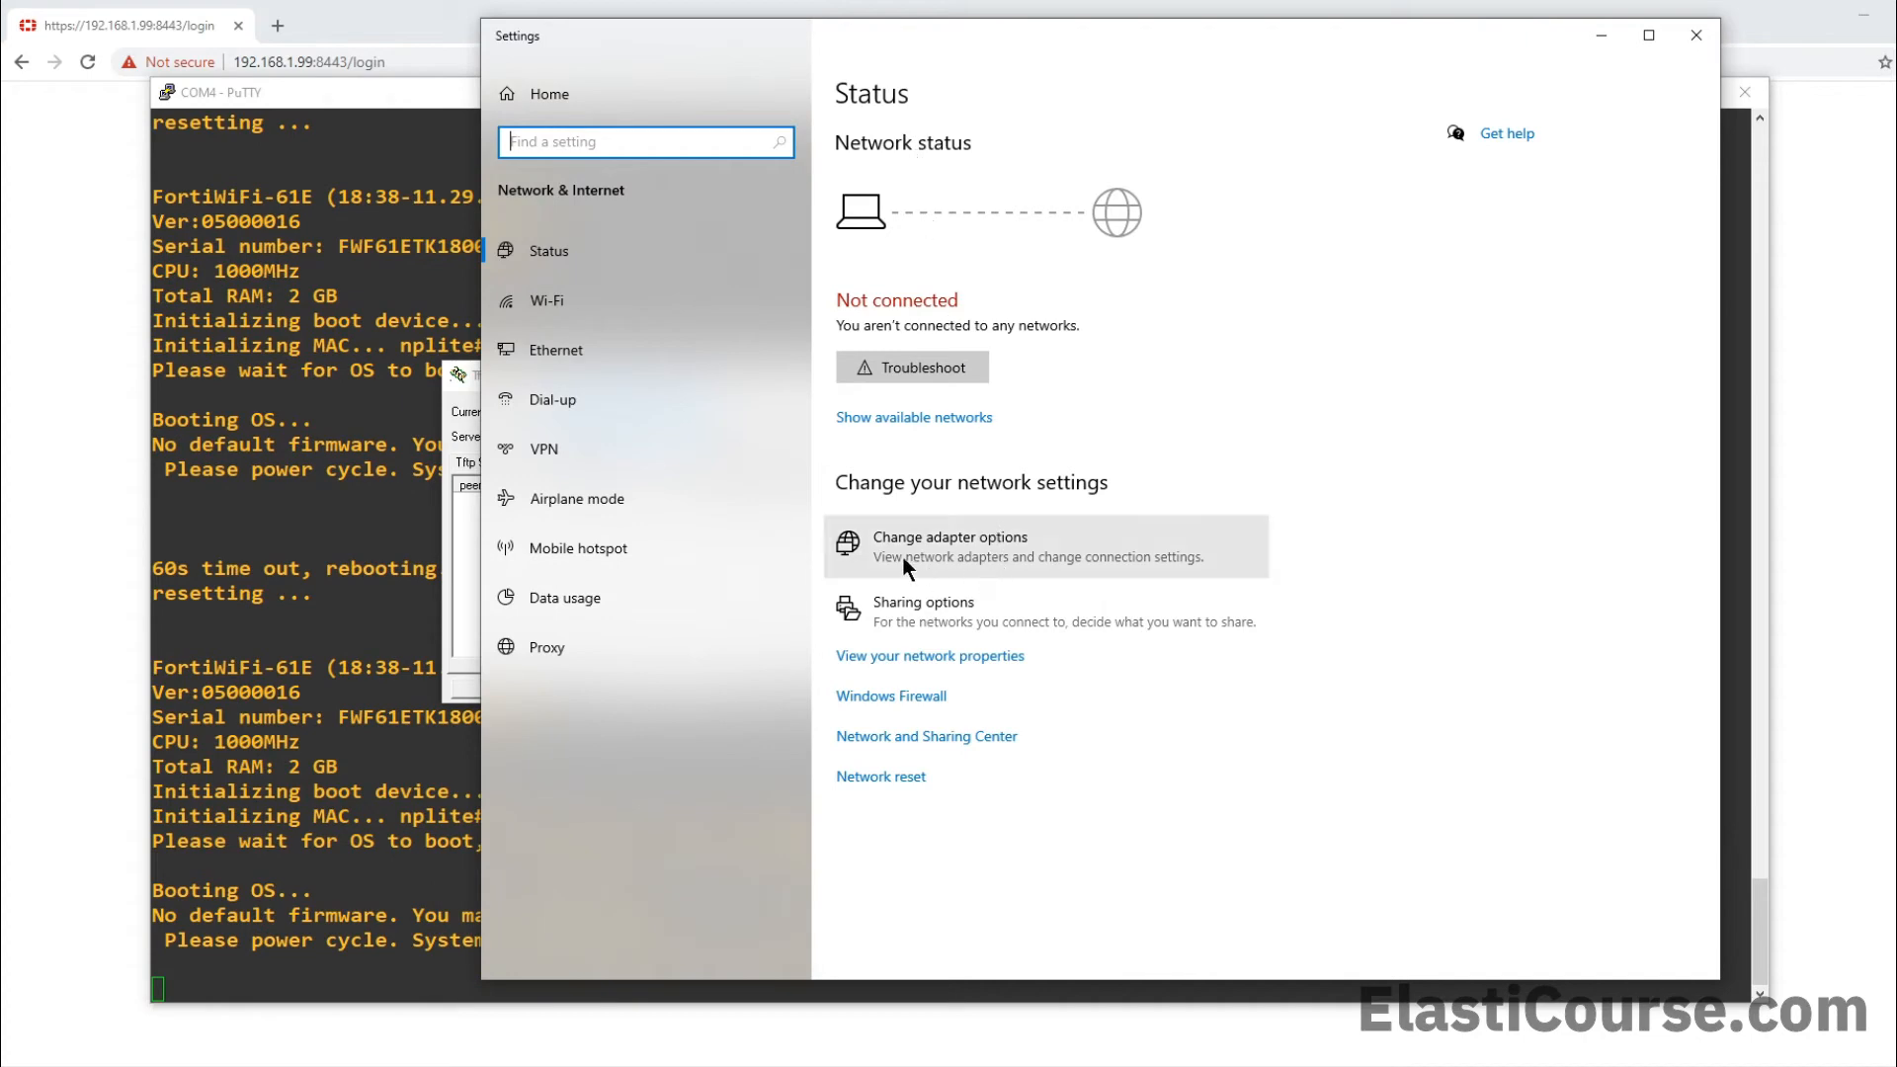
Open the adapter list and open the properties of the Ethernet adapter
{"action": "left_click", "coordinate": [949, 538]}
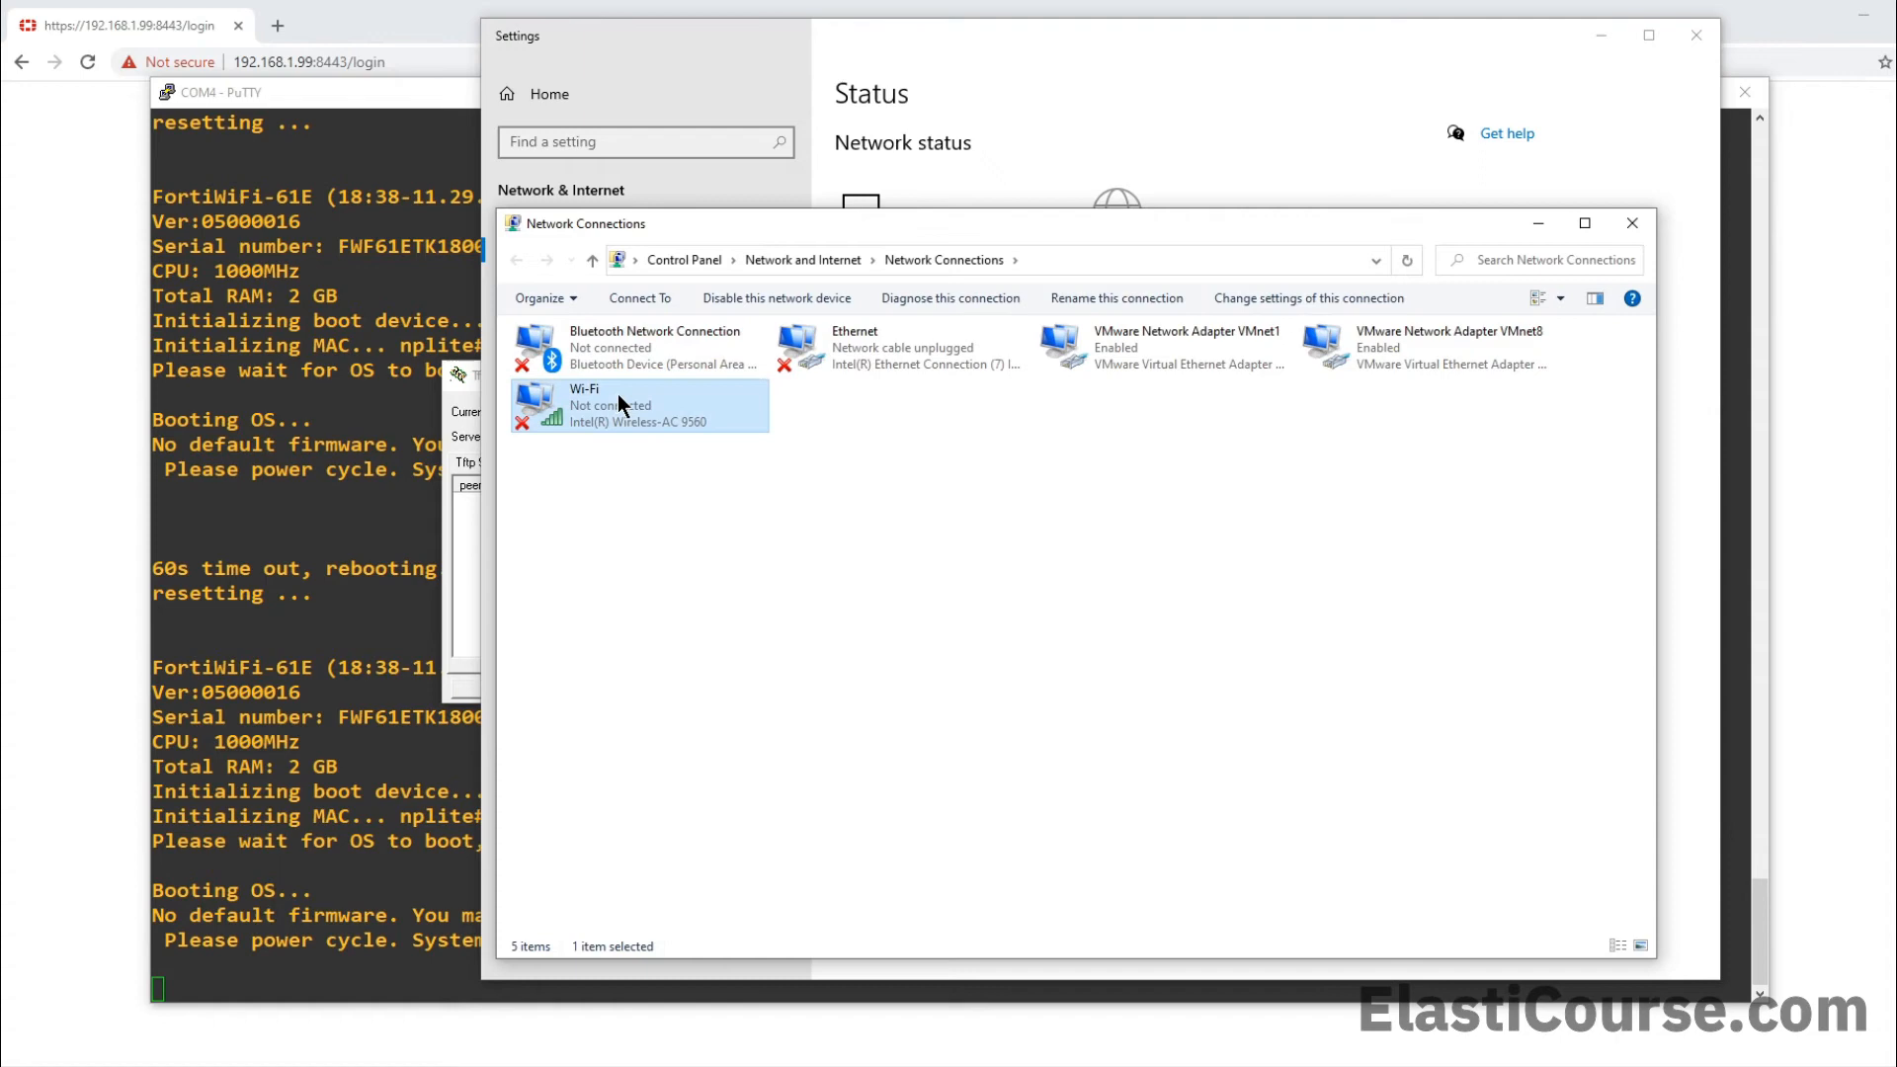
{"action": "left_click", "coordinate": [1162, 347]}
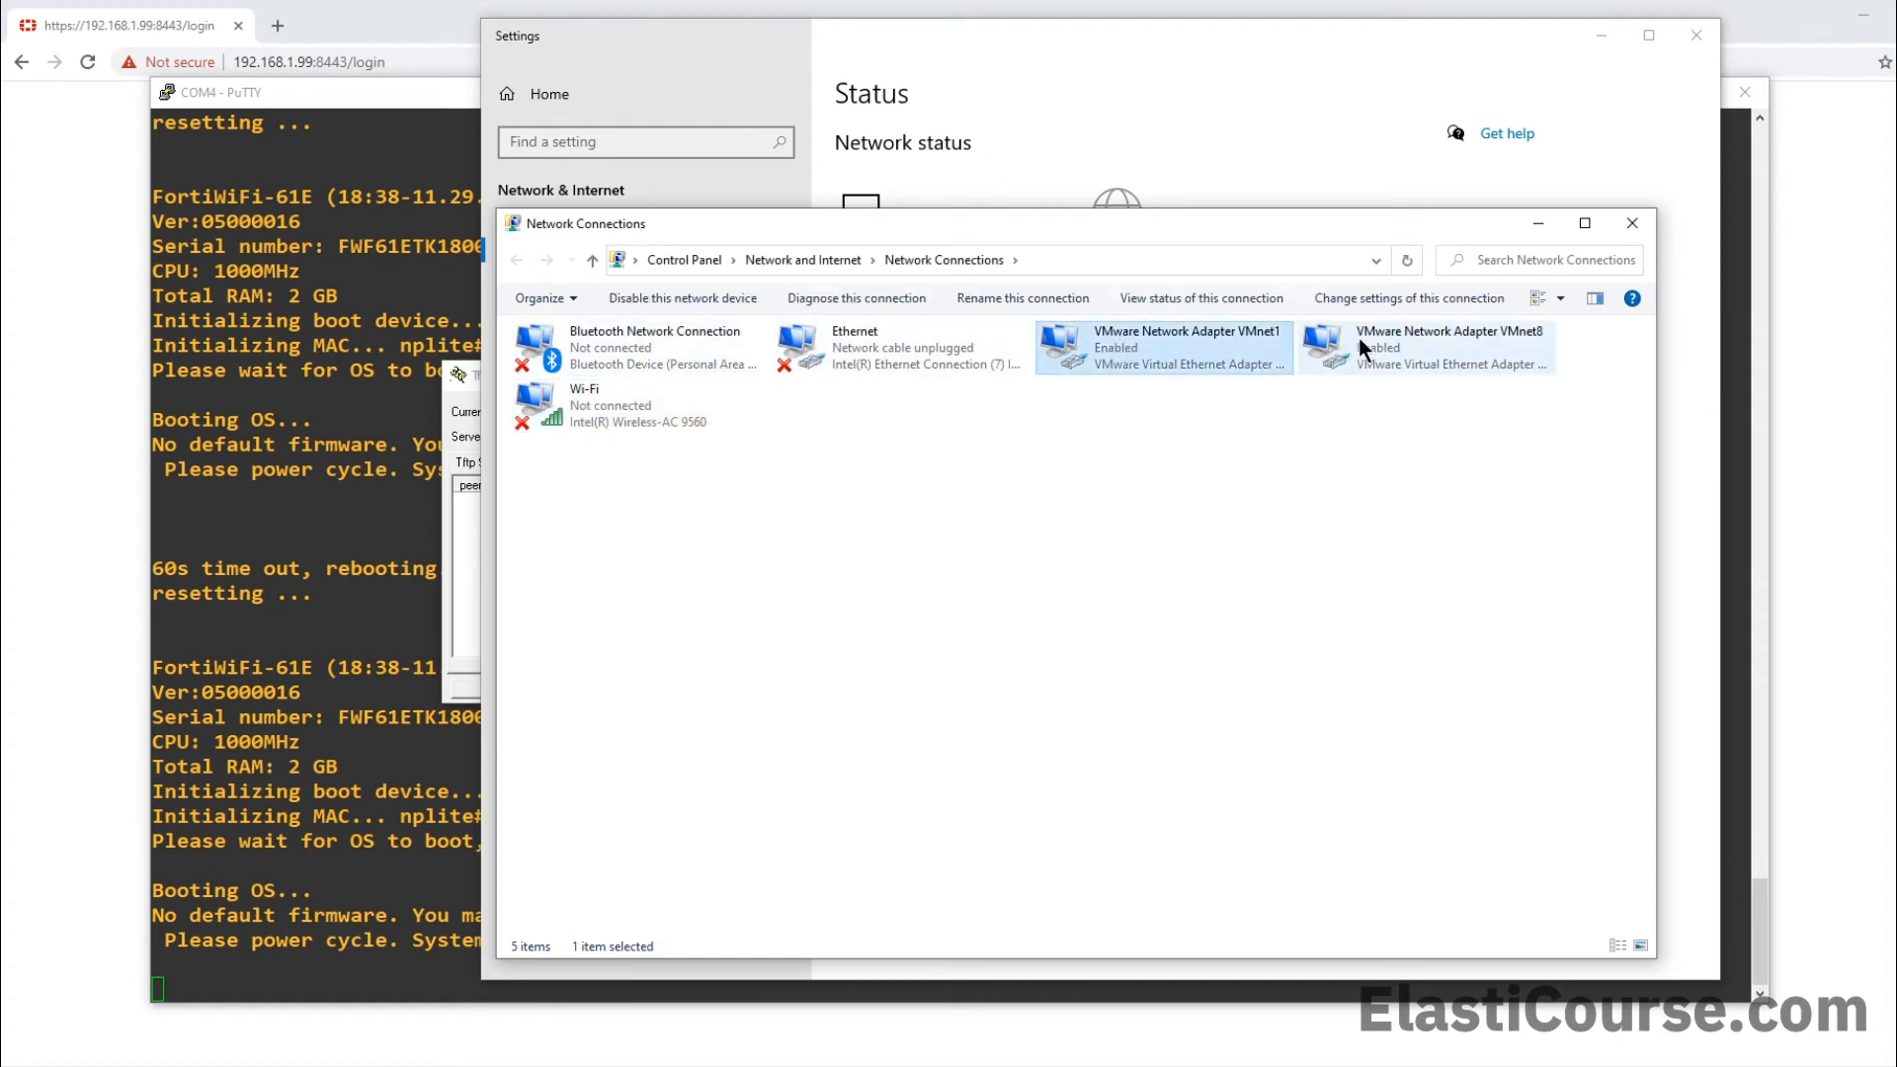
{"action": "left_click", "coordinate": [900, 347]}
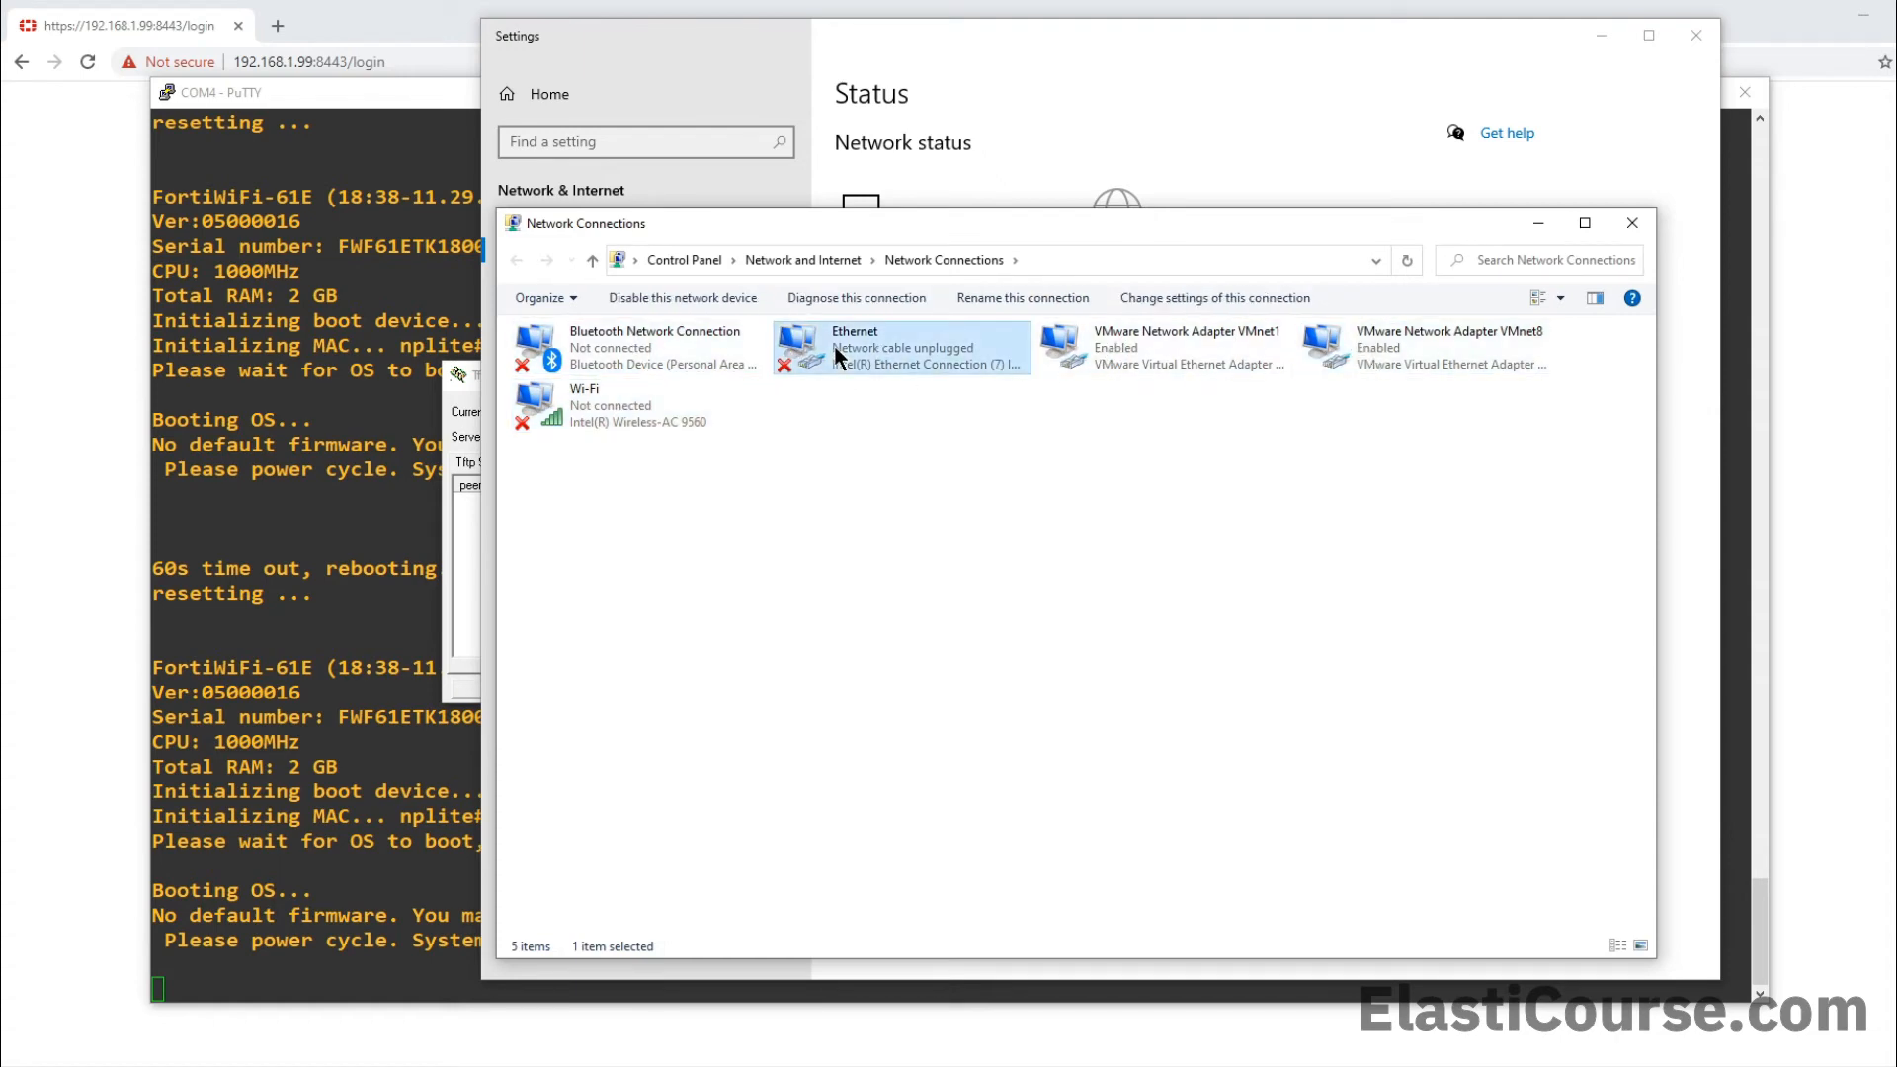
{"action": "double_click", "coordinate": [900, 349]}
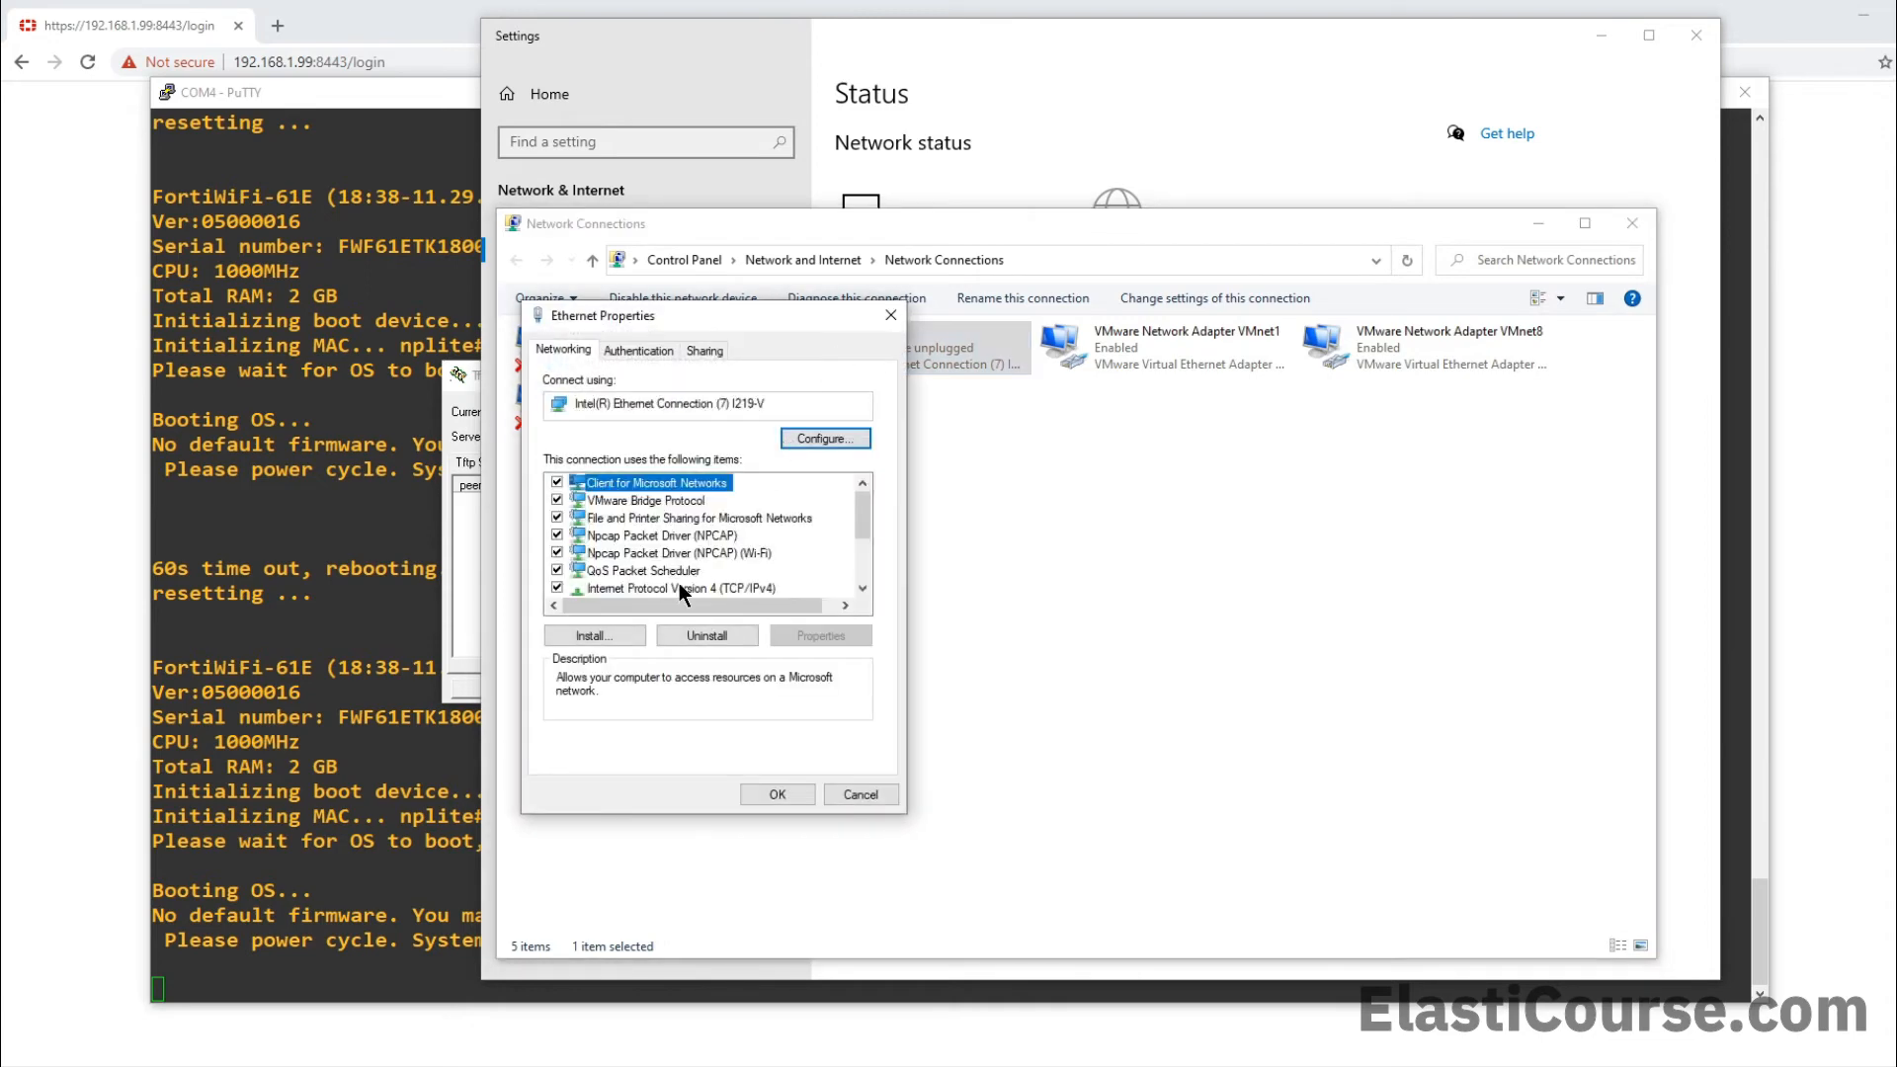
Open the Ethernet adapter's TCP/IPv4 properties and select 'Use the following IP address'
{"action": "left_click", "coordinate": [681, 588]}
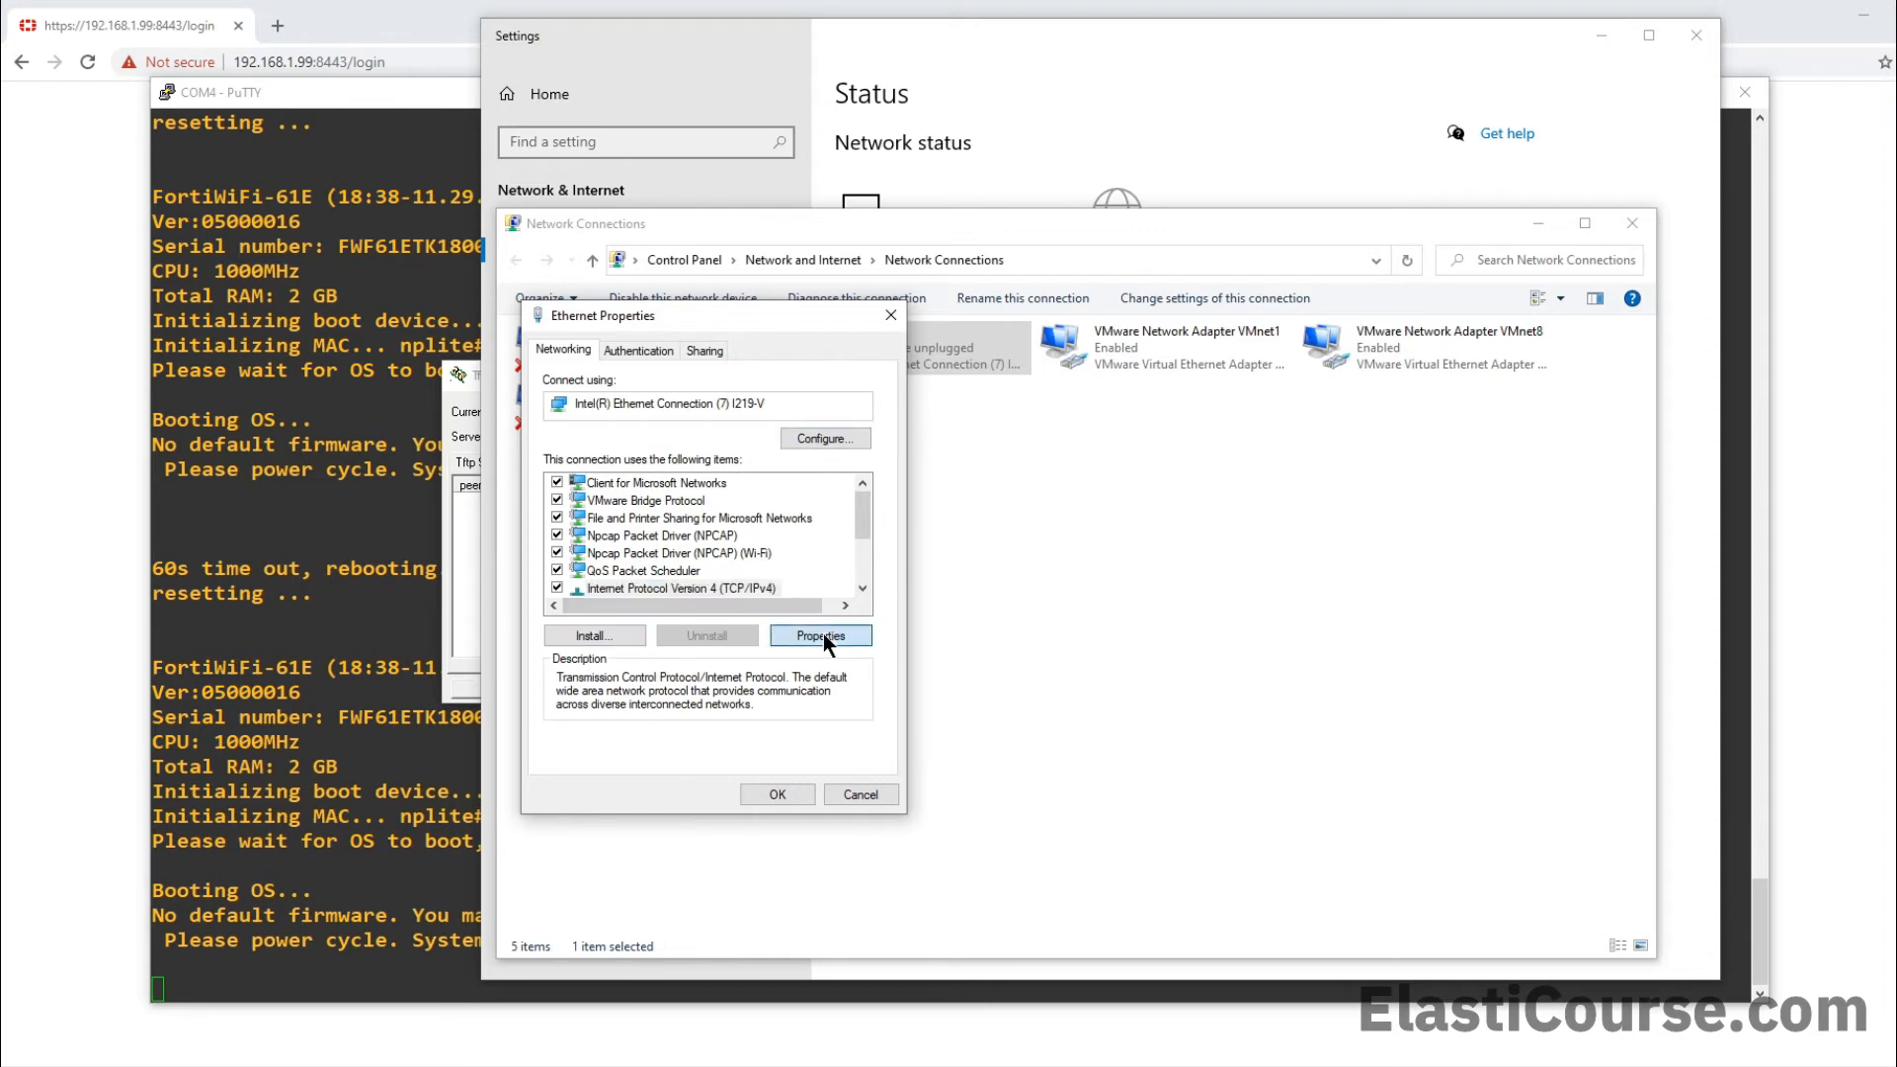
{"action": "left_click", "coordinate": [821, 636]}
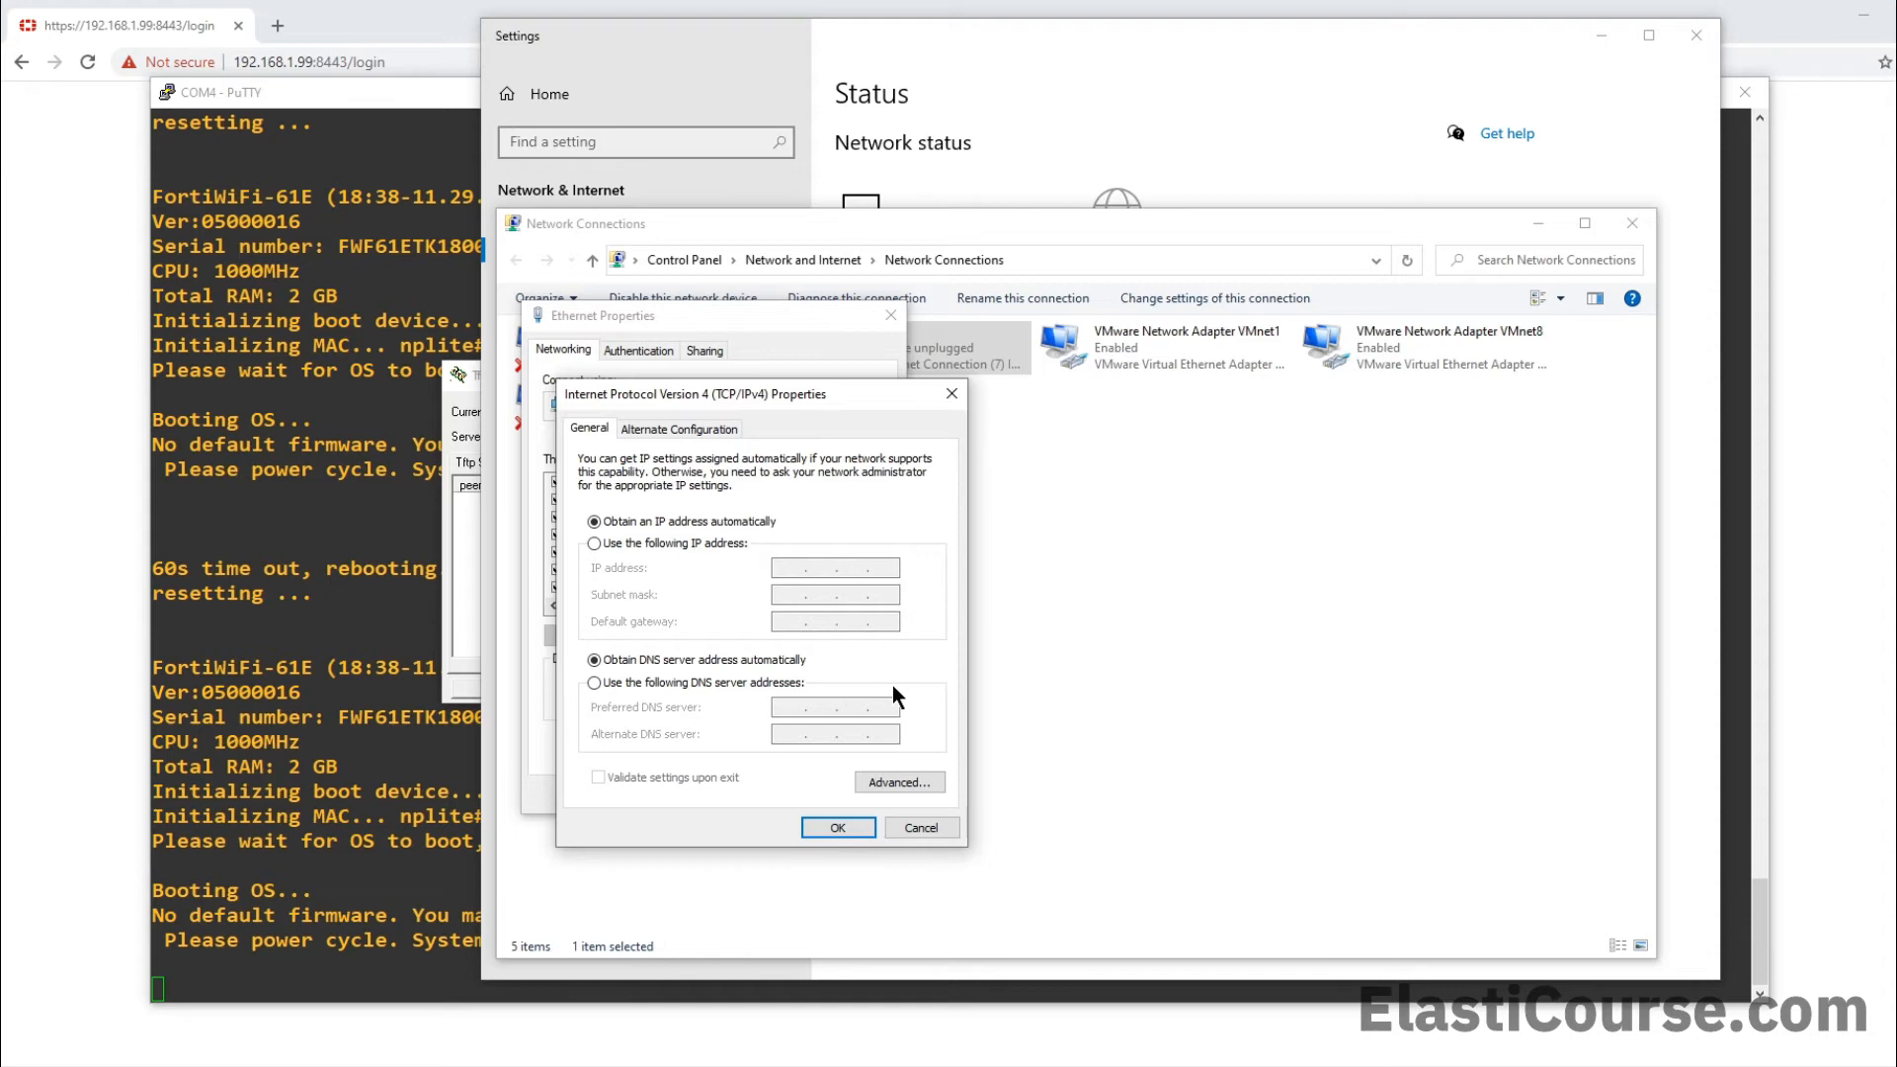
{"action": "mouse_move", "coordinate": [900, 694]}
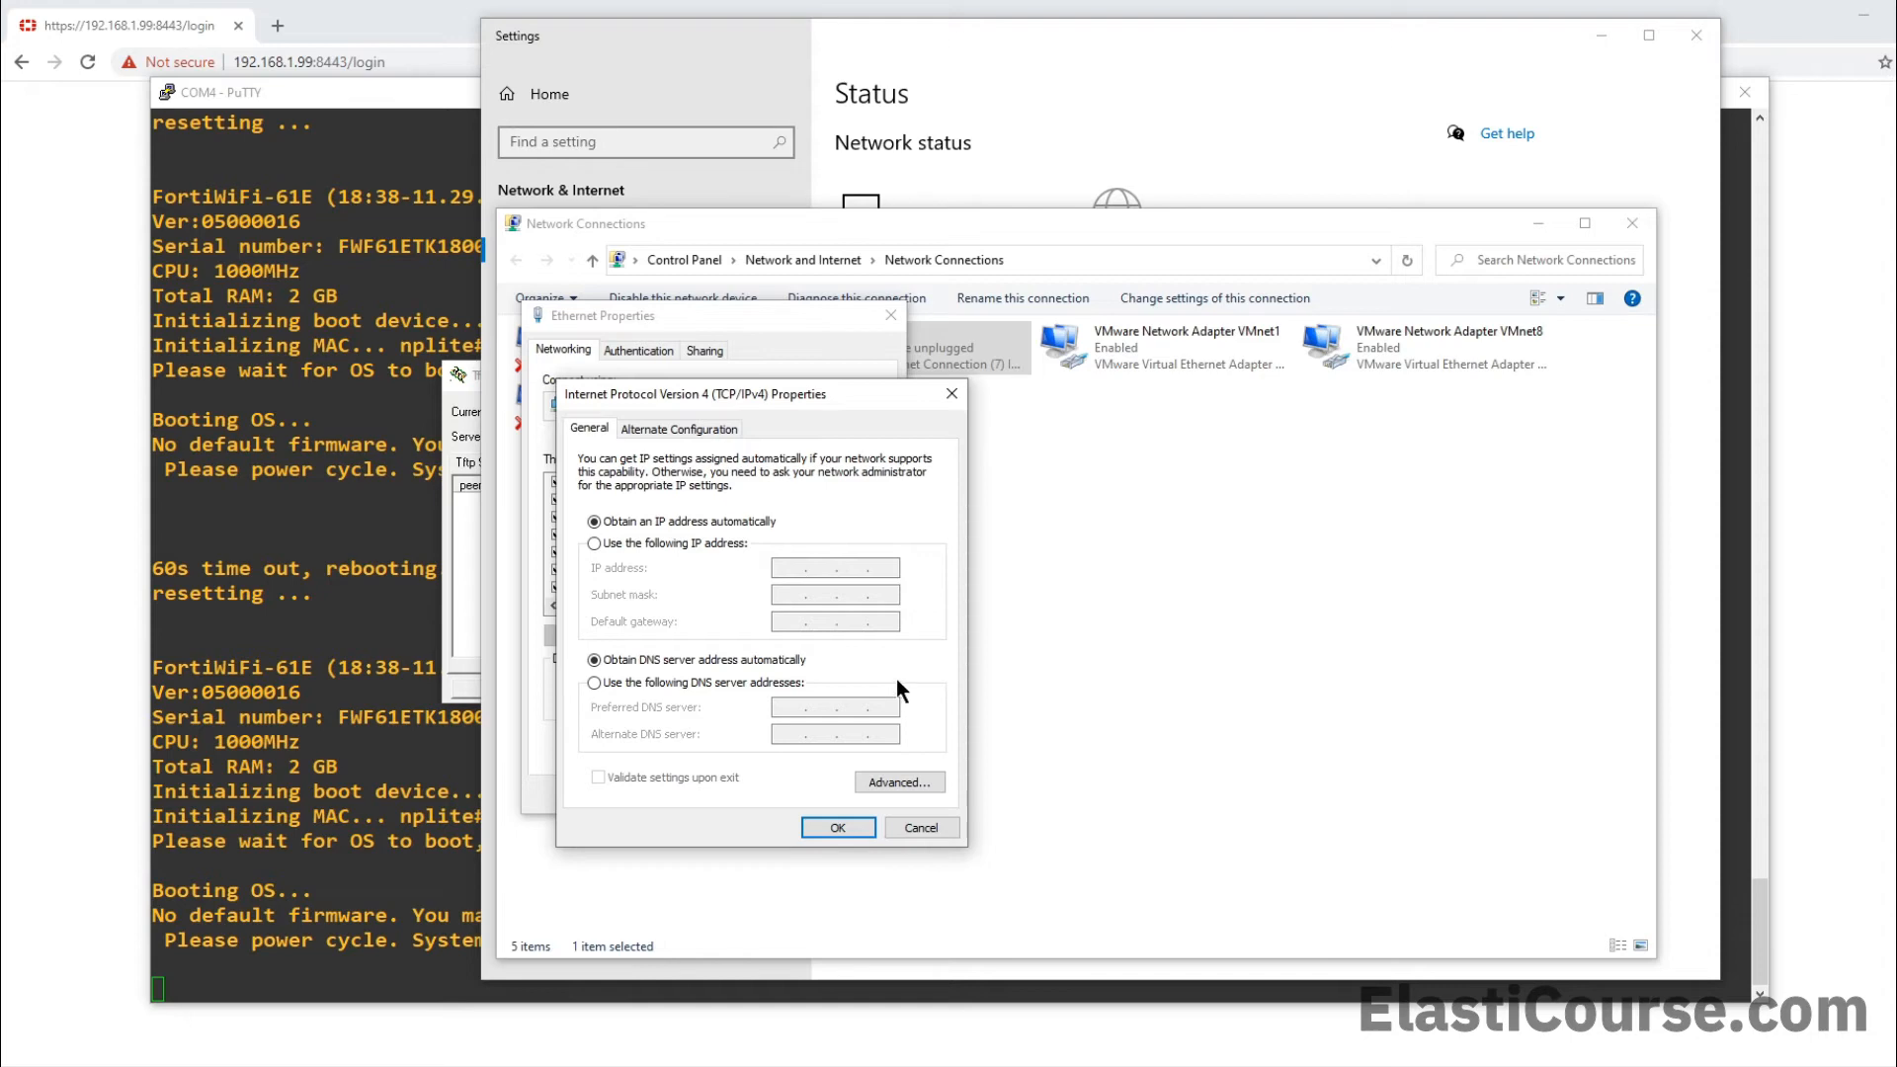
{"action": "left_click", "coordinate": [594, 542]}
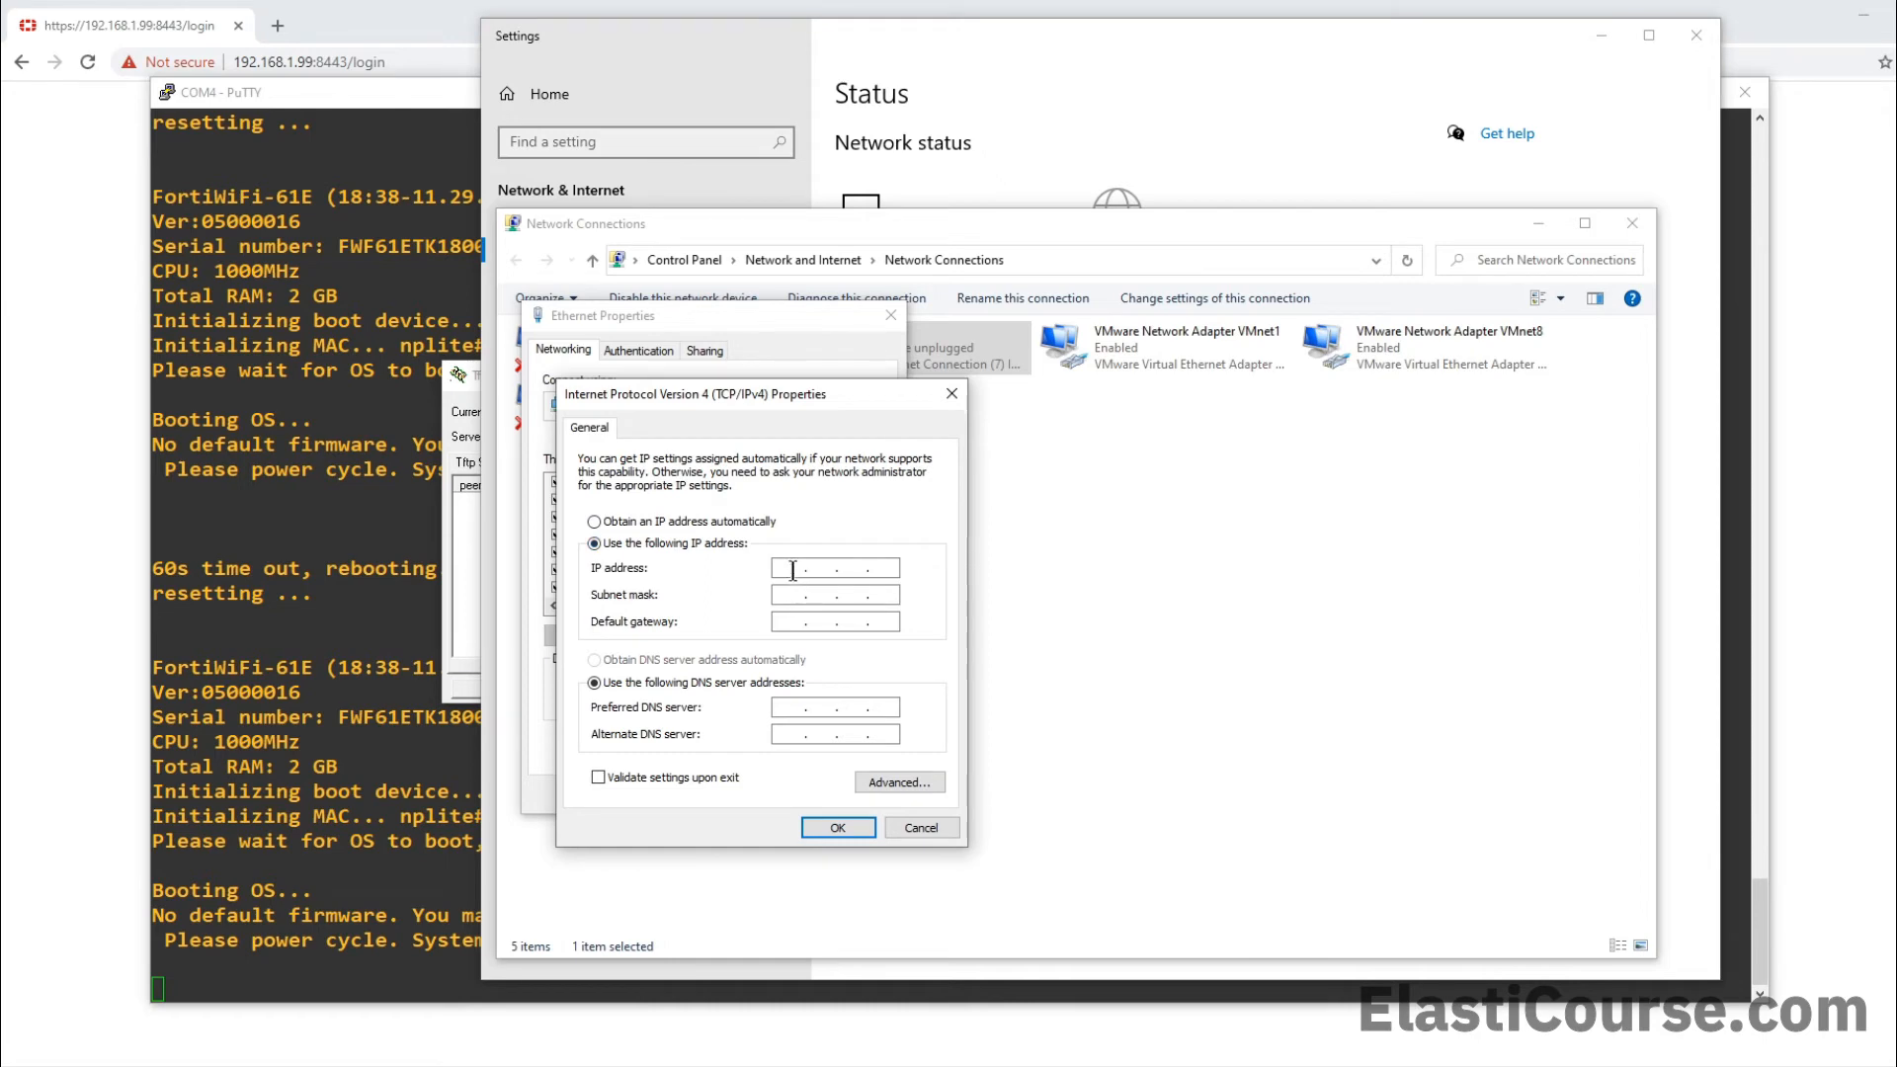
Enter IP 192.168.1.150 with subnet mask 255.255.255.0 and confirm with OK
{"action": "type", "text": "192 . 168 . 1 ."}
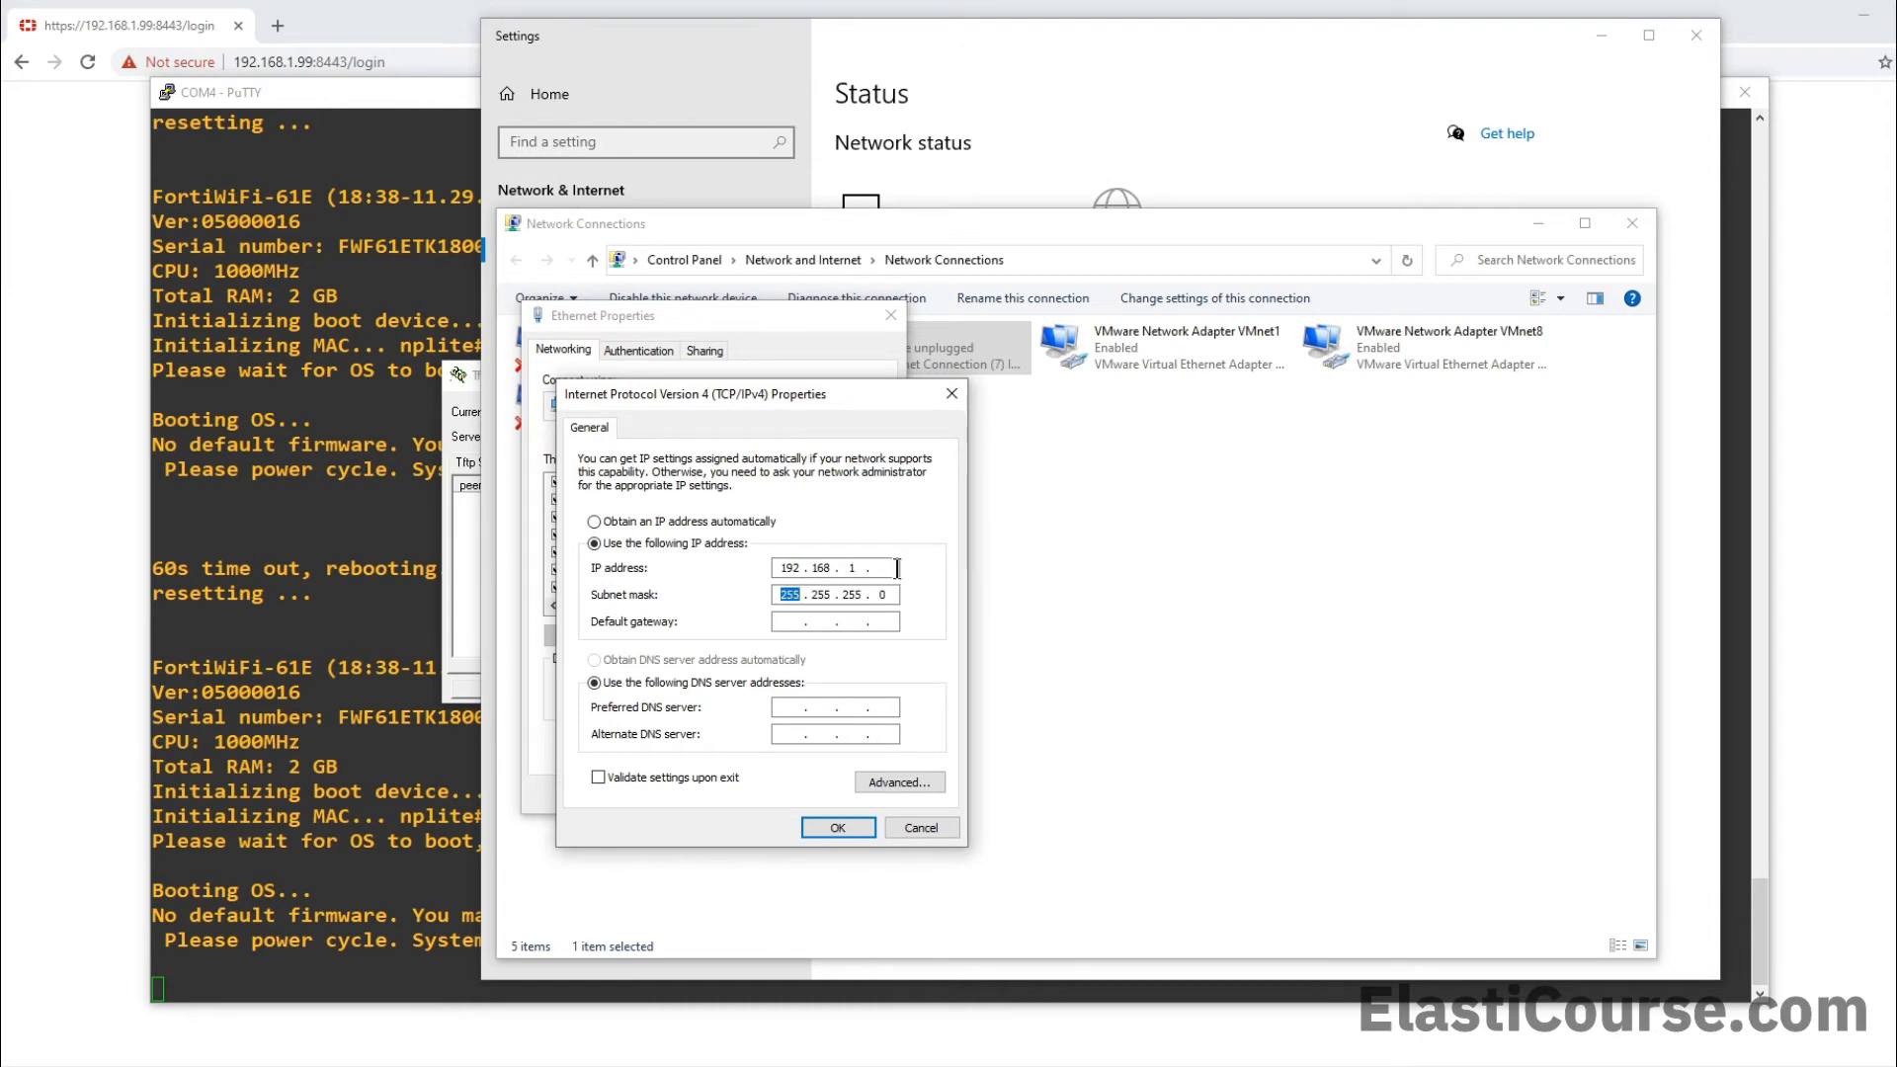
{"action": "type", "text": "99"}
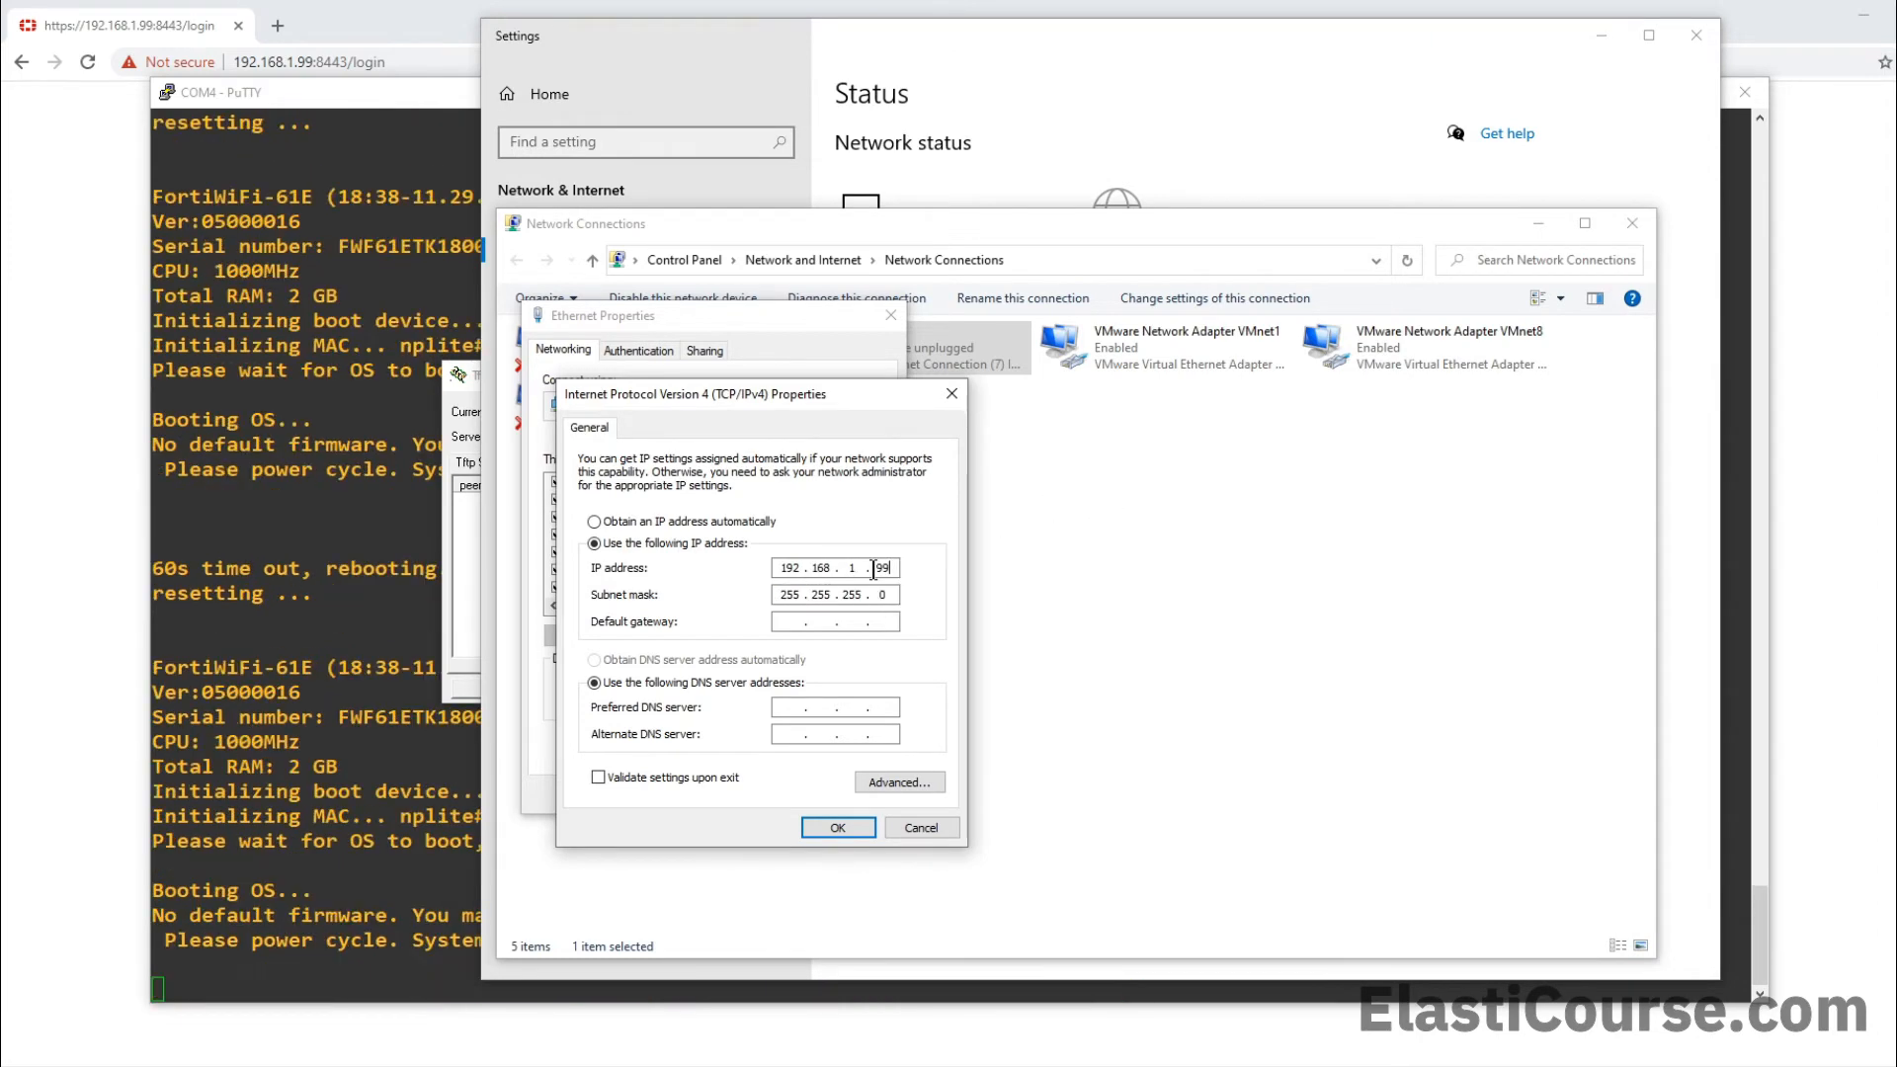
{"action": "double_click", "coordinate": [875, 567]}
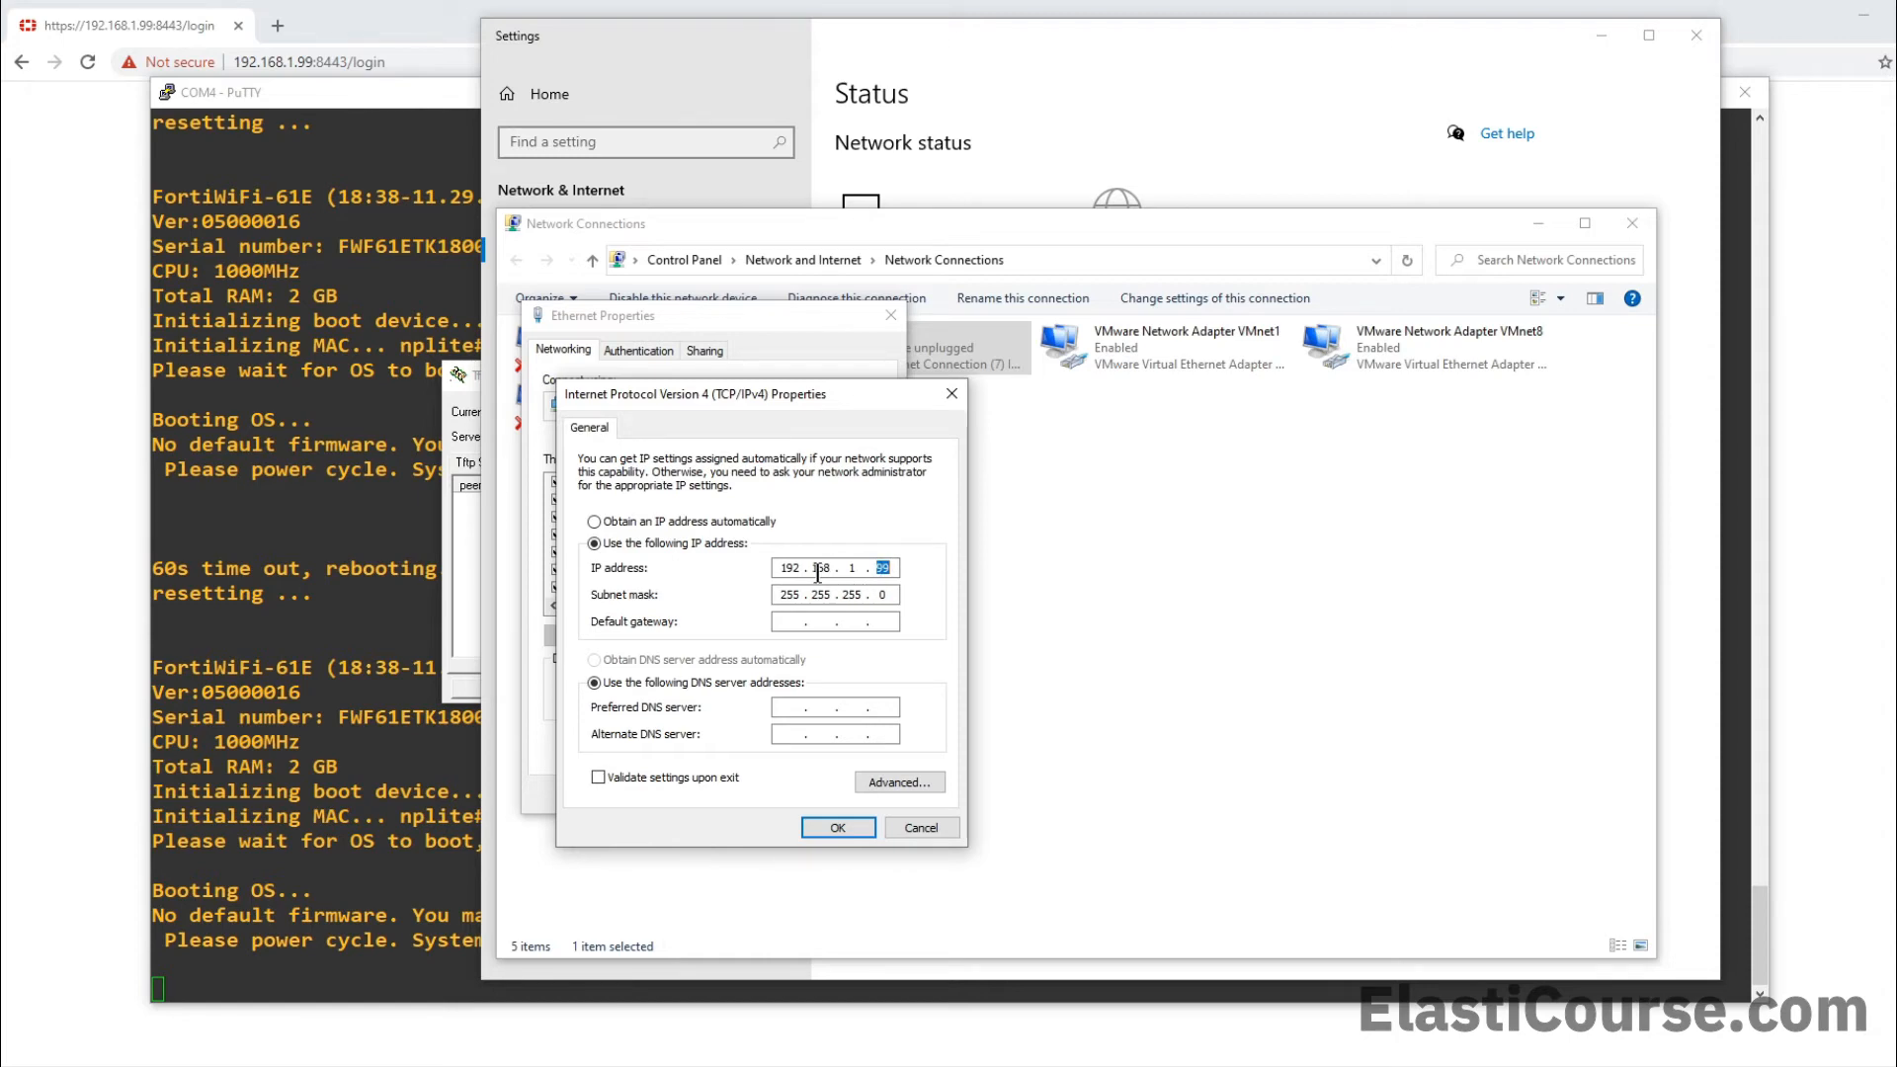
{"action": "mouse_move", "coordinate": [905, 584]}
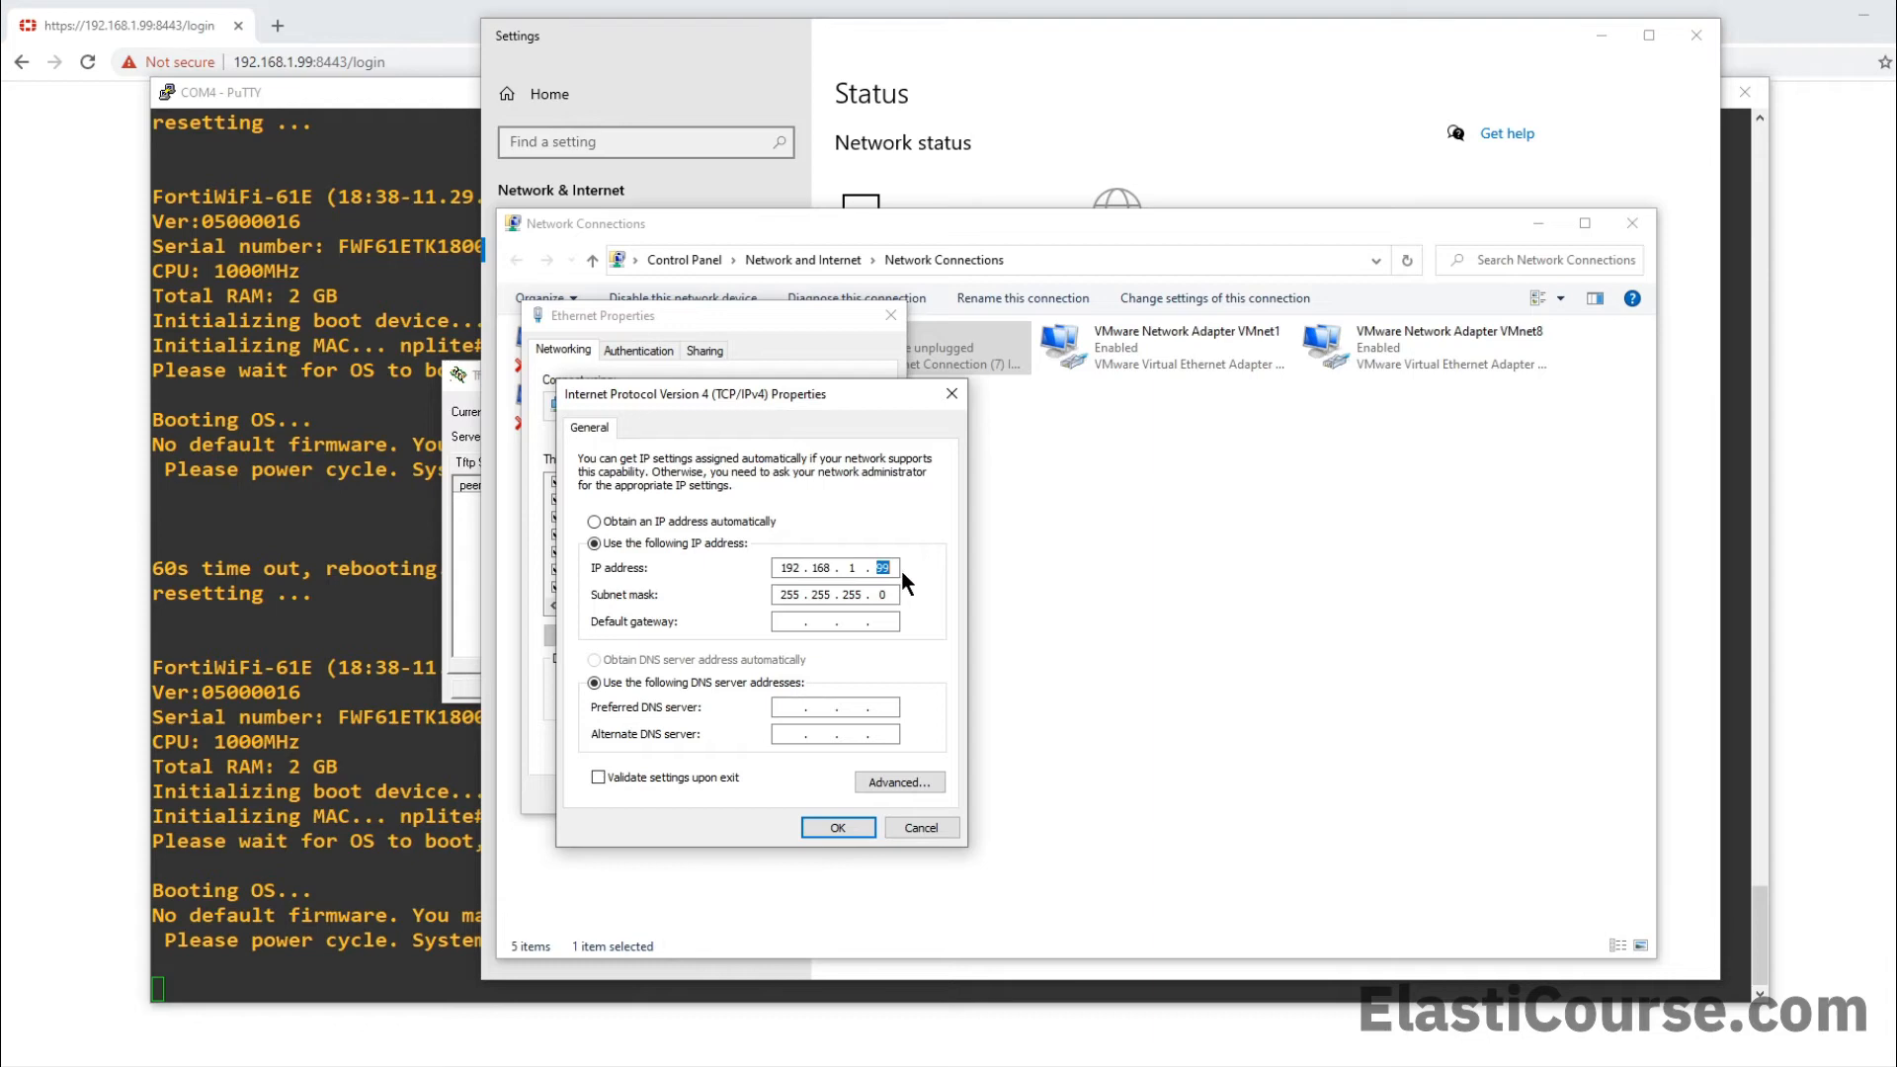
{"action": "left_click", "coordinate": [866, 567]}
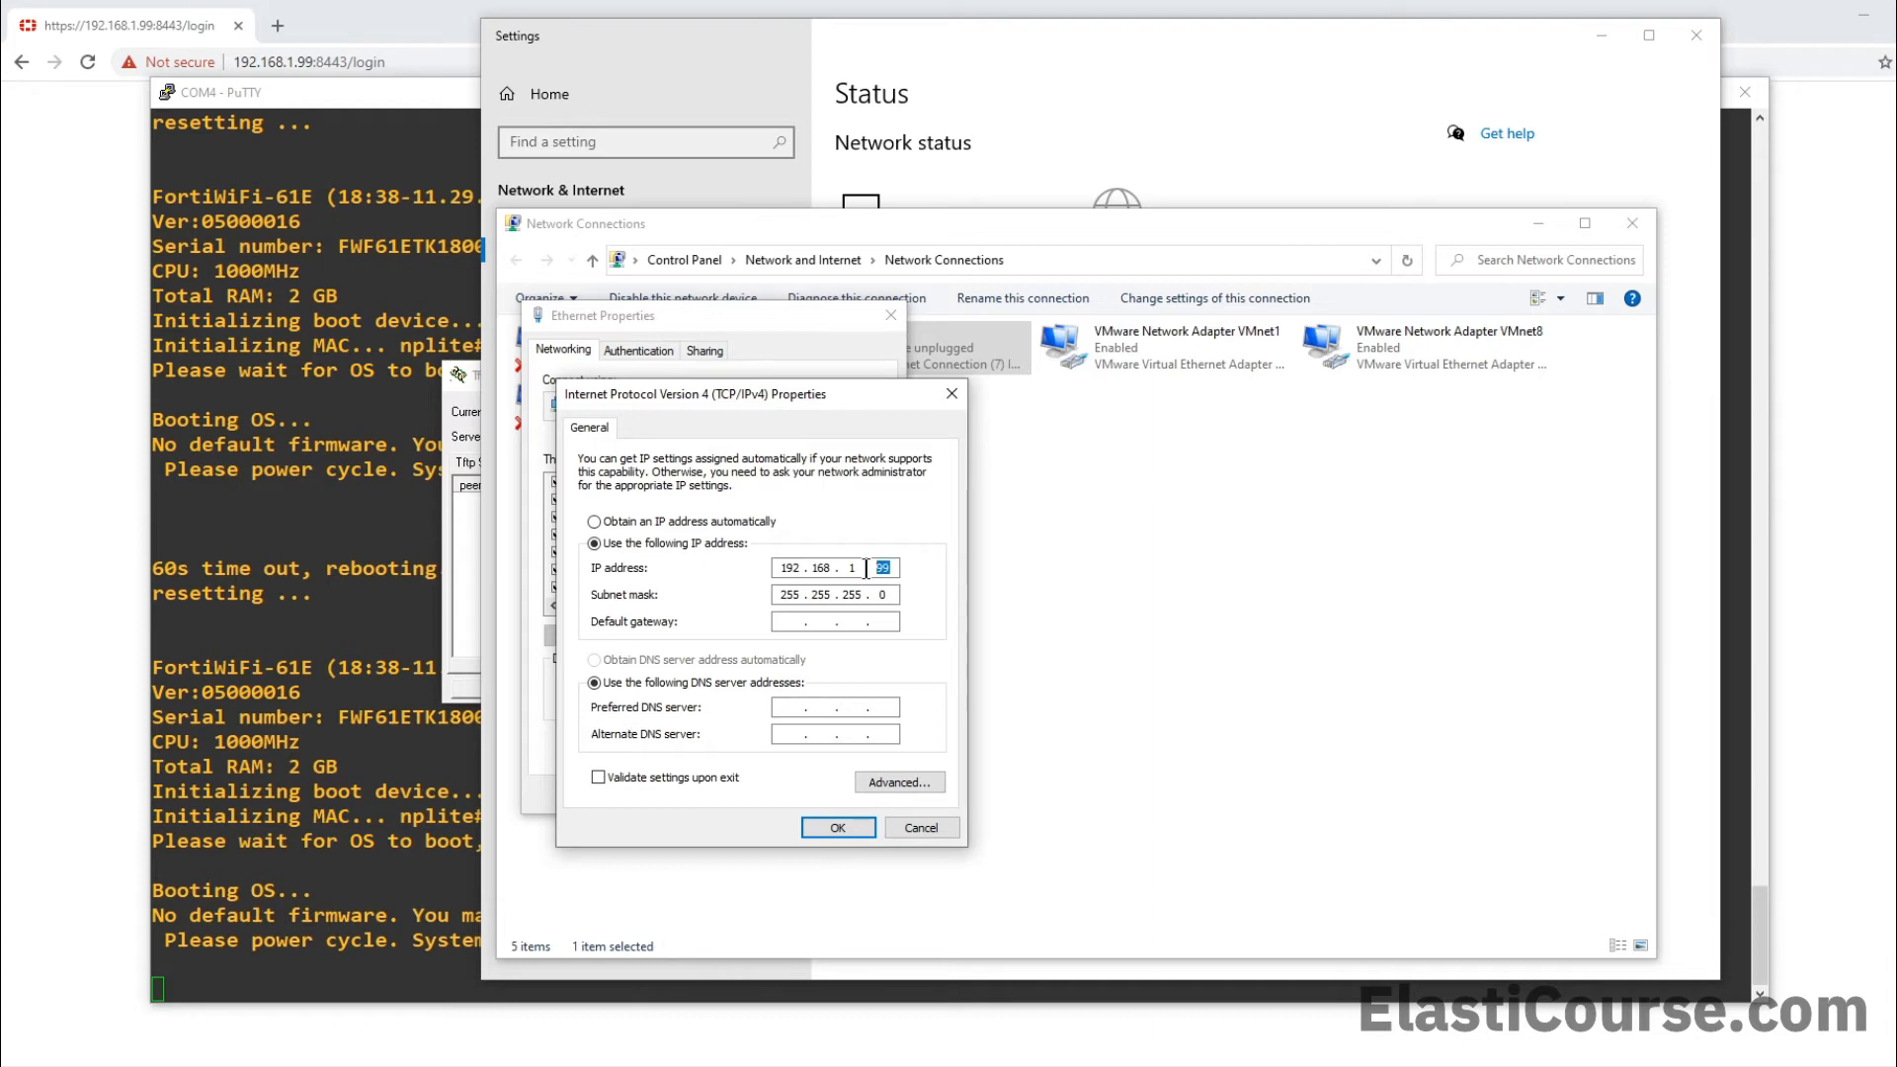
{"action": "mouse_move", "coordinate": [915, 577]}
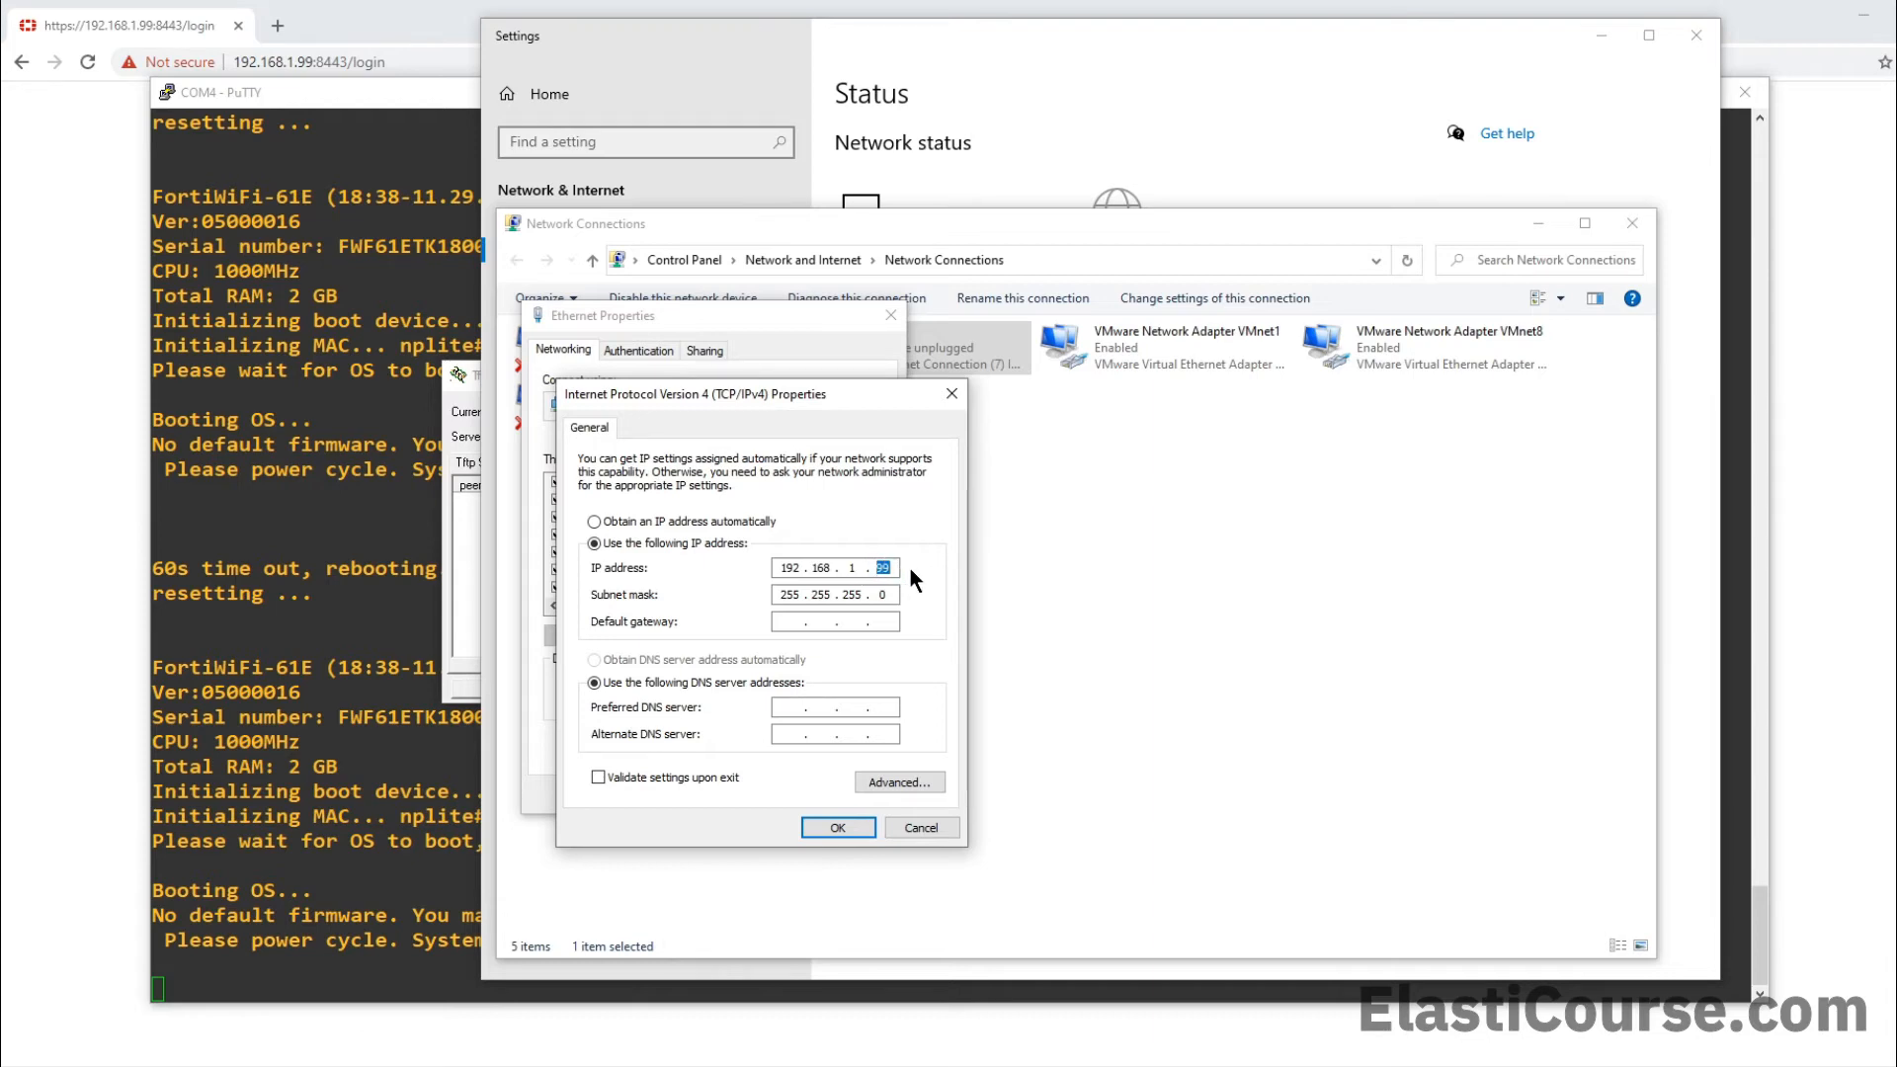
{"action": "type", "text": "1"}
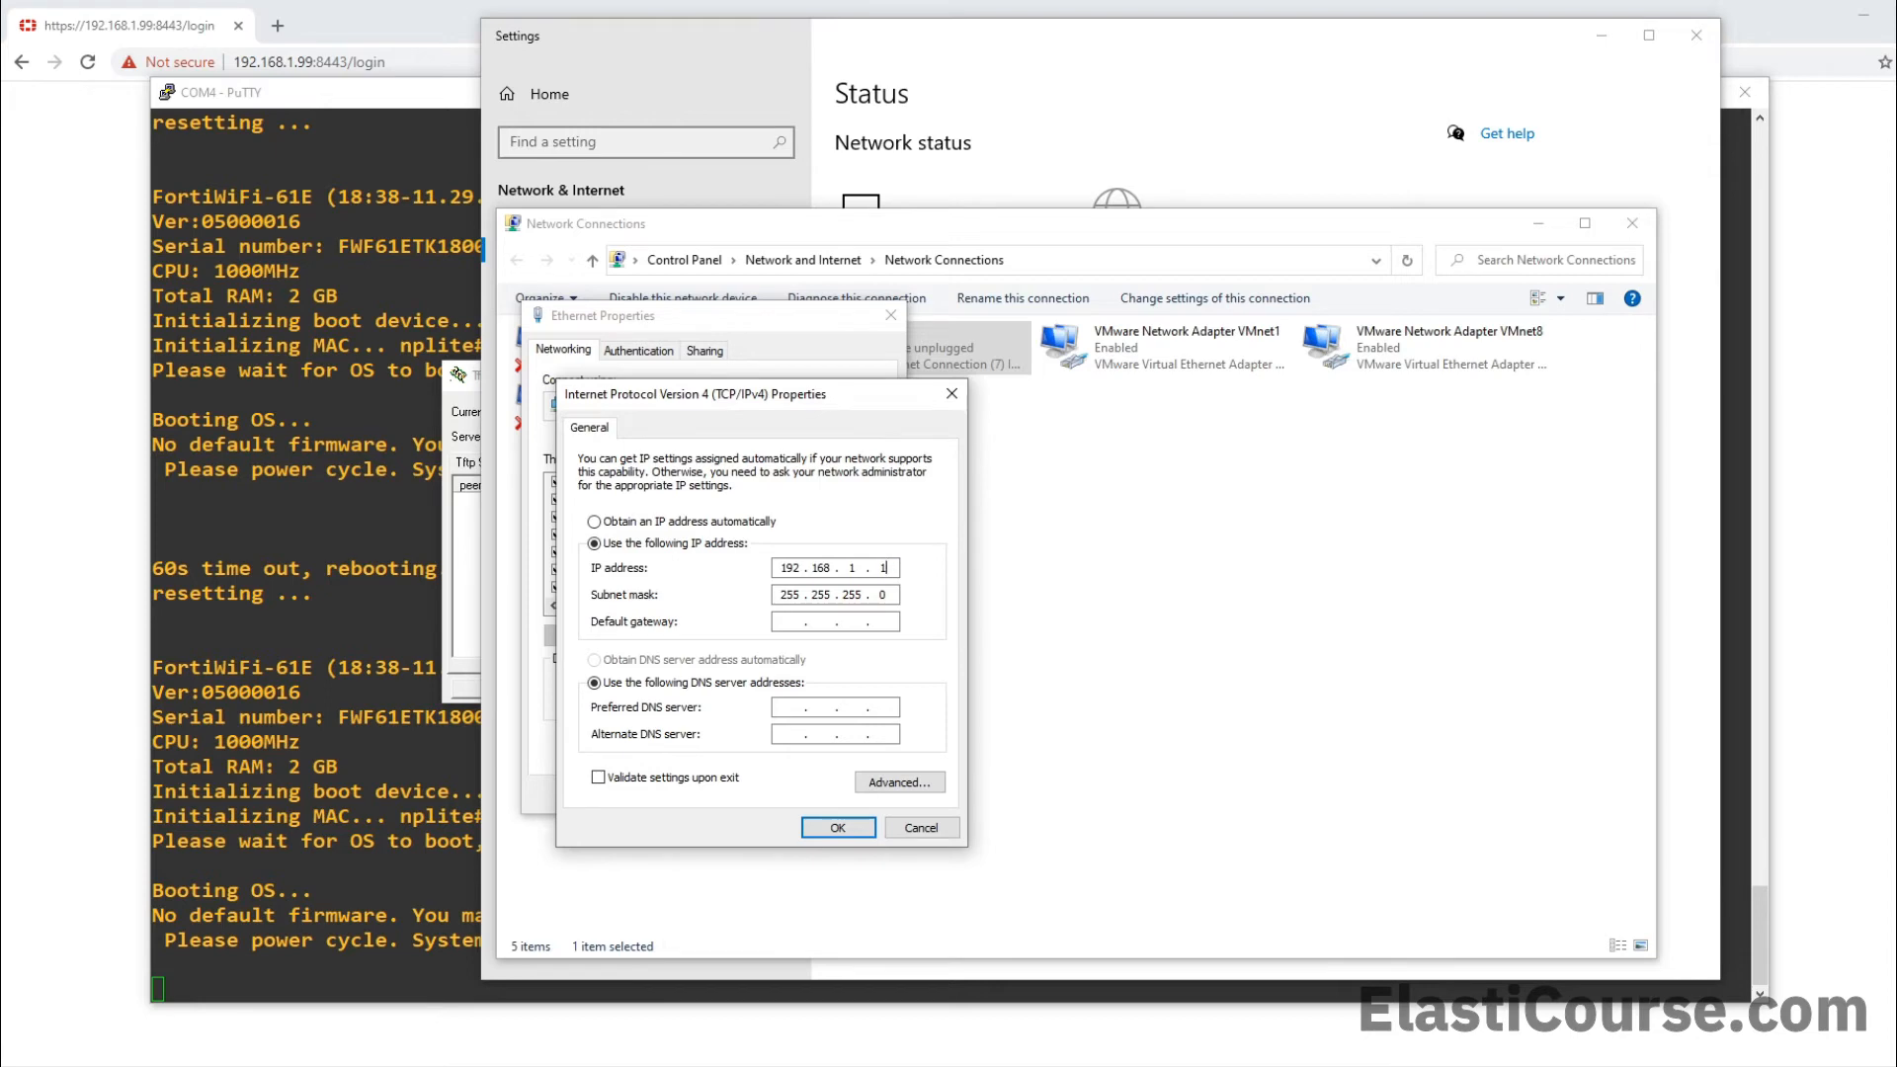
{"action": "type", "text": "00"}
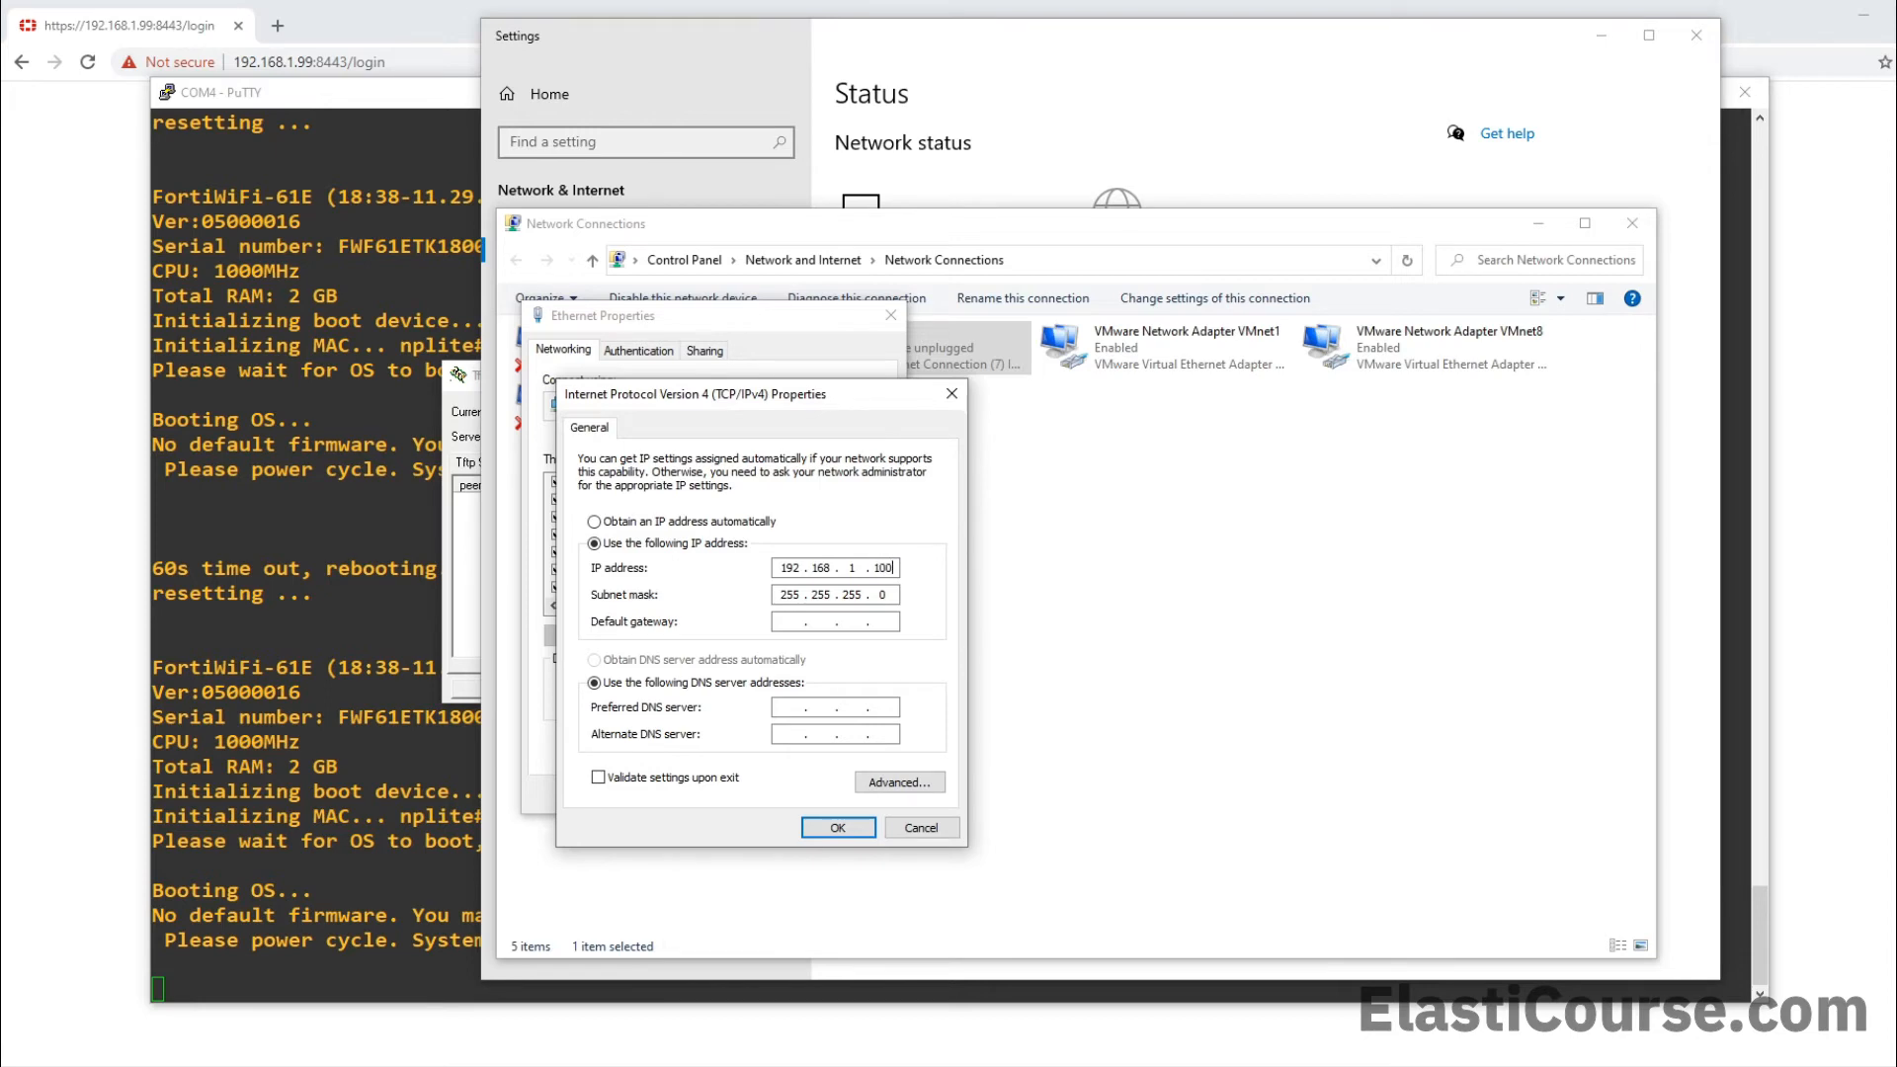
{"action": "key", "text": "Backspace"}
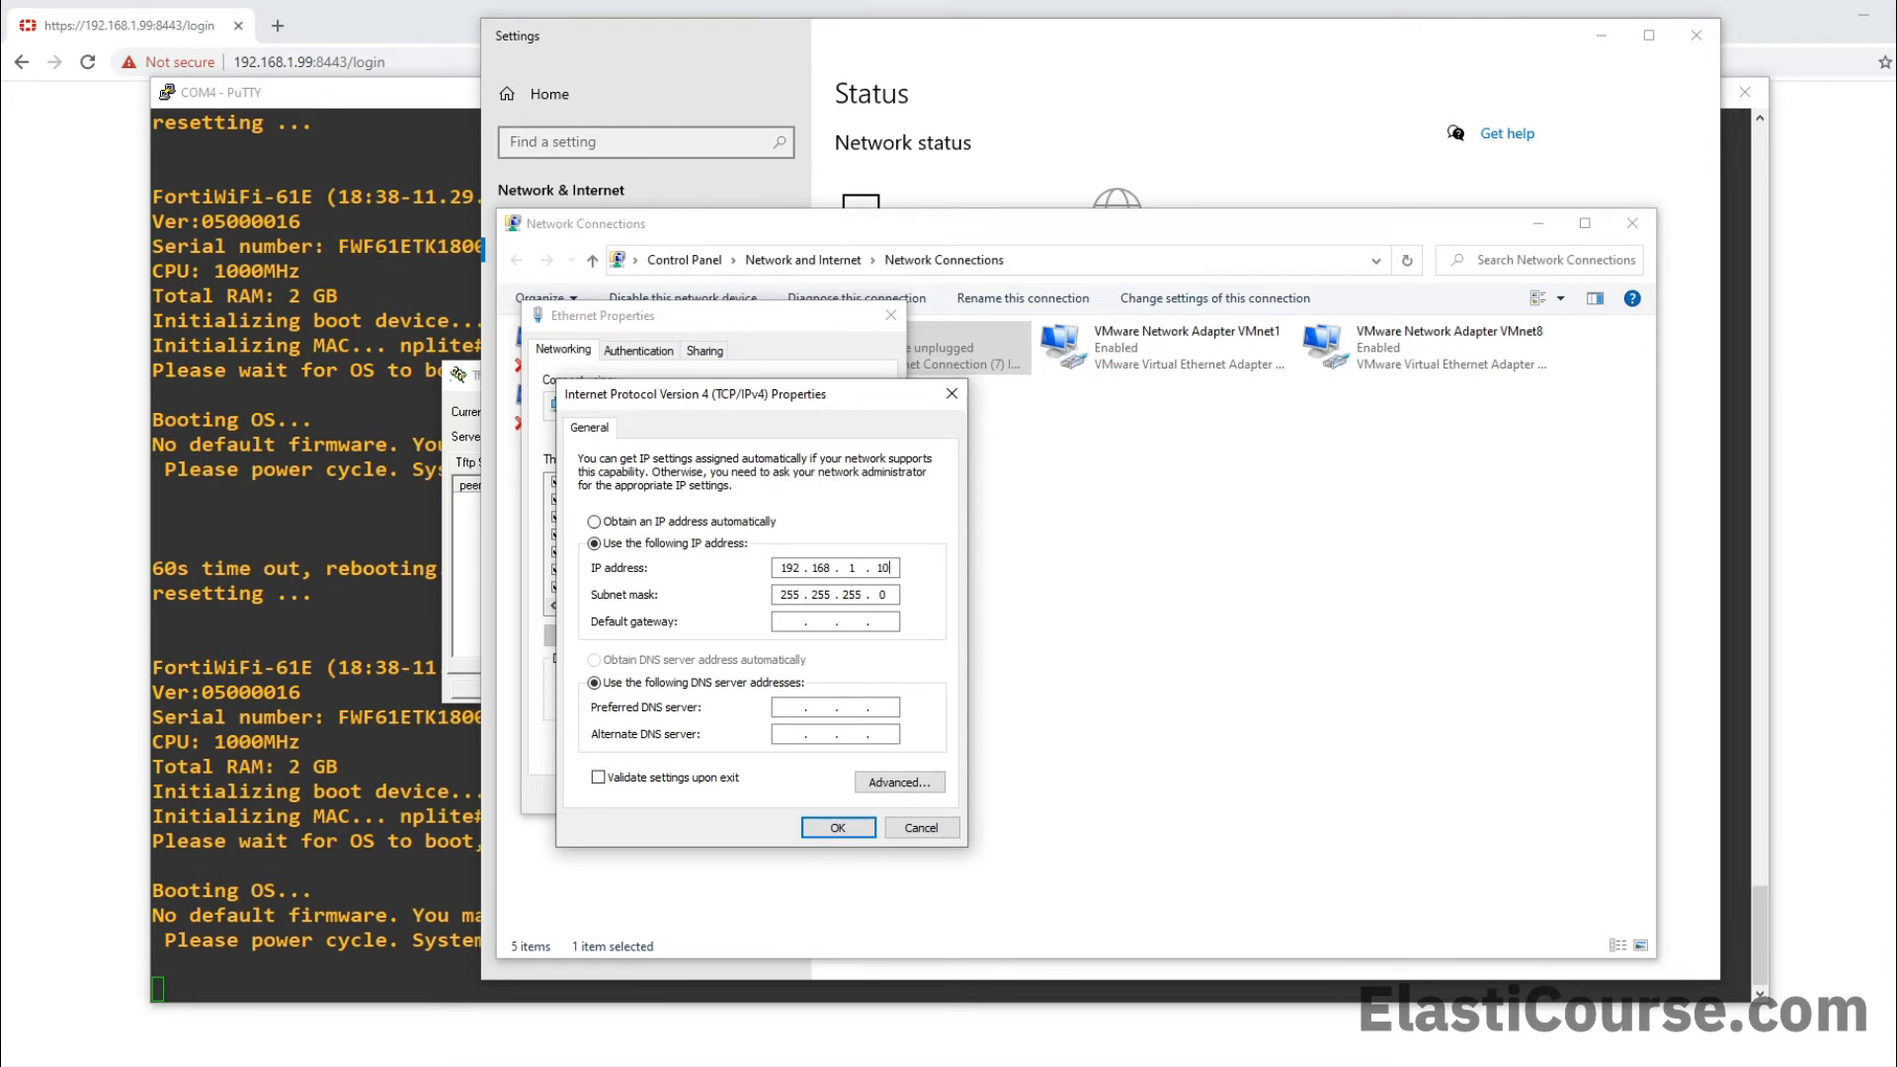
{"action": "type", "text": "150"}
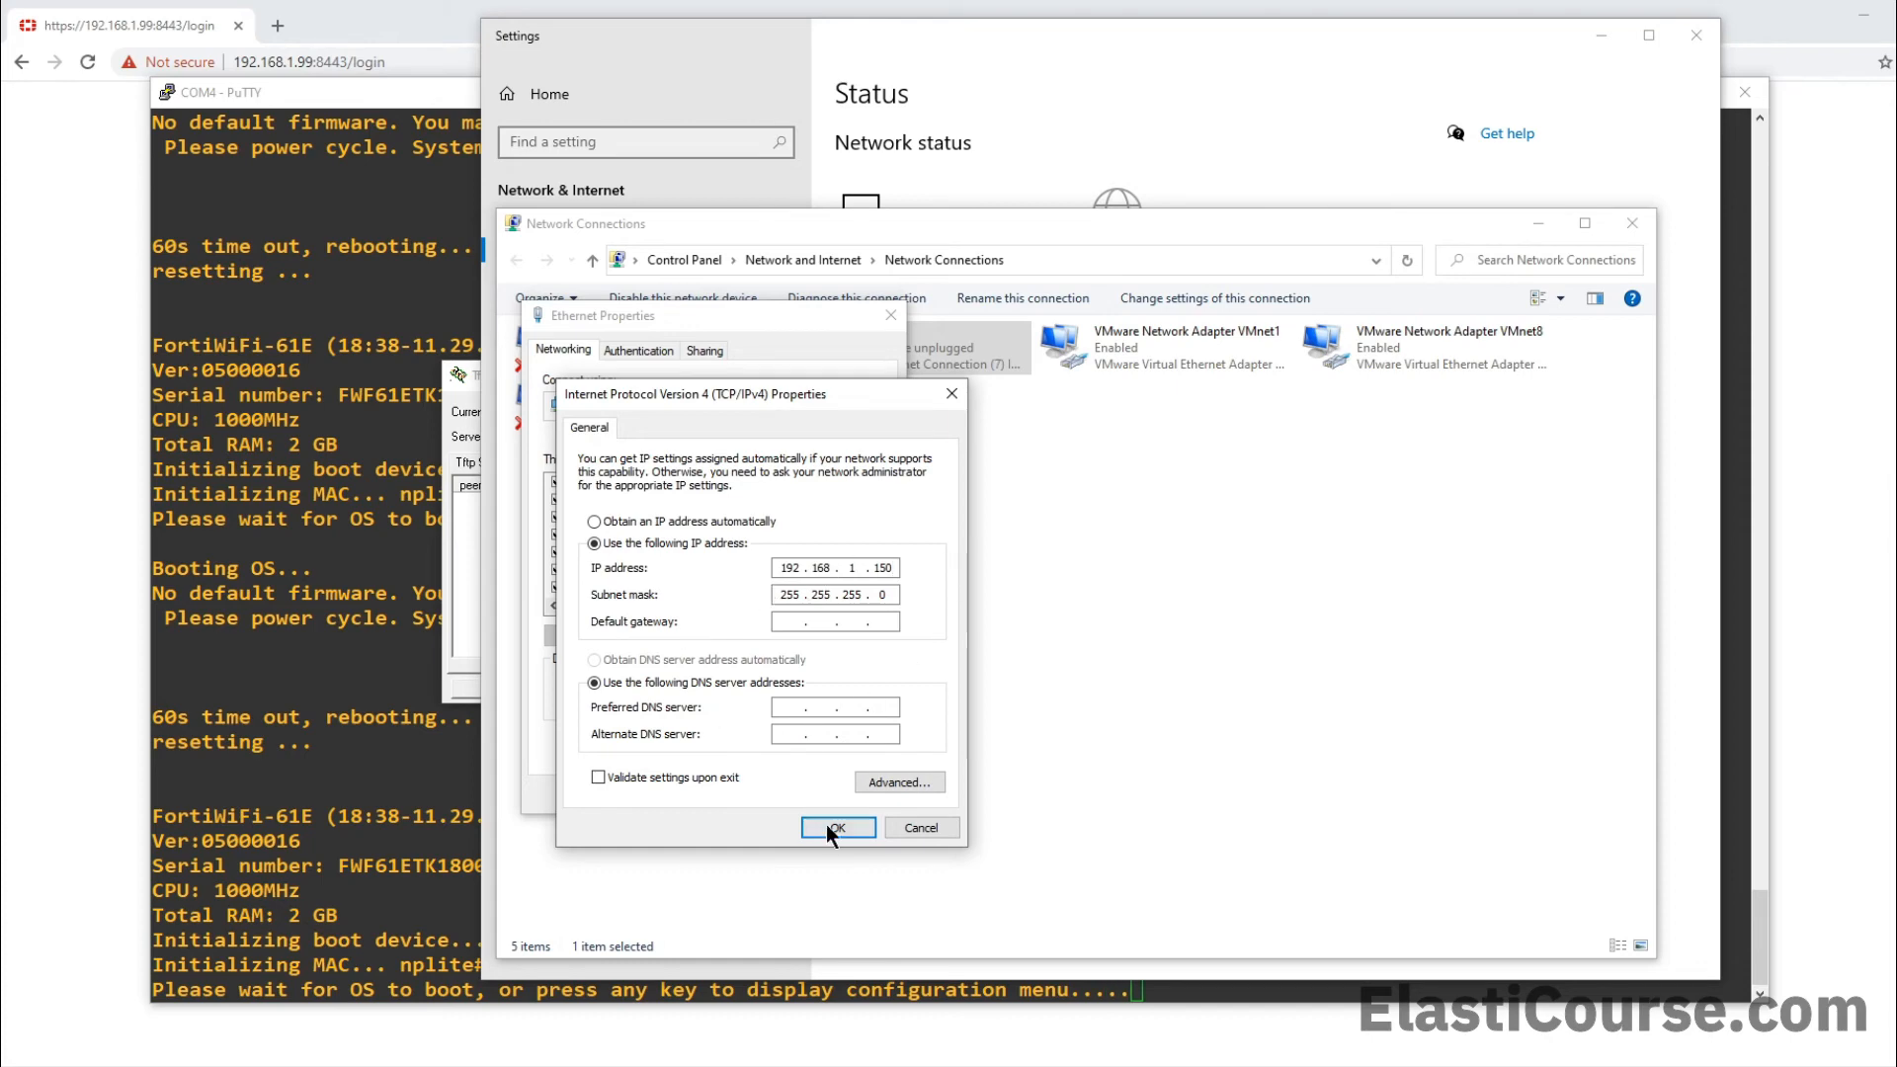
{"action": "left_click", "coordinate": [836, 828]}
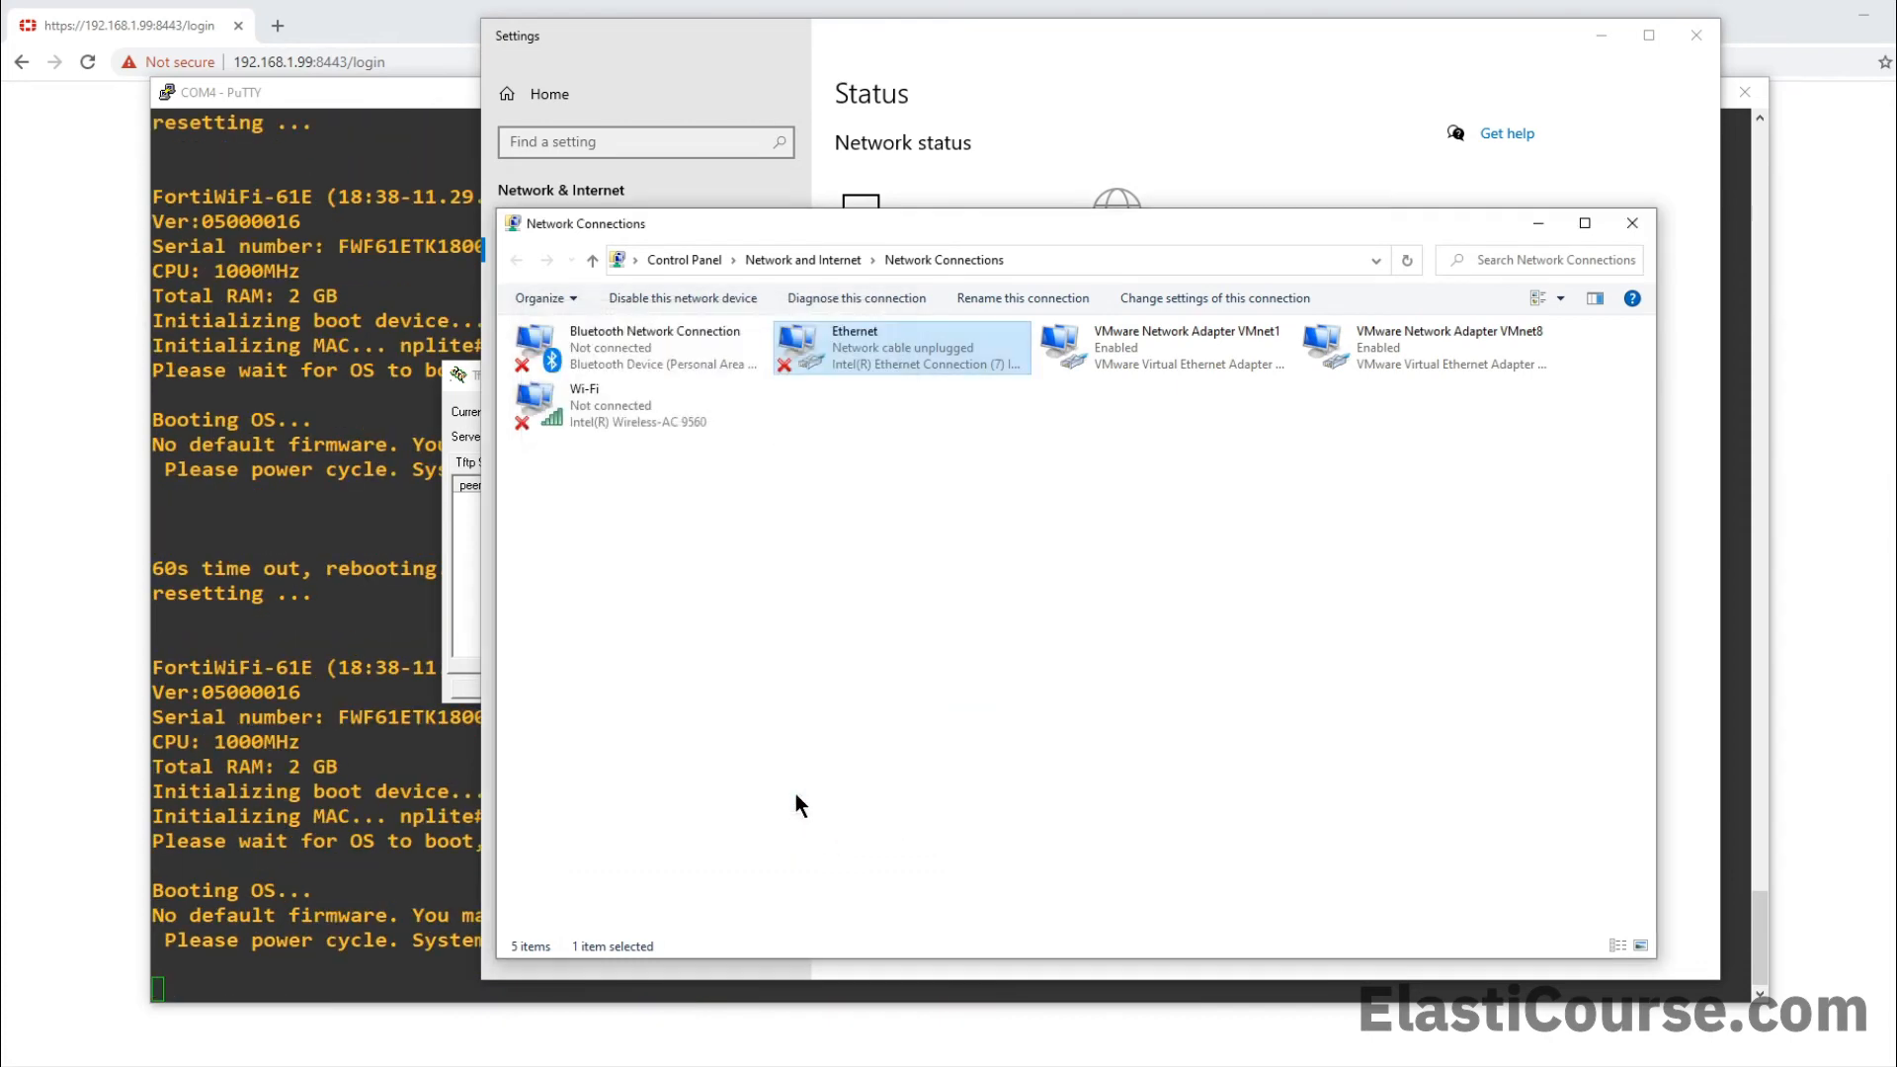
{"action": "mouse_move", "coordinate": [319, 868]}
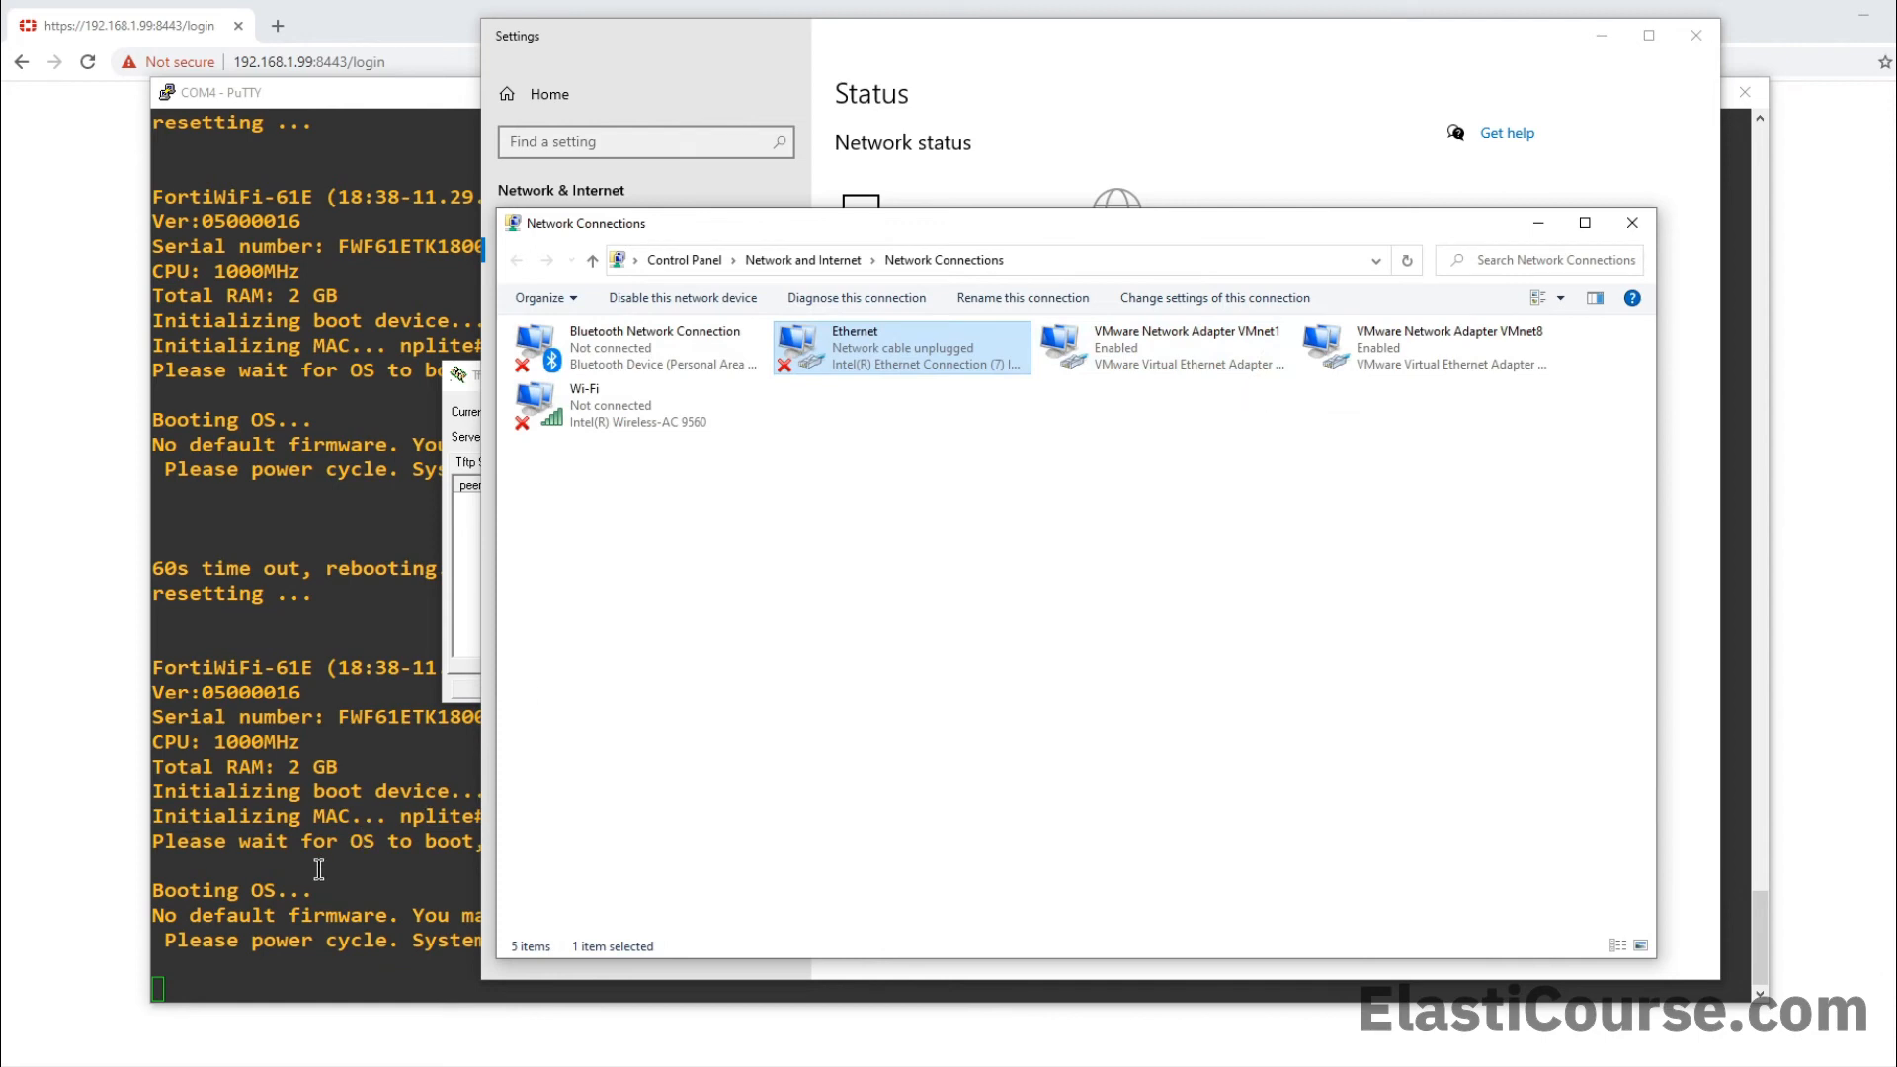
Interrupt the FortiWiFi-61E boot from the COM4 PuTTY console with Enter
{"action": "left_click", "coordinate": [227, 92]}
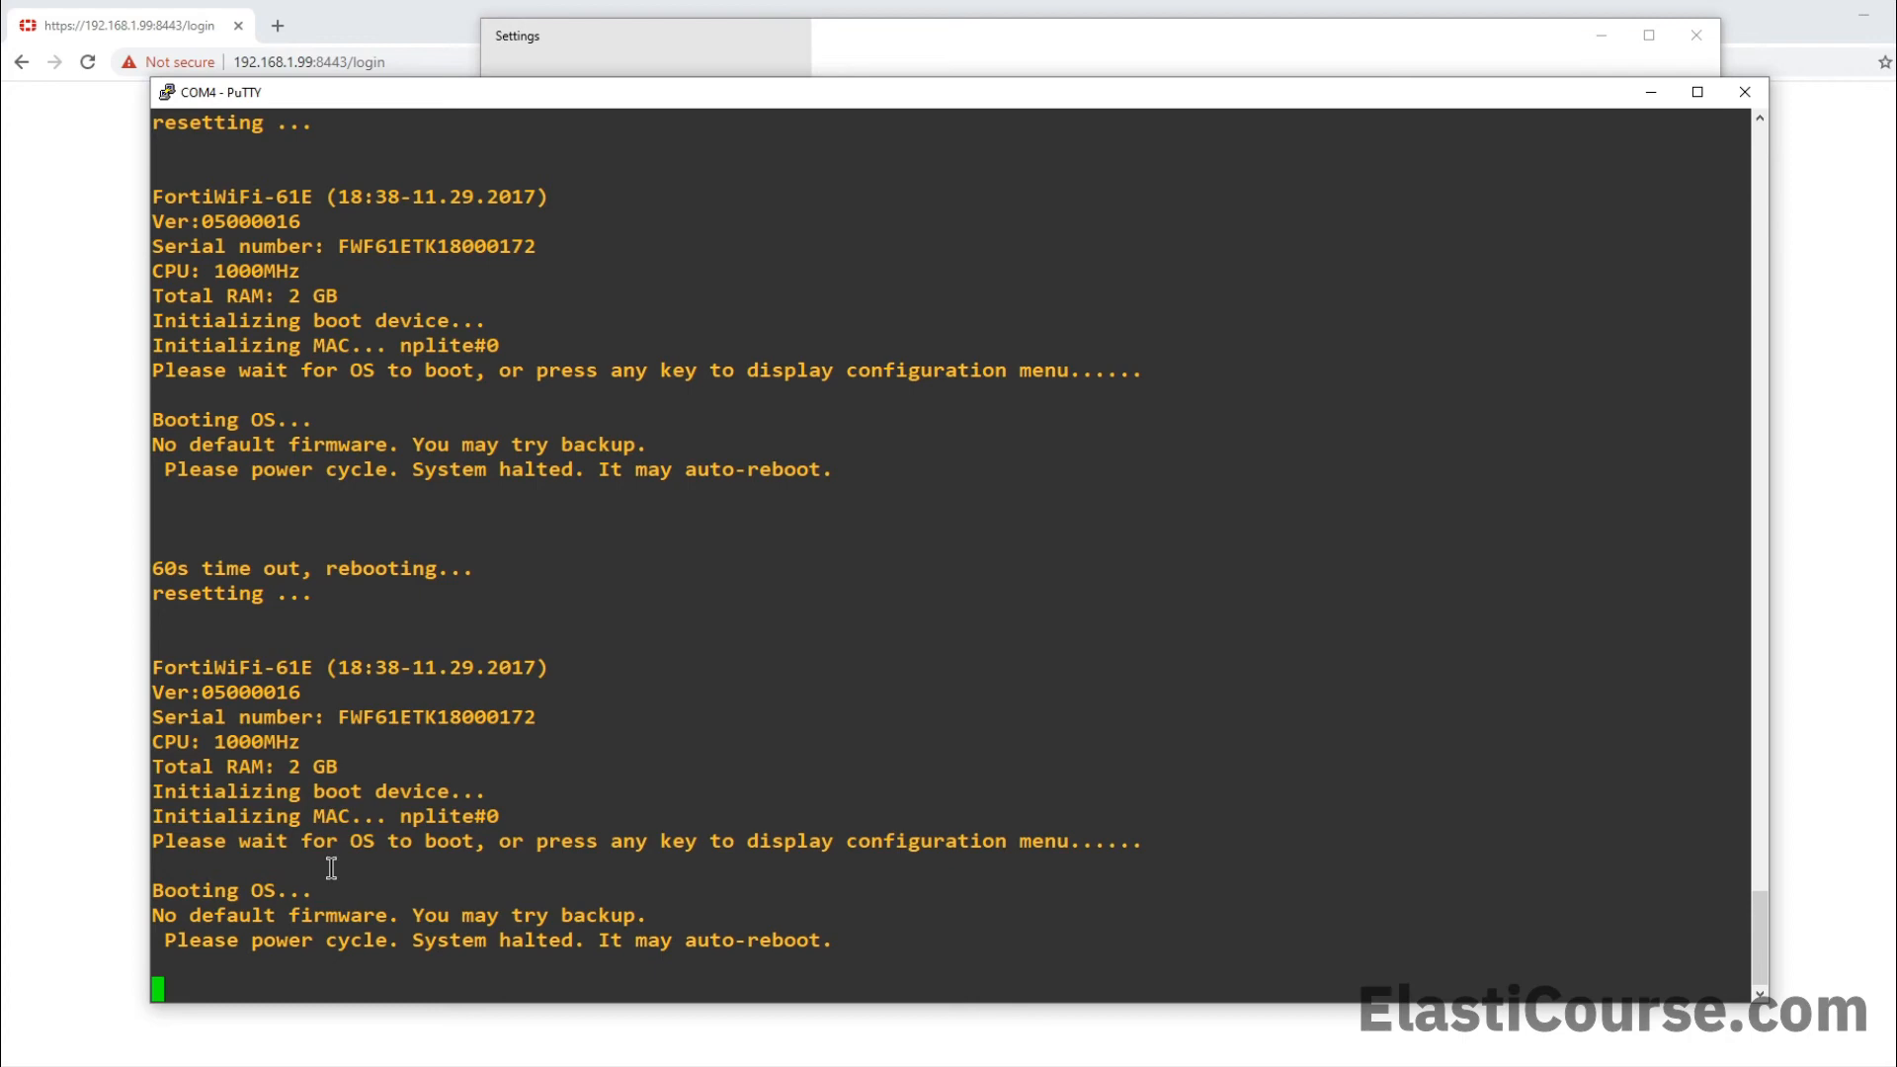
{"action": "key", "text": "Enter"}
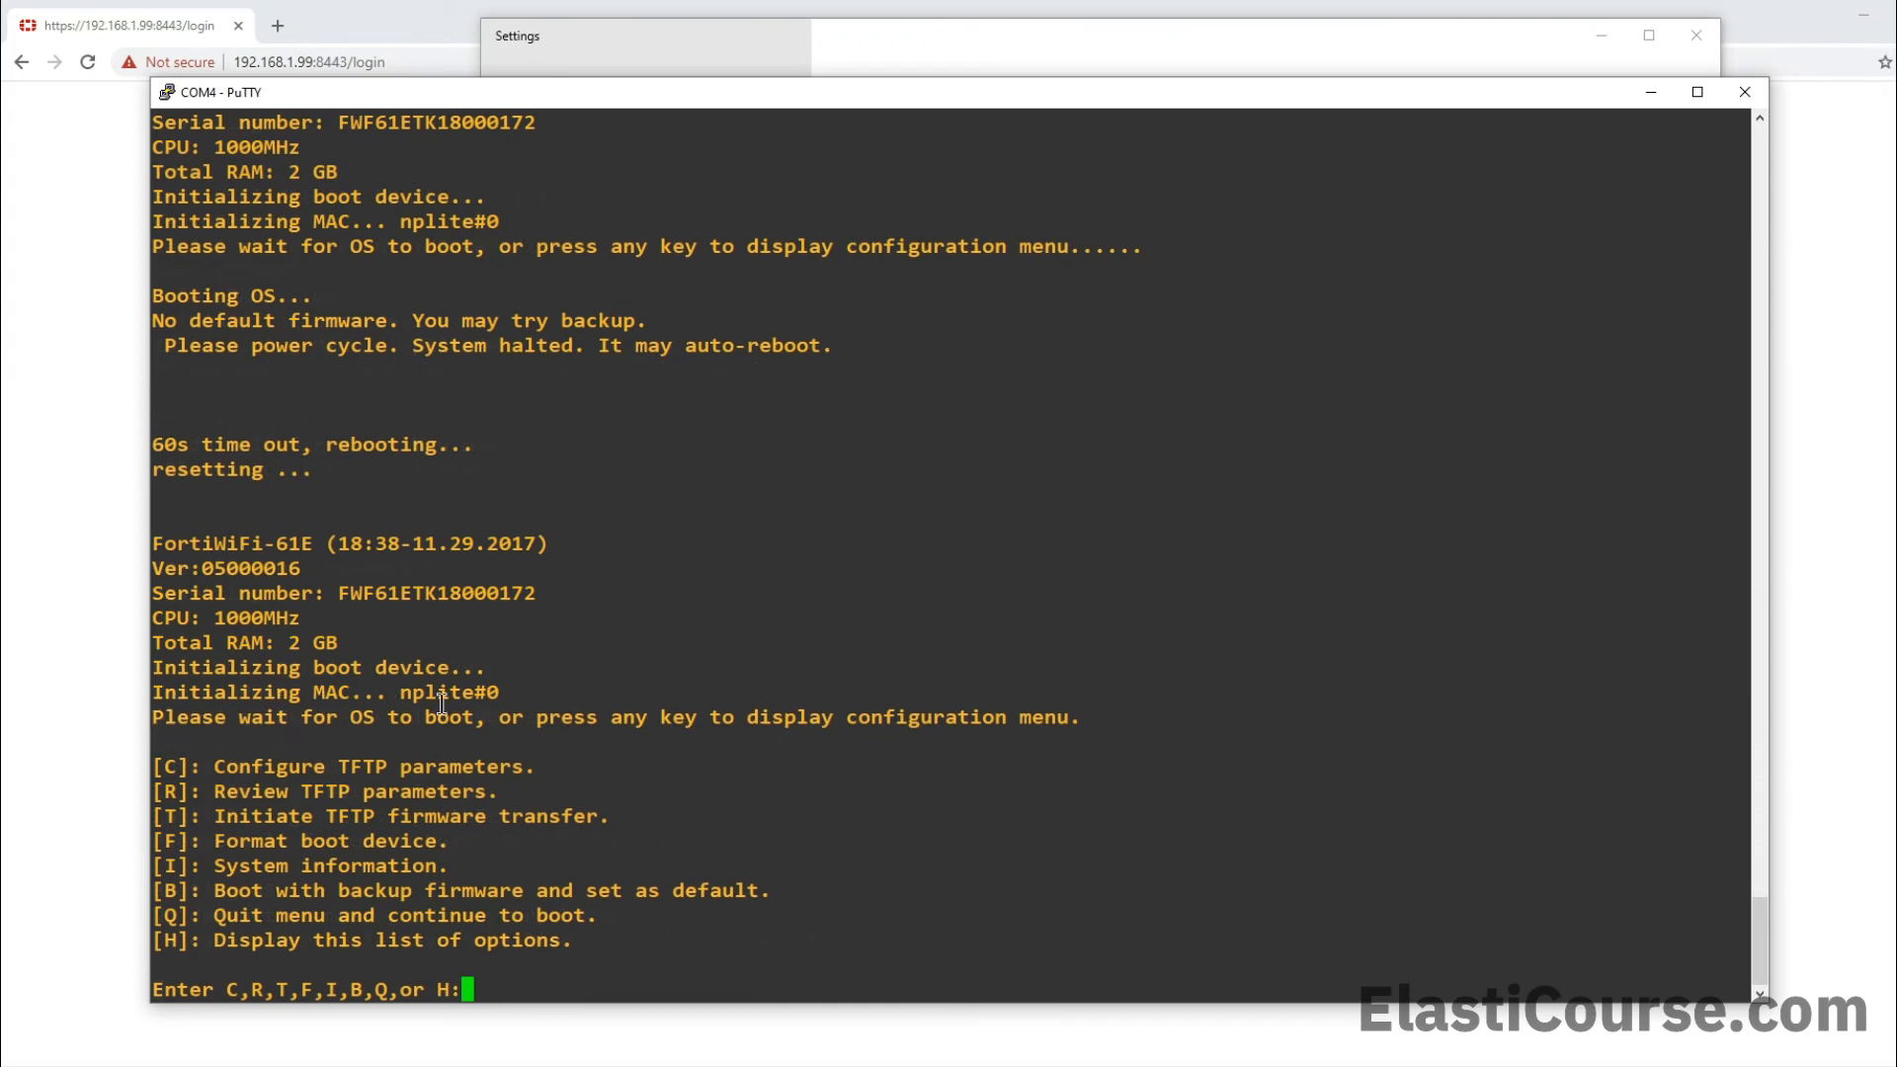
{"action": "mouse_move", "coordinate": [1067, 705]}
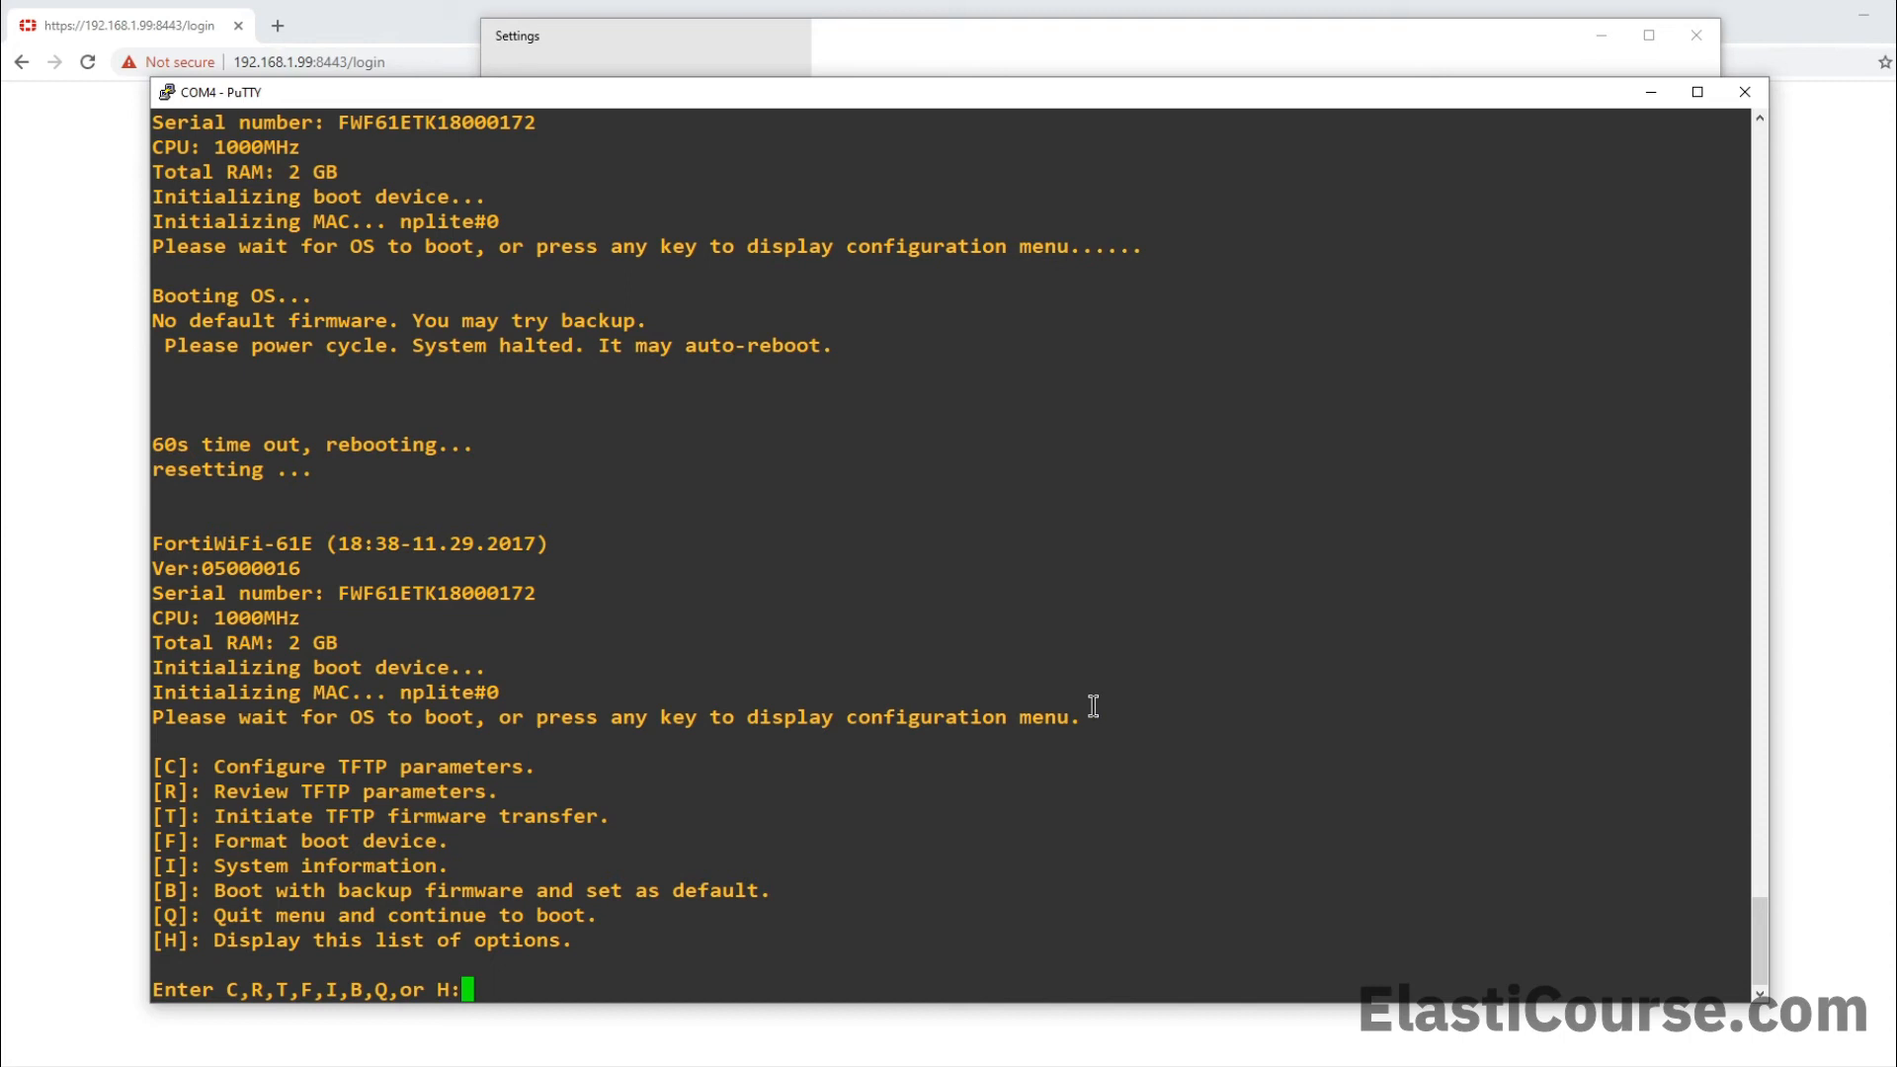
{"action": "mouse_move", "coordinate": [155, 769]}
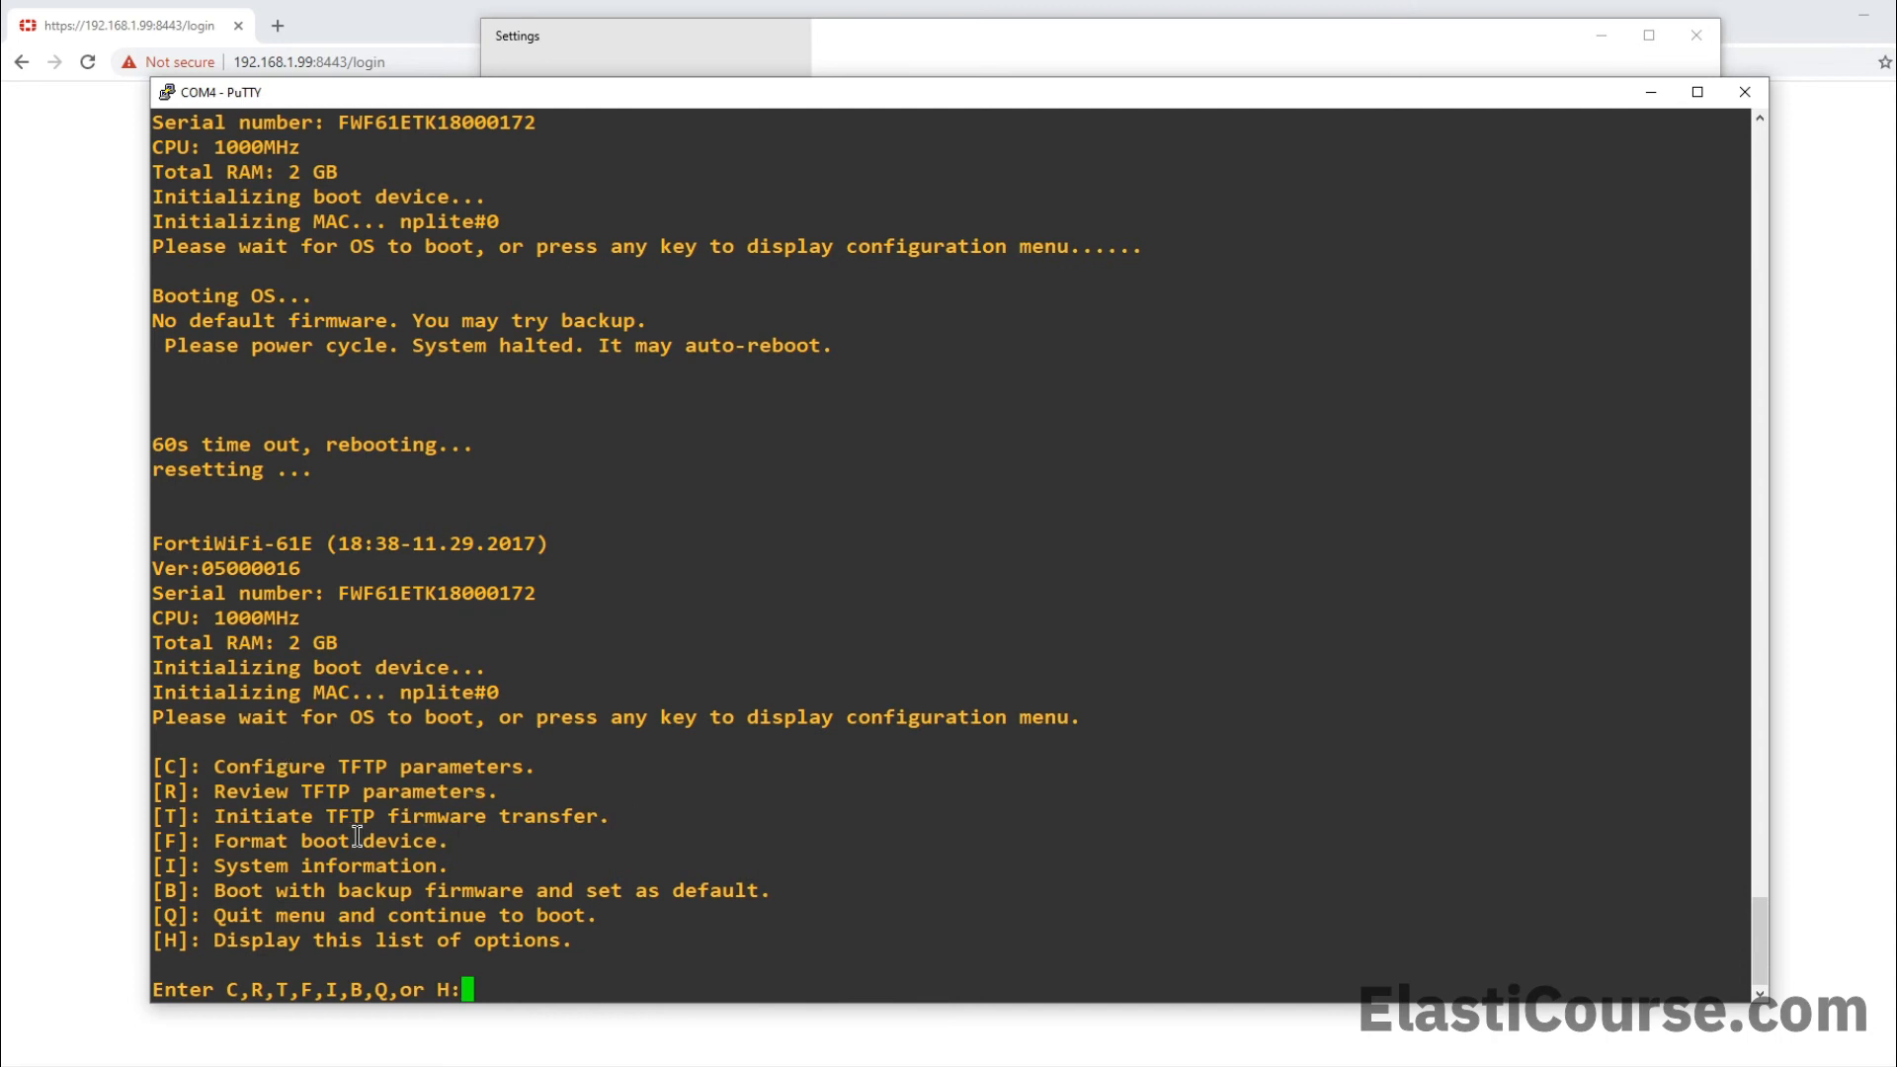
{"action": "mouse_move", "coordinate": [563, 836]}
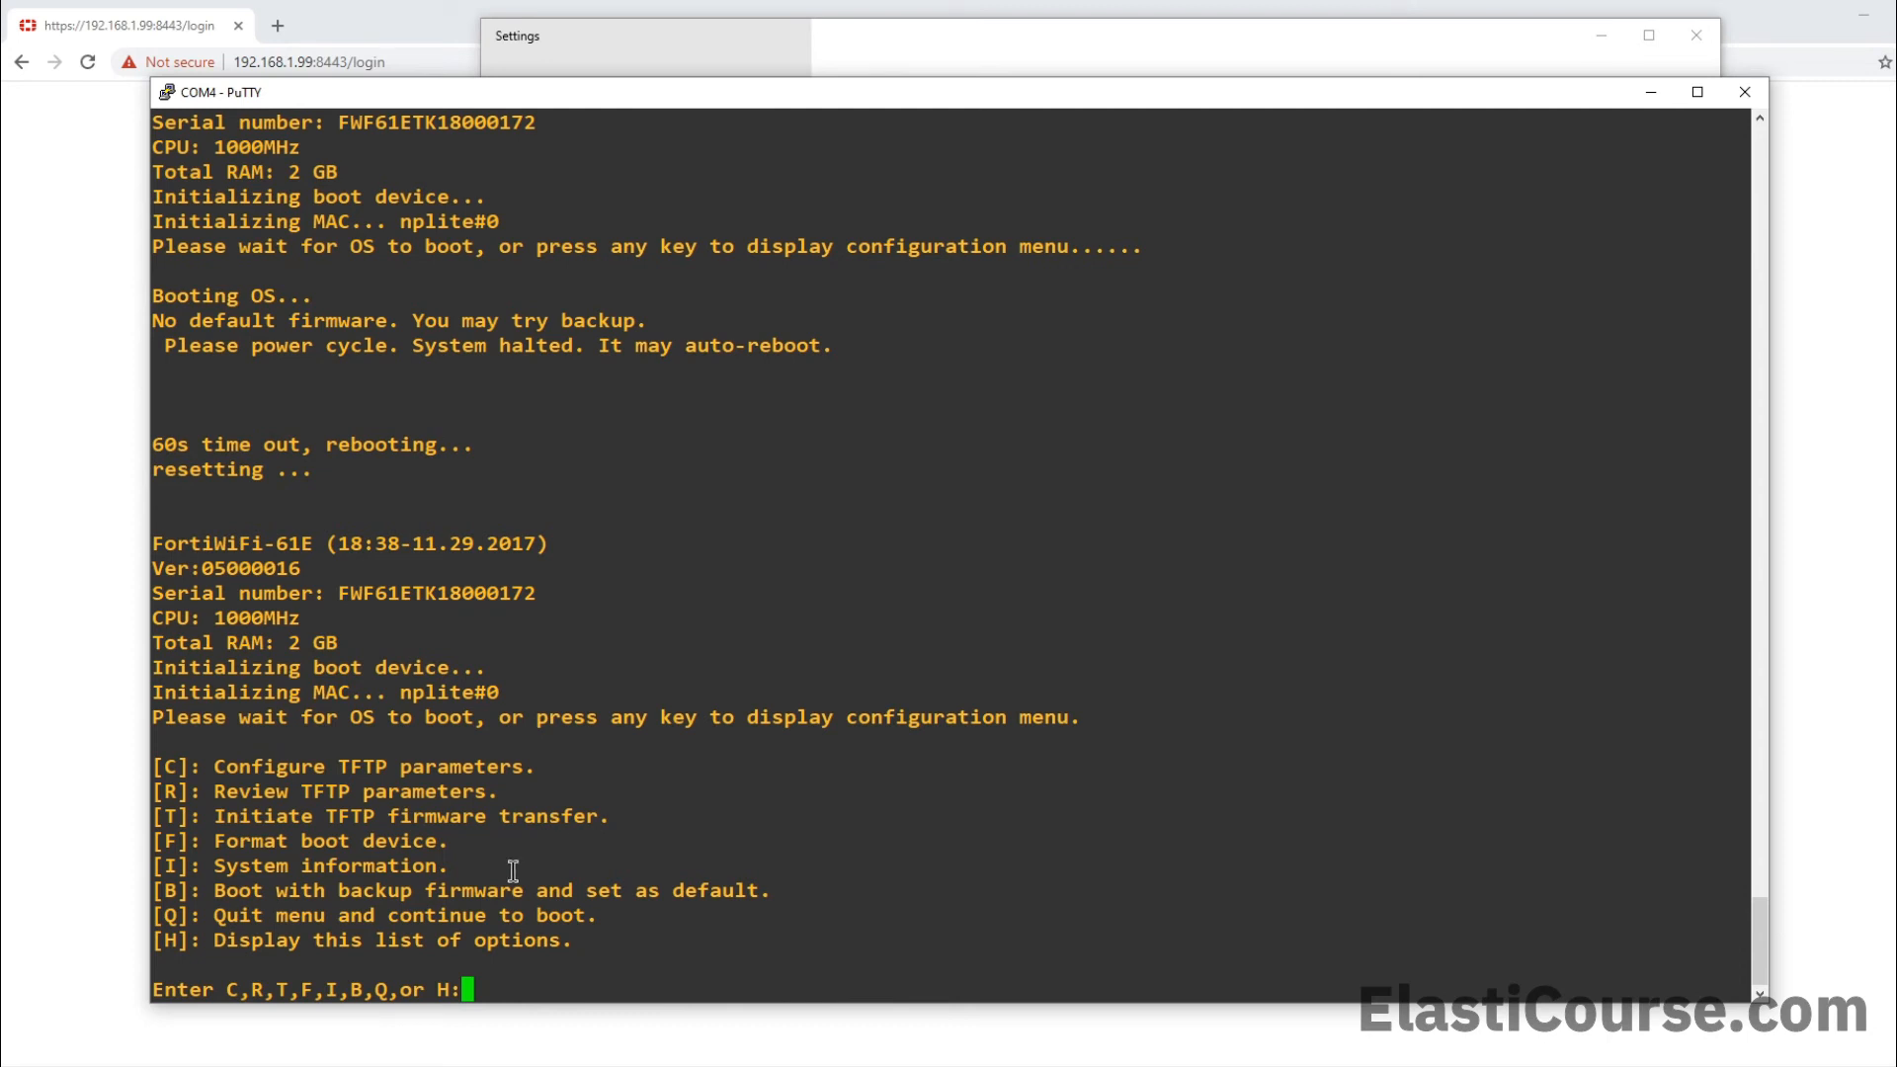
{"action": "mouse_move", "coordinate": [211, 843]}
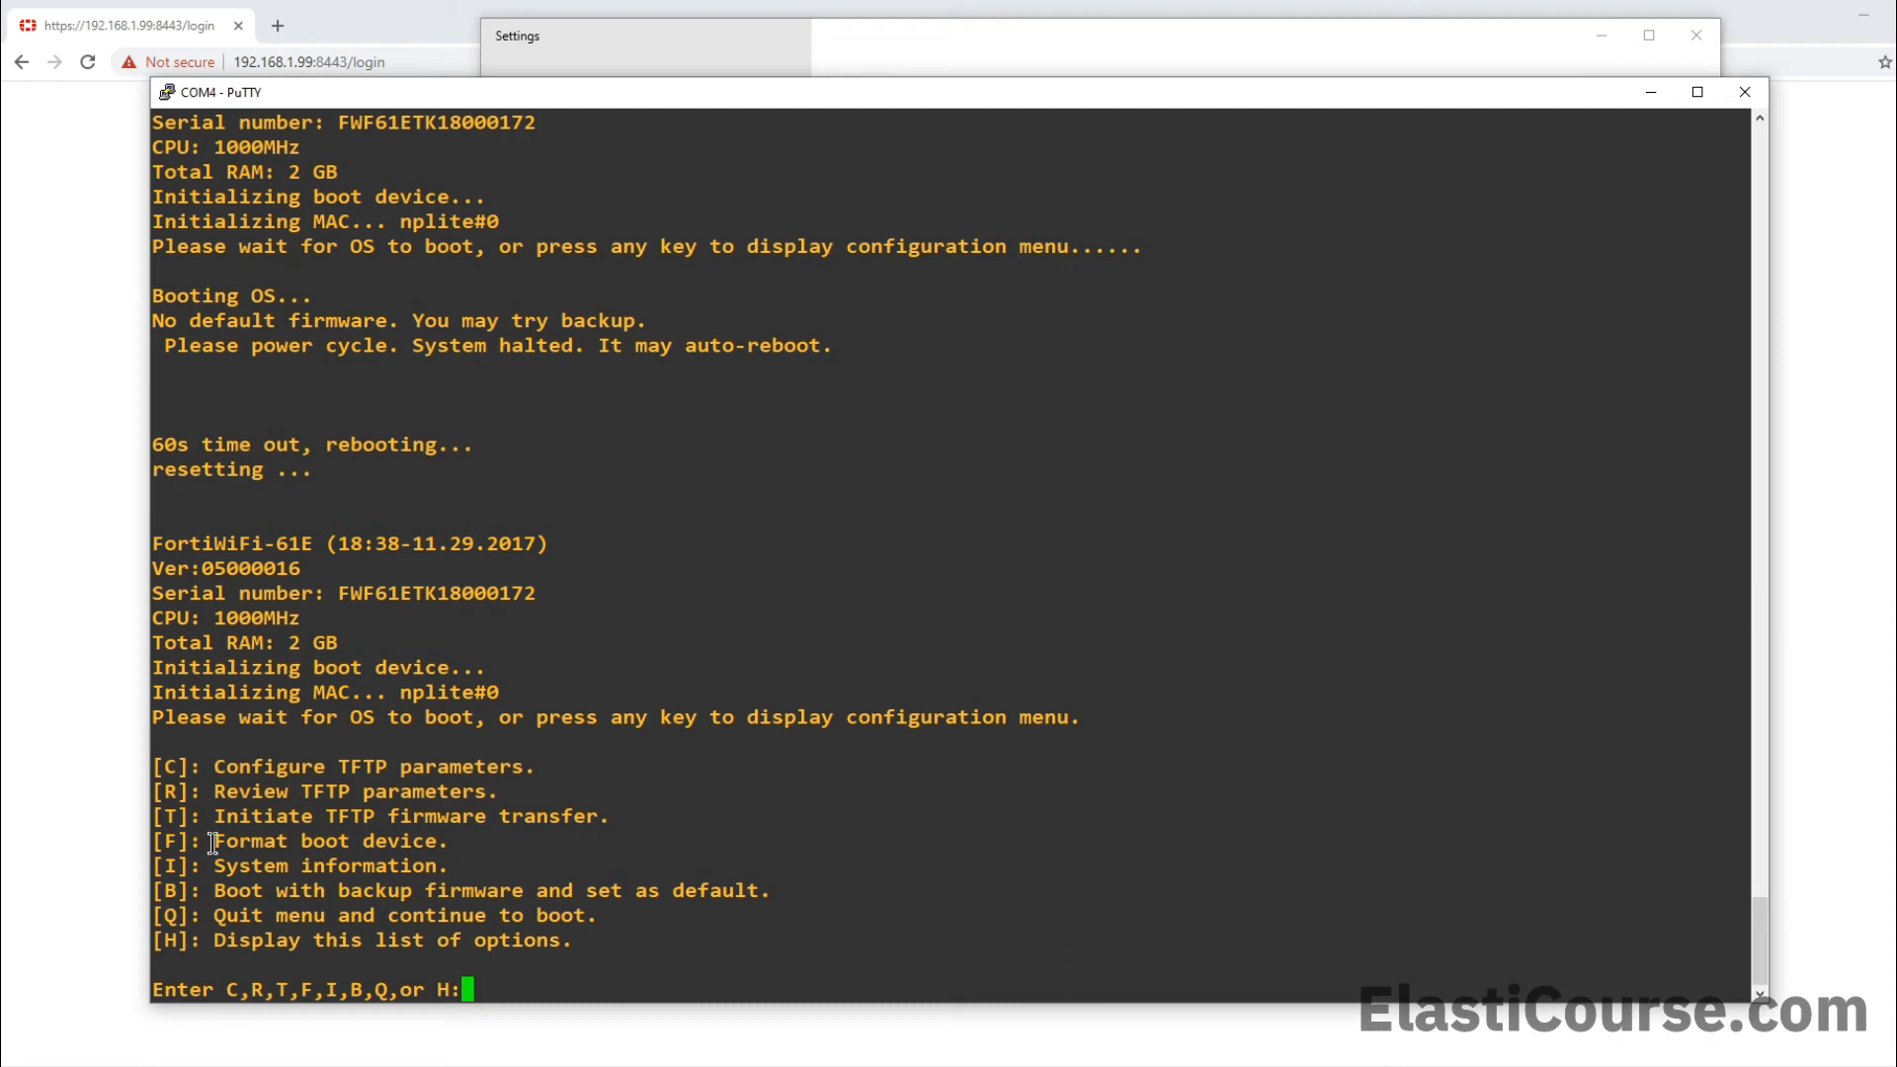
Format the boot device from the boot menu with F, confirming yes to erase it
{"action": "type", "text": "F"}
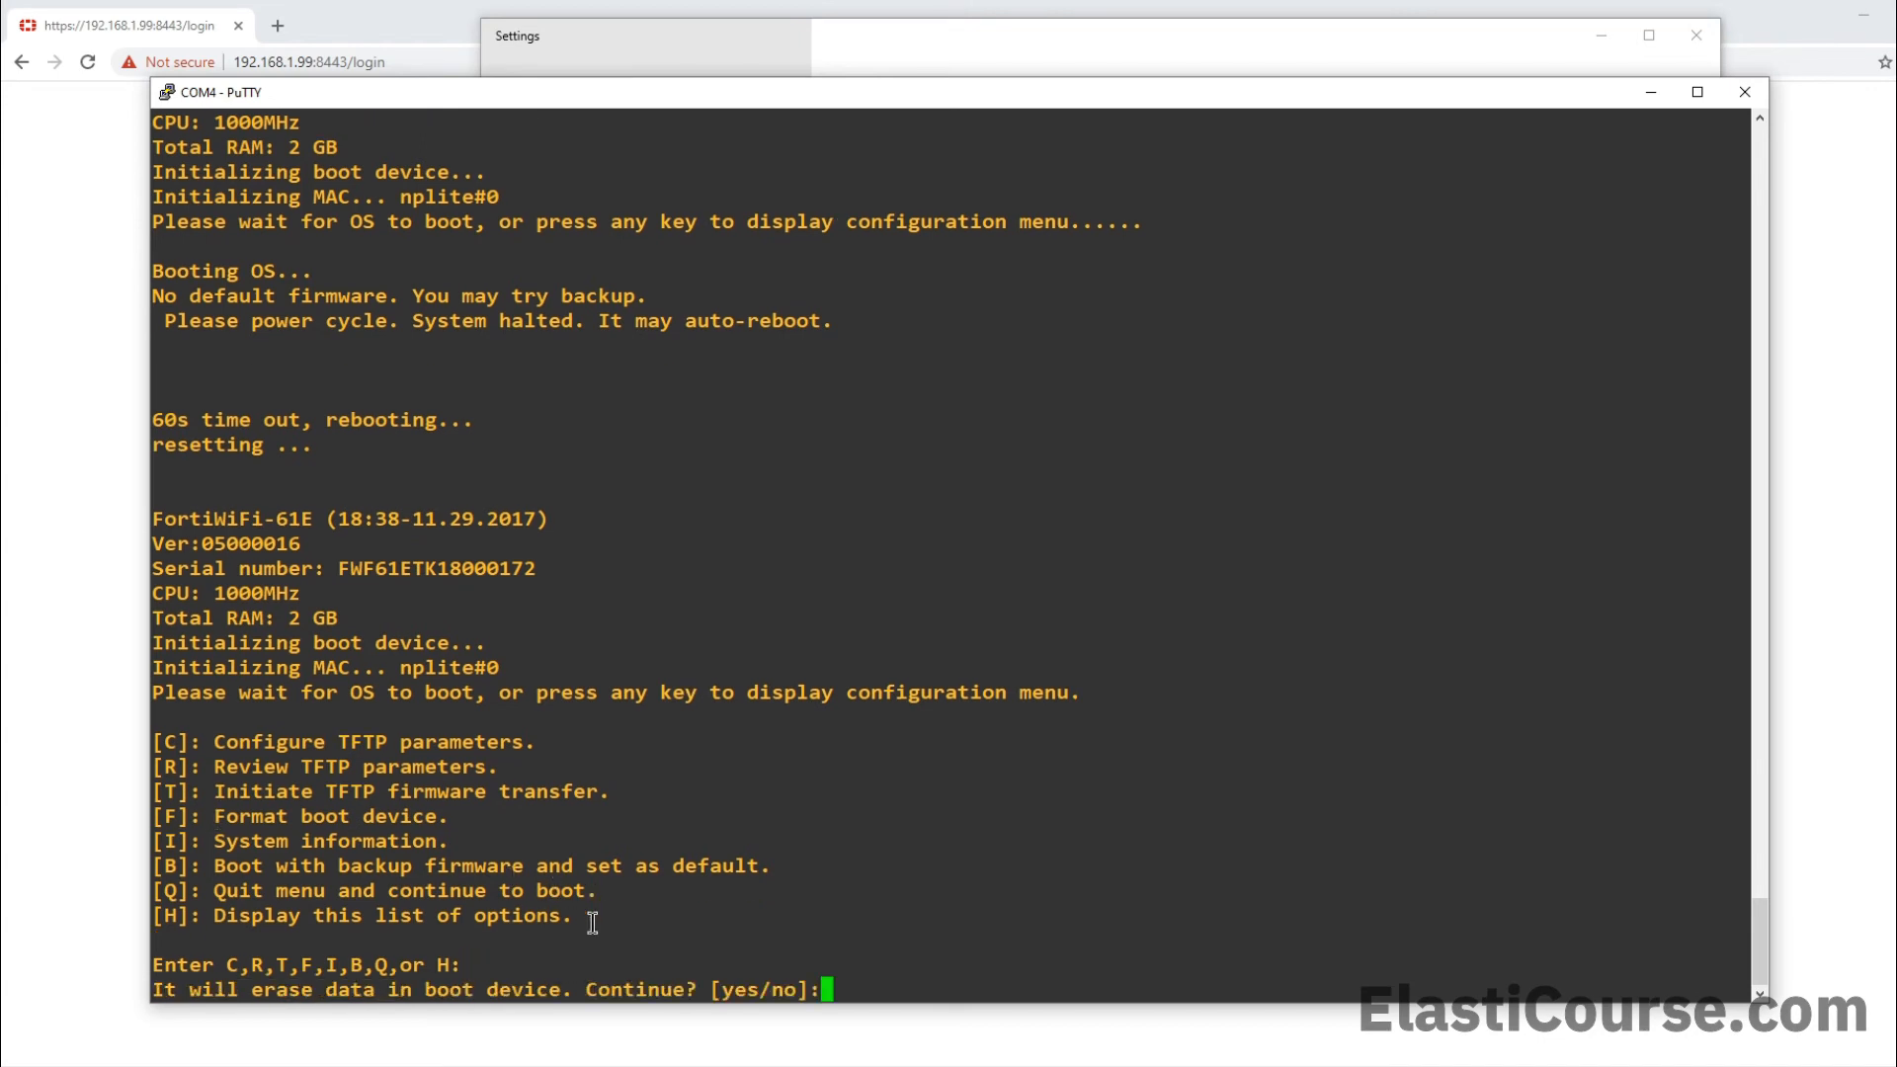
{"action": "mouse_move", "coordinate": [339, 1044]}
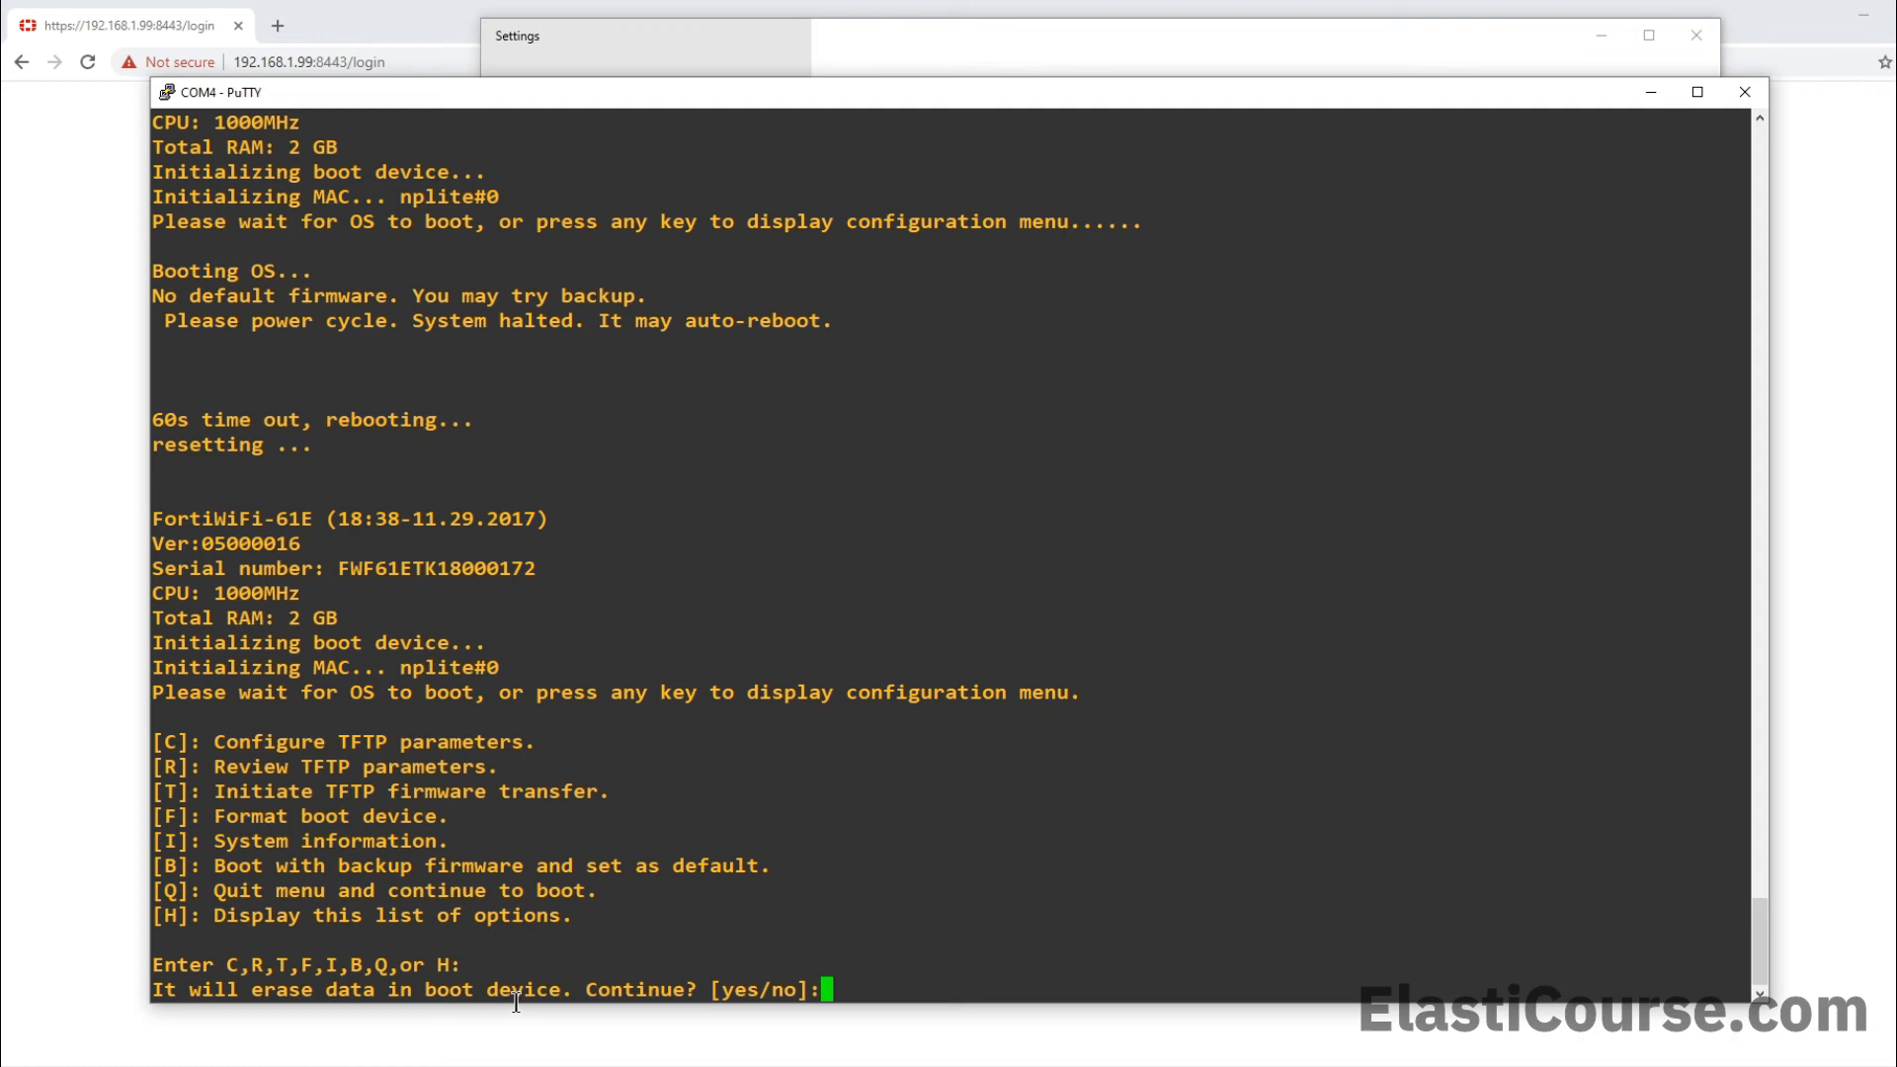
{"action": "type", "text": "yes"}
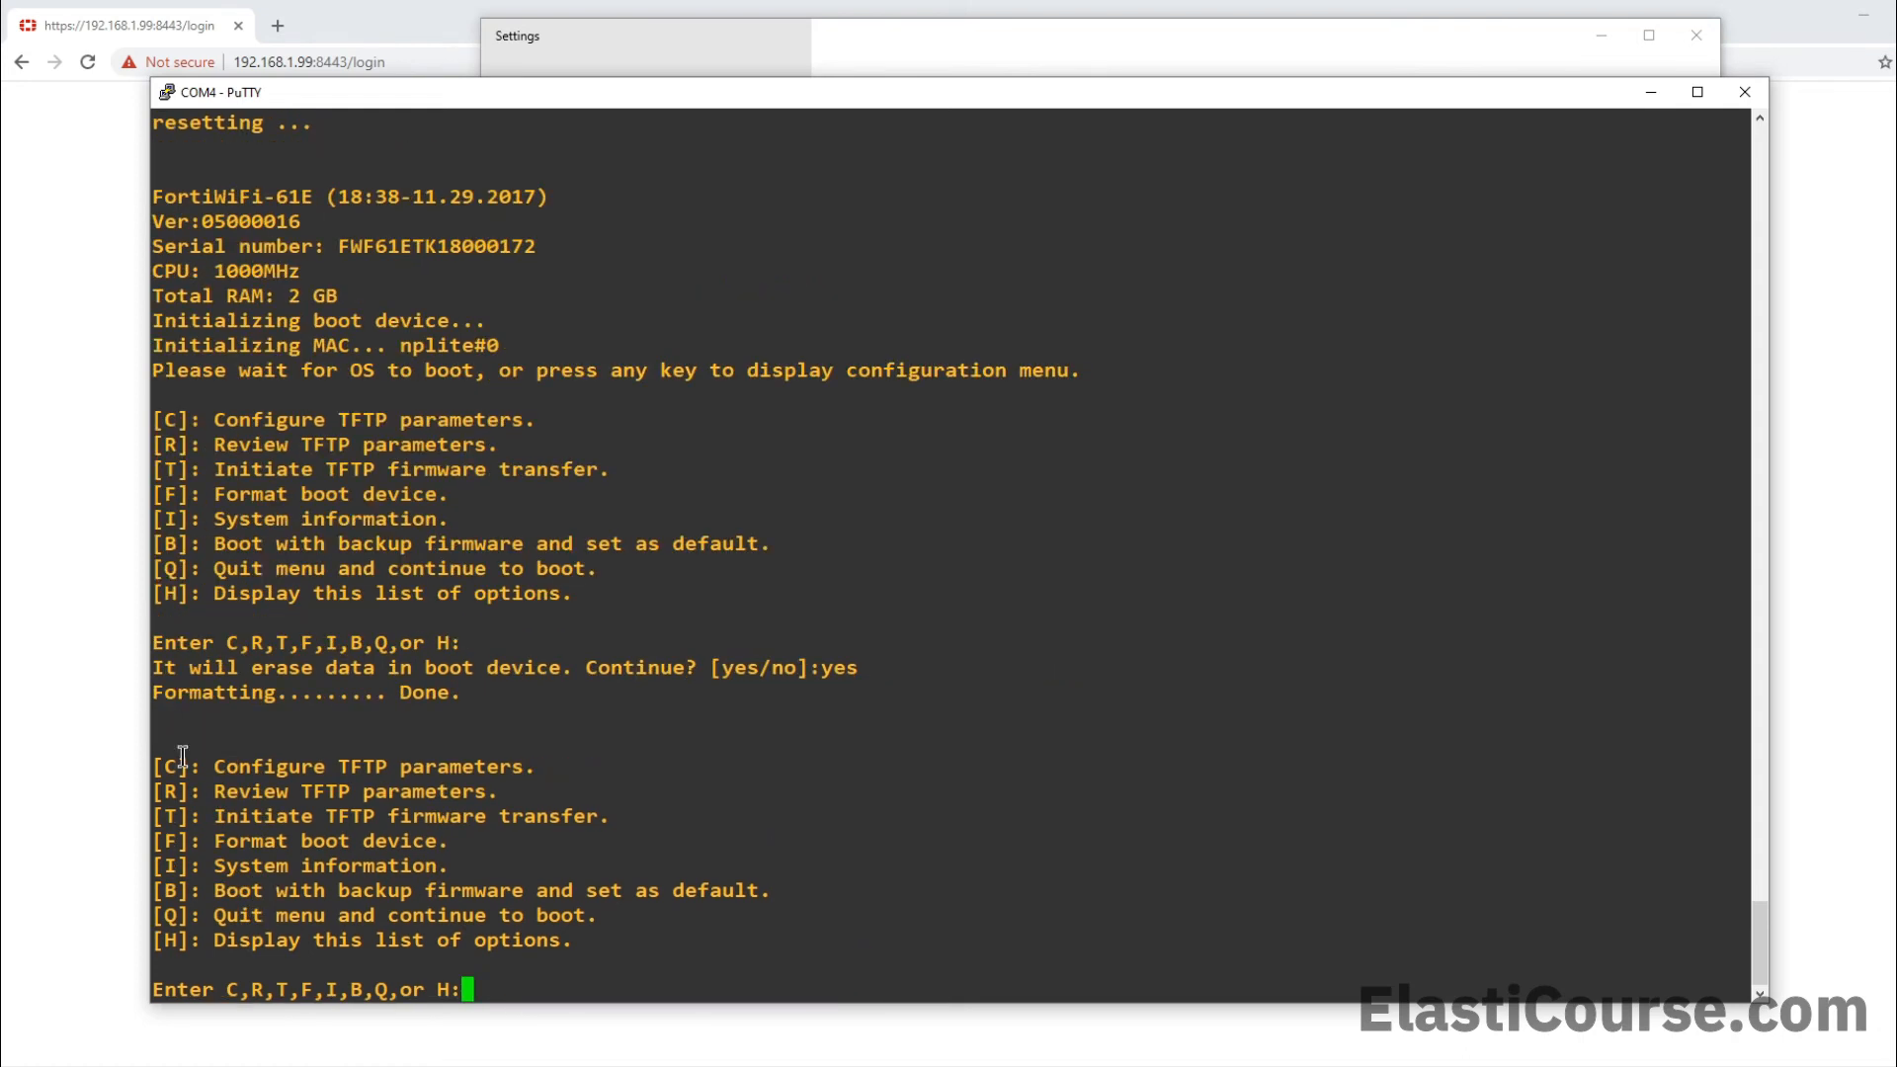
{"action": "mouse_move", "coordinate": [501, 724]}
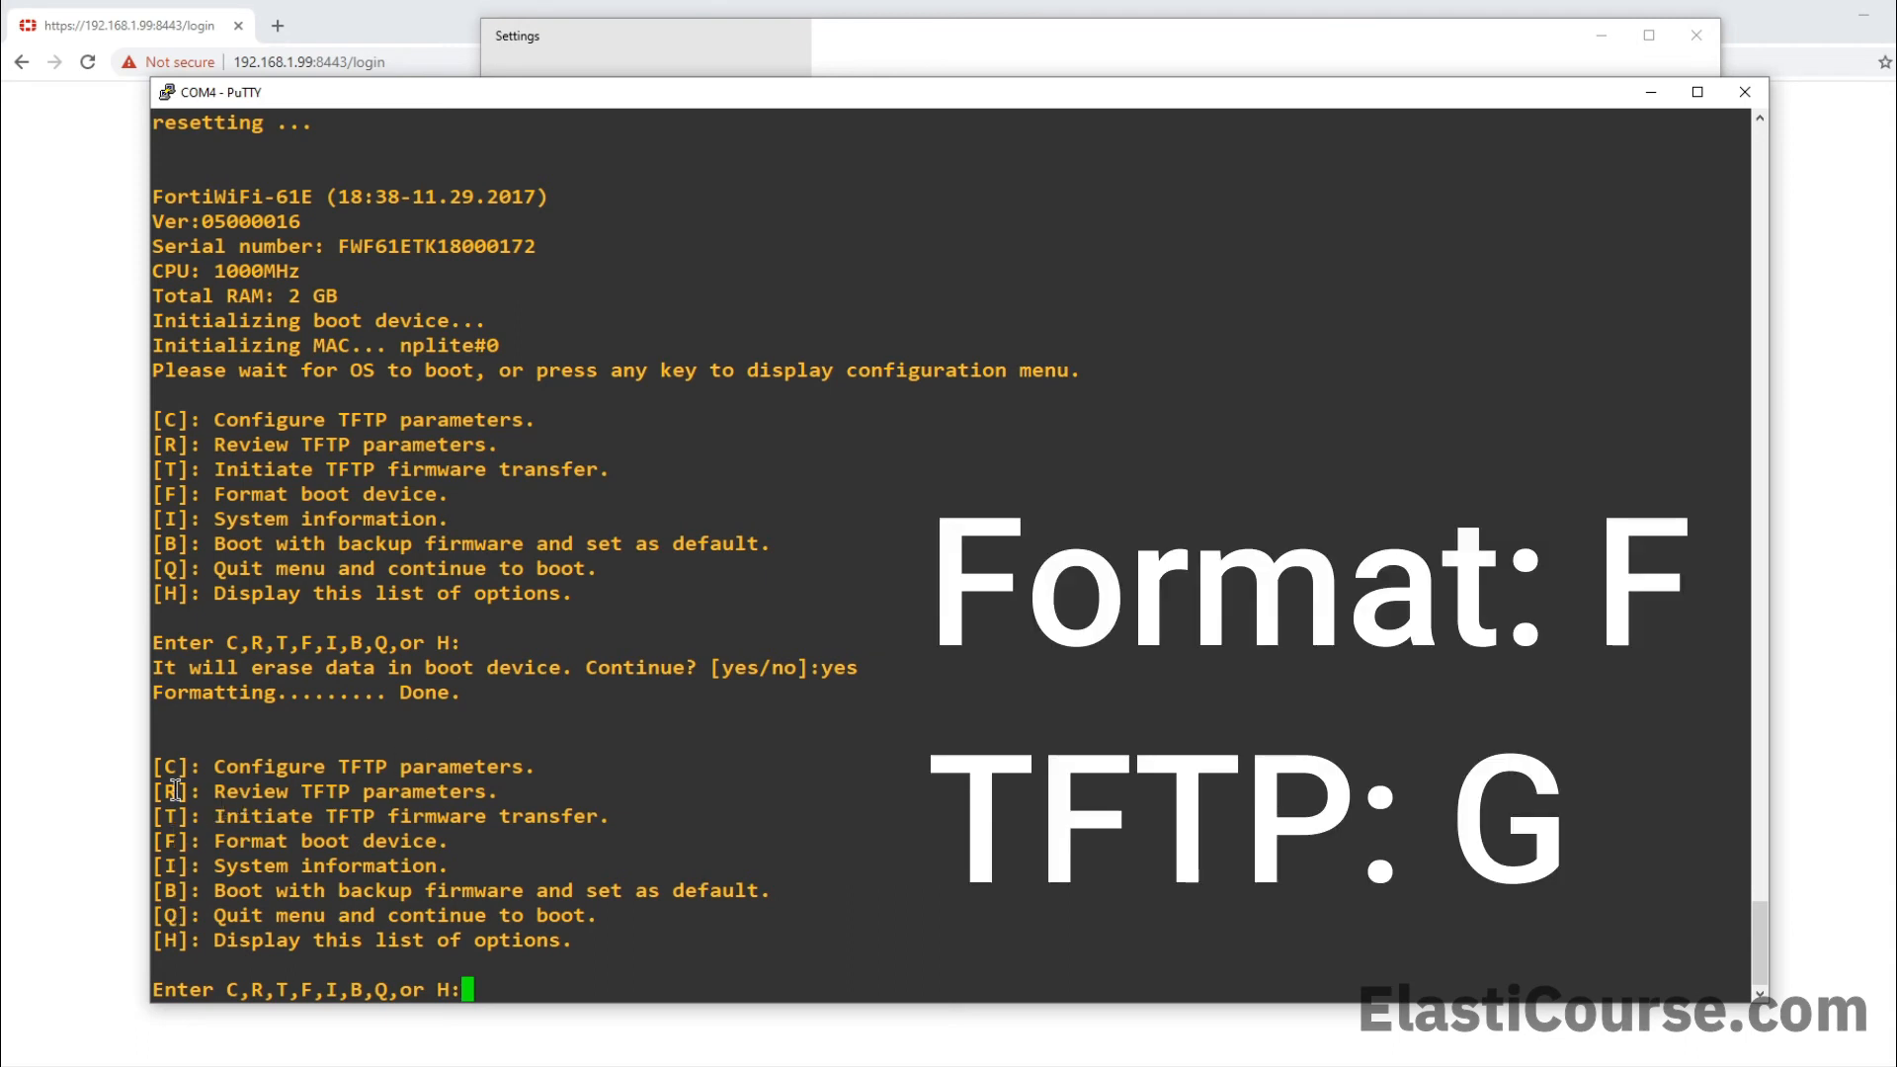
{"action": "mouse_move", "coordinate": [206, 691]}
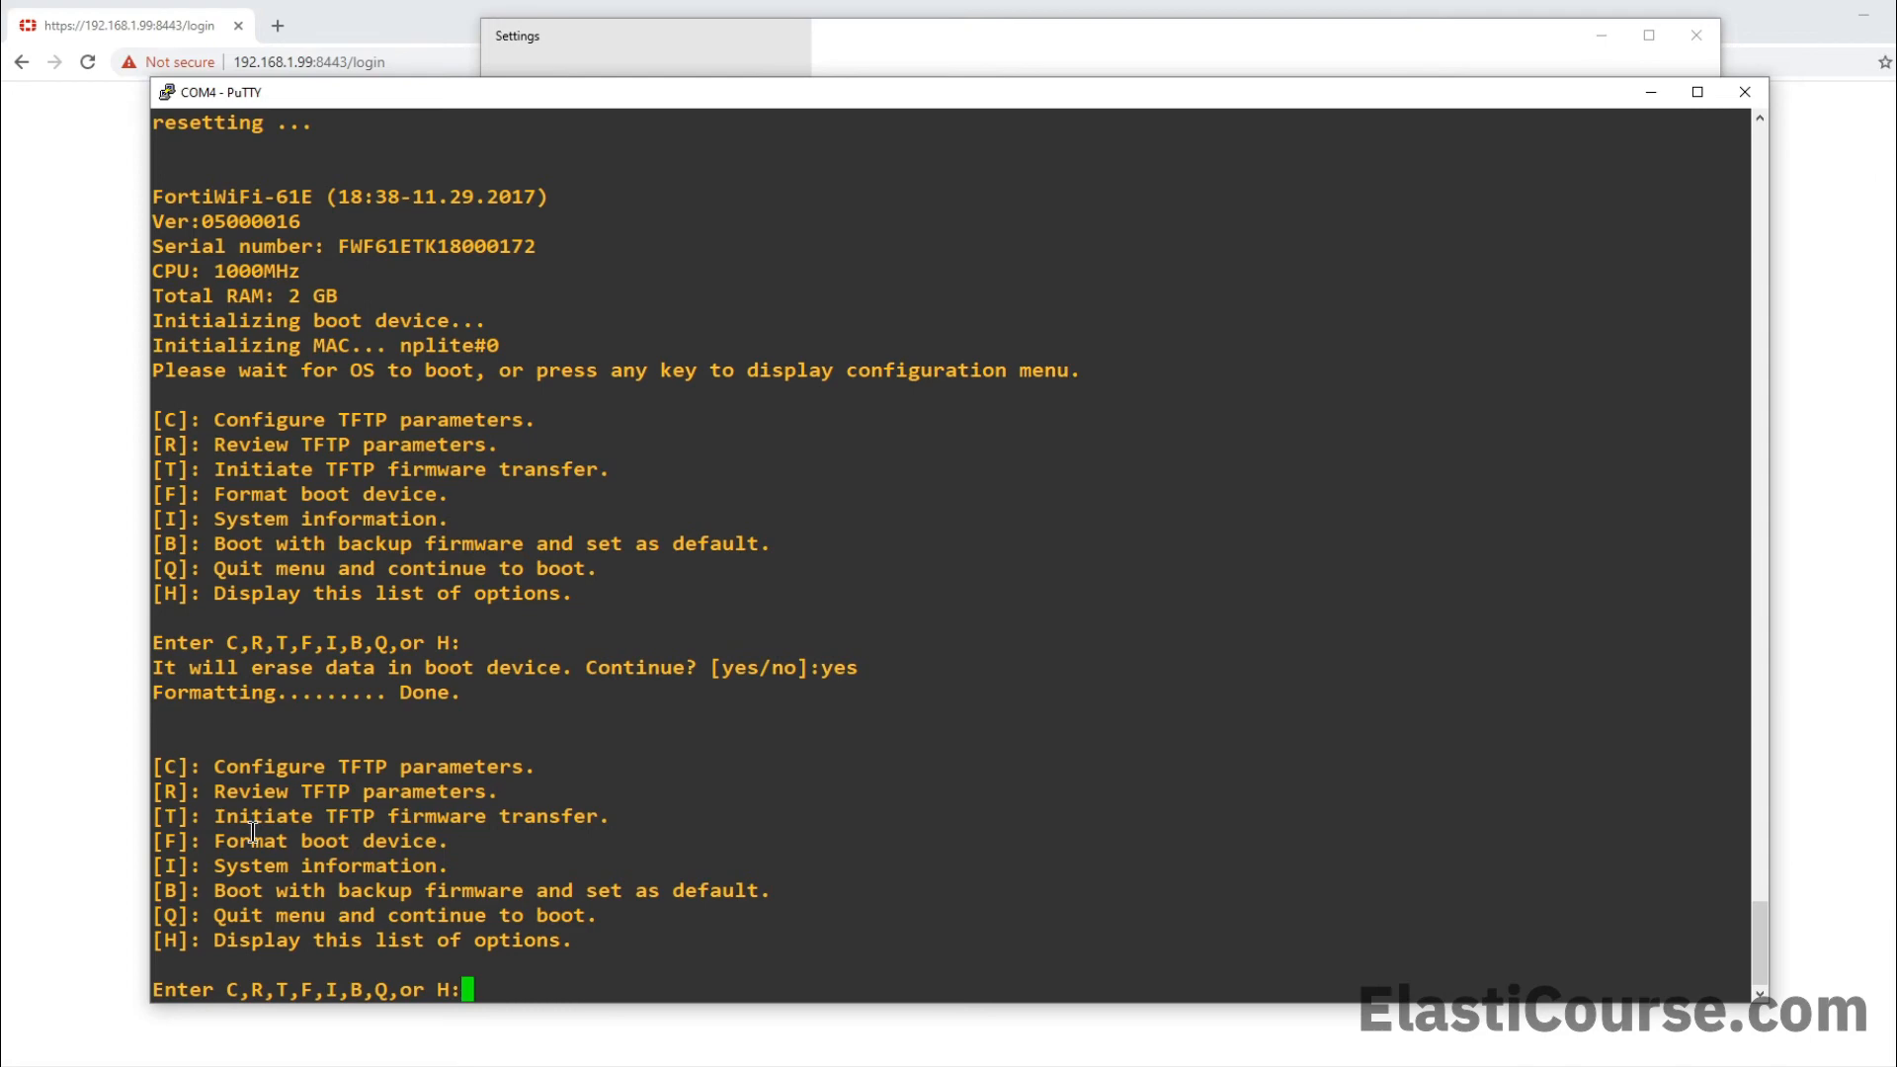
Begin TFTP download with server 192.168.1.150, local IP 192.168.1.99 and image 641.out
{"action": "key", "text": "T"}
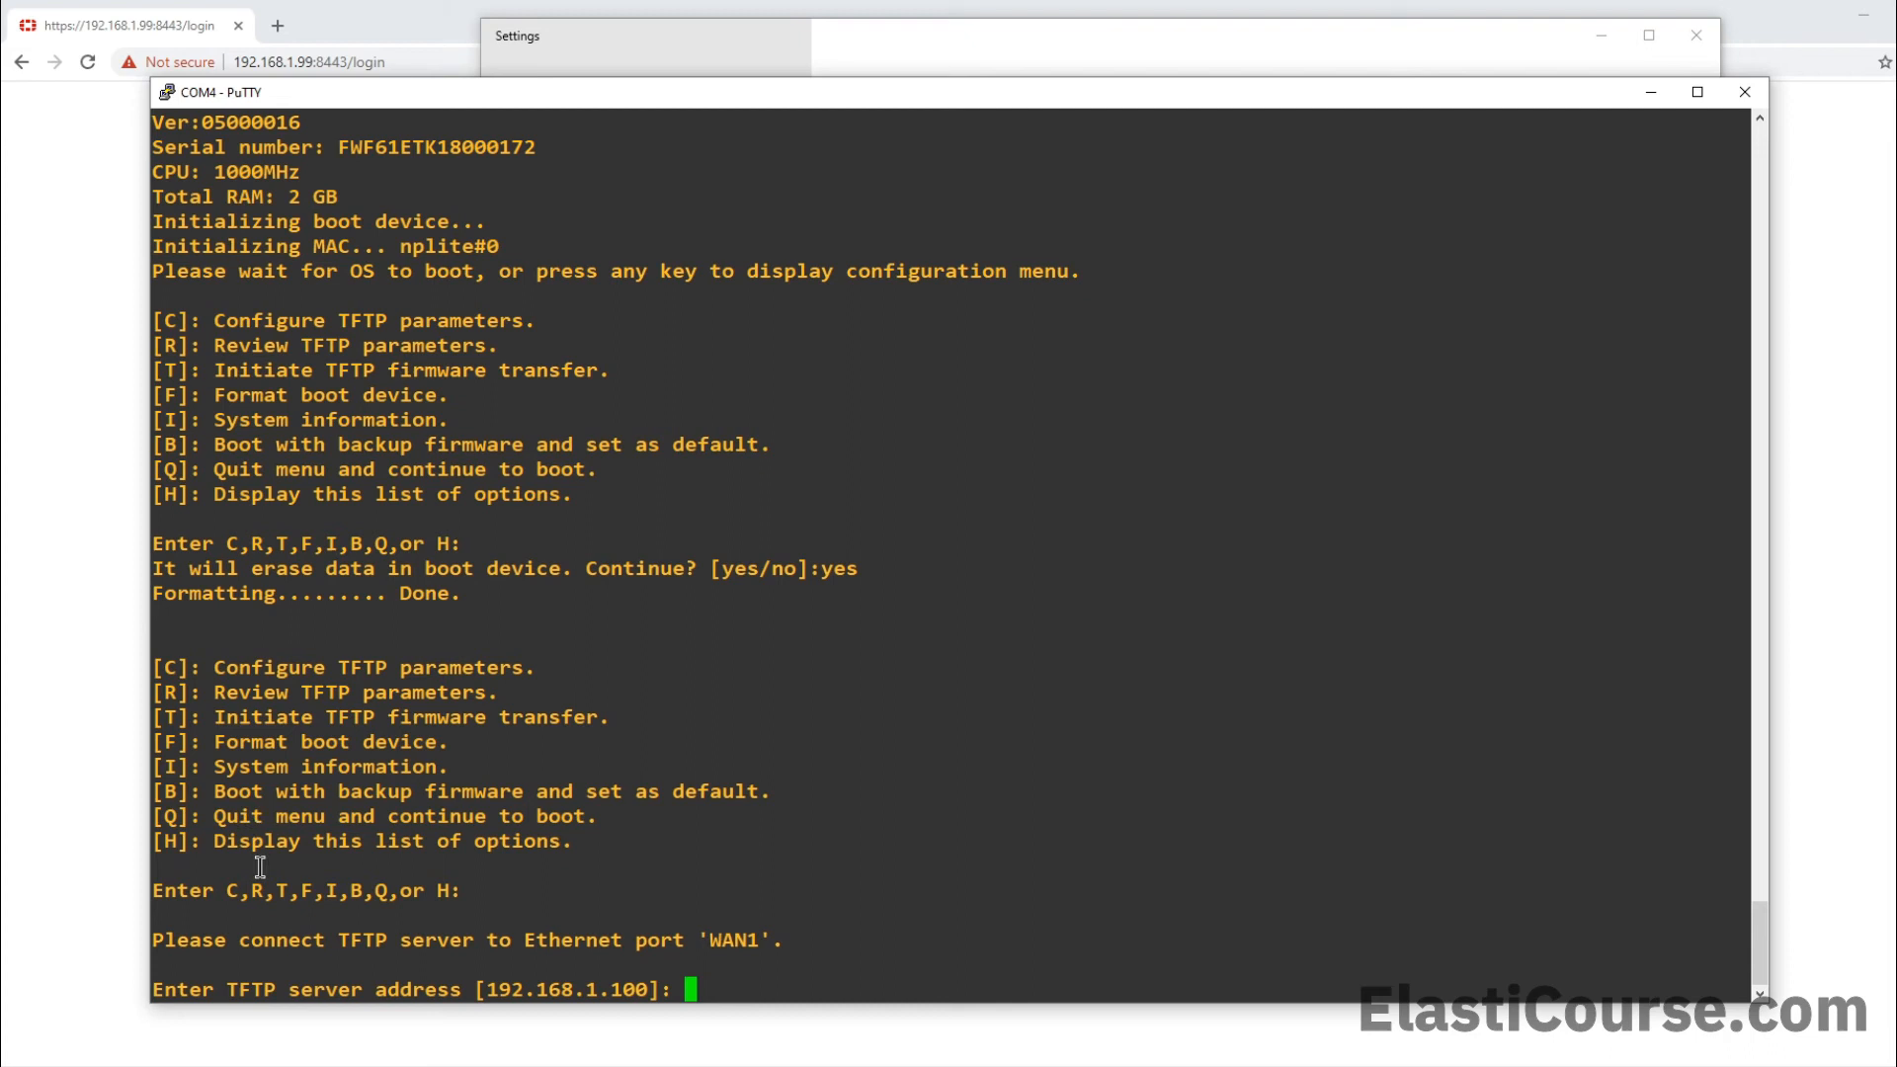
{"action": "mouse_move", "coordinate": [605, 939]}
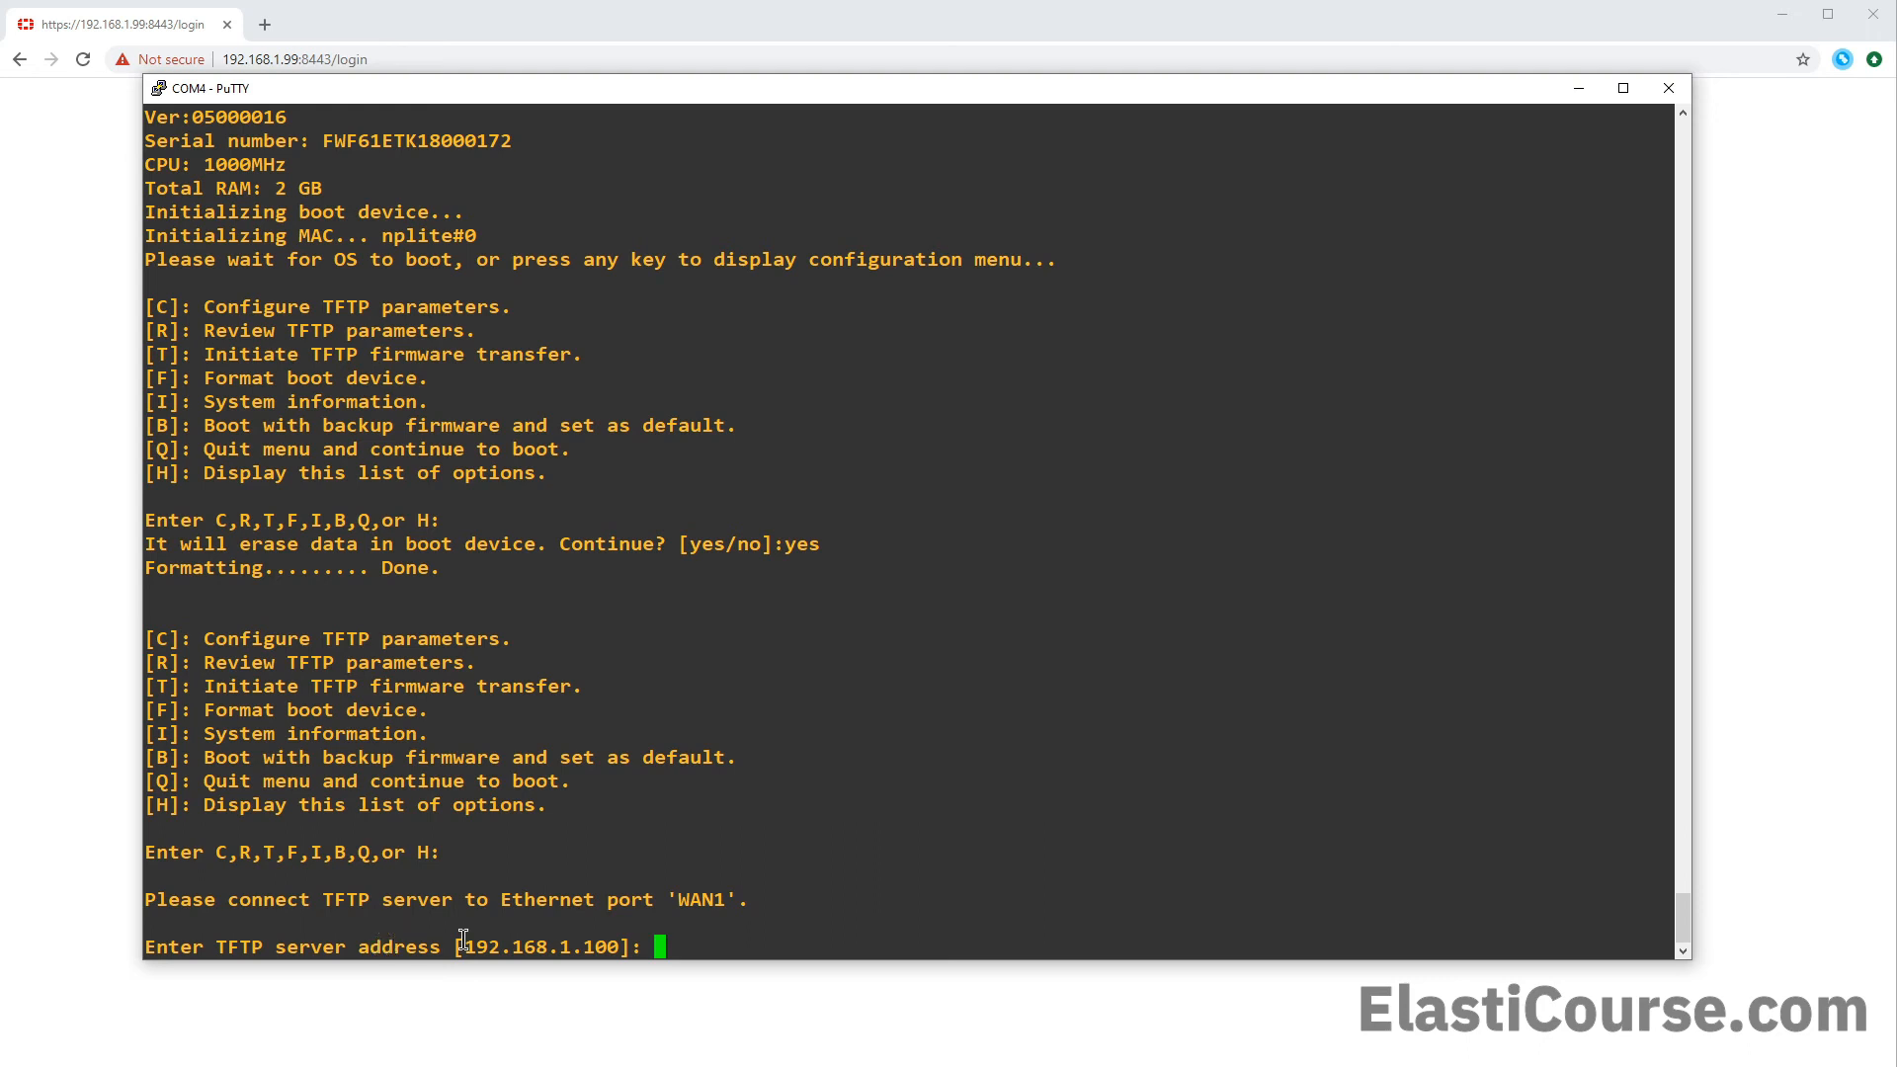
{"action": "mouse_move", "coordinate": [519, 606]}
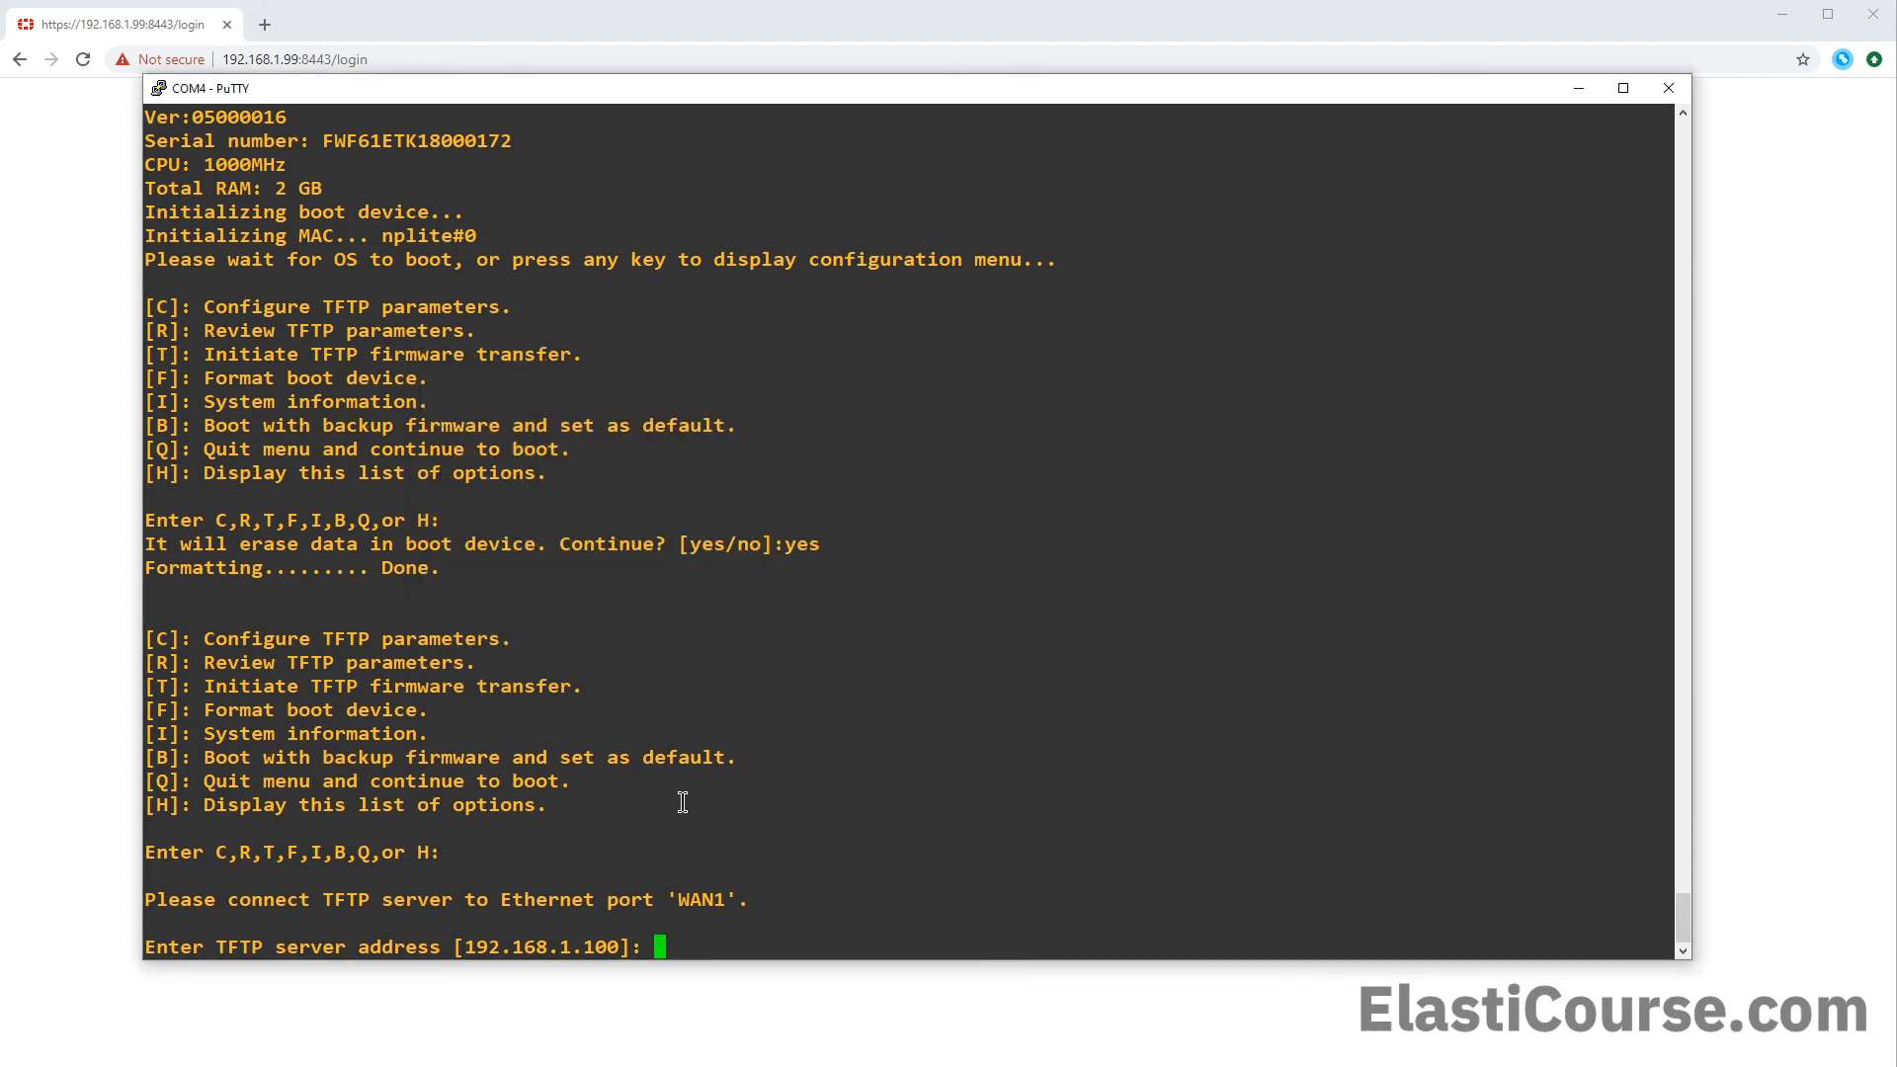
{"action": "type", "text": "192"}
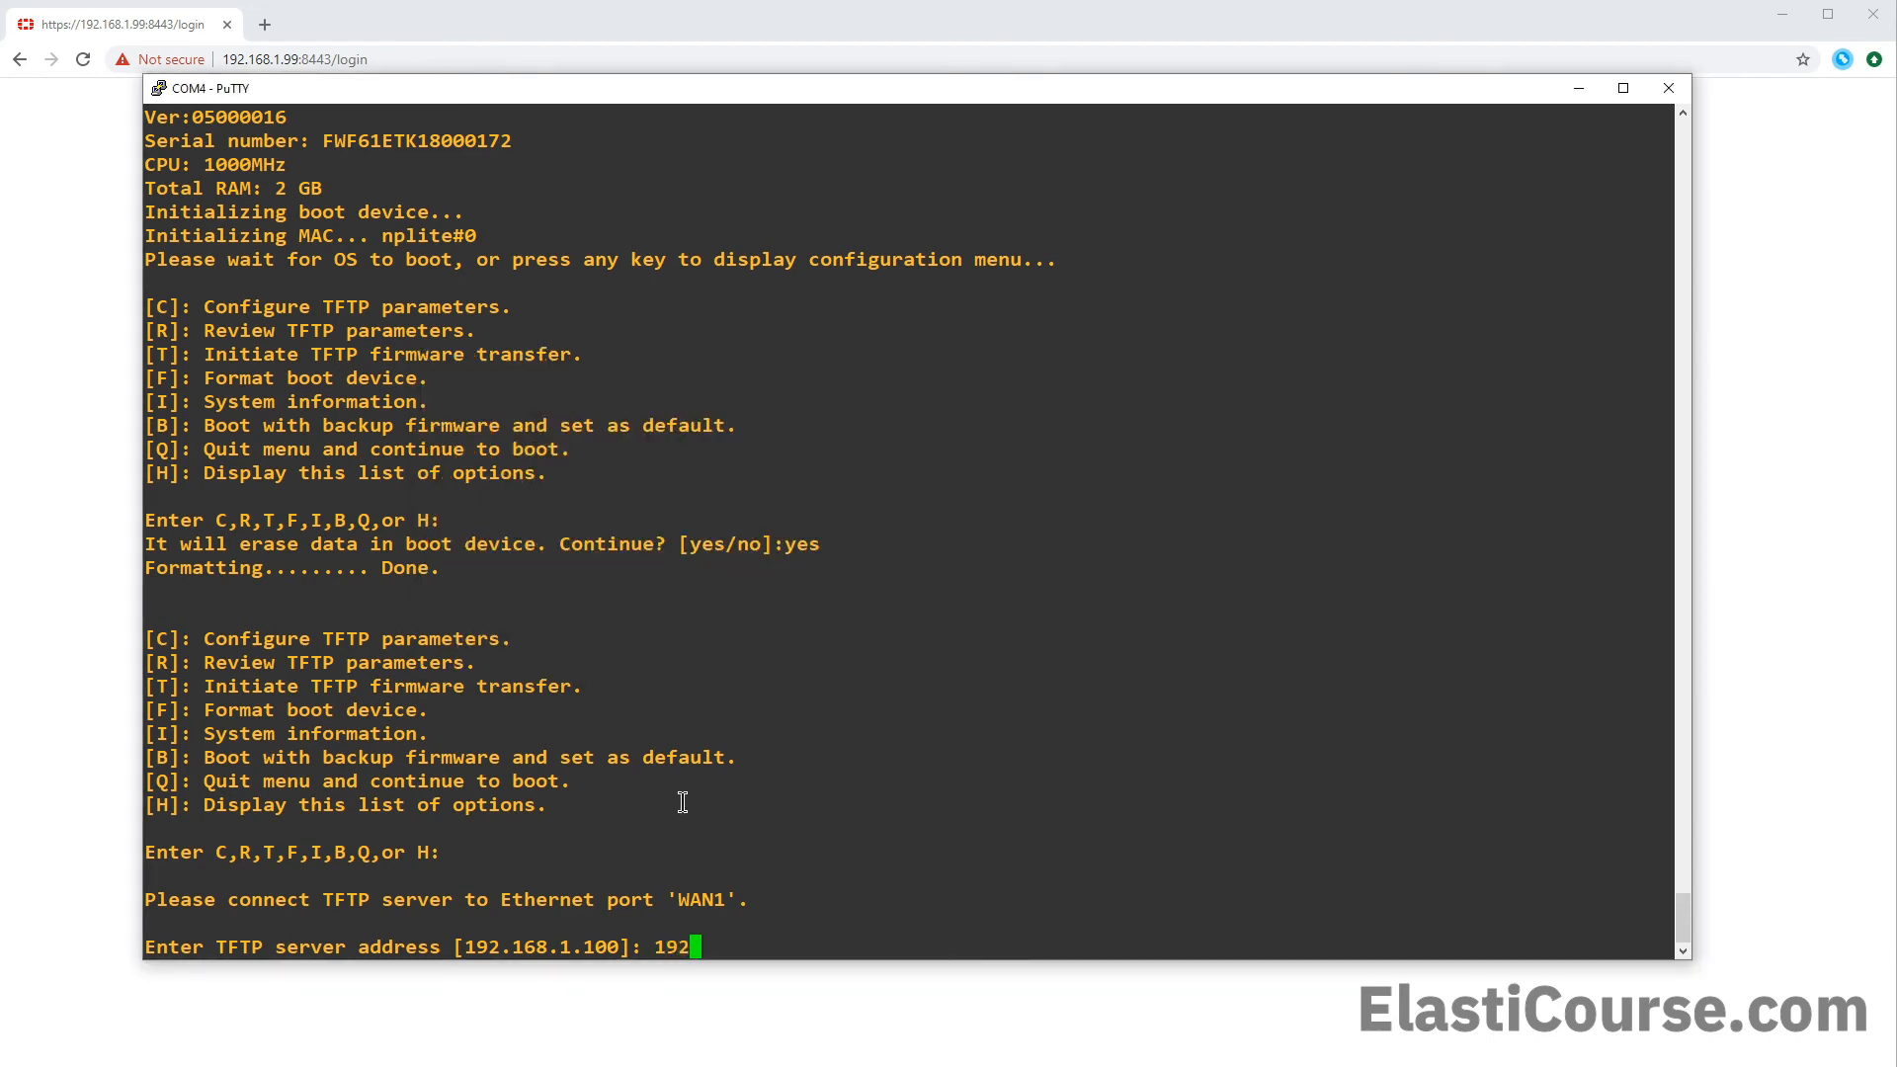
{"action": "type", "text": ".168.1.150"}
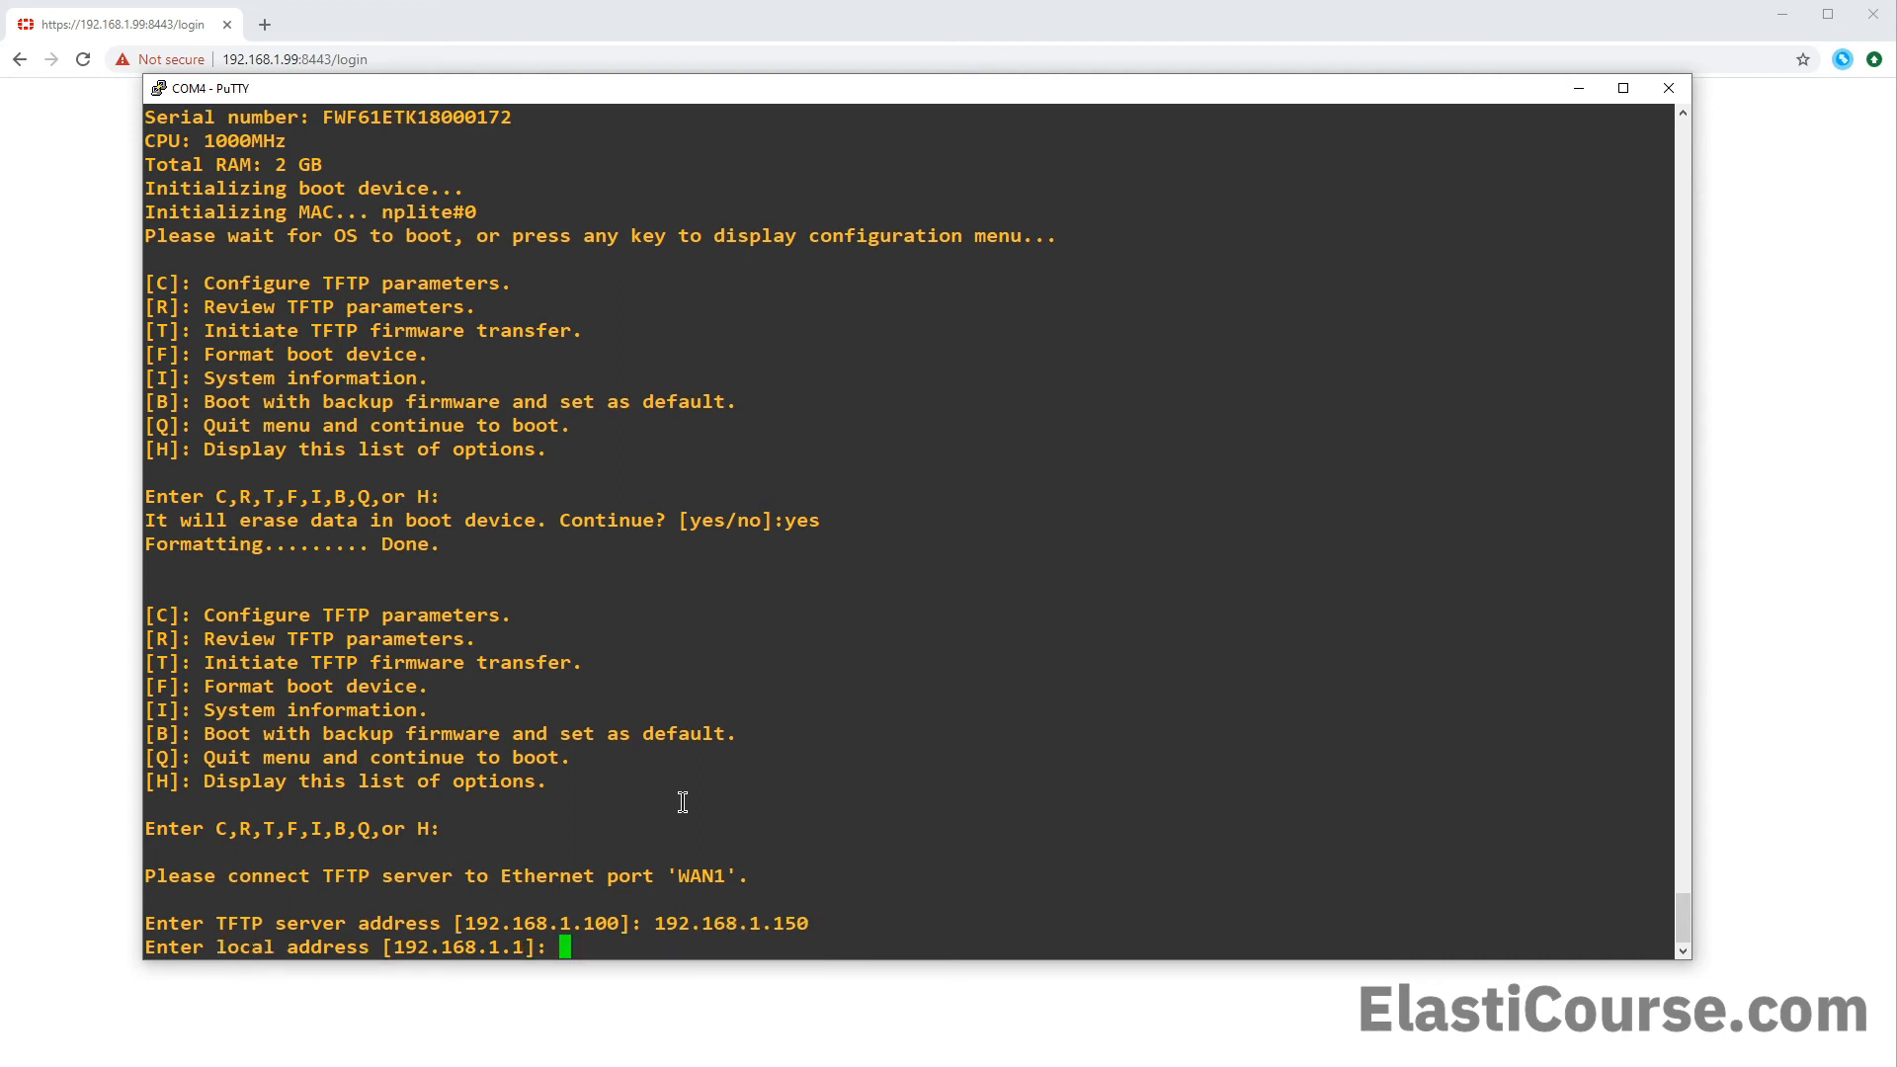
{"action": "mouse_move", "coordinate": [258, 948]}
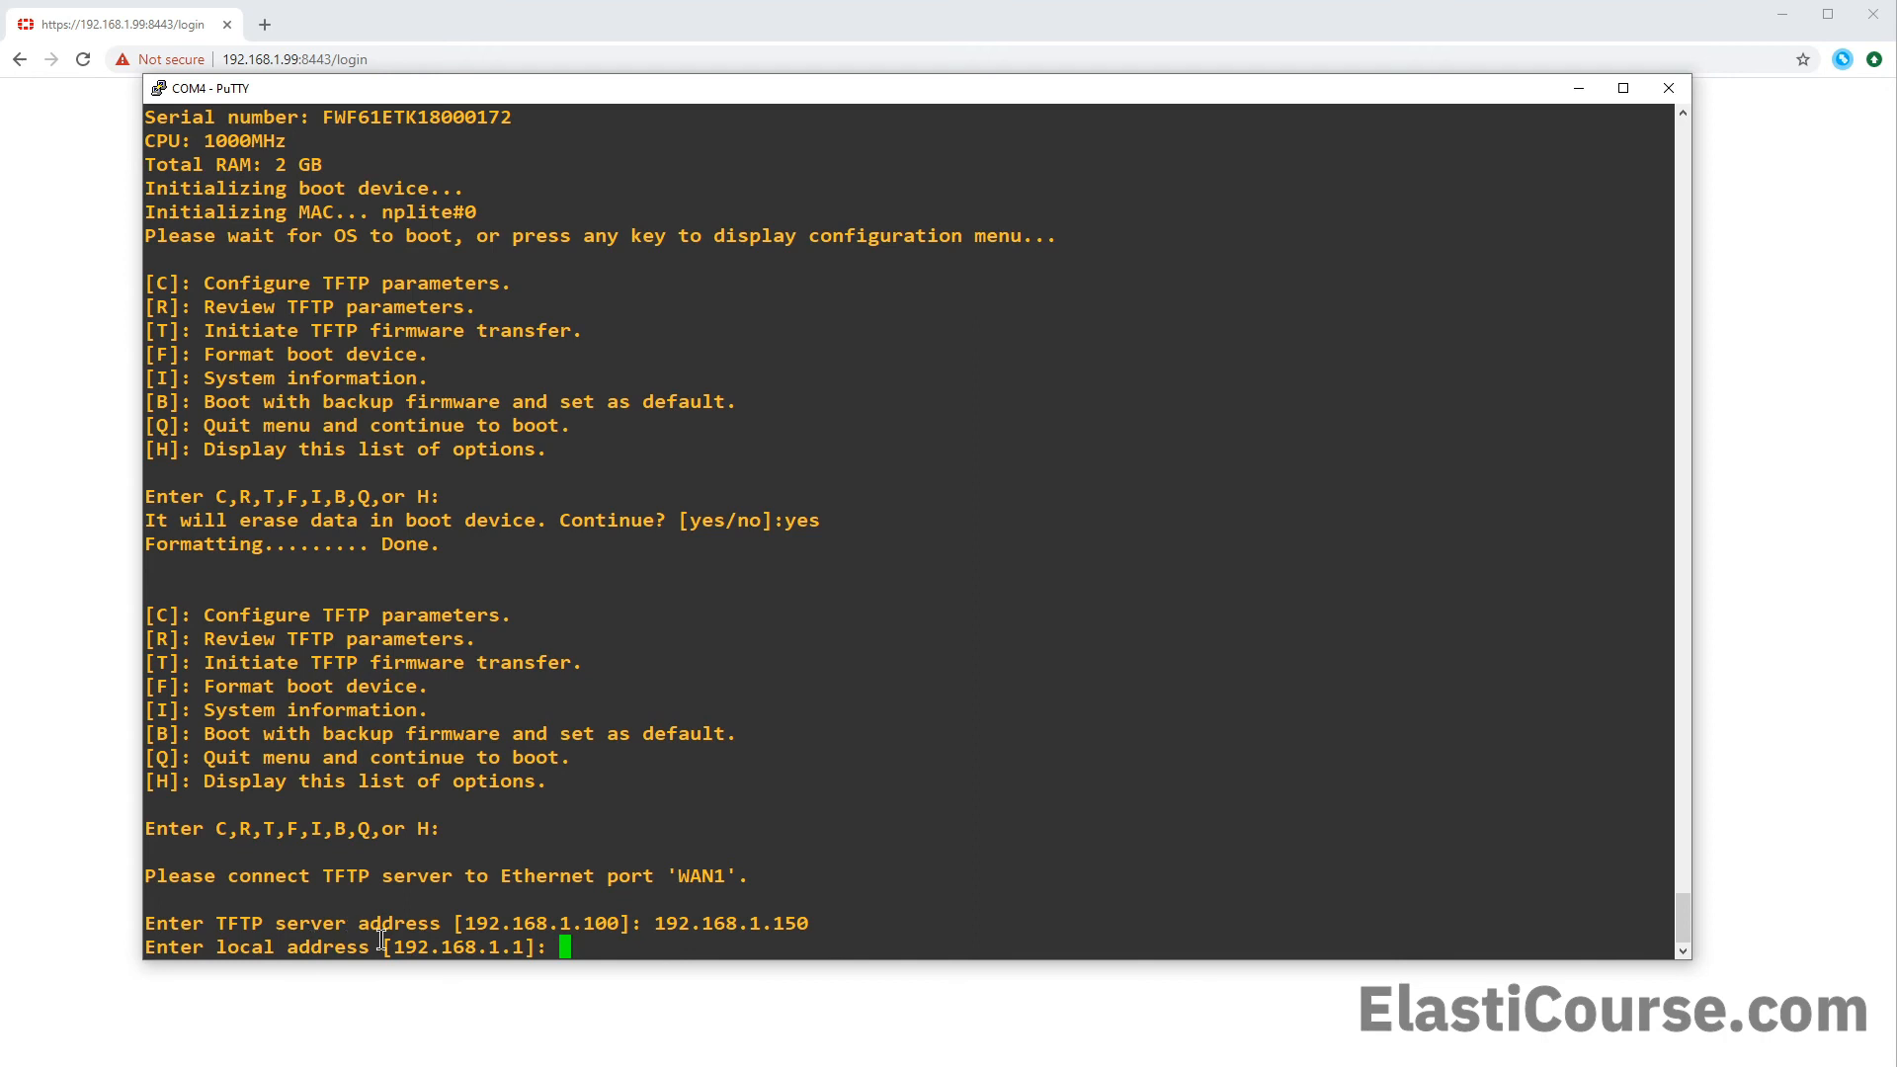
{"action": "type", "text": "192.16"}
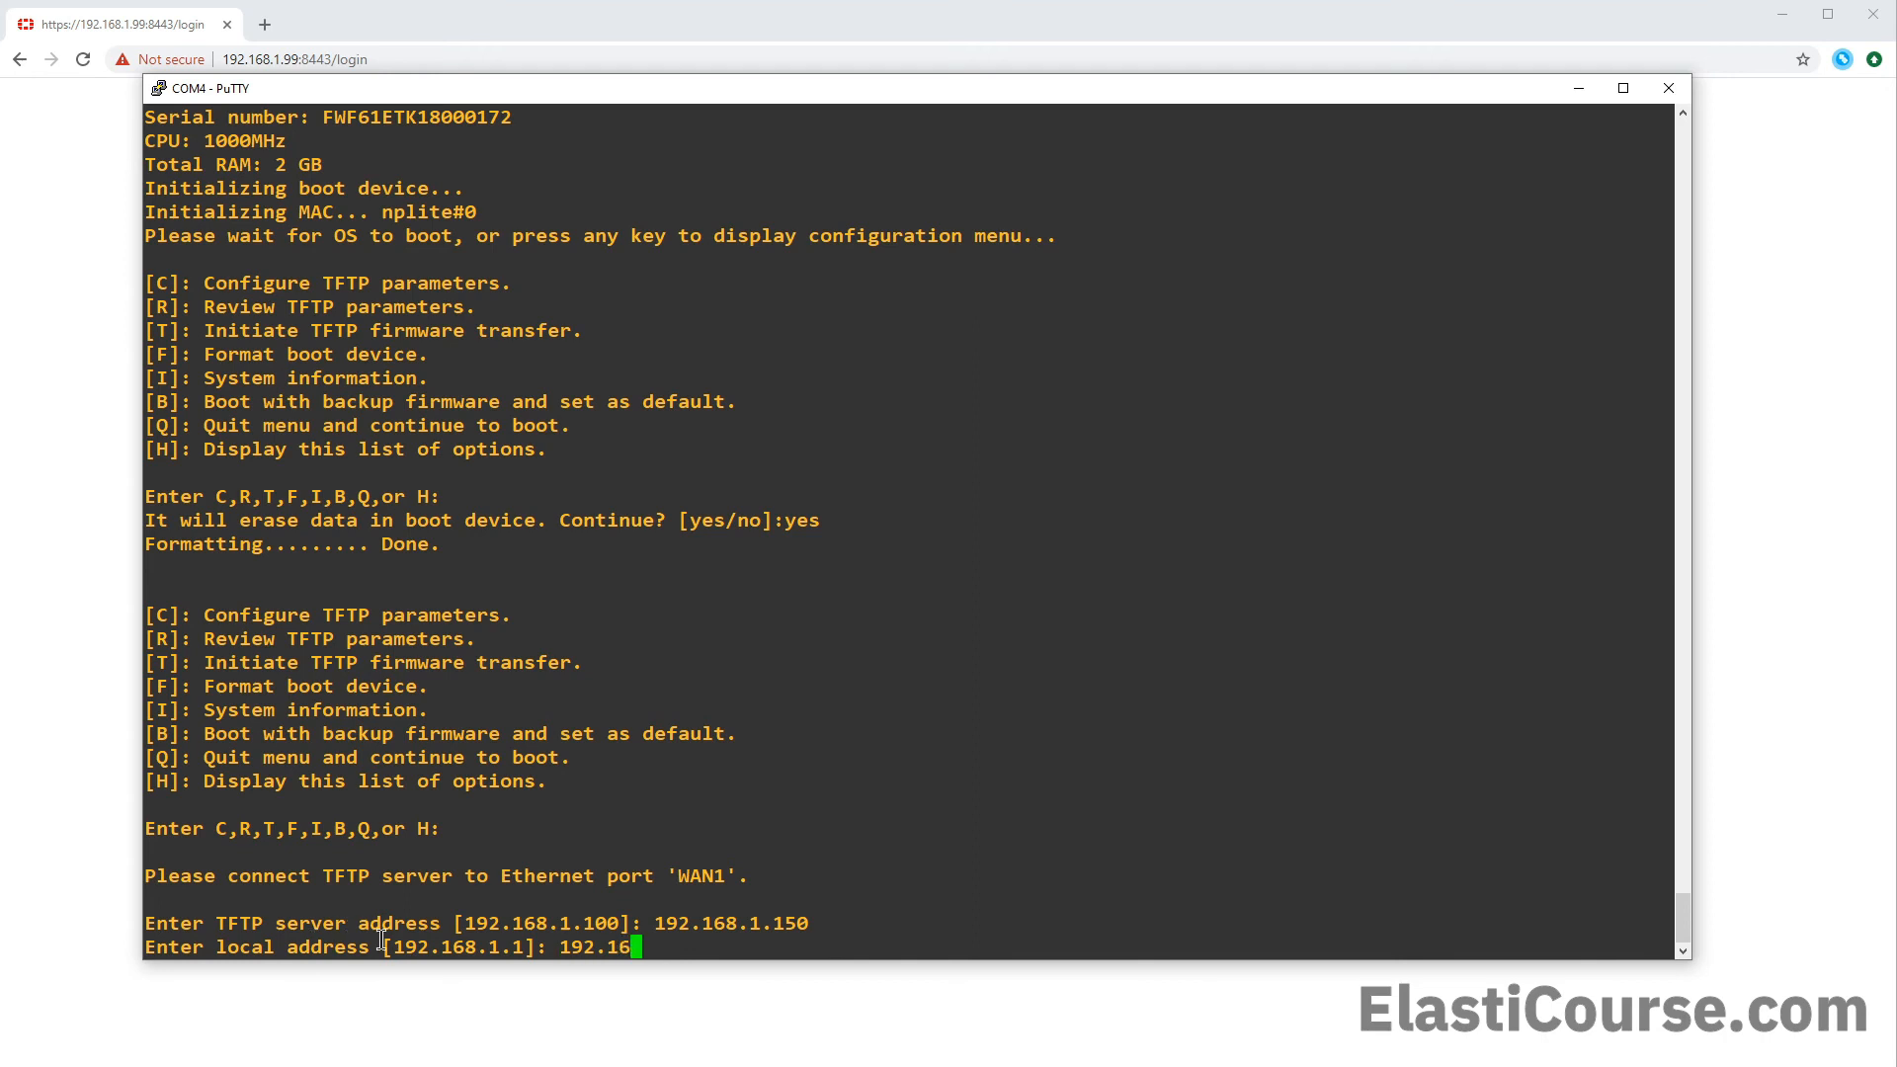
{"action": "type", "text": "8.1."}
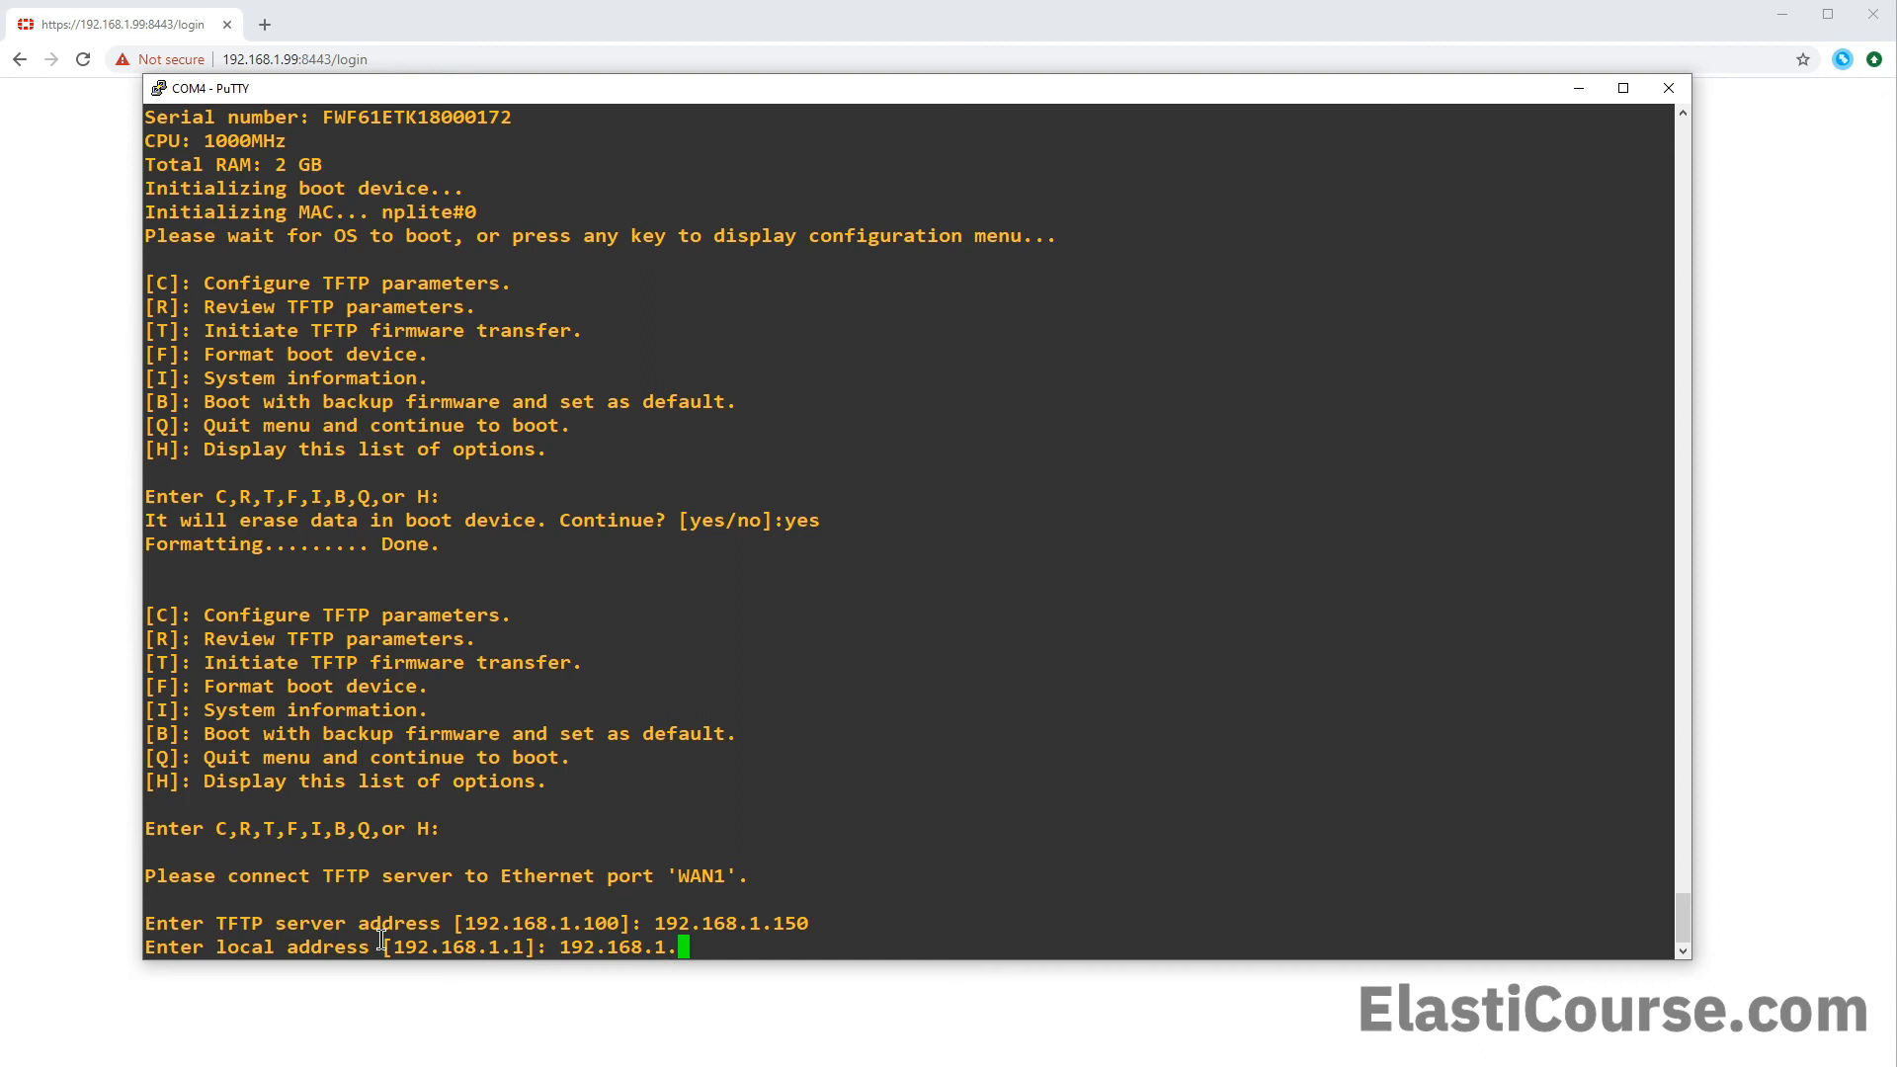
{"action": "type", "text": "99"}
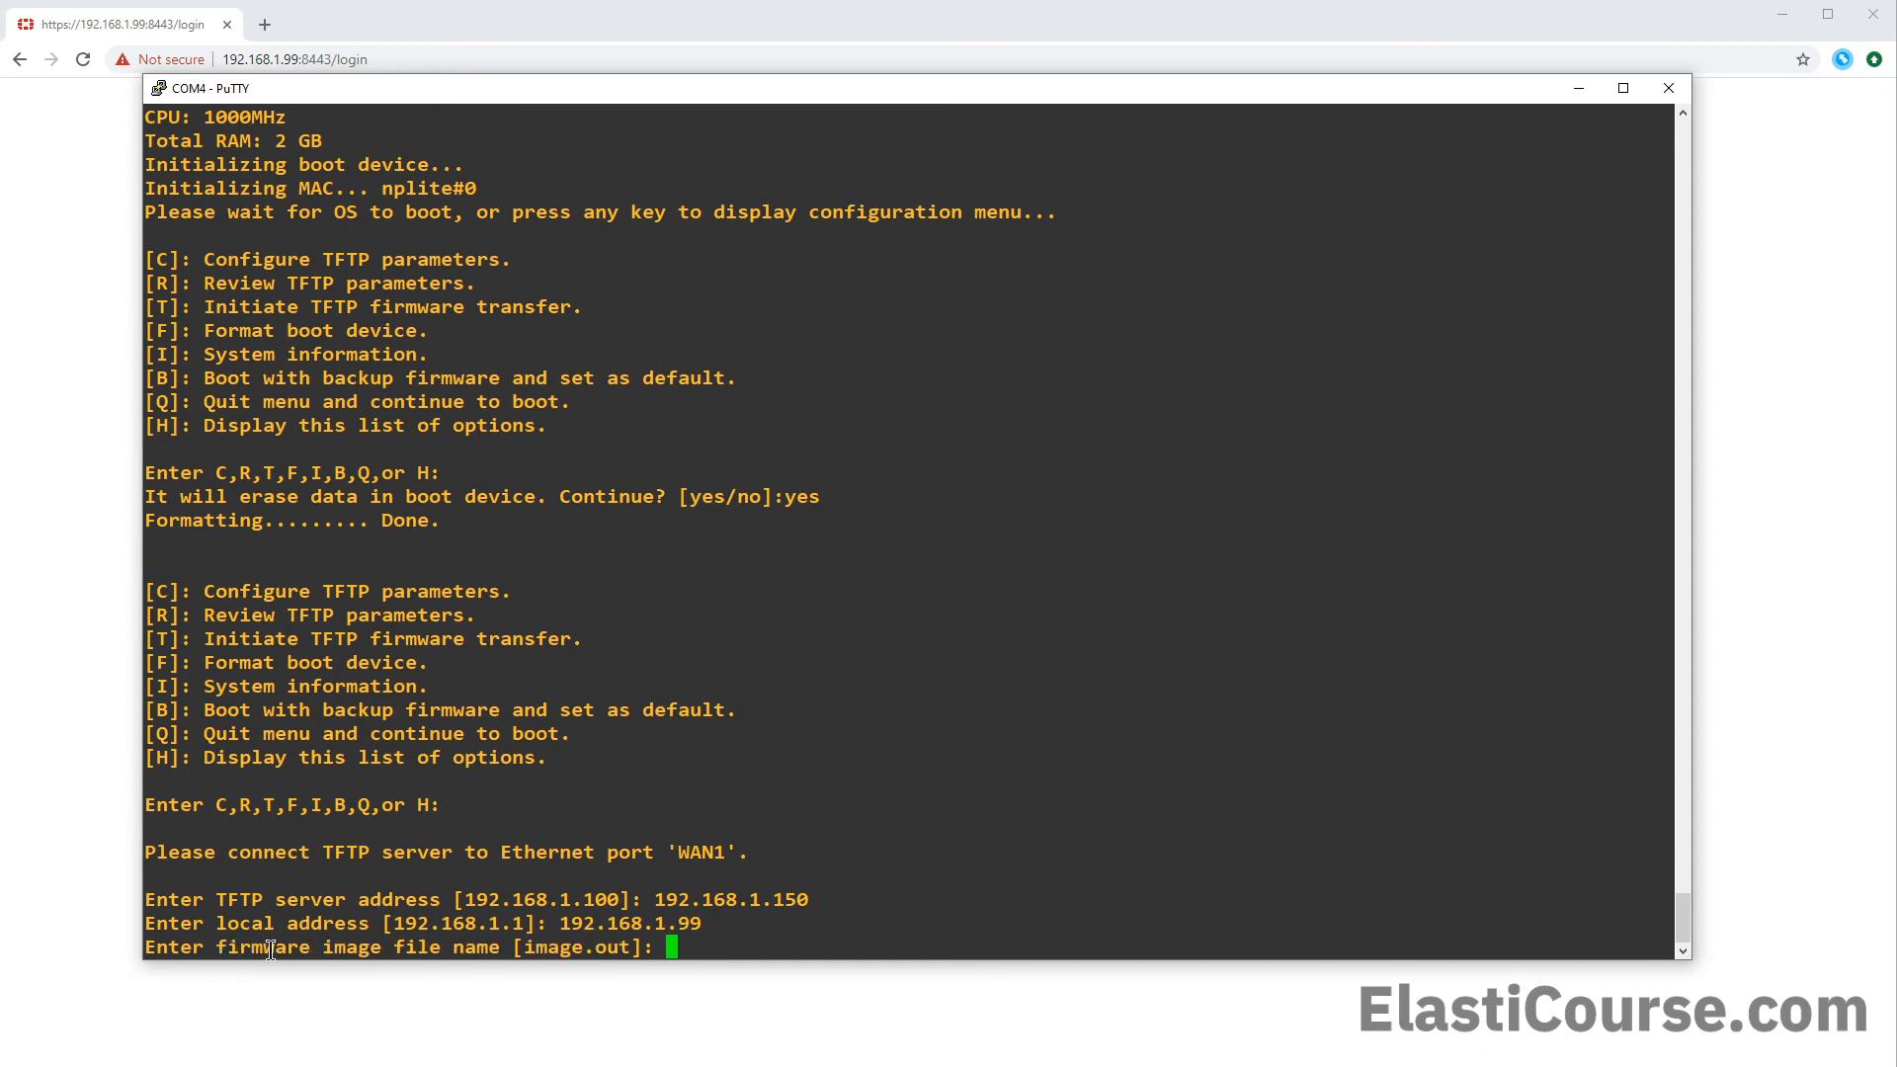
{"action": "mouse_move", "coordinate": [411, 941]}
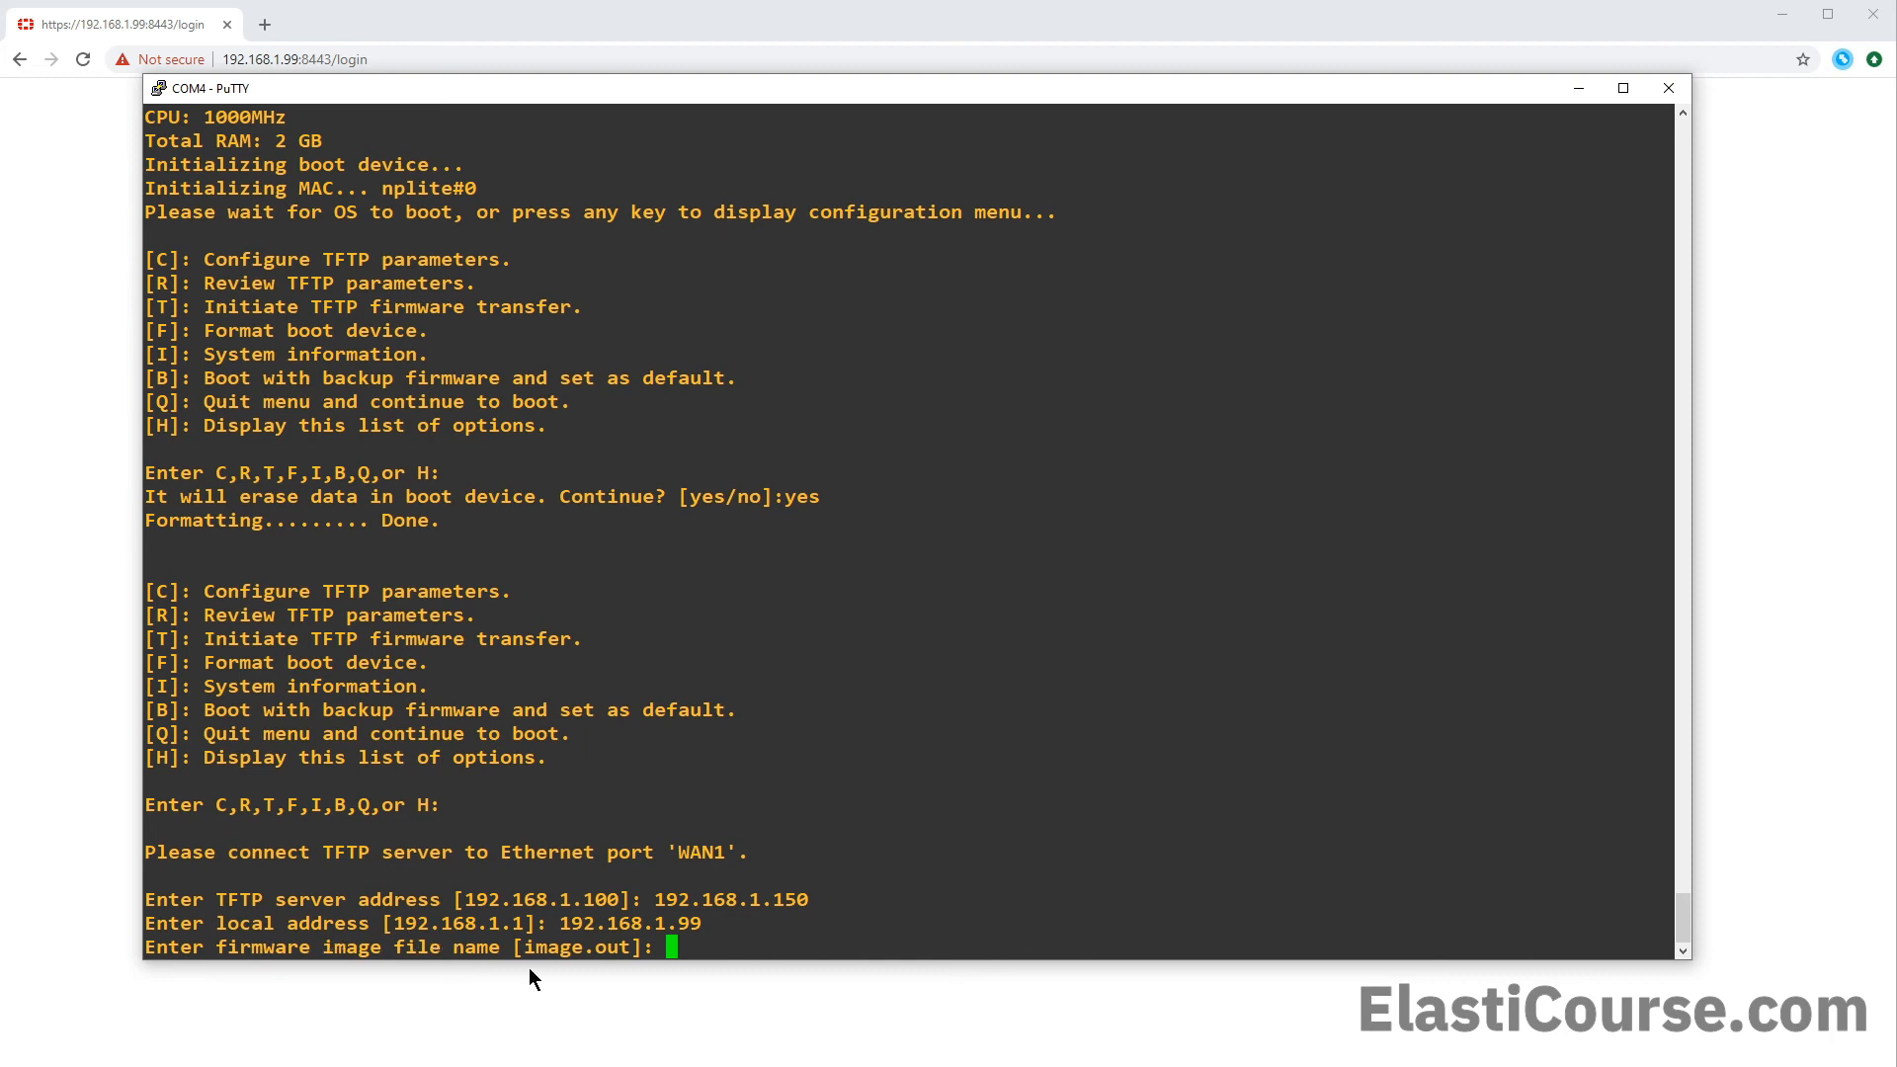
{"action": "type", "text": "64"}
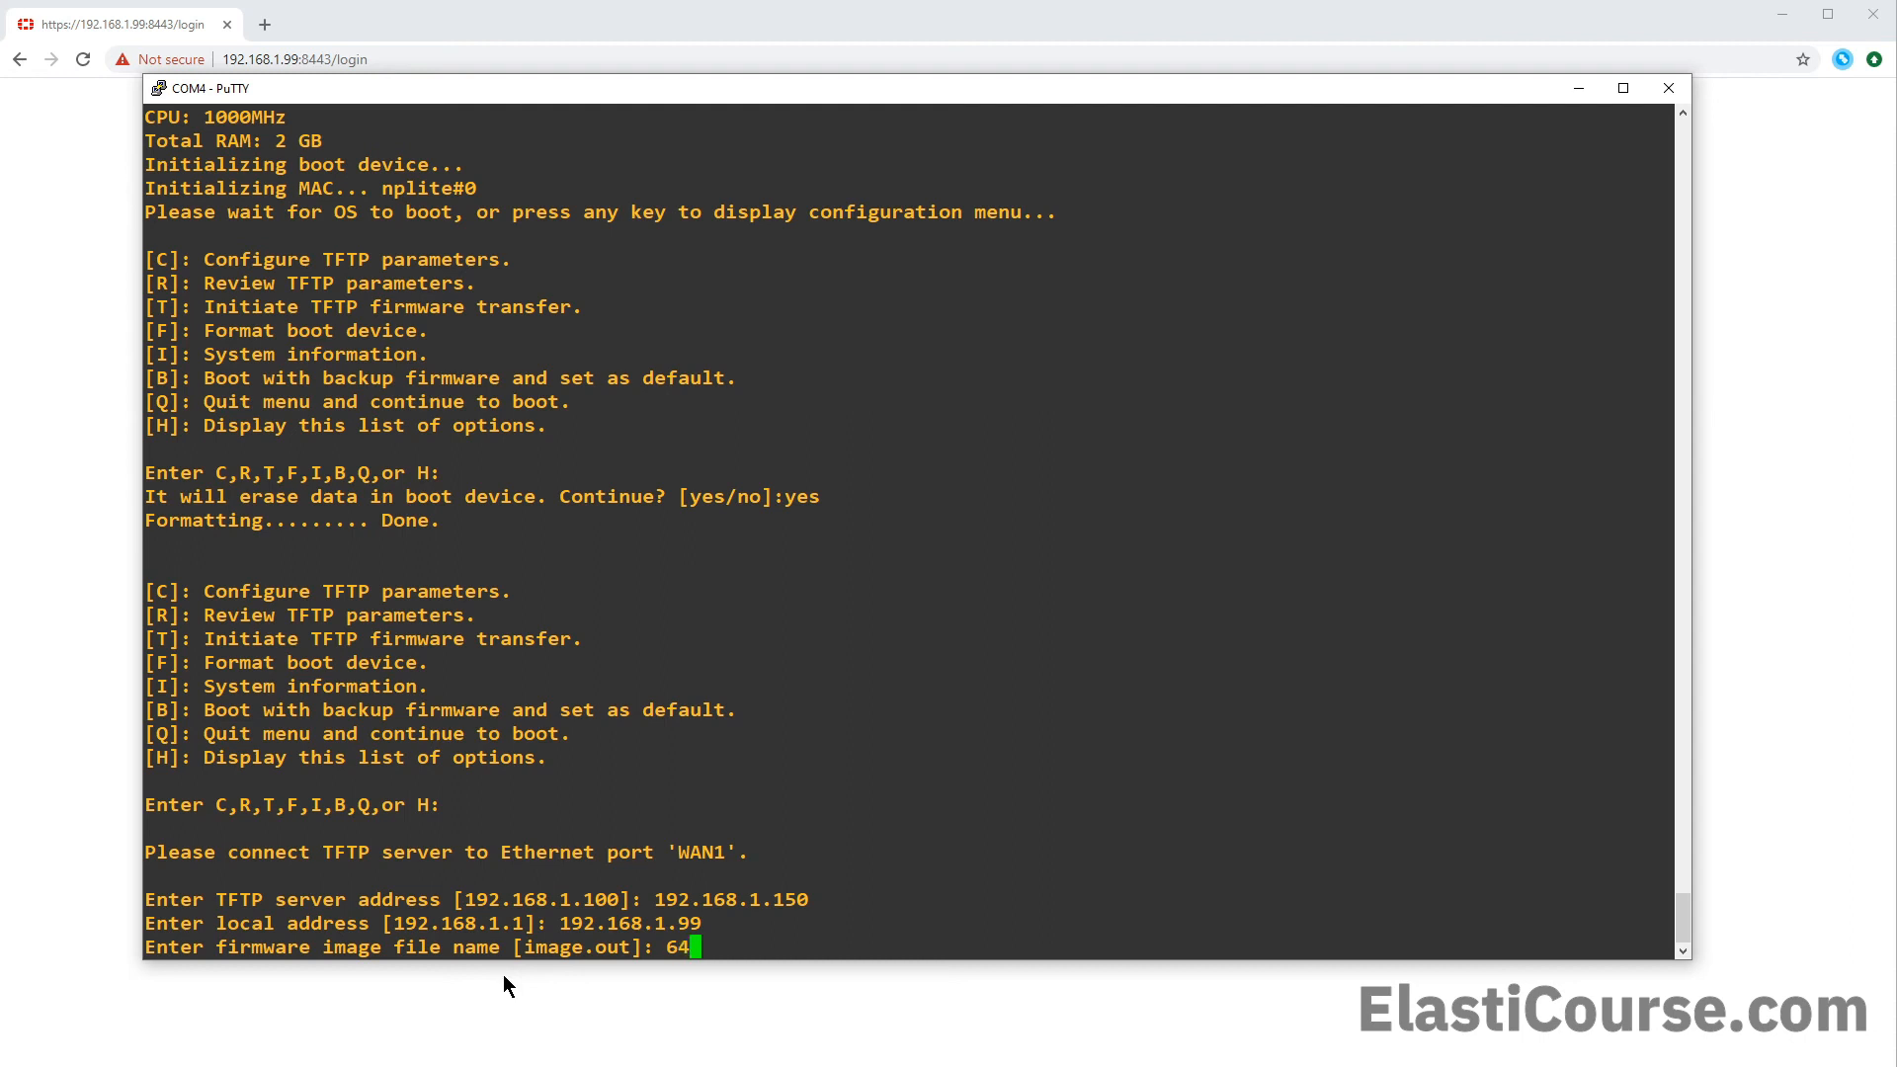
{"action": "type", "text": "1."}
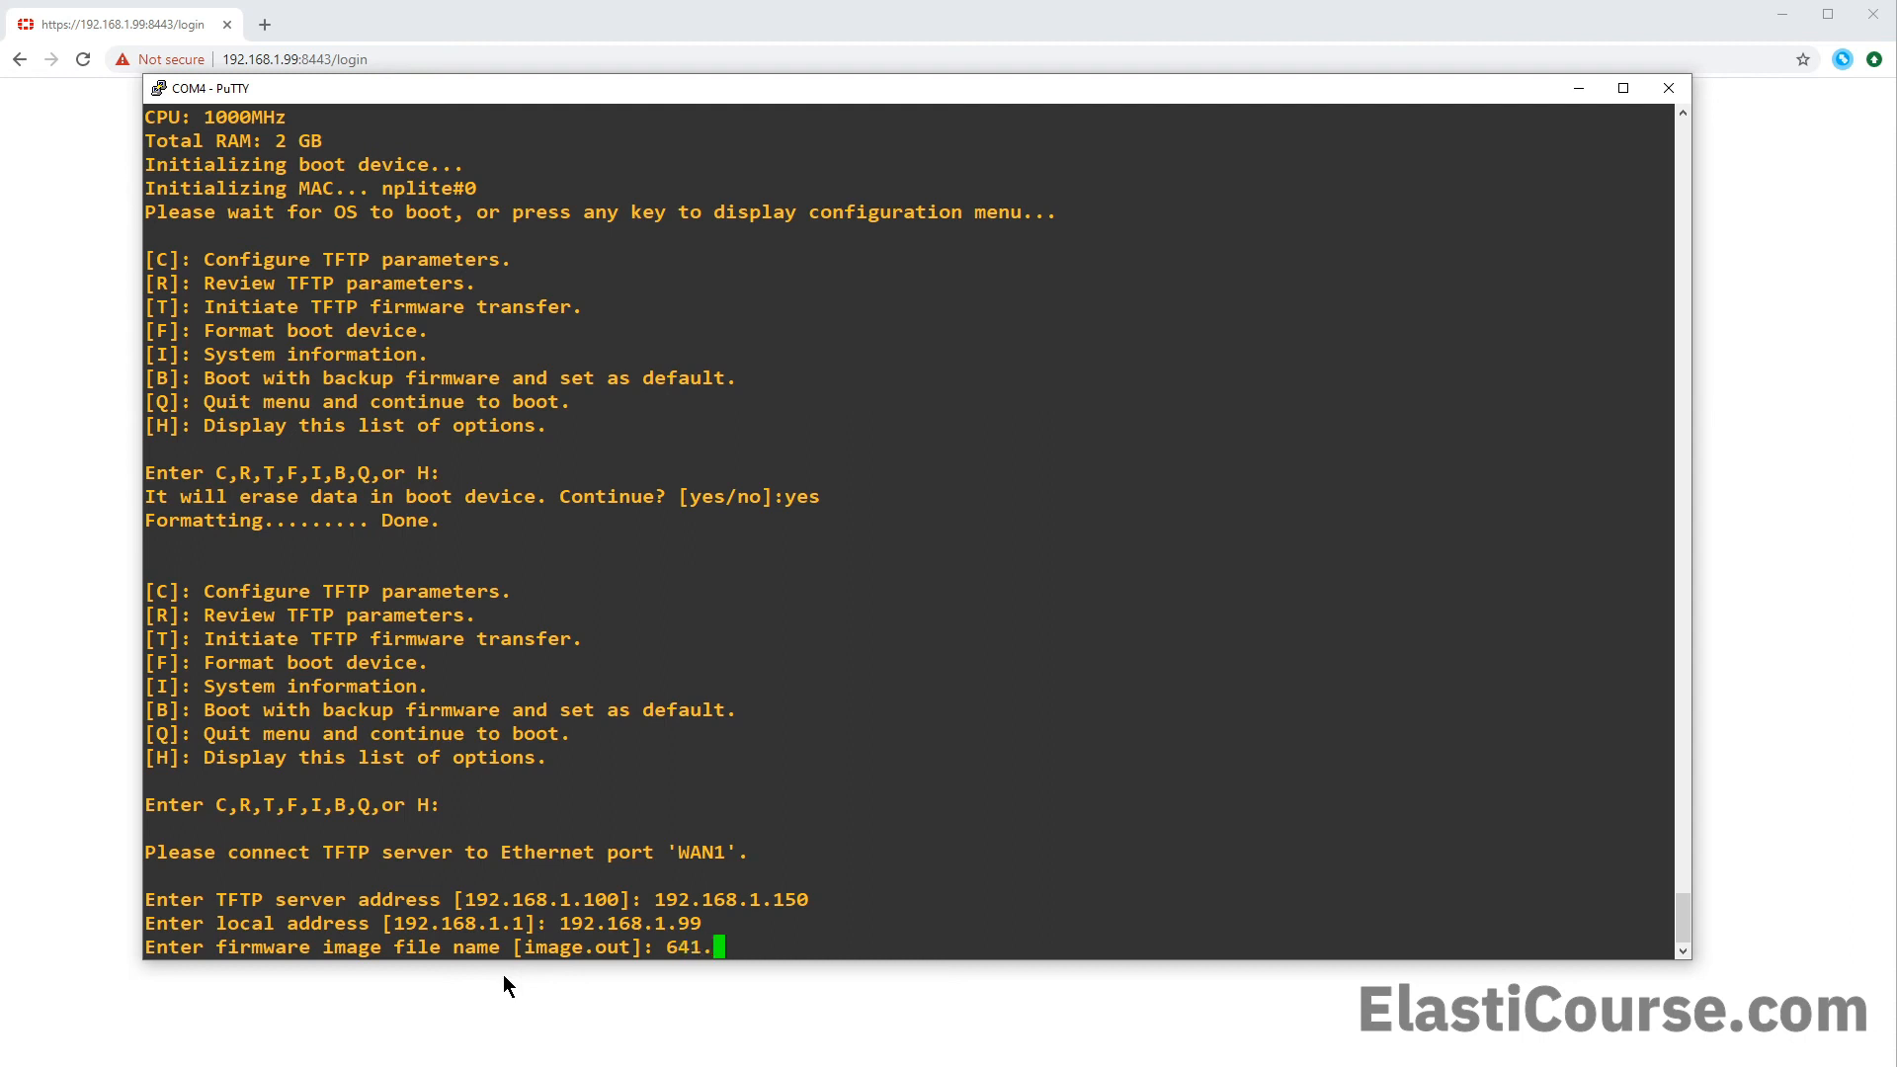
{"action": "type", "text": "o"}
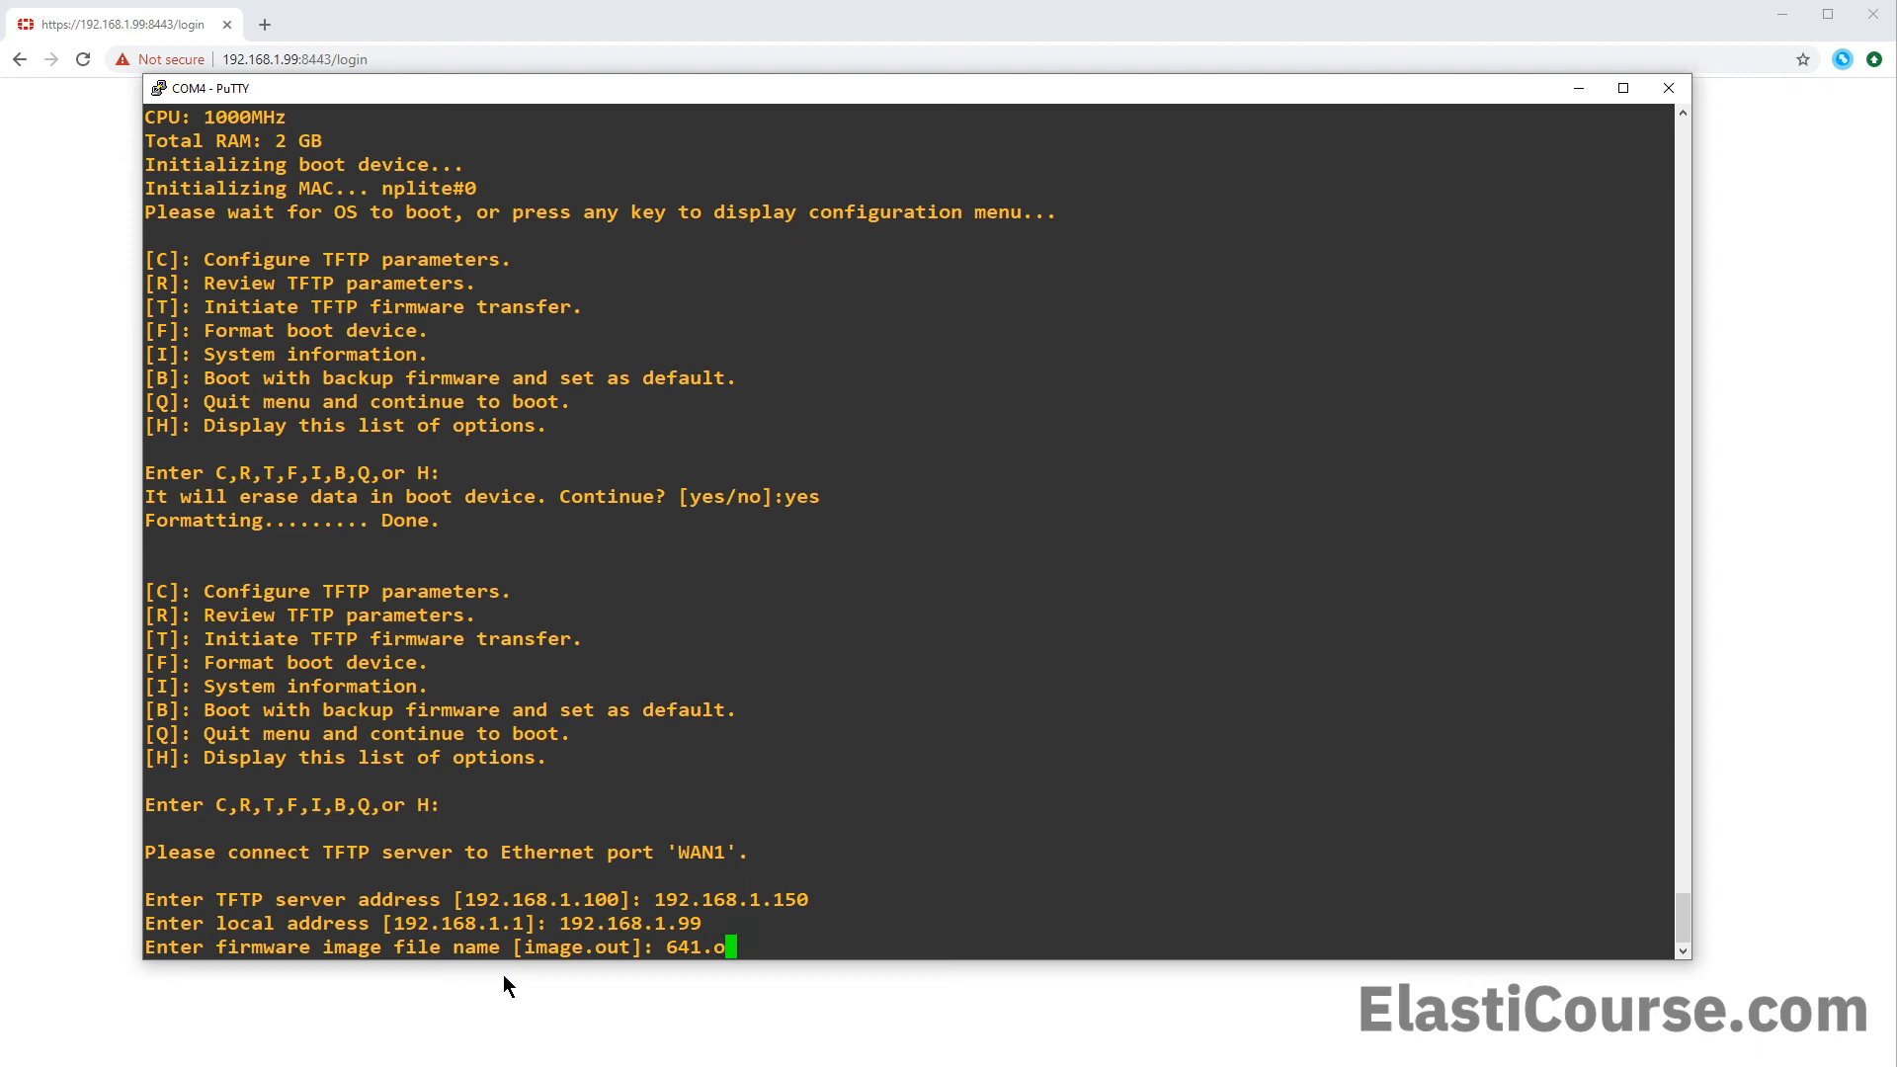
{"action": "type", "text": "ut"}
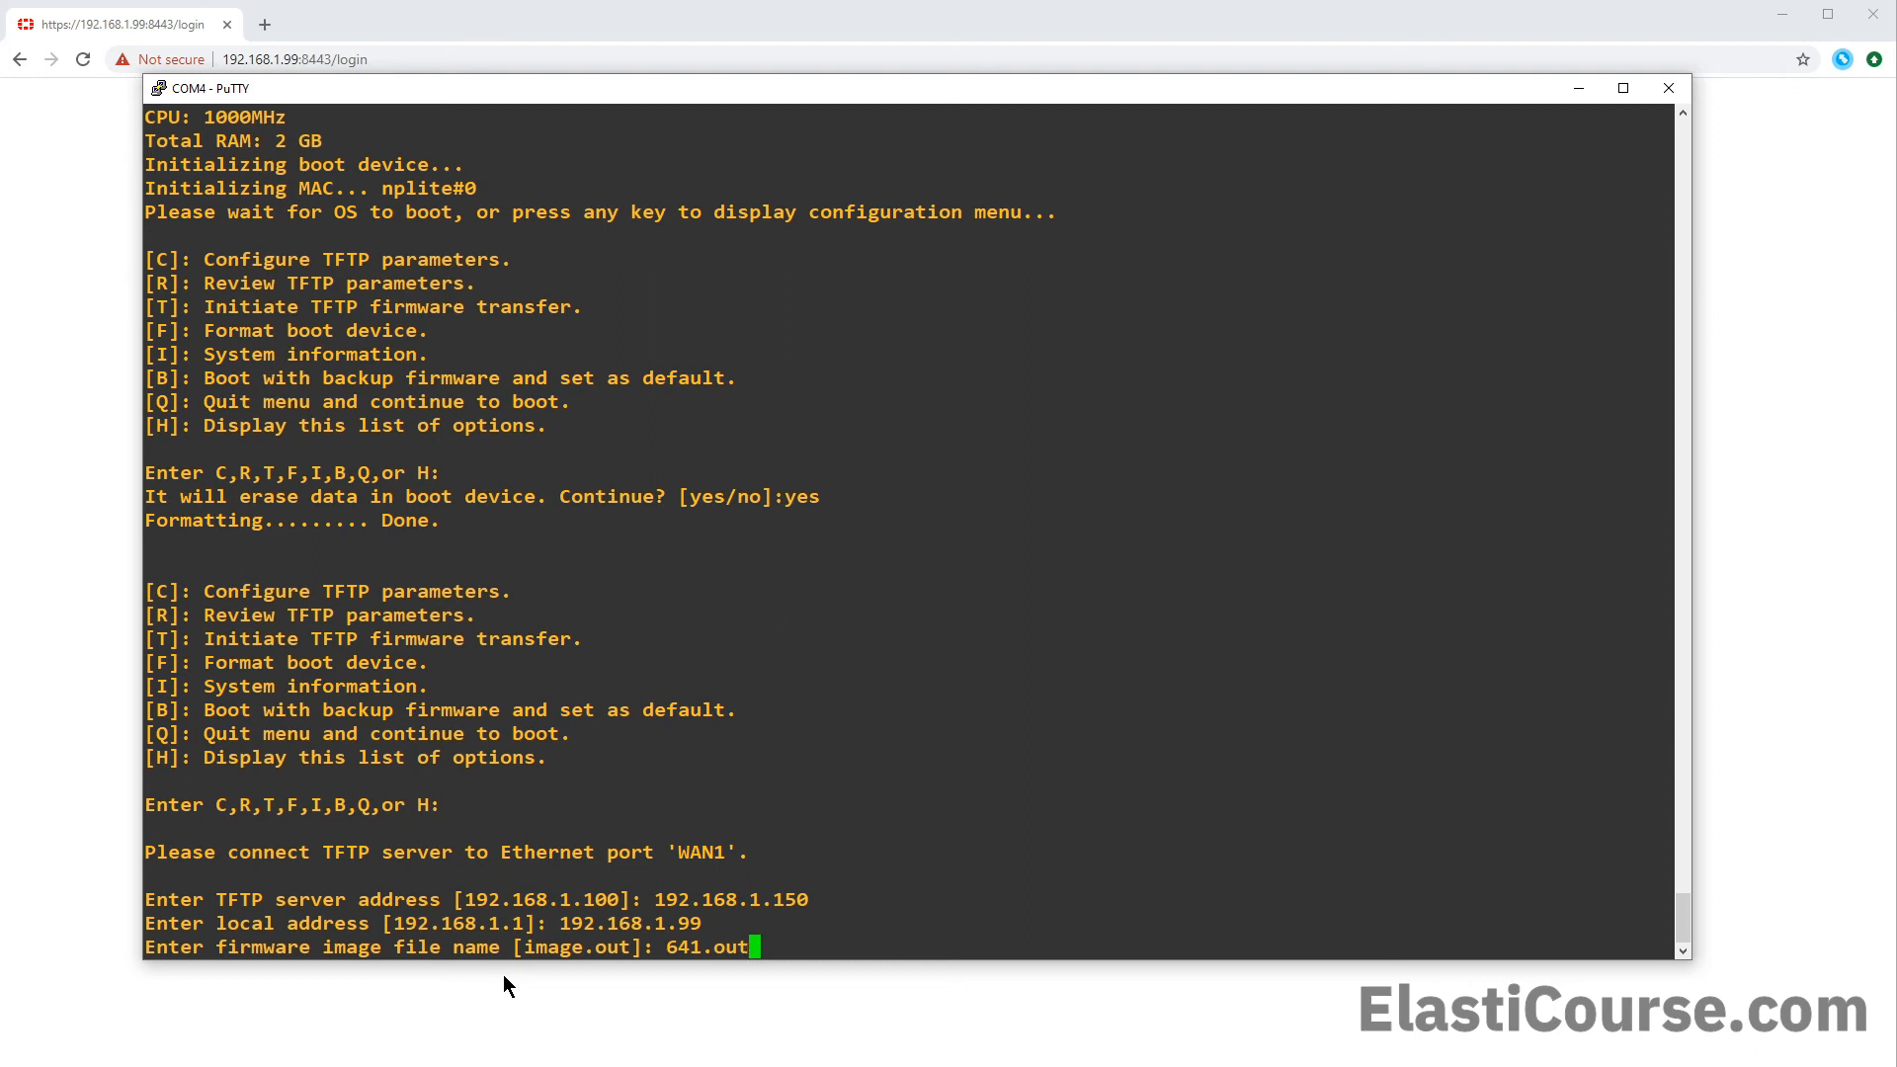
{"action": "mouse_move", "coordinate": [459, 109]}
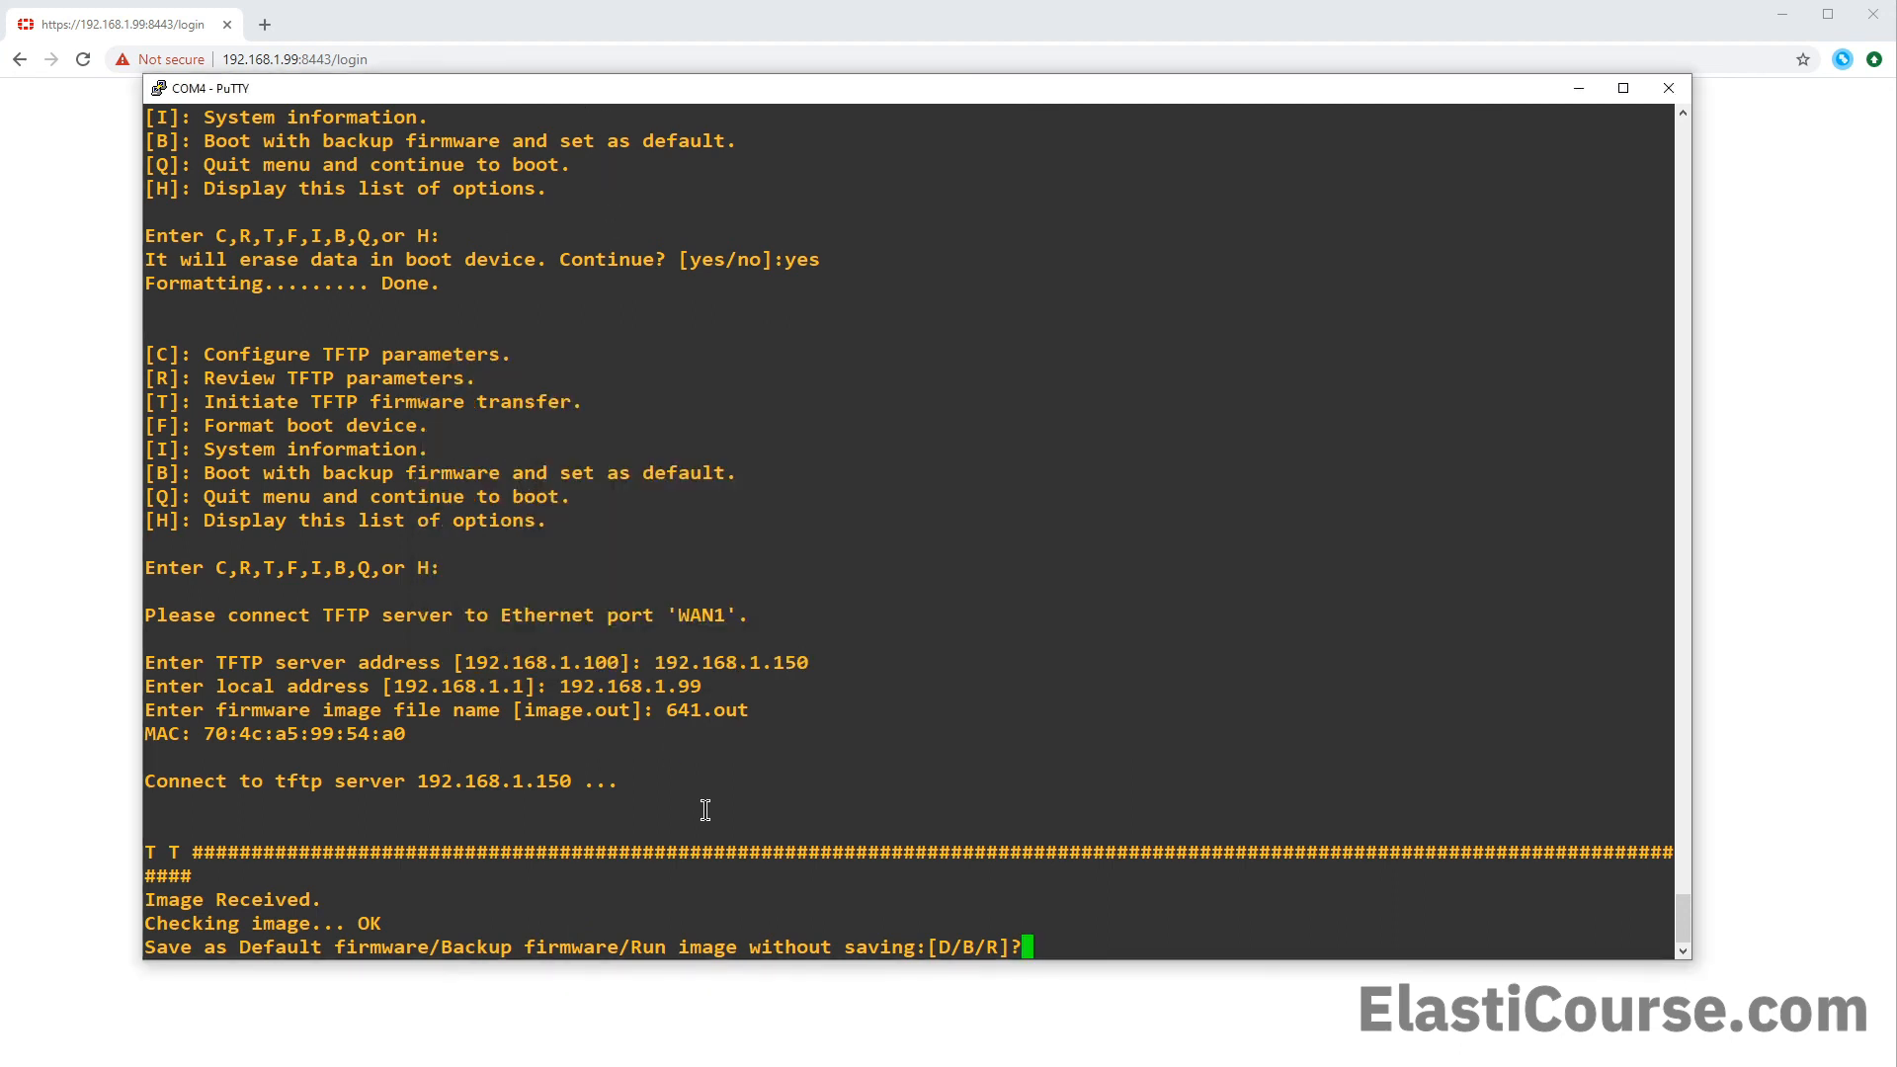
{"action": "mouse_move", "coordinate": [942, 945]}
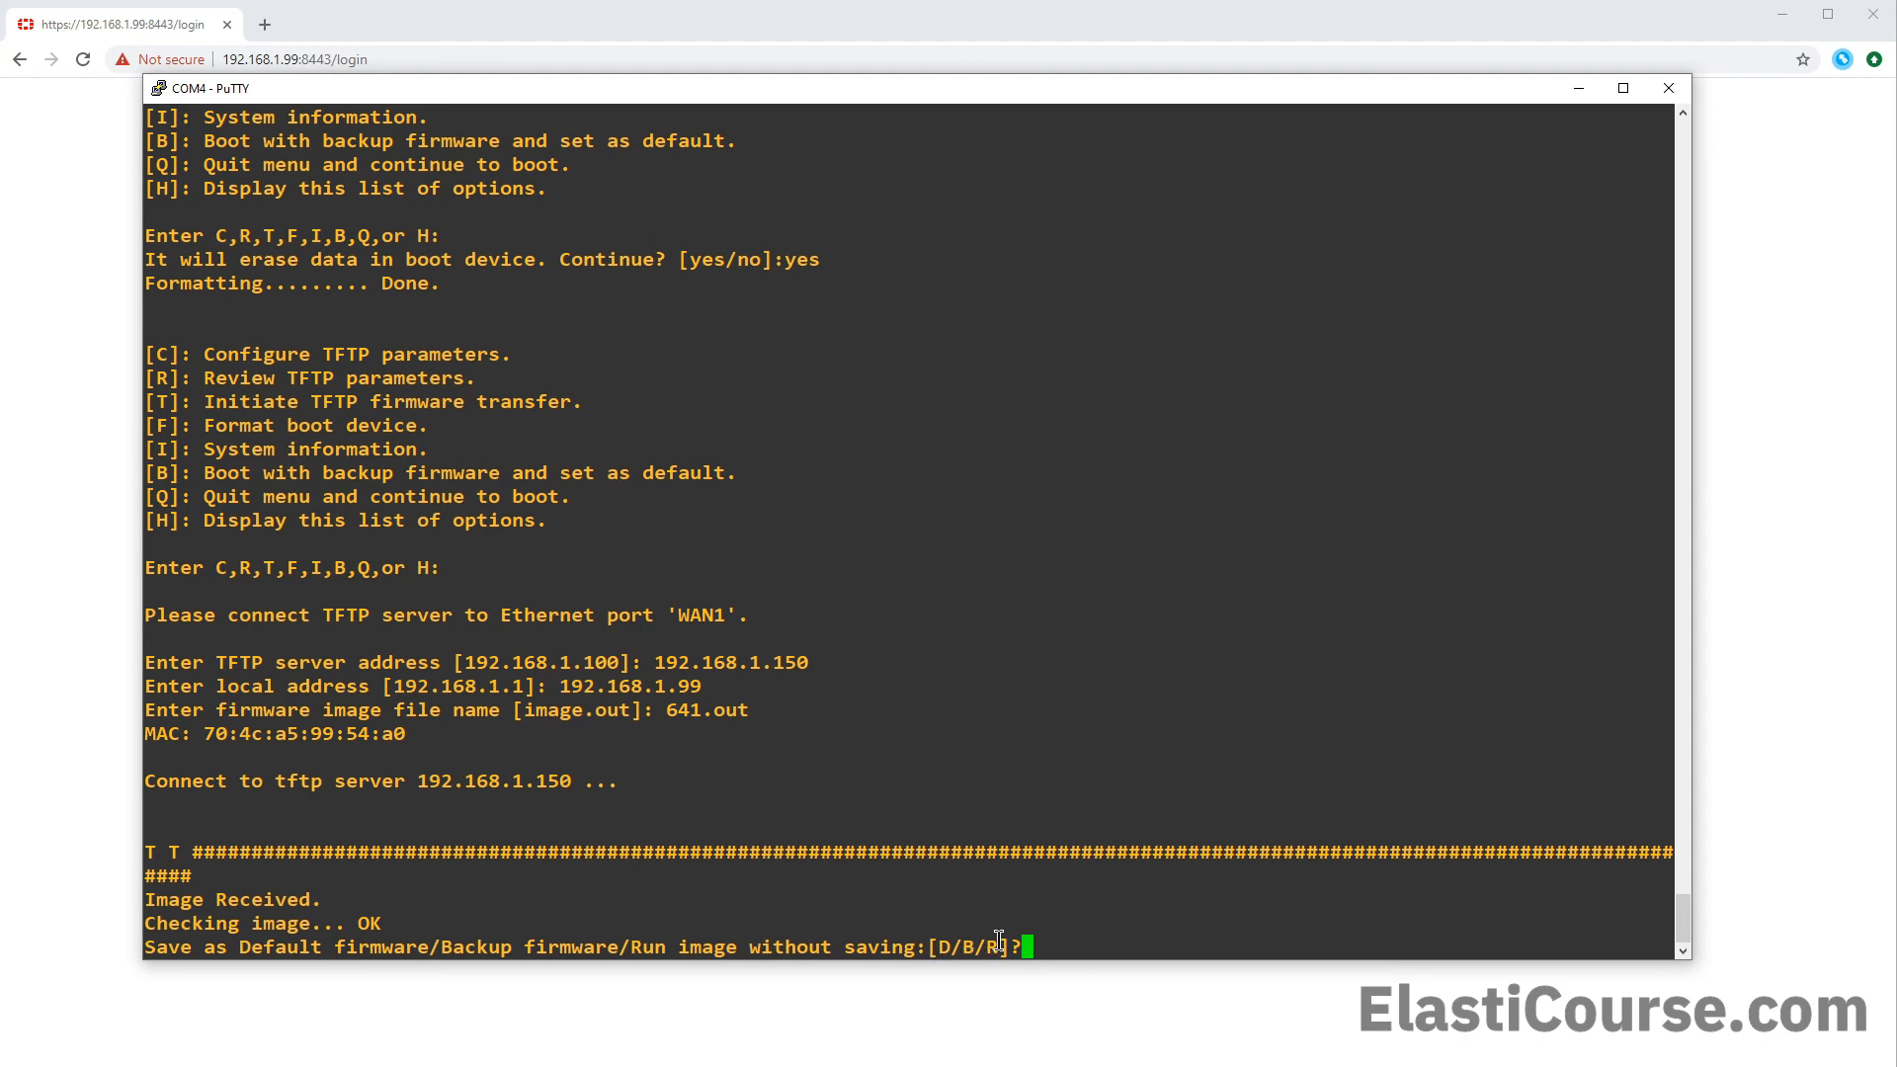
{"action": "mouse_move", "coordinate": [933, 947]}
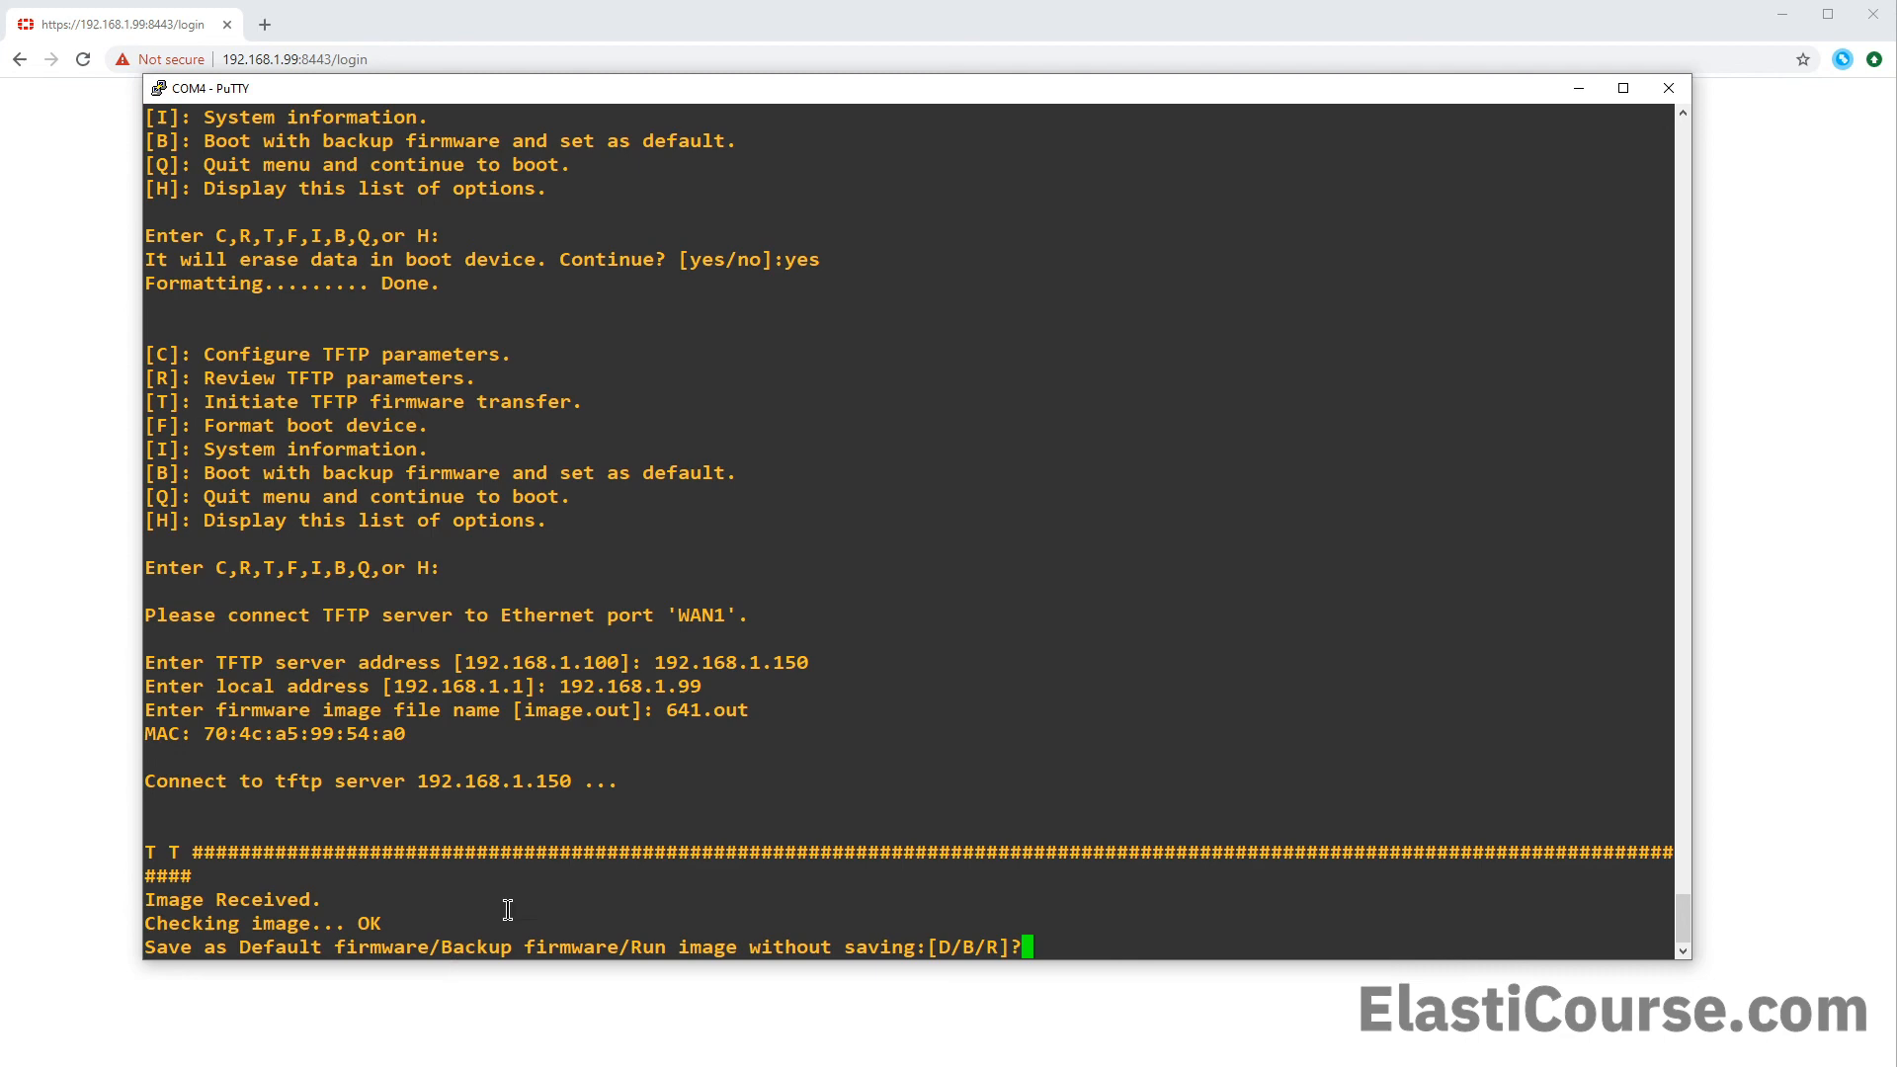
Save the downloaded 641.out image as default firmware and boot to the login prompt
{"action": "type", "text": "D"}
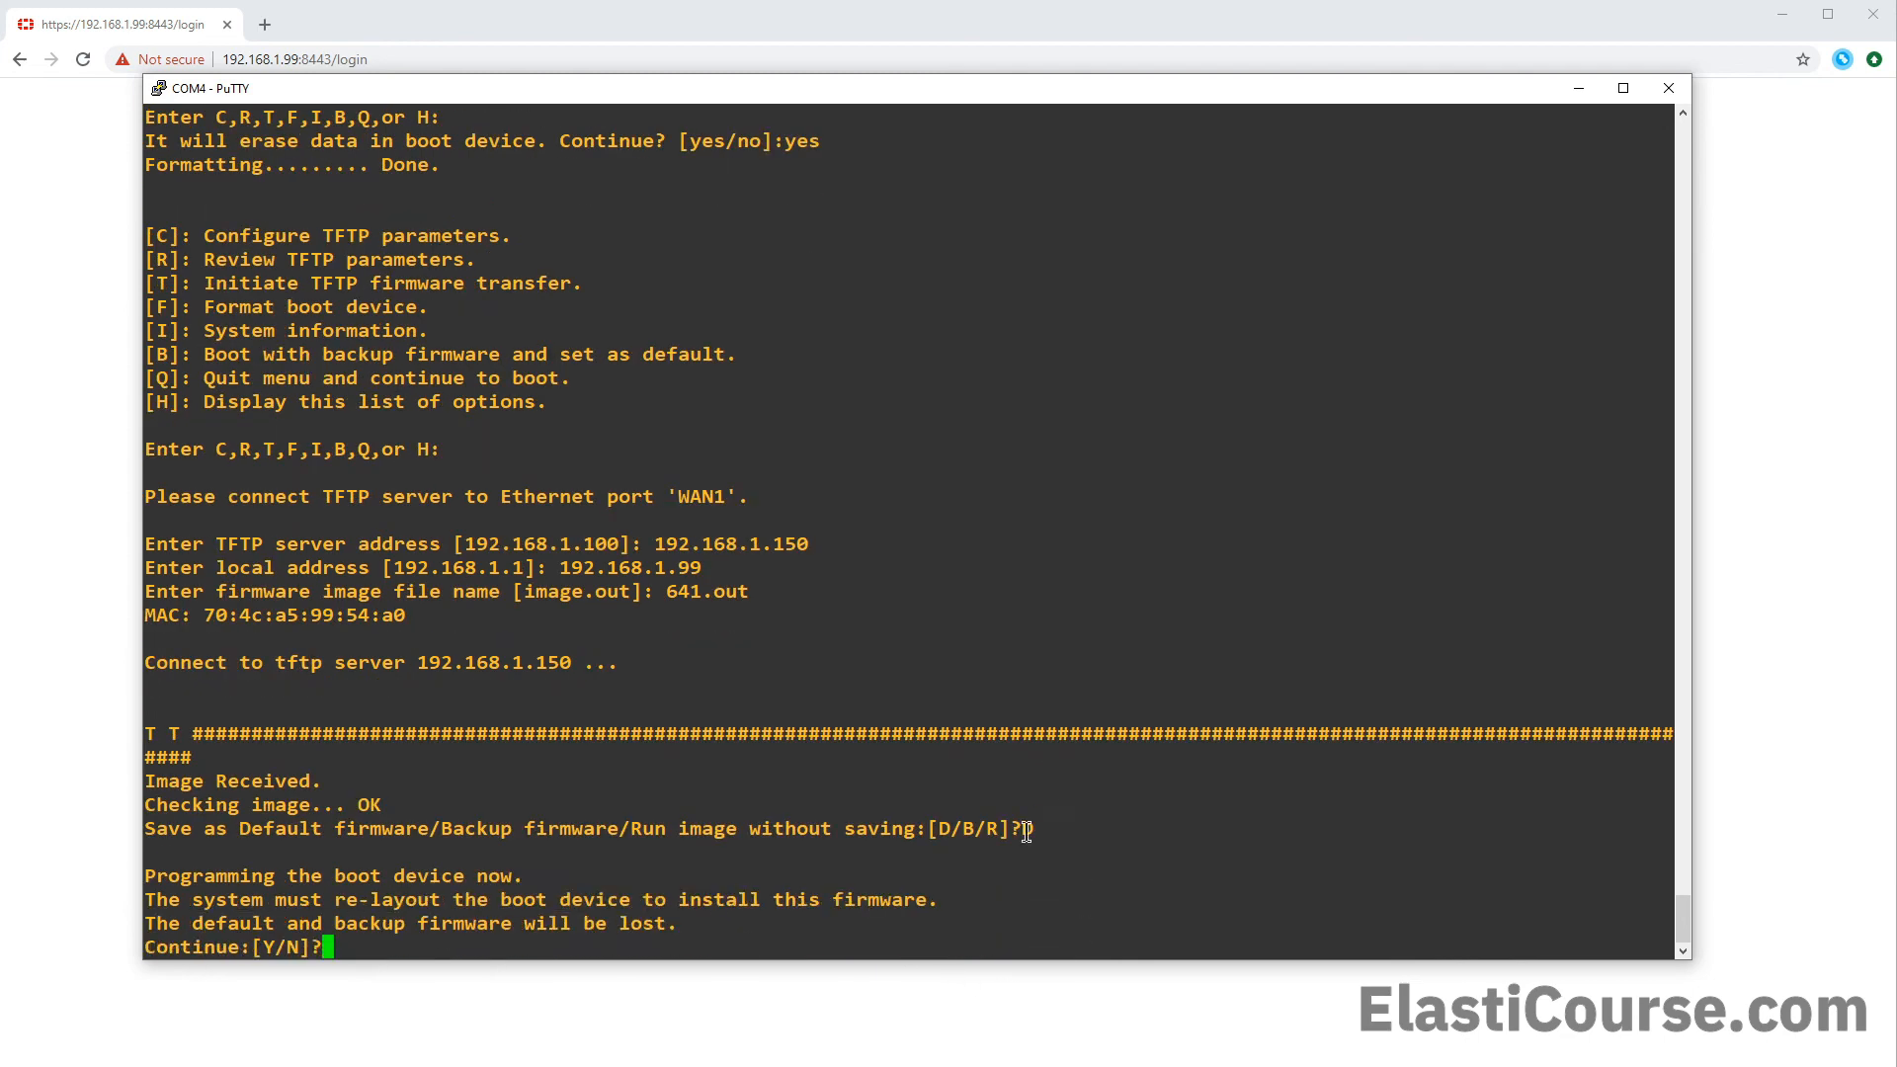
{"action": "type", "text": "D"}
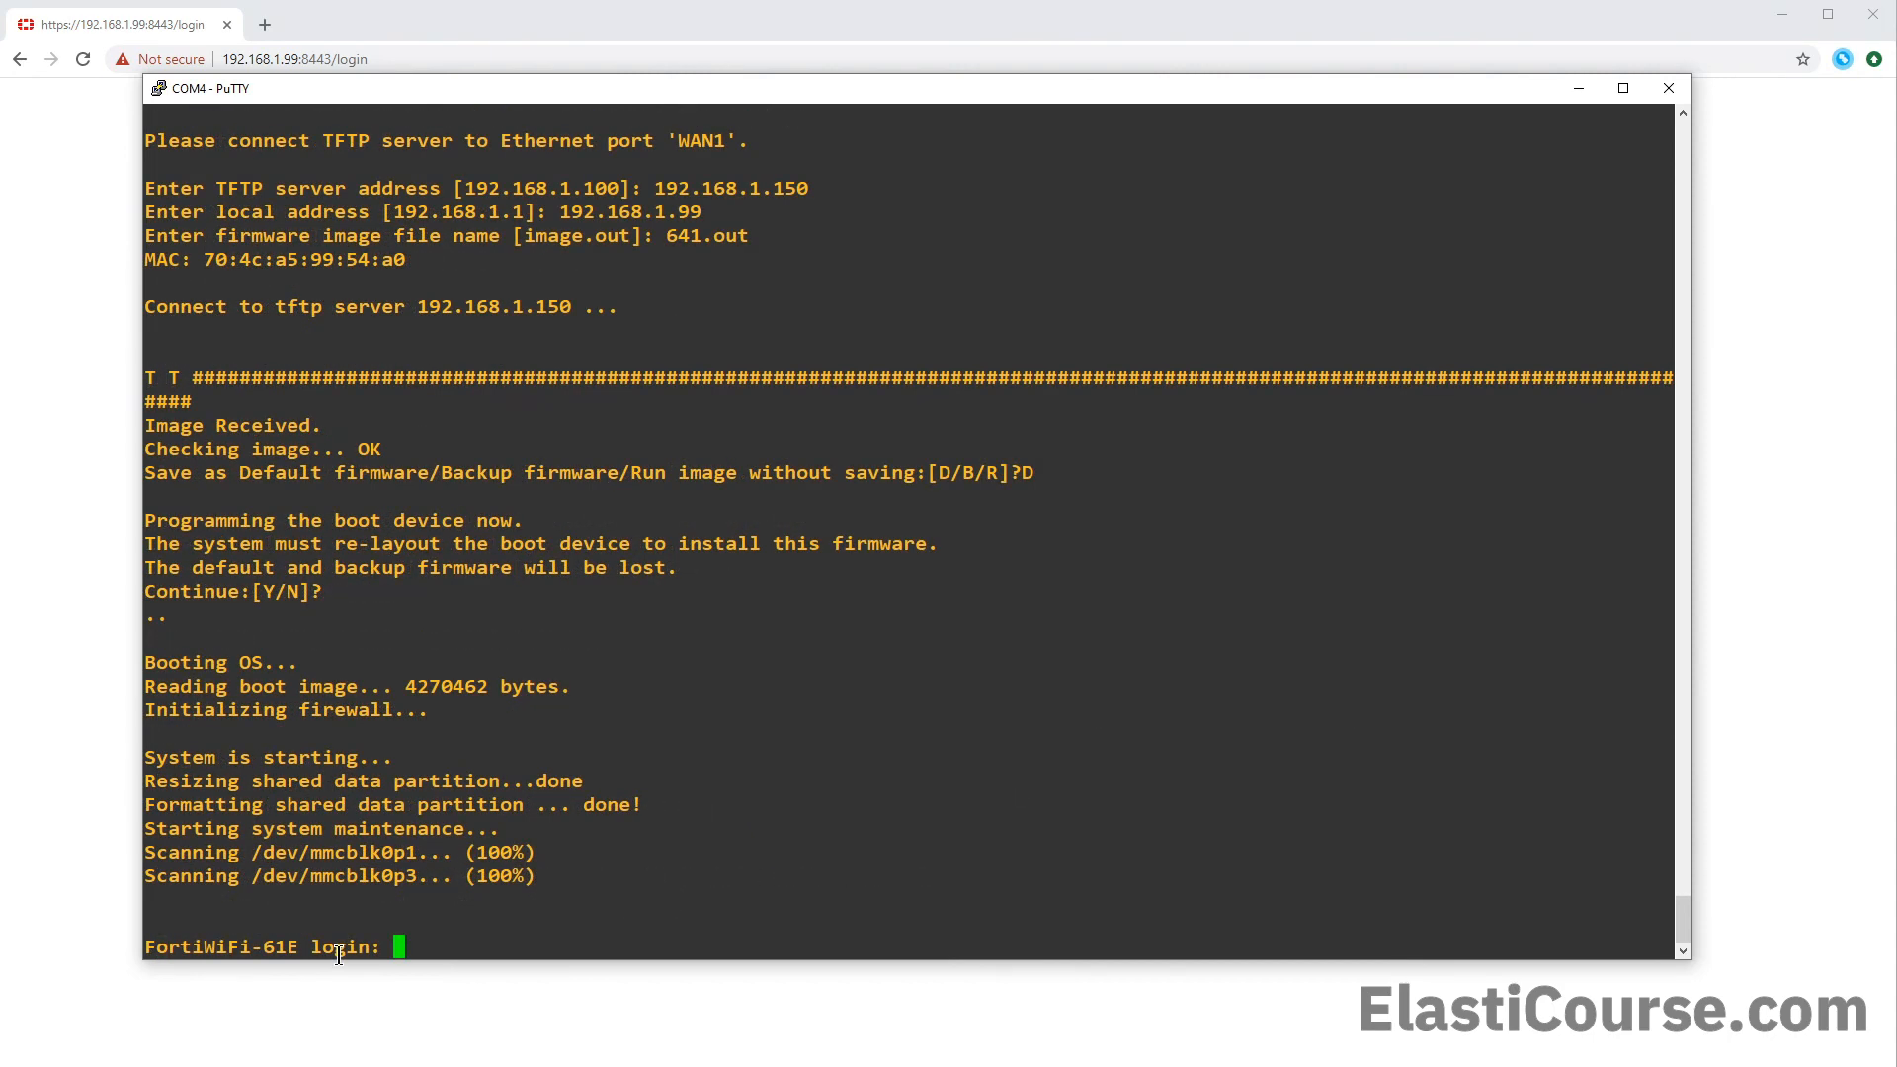
{"action": "mouse_move", "coordinate": [416, 906]}
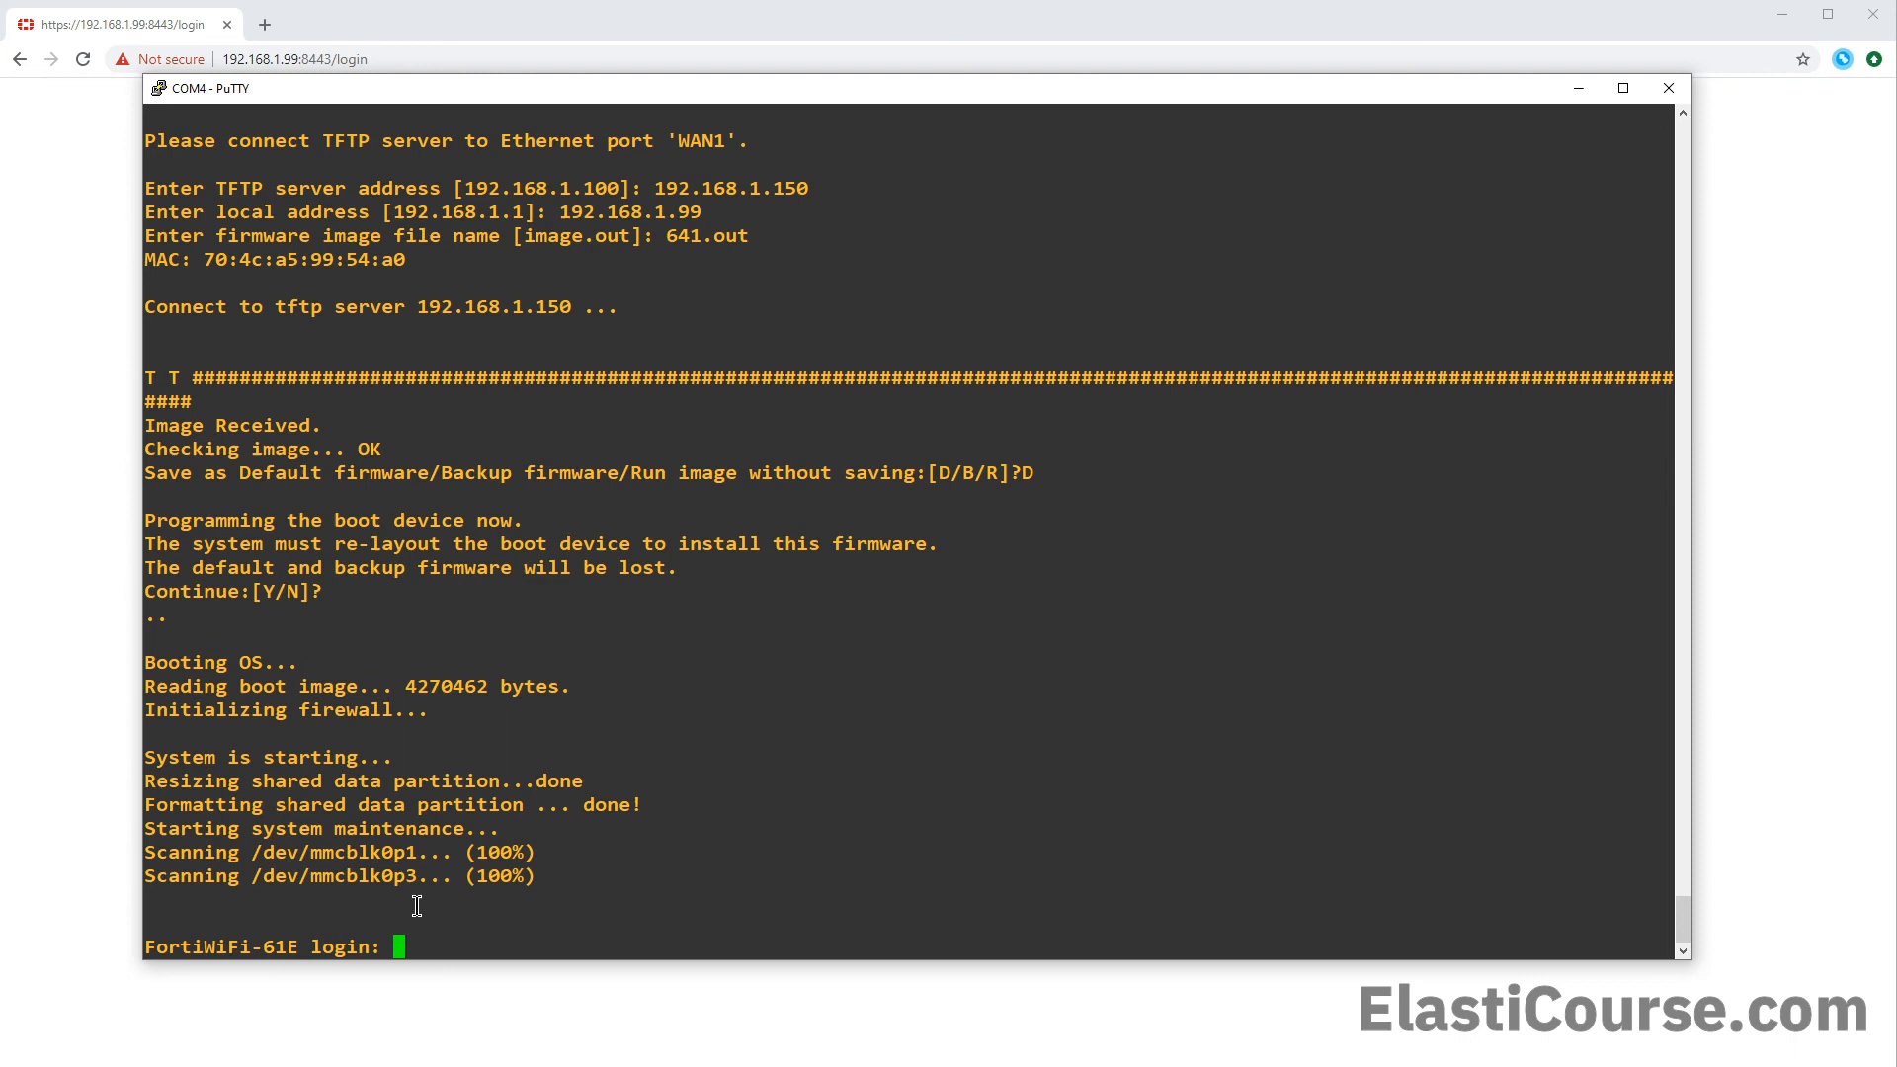
{"action": "mouse_move", "coordinate": [458, 898]}
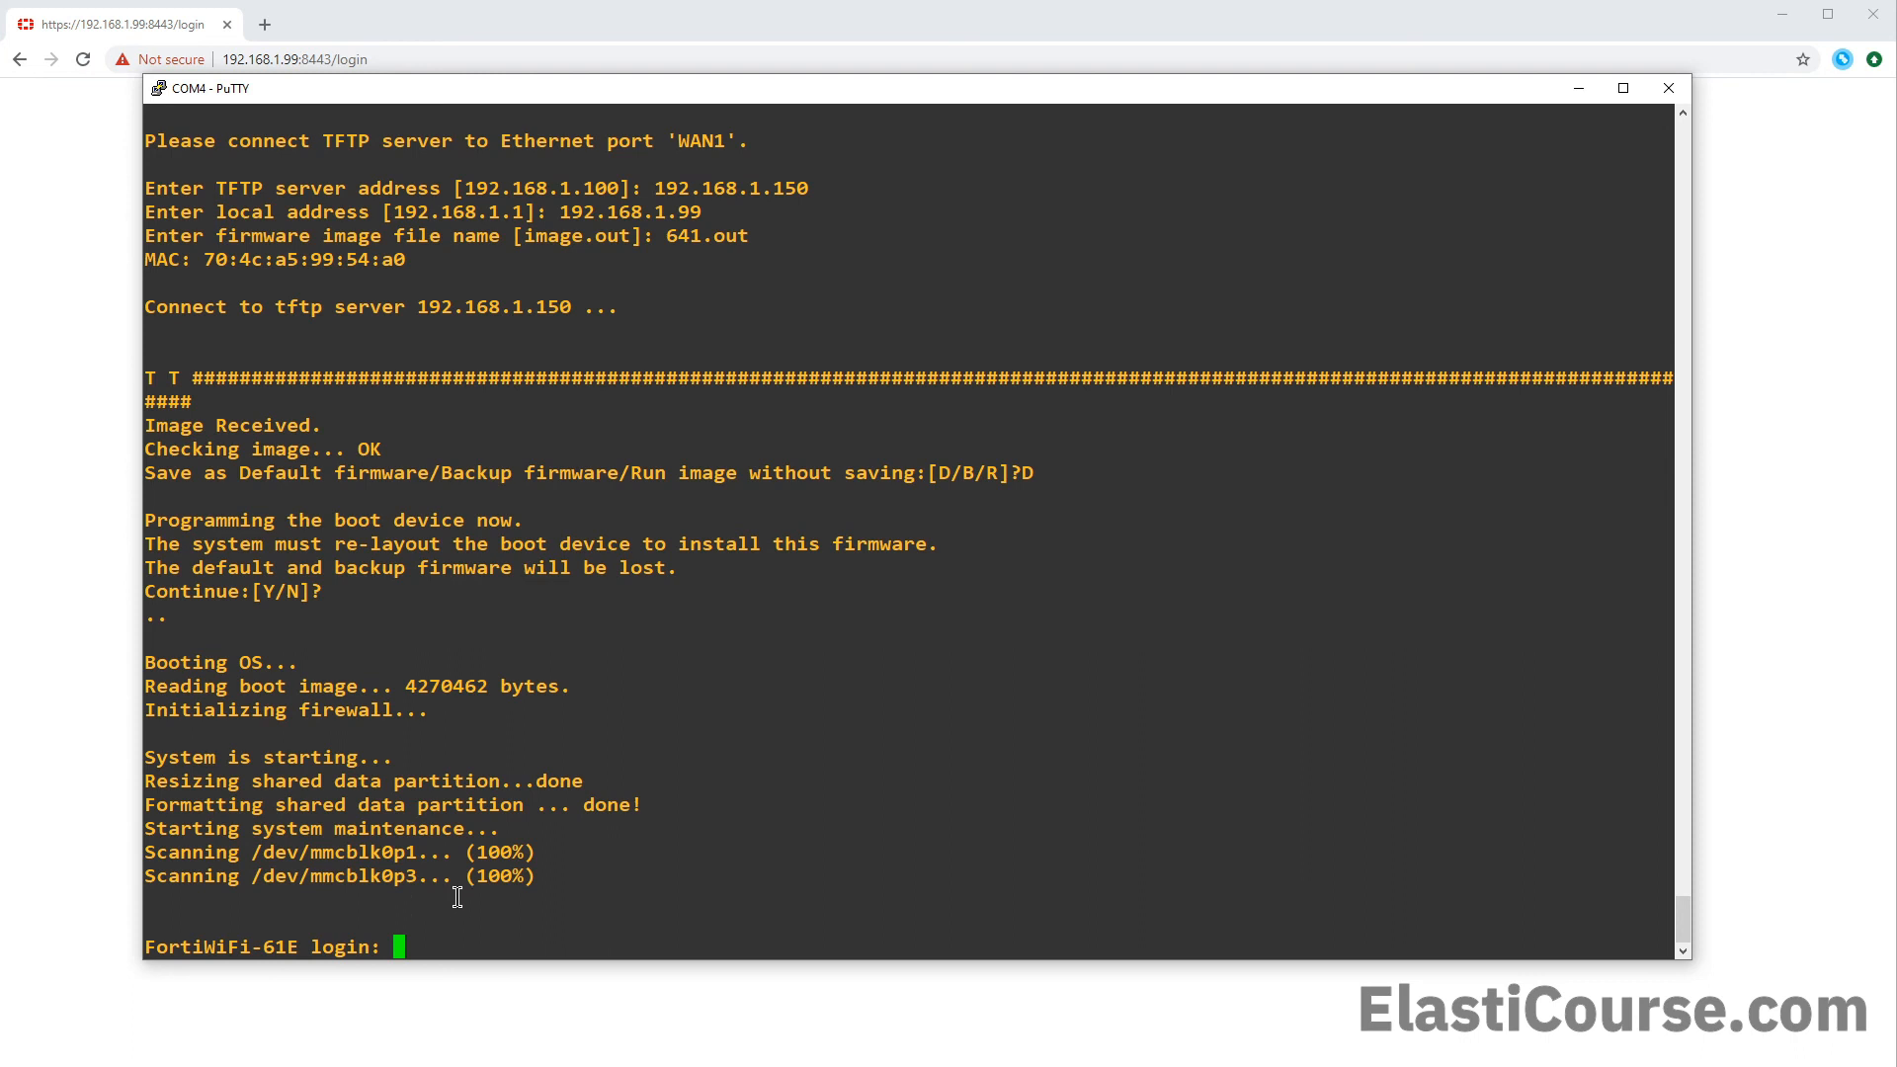
Log in as admin, set a new password, and run 'get sys status' showing v6.4.1
{"action": "type", "text": "admin"}
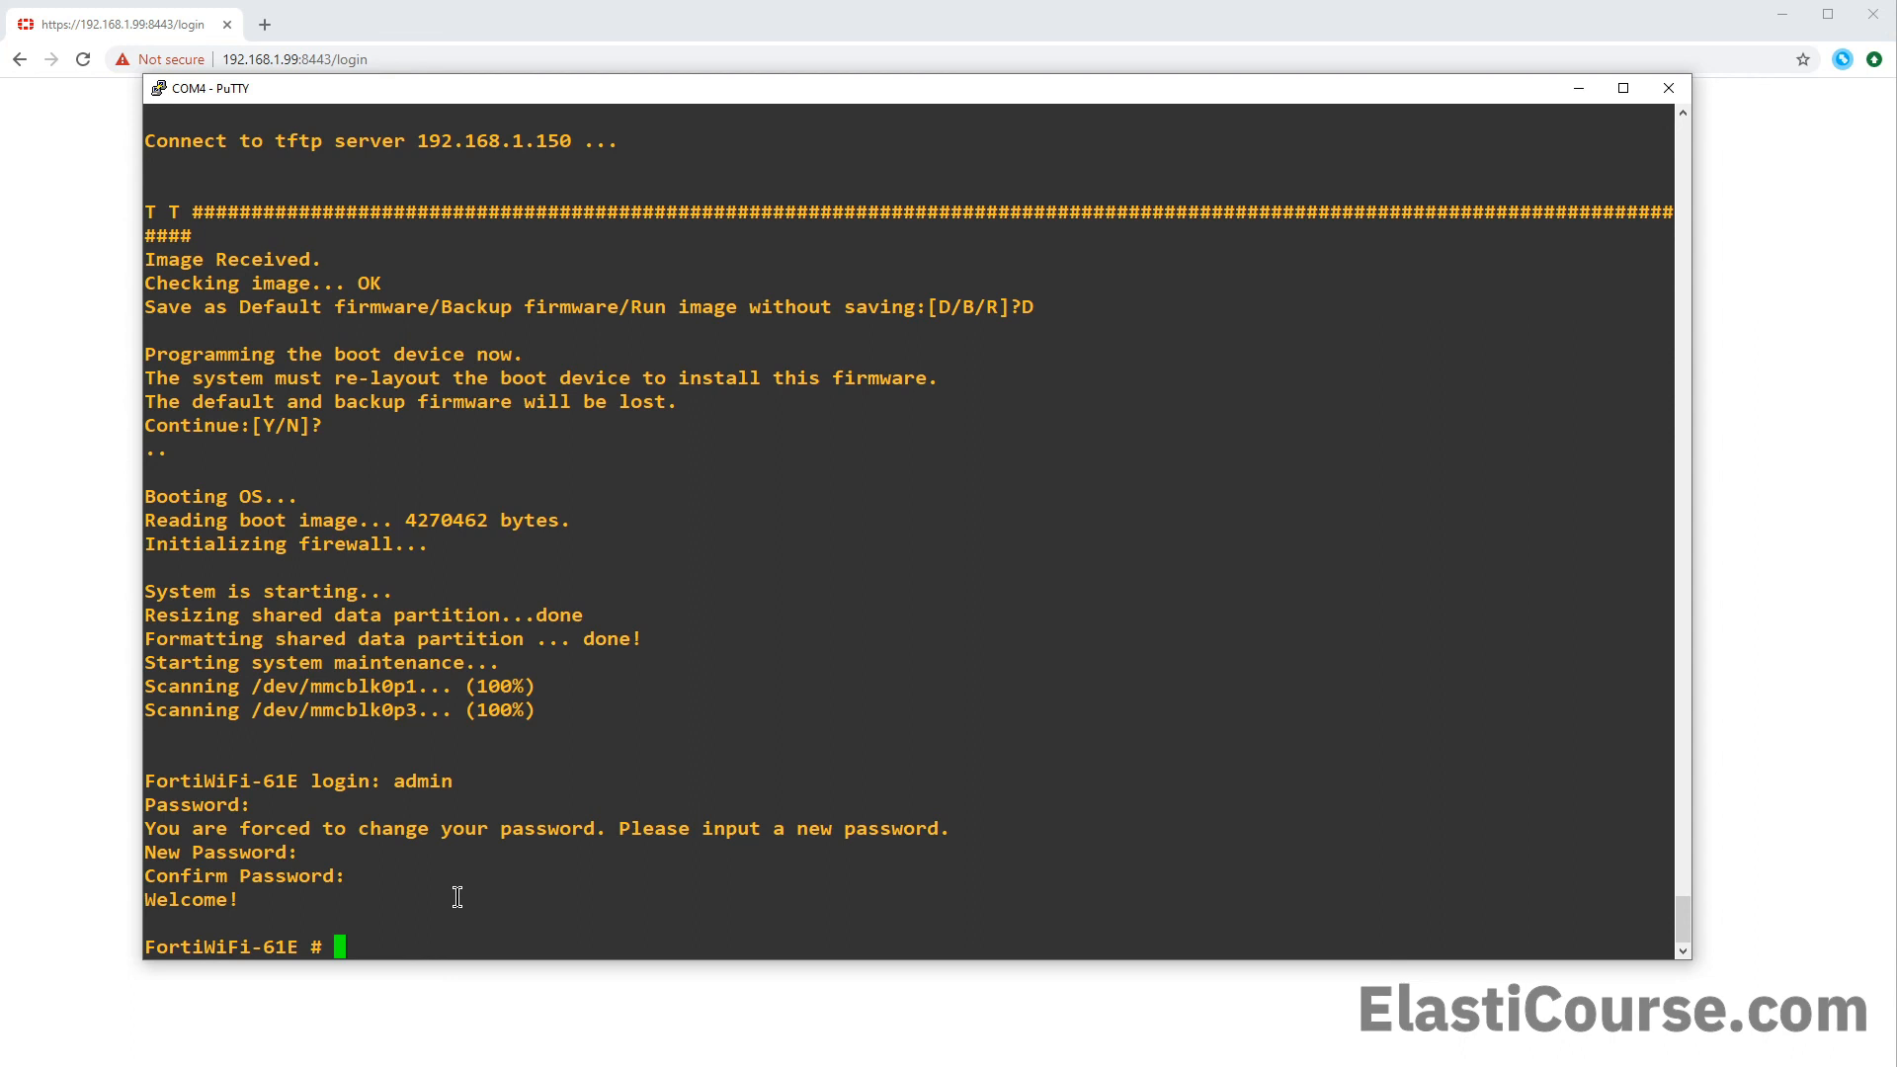
{"action": "type", "text": "g"}
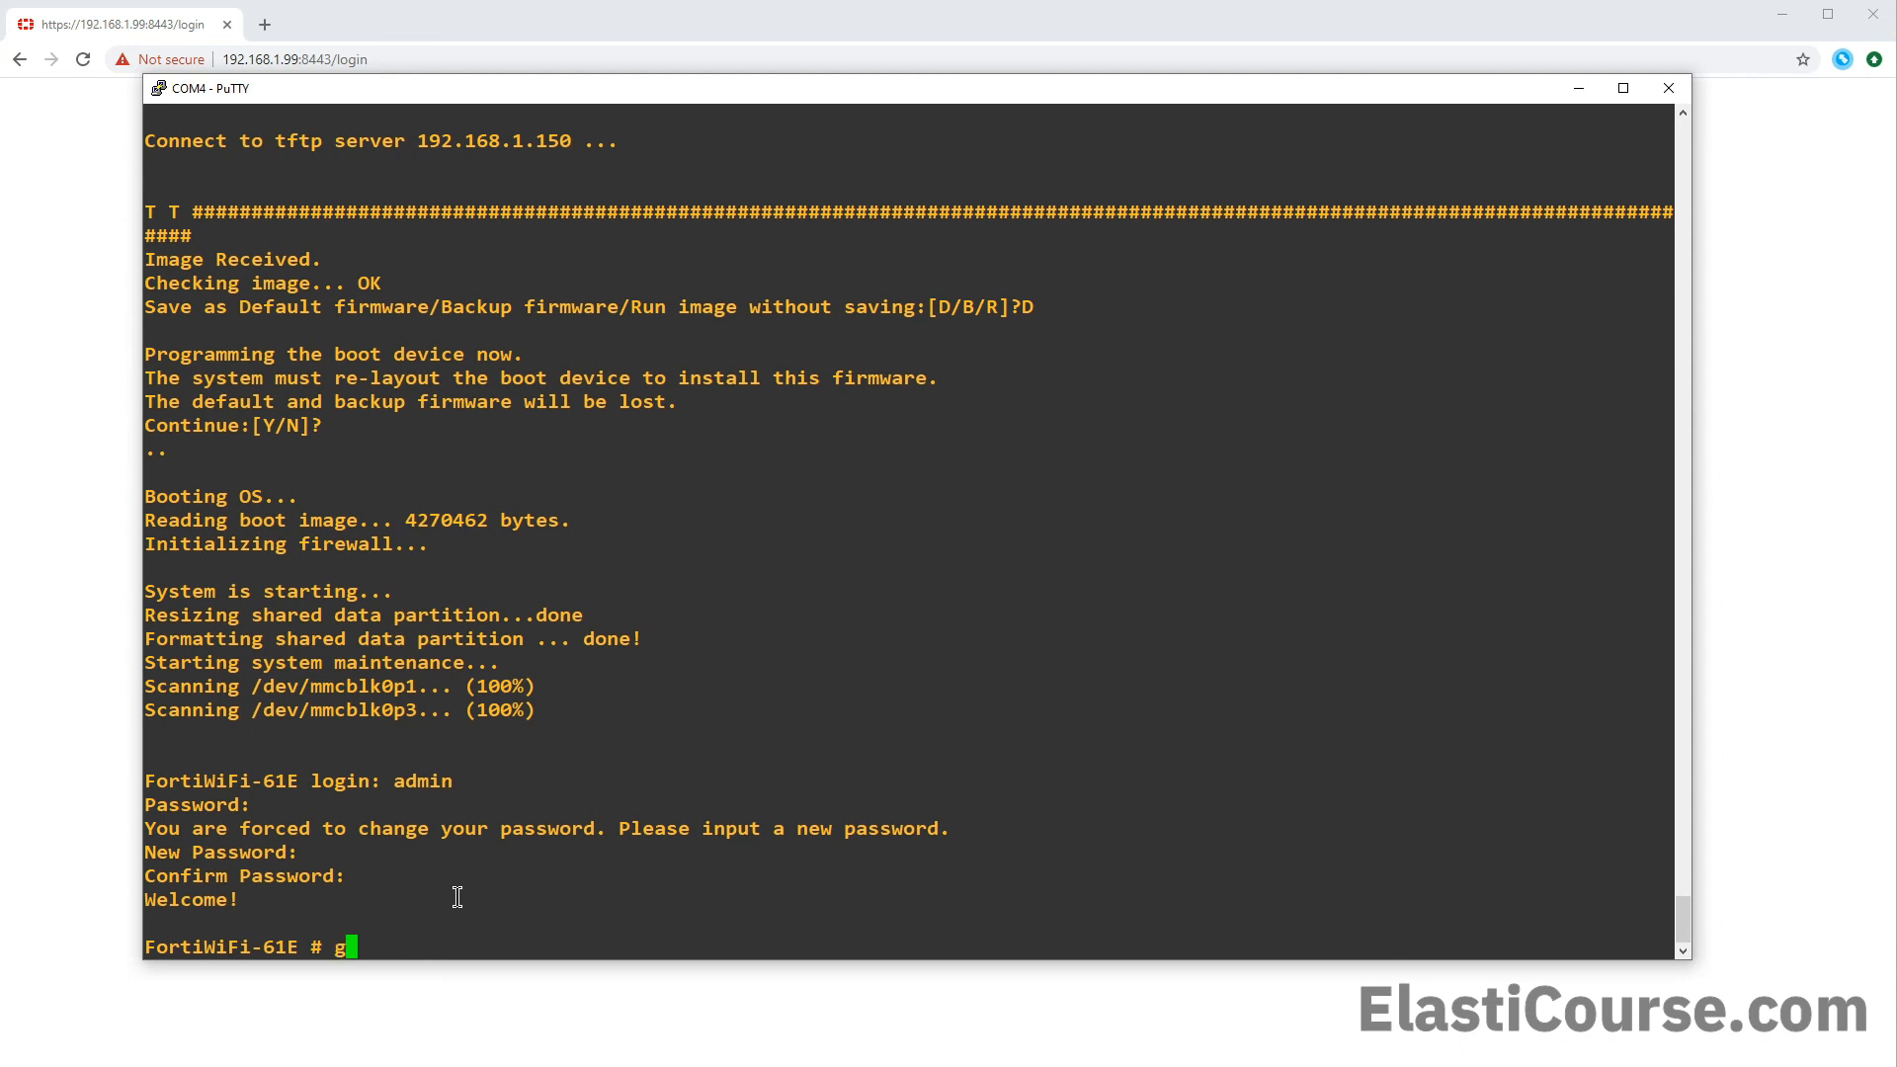
{"action": "type", "text": "et sys status"}
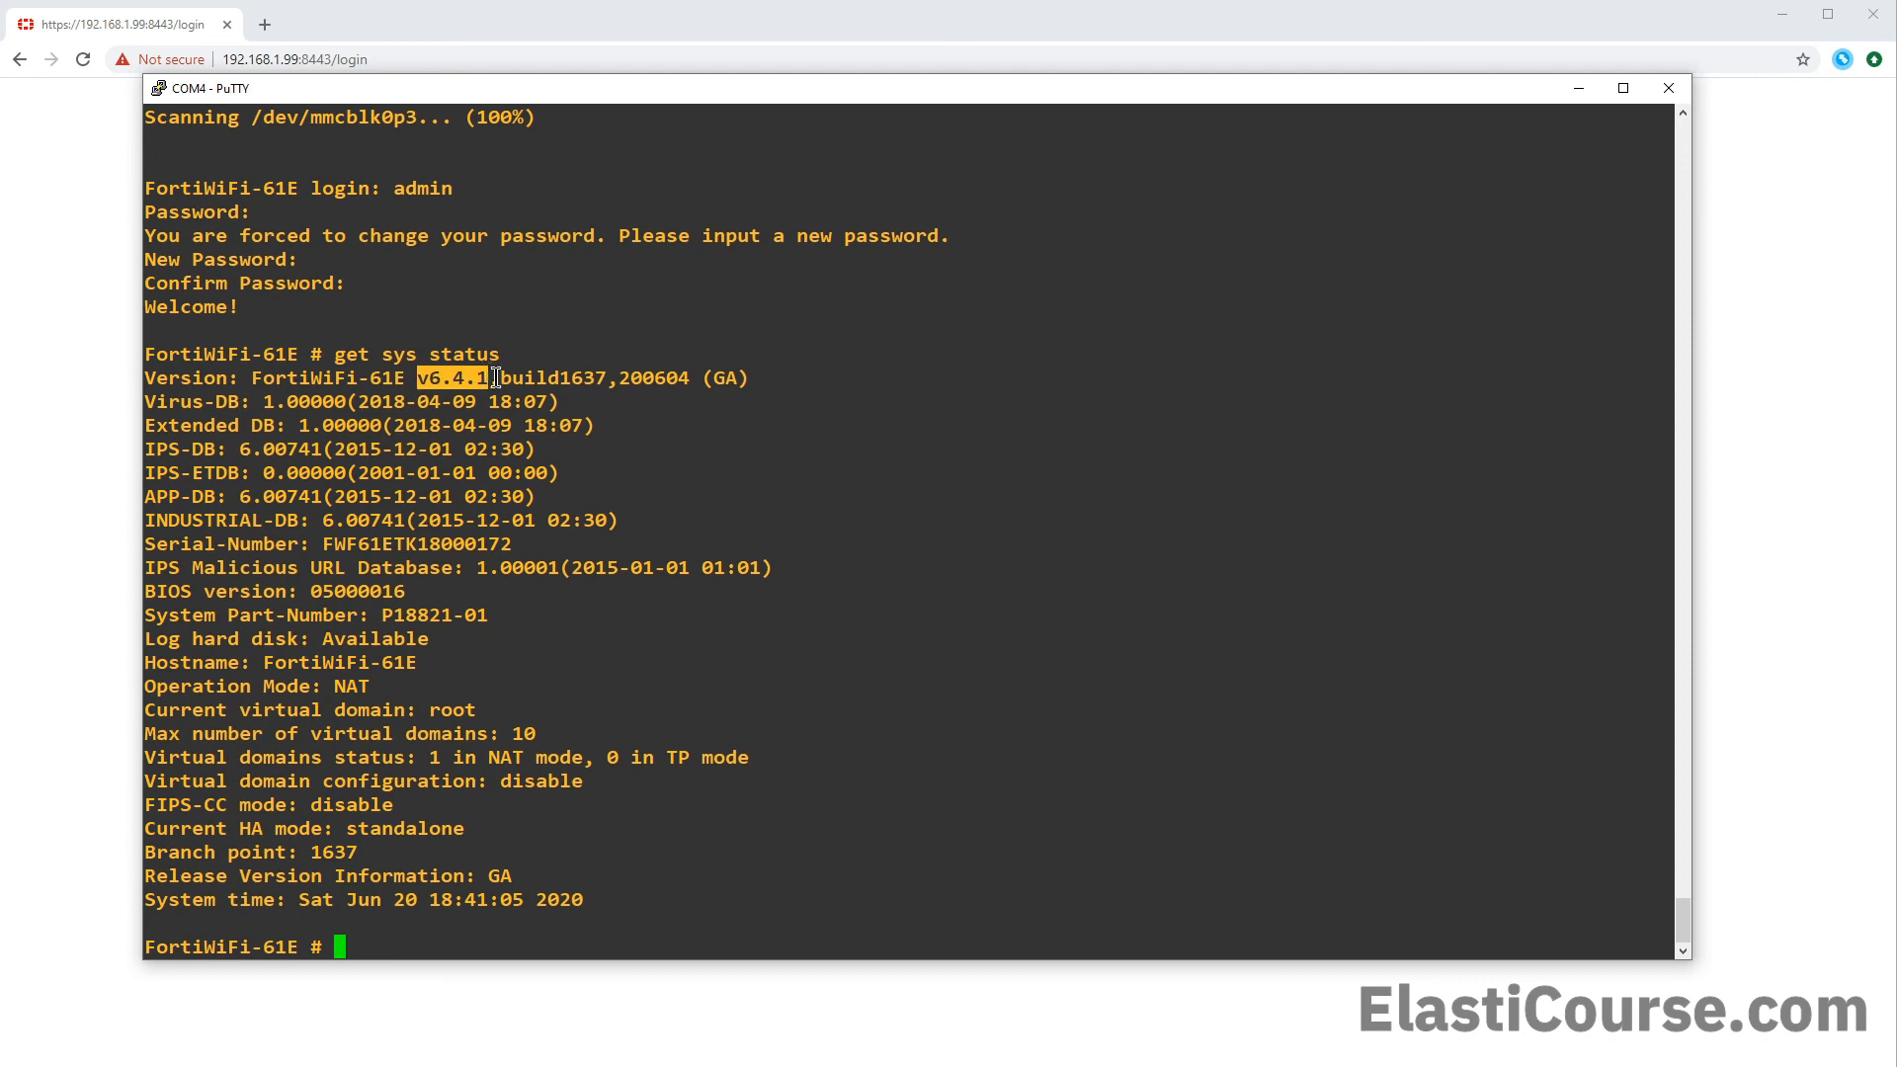
{"action": "mouse_move", "coordinate": [631, 706]}
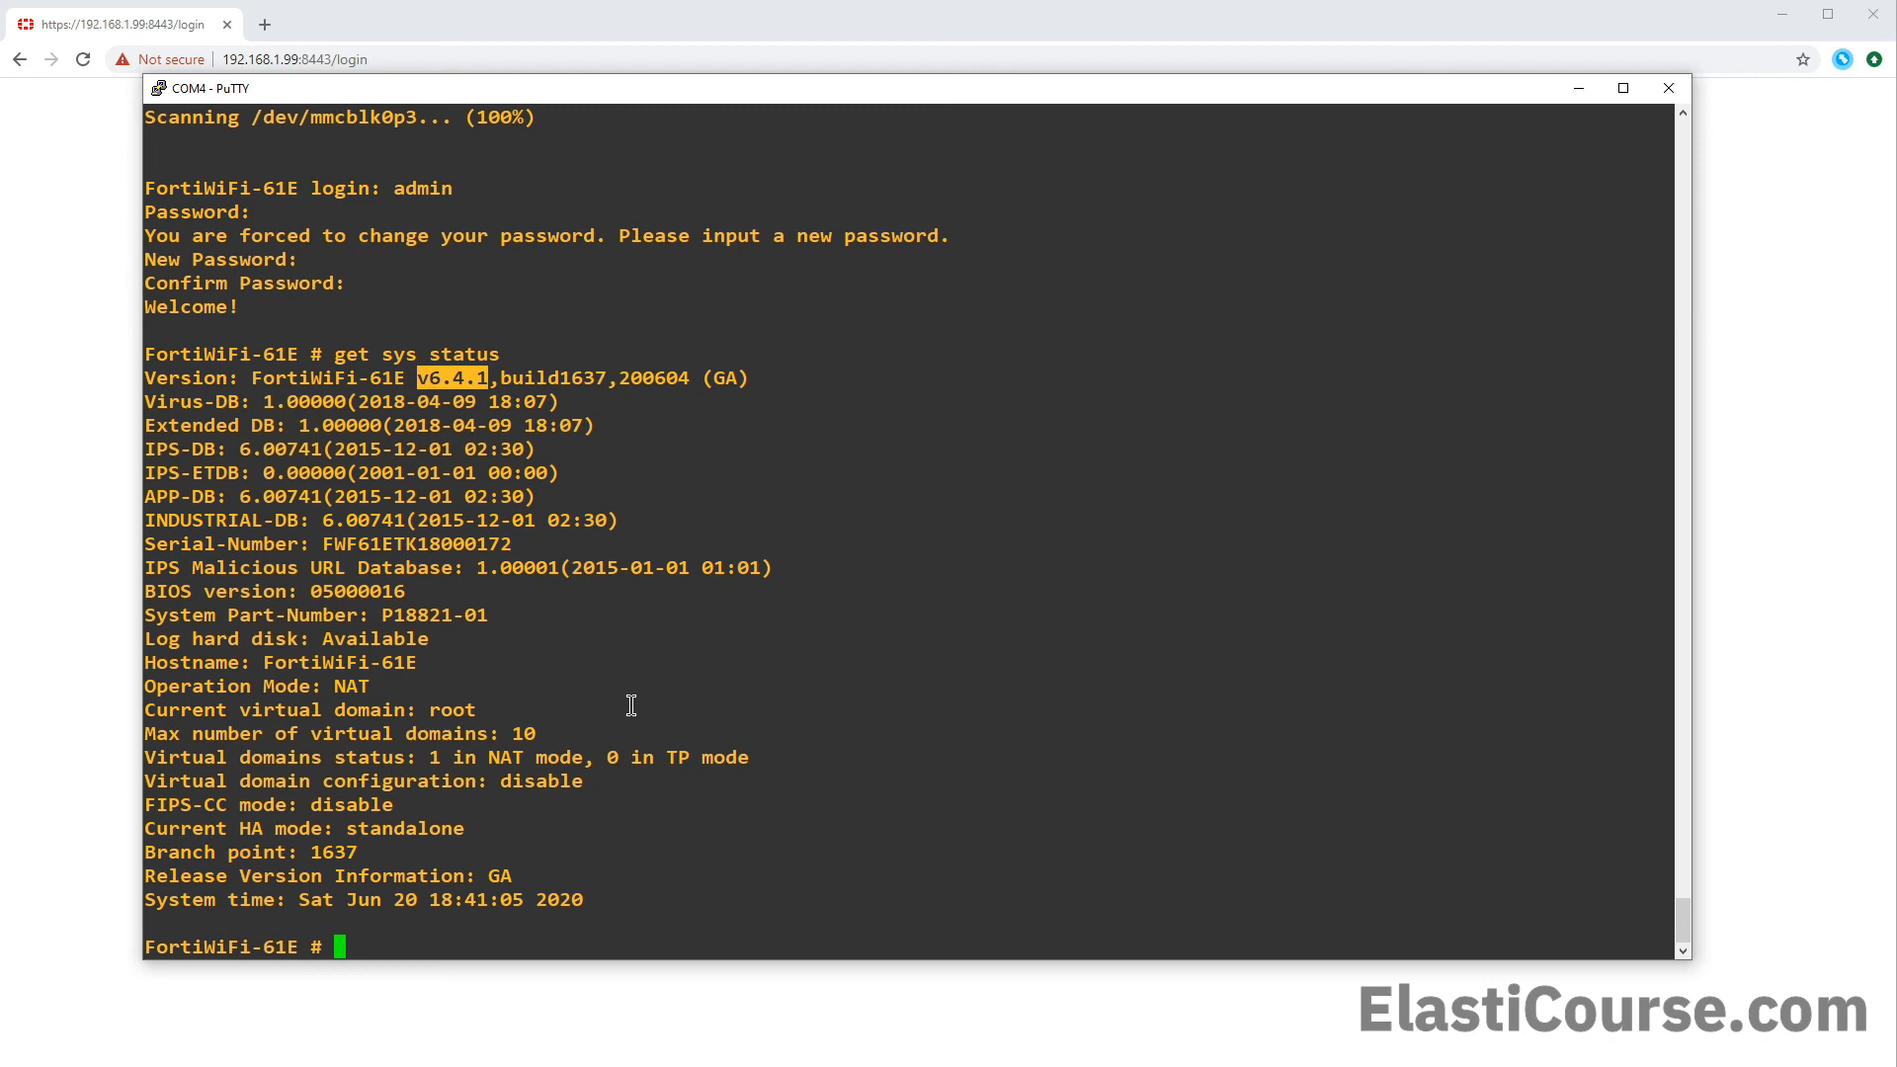
{"action": "mouse_move", "coordinate": [632, 718]}
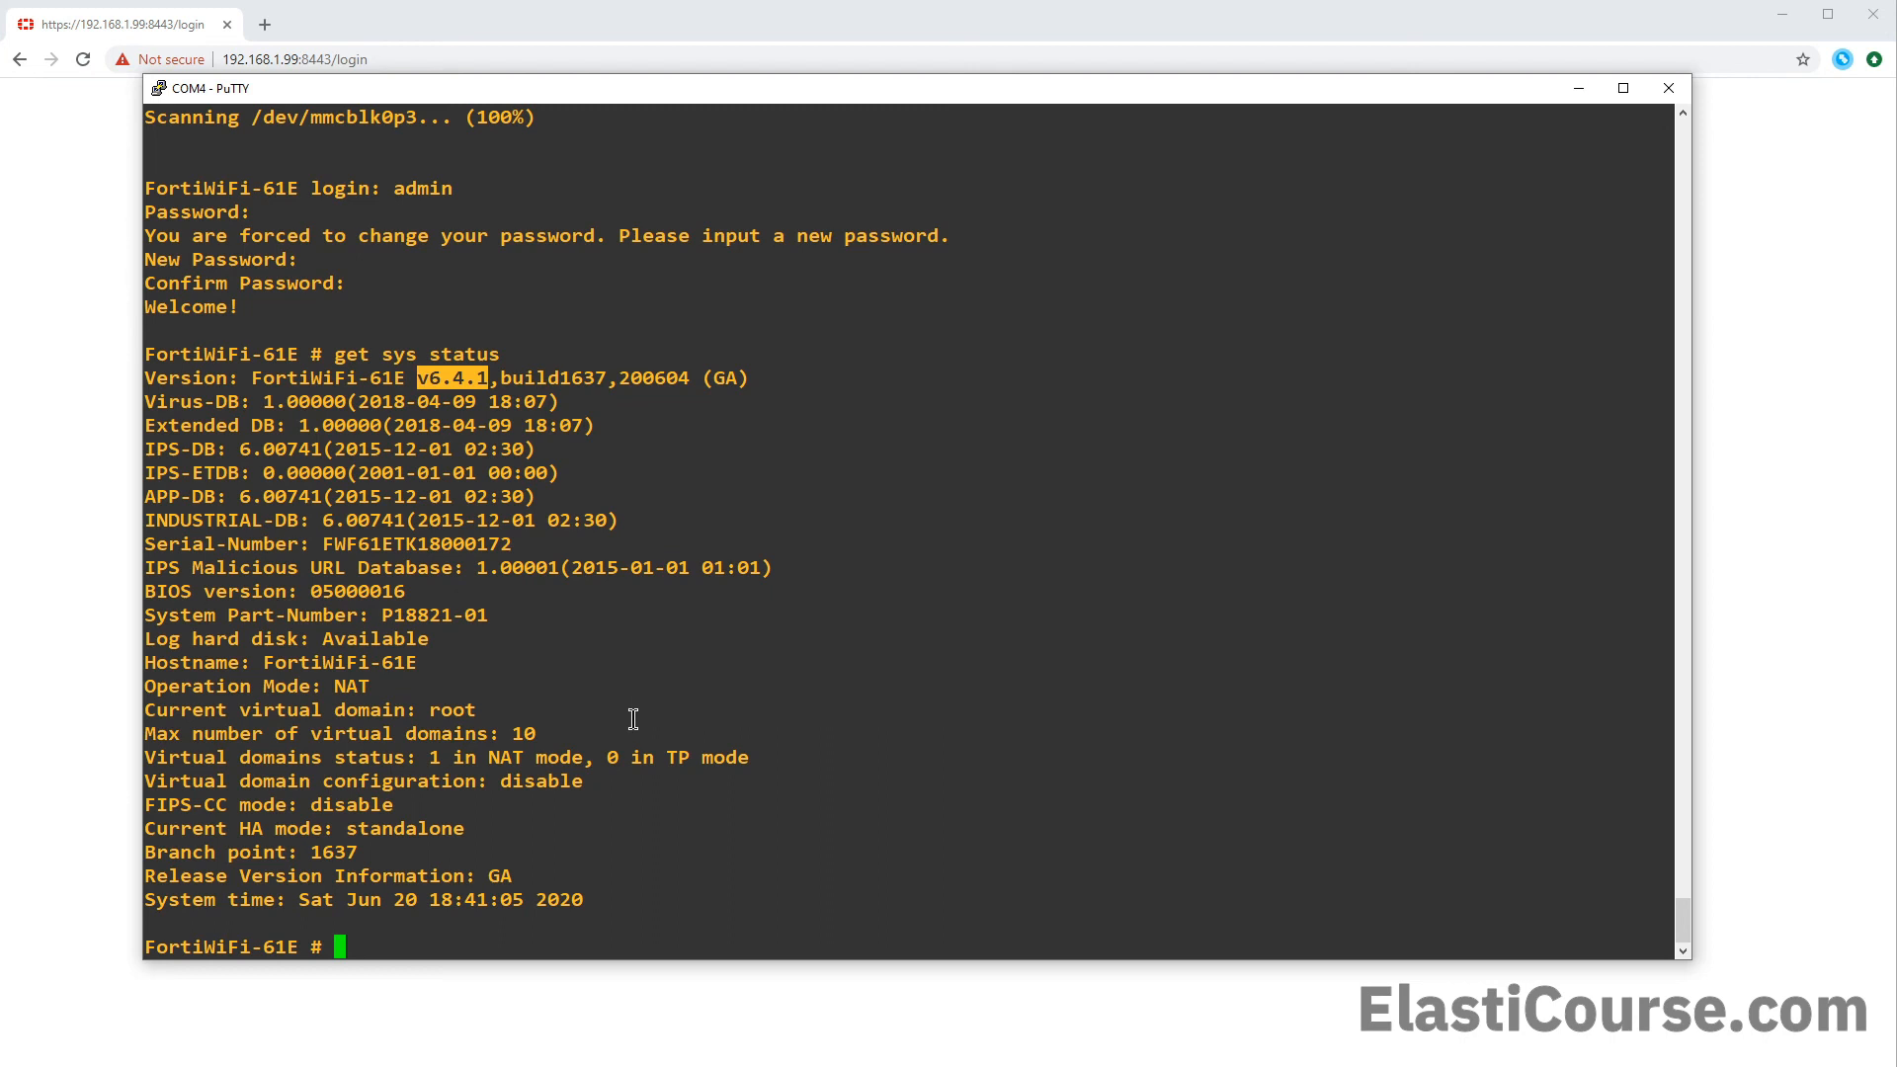